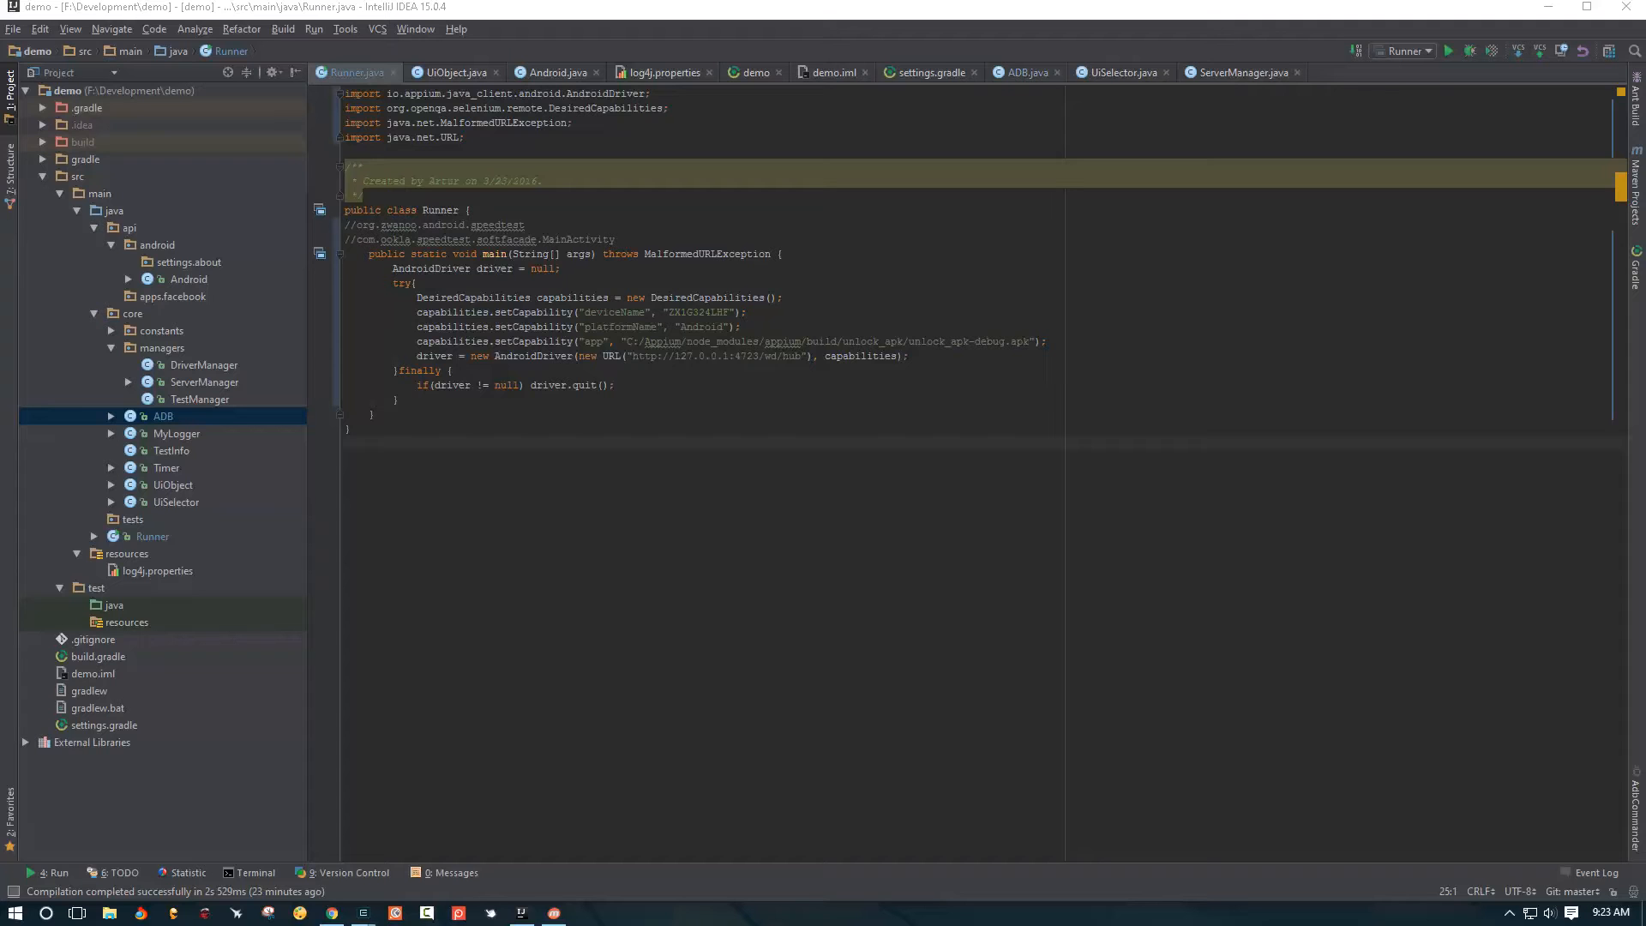
pyautogui.moveTo(678, 514)
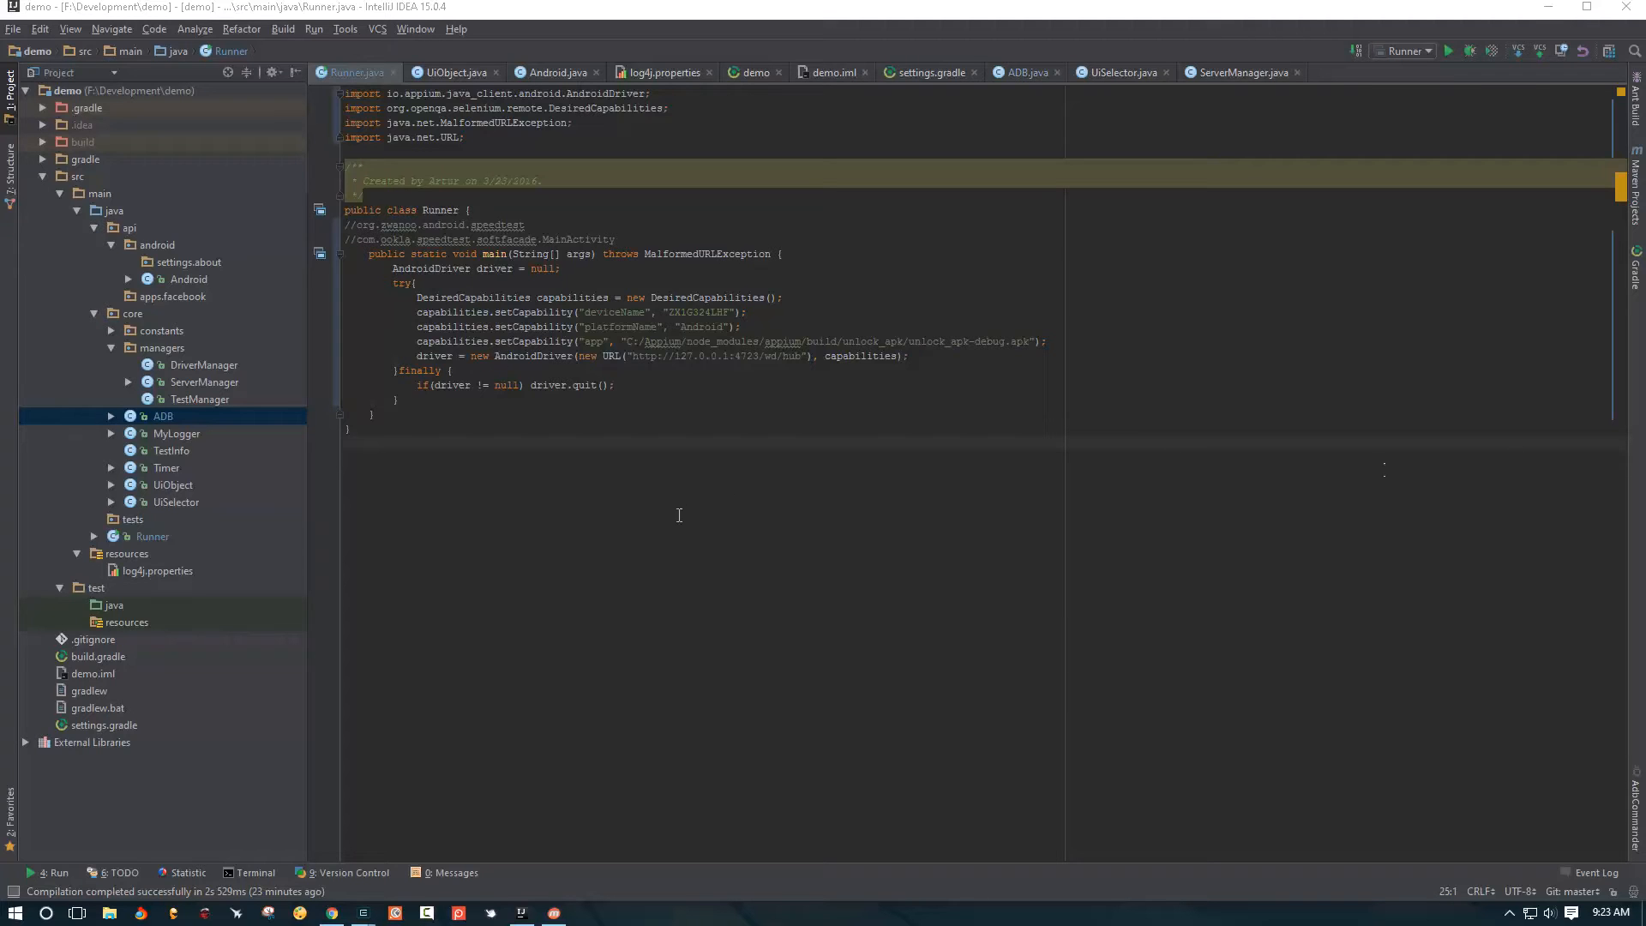
pyautogui.moveTo(691, 489)
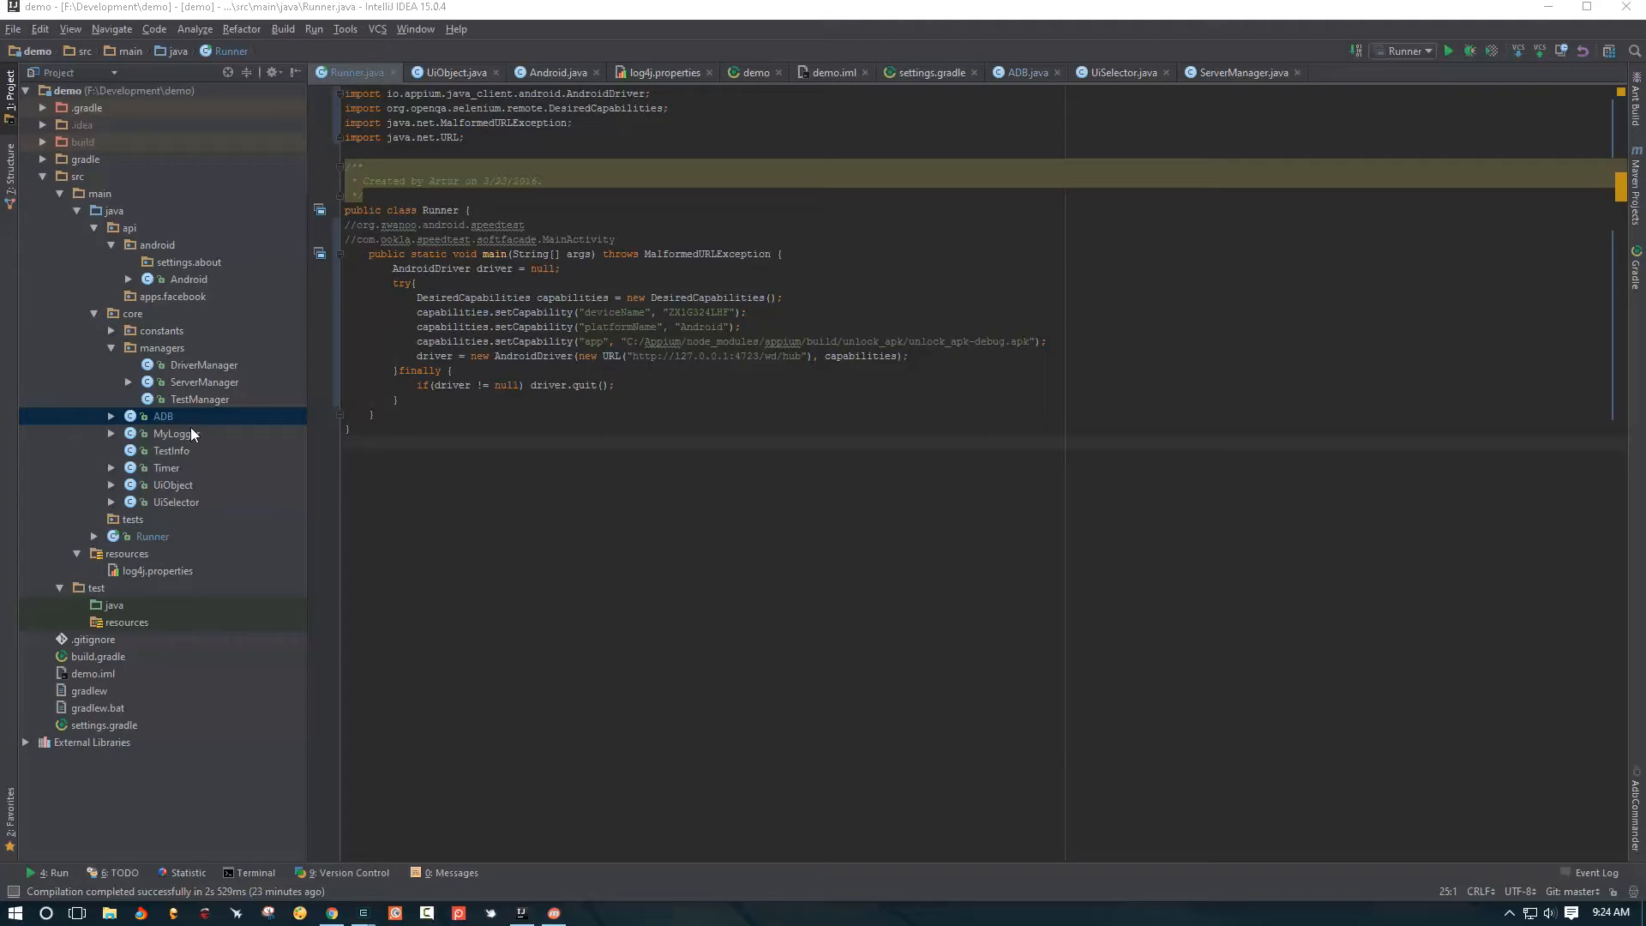
pyautogui.moveTo(1032, 92)
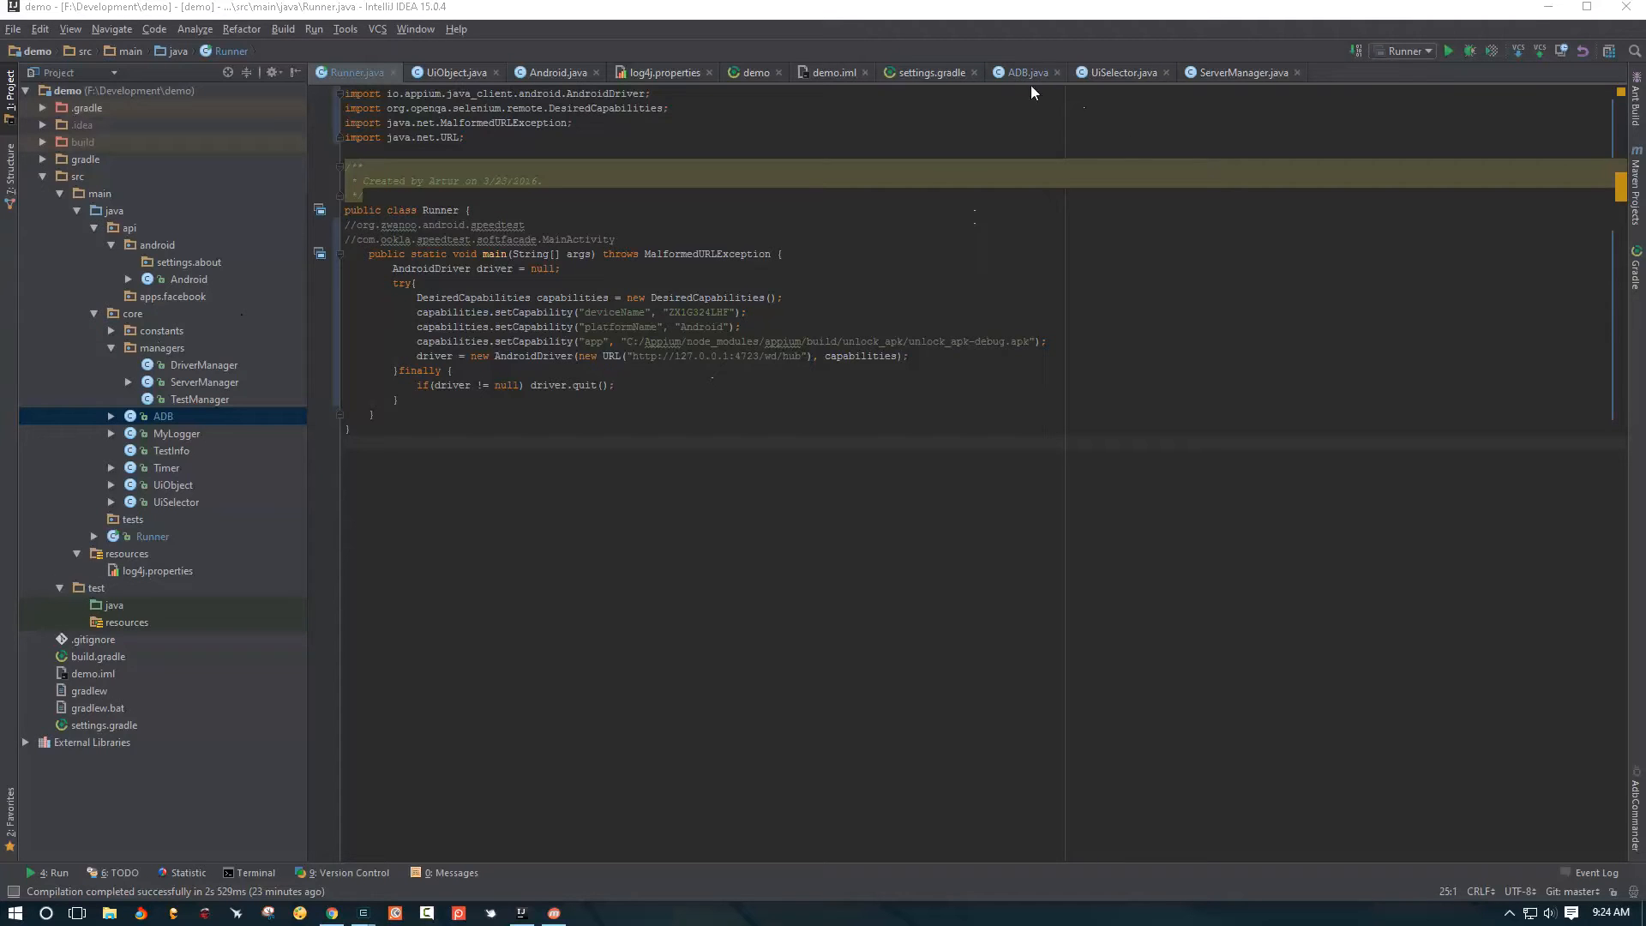
pyautogui.moveTo(894, 309)
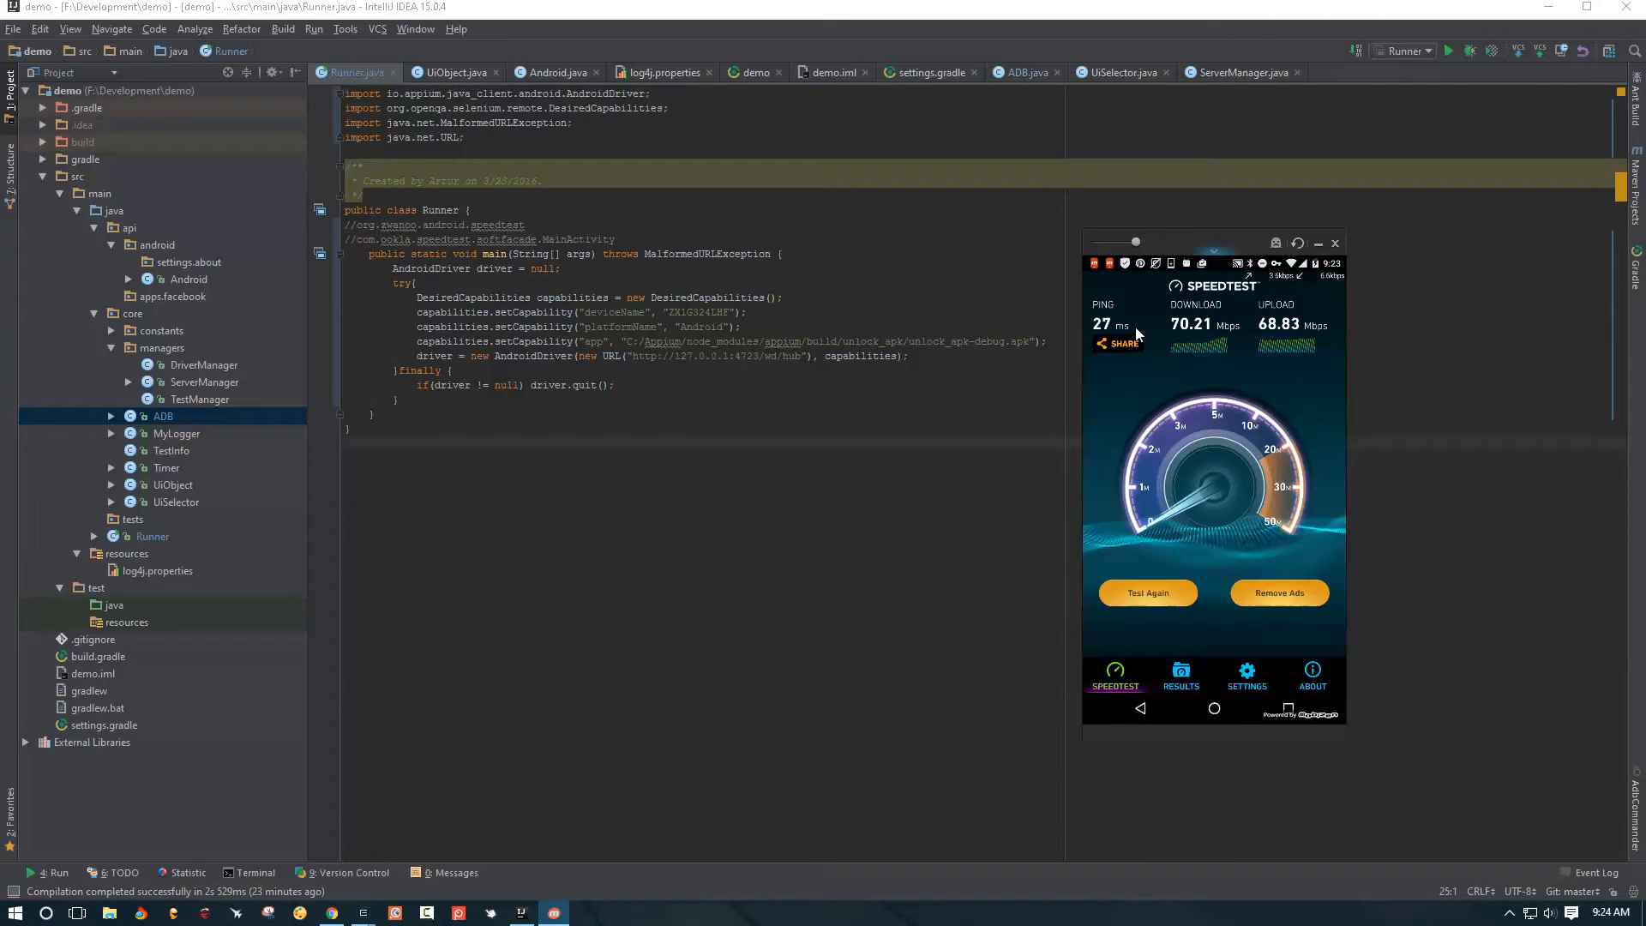
pyautogui.moveTo(1178, 342)
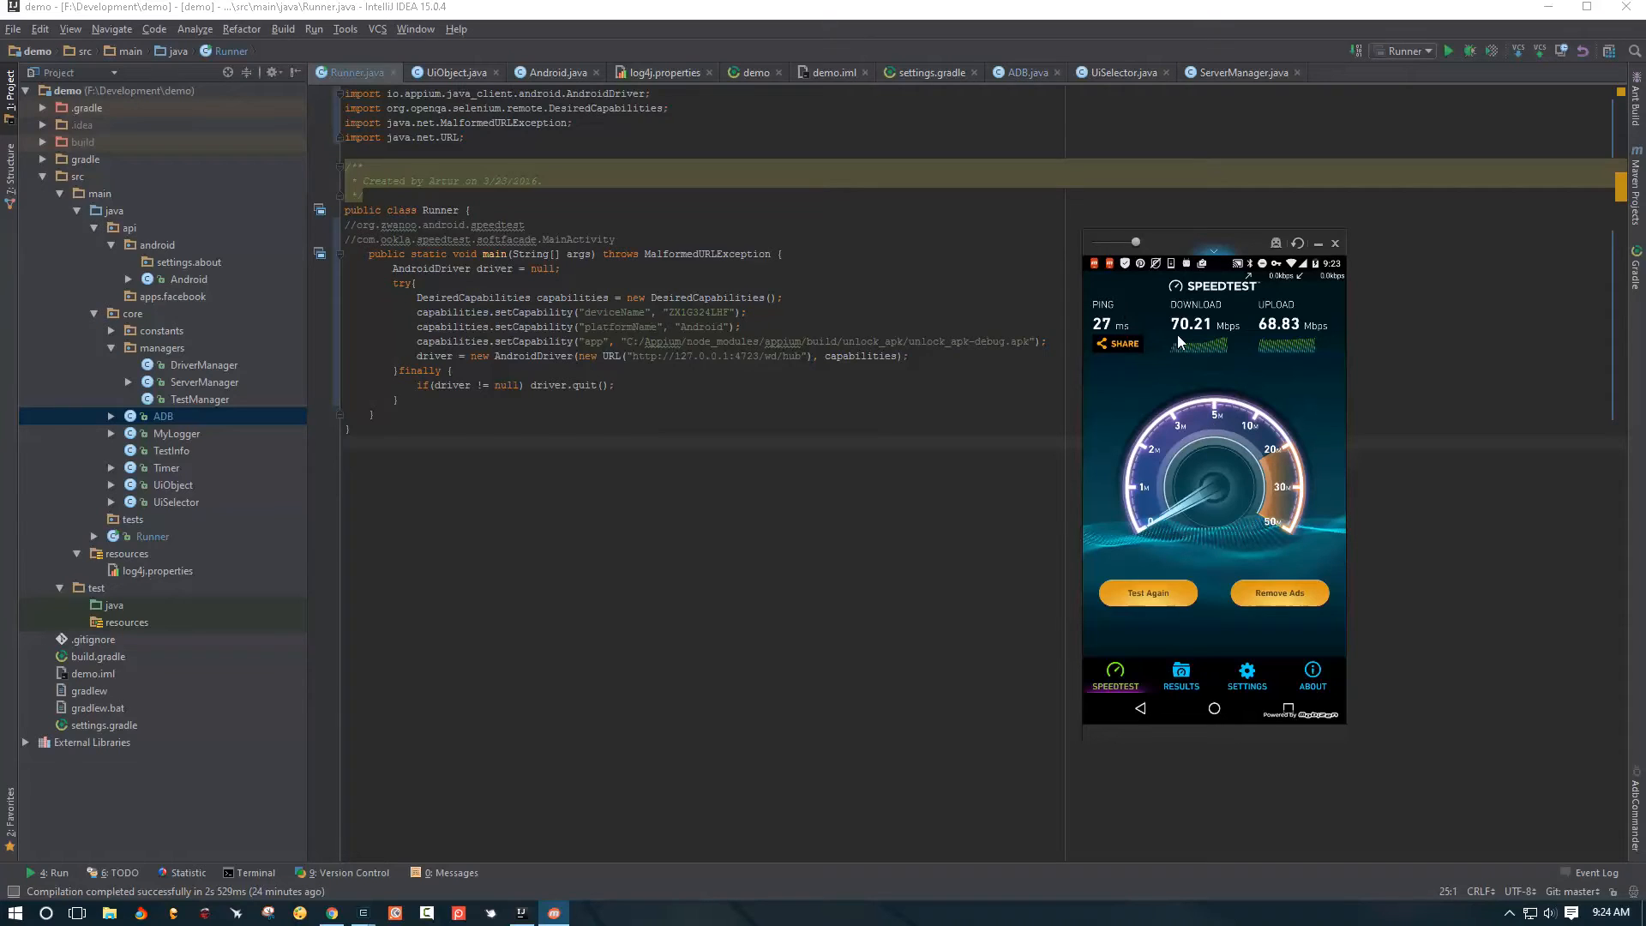
pyautogui.moveTo(1294, 323)
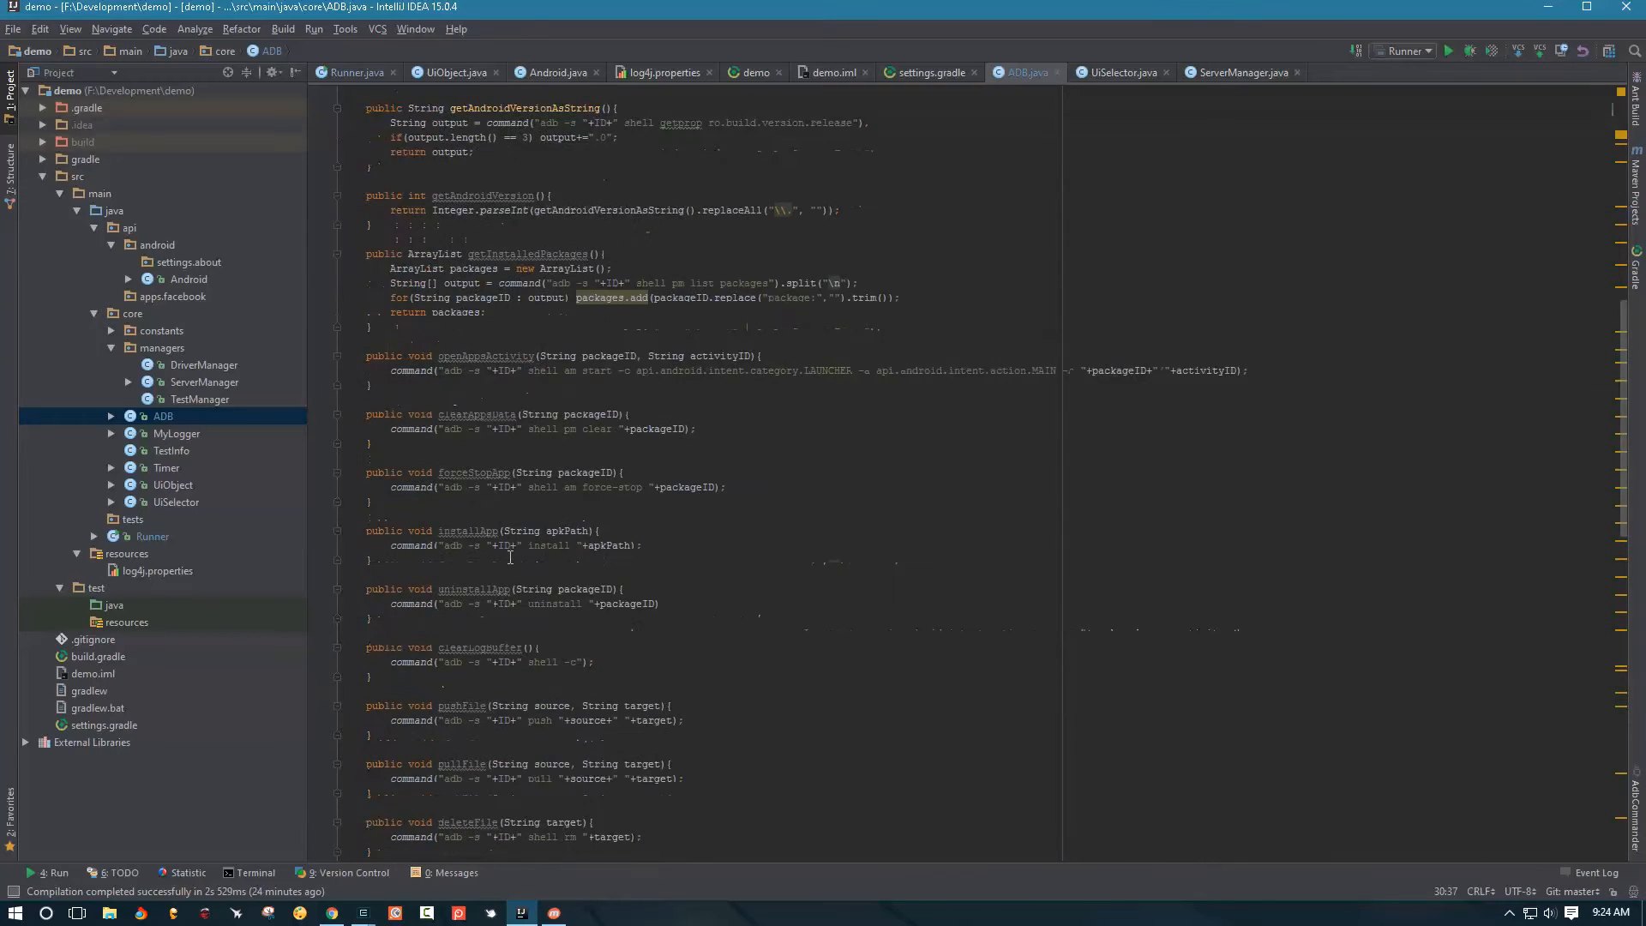
# Add MyLogger.log.debug("Deleting File"); as the first line of deleteFile in ADB.java
pyautogui.scroll(-3)
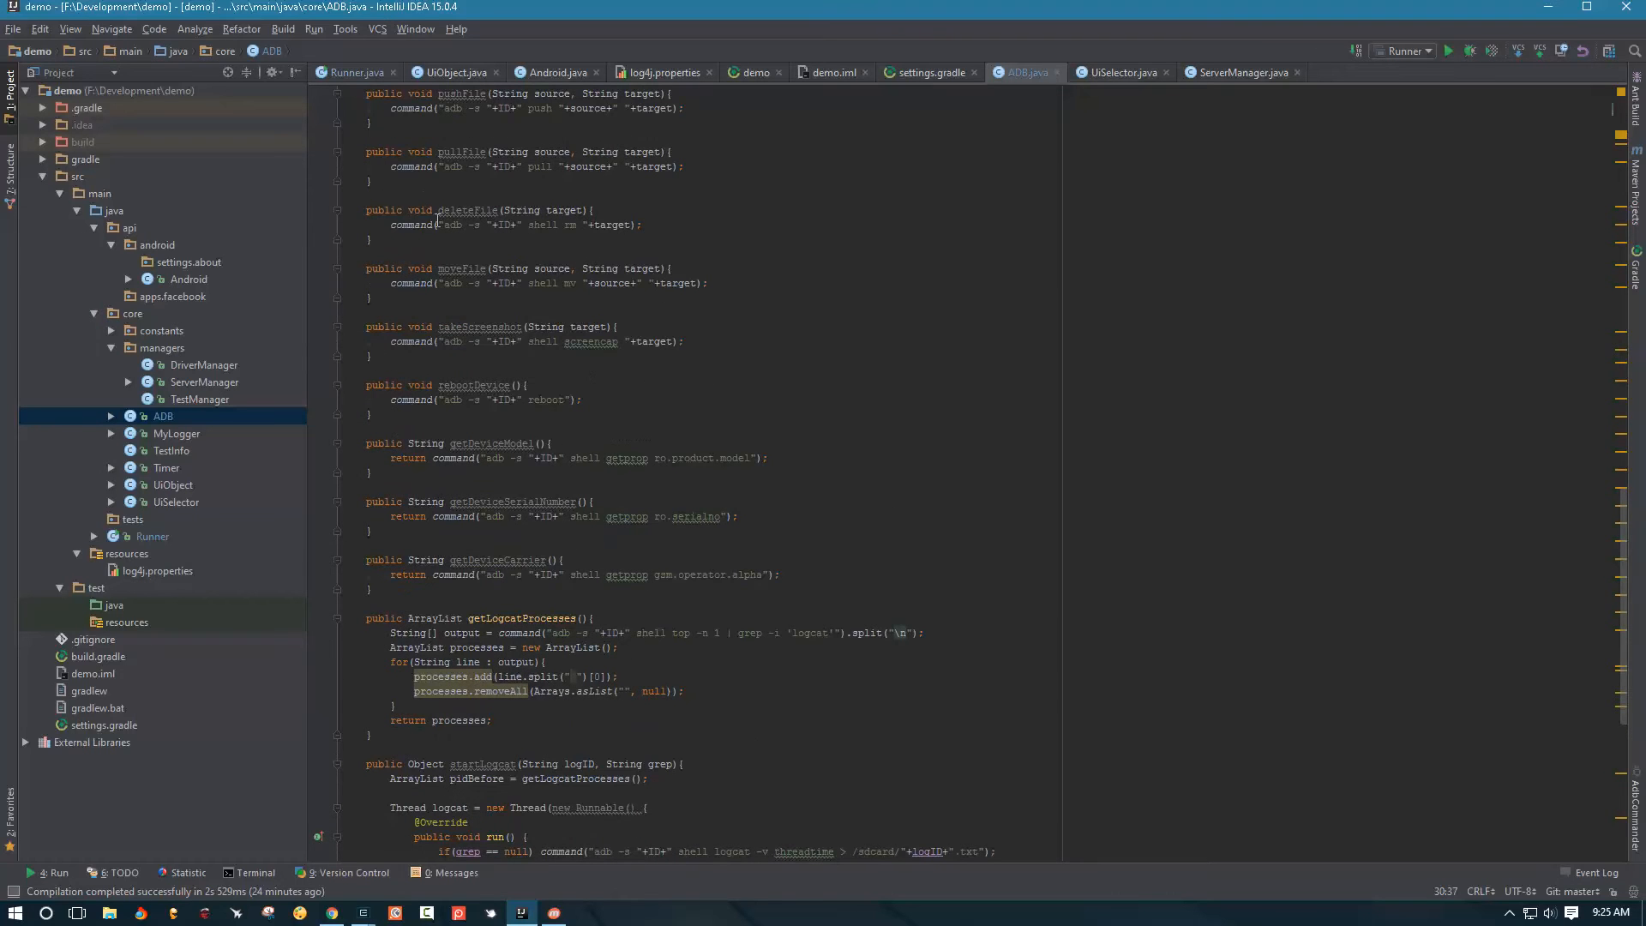
pyautogui.click(640, 224)
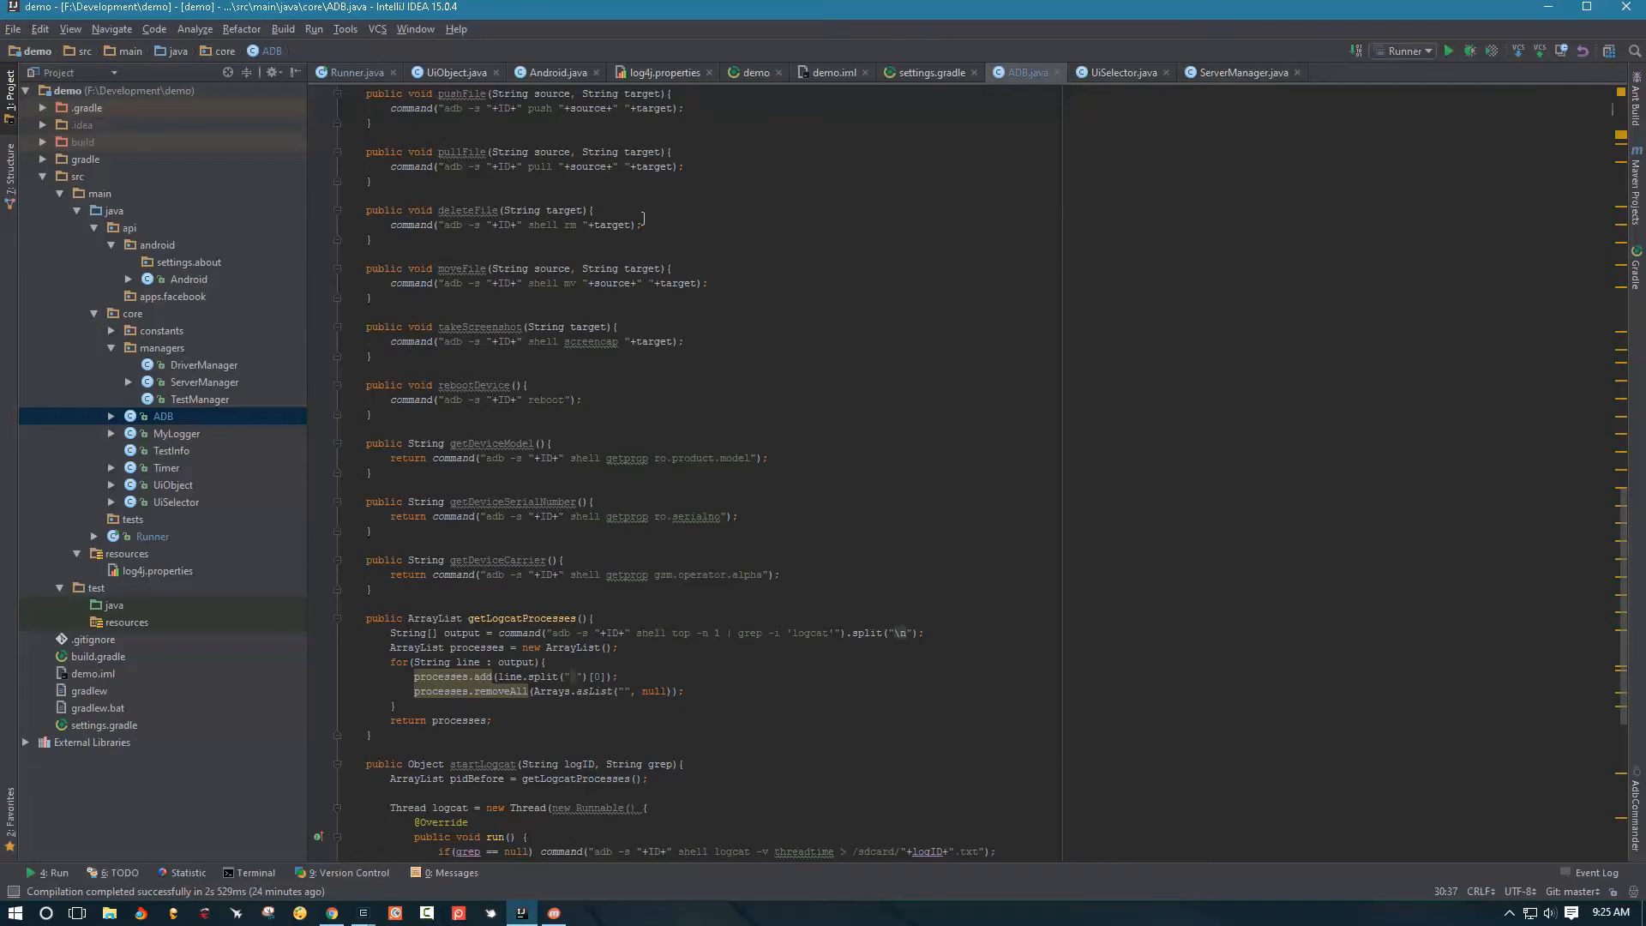
pyautogui.write('My')
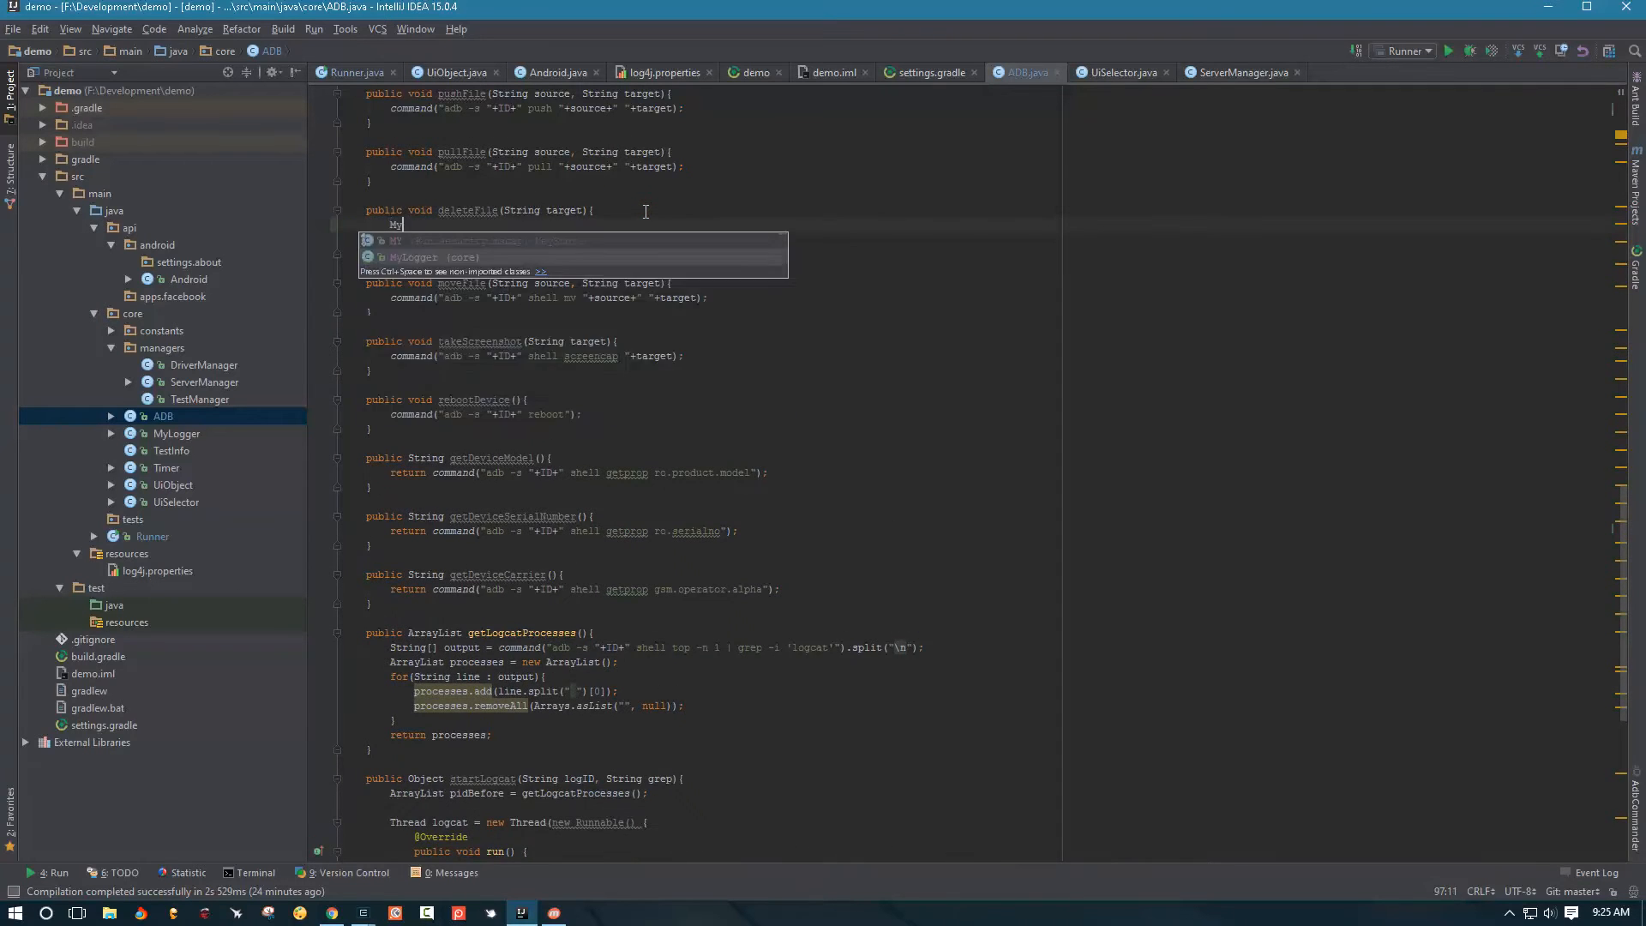
pyautogui.write('Logger.log')
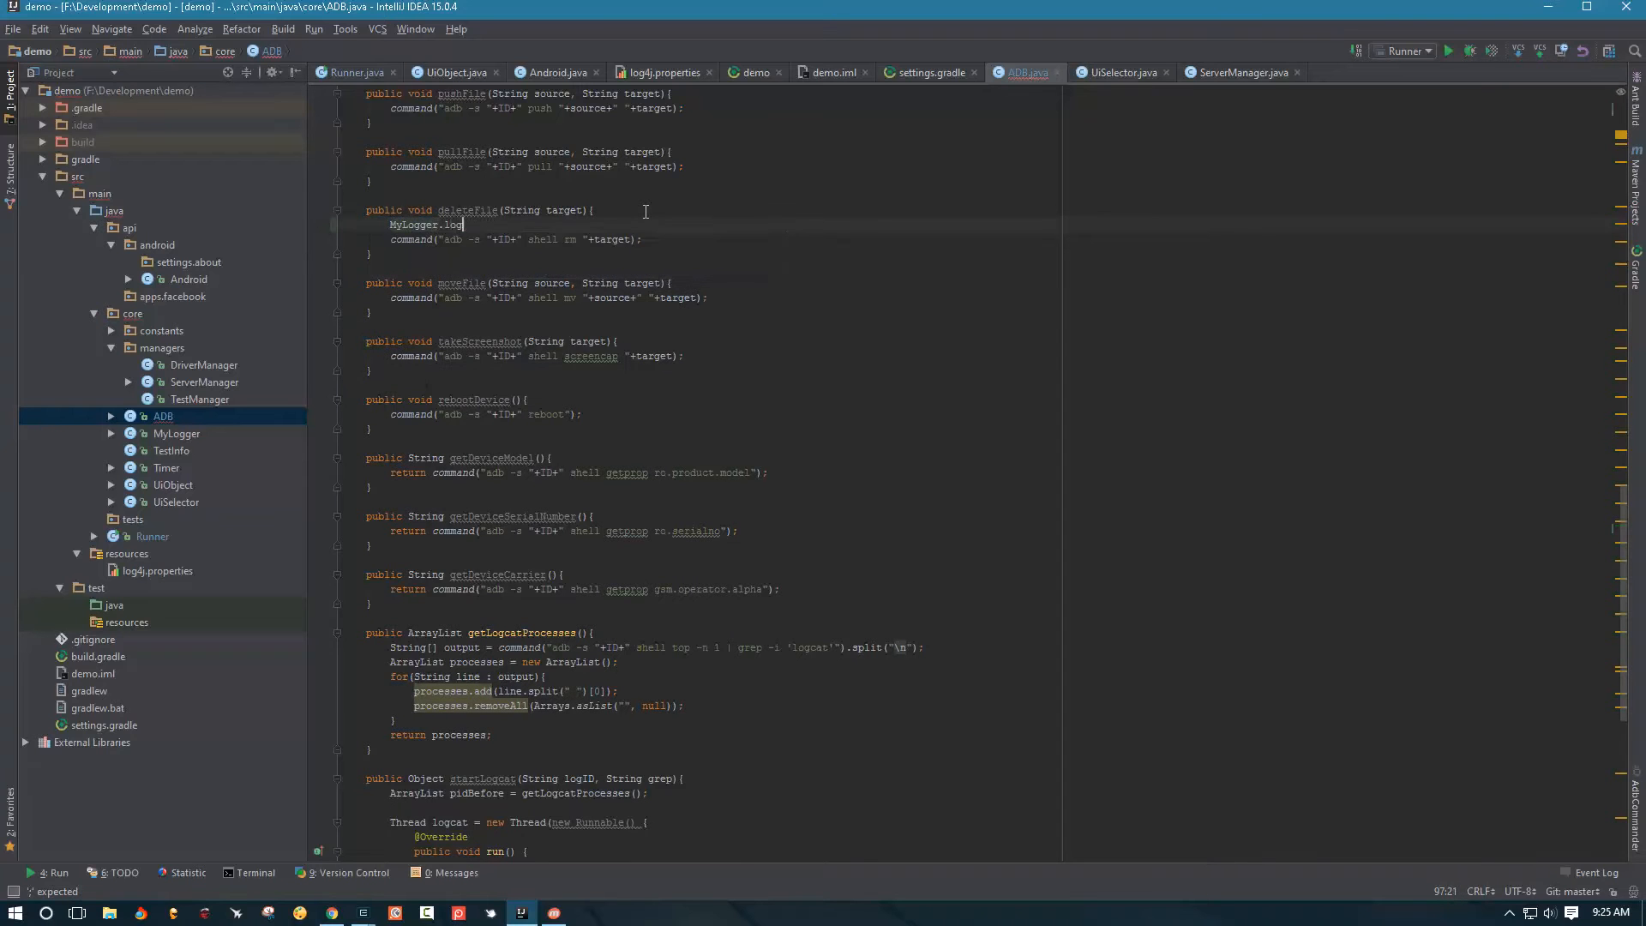
pyautogui.write('.debug("");')
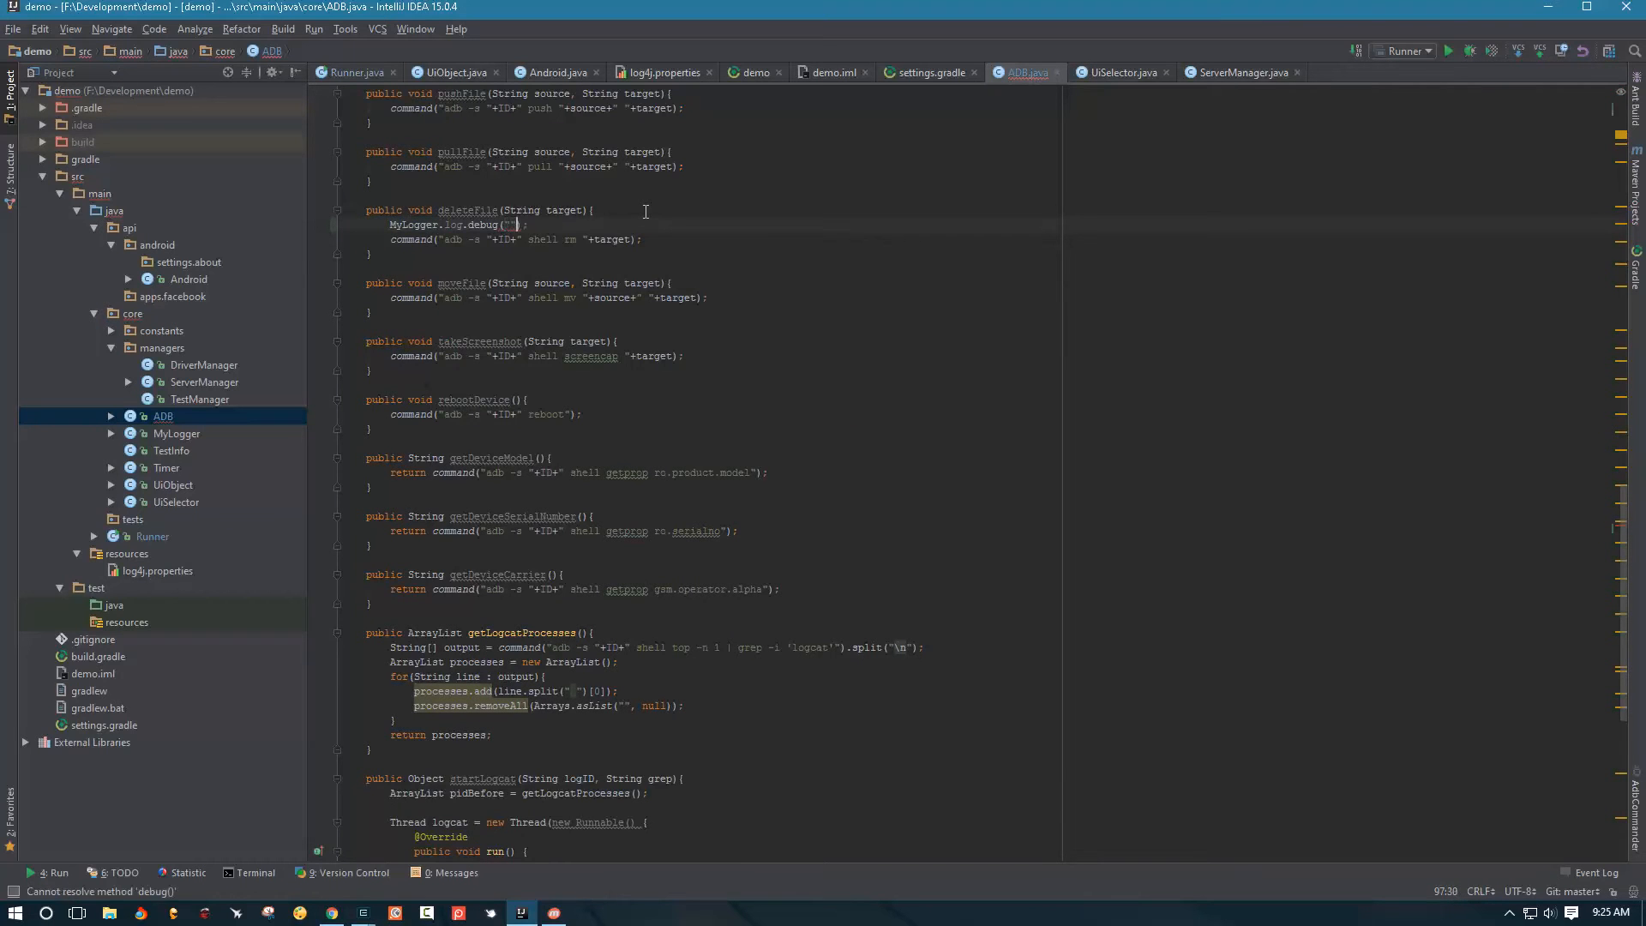
pyautogui.write('Delete')
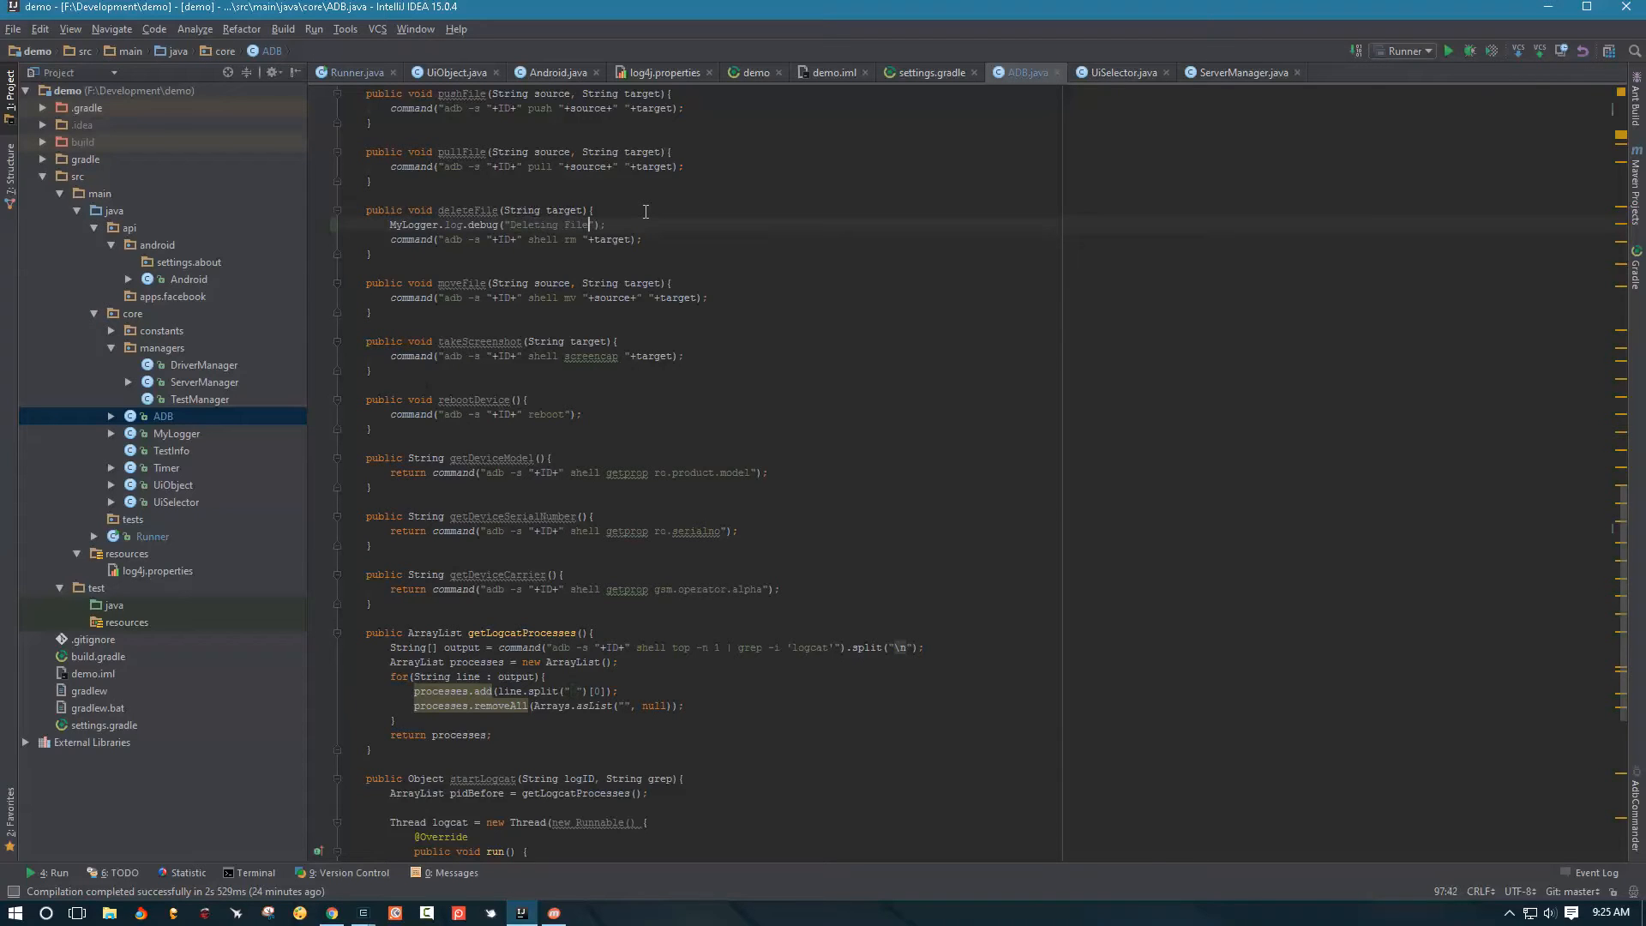
pyautogui.tripleClick(505, 224)
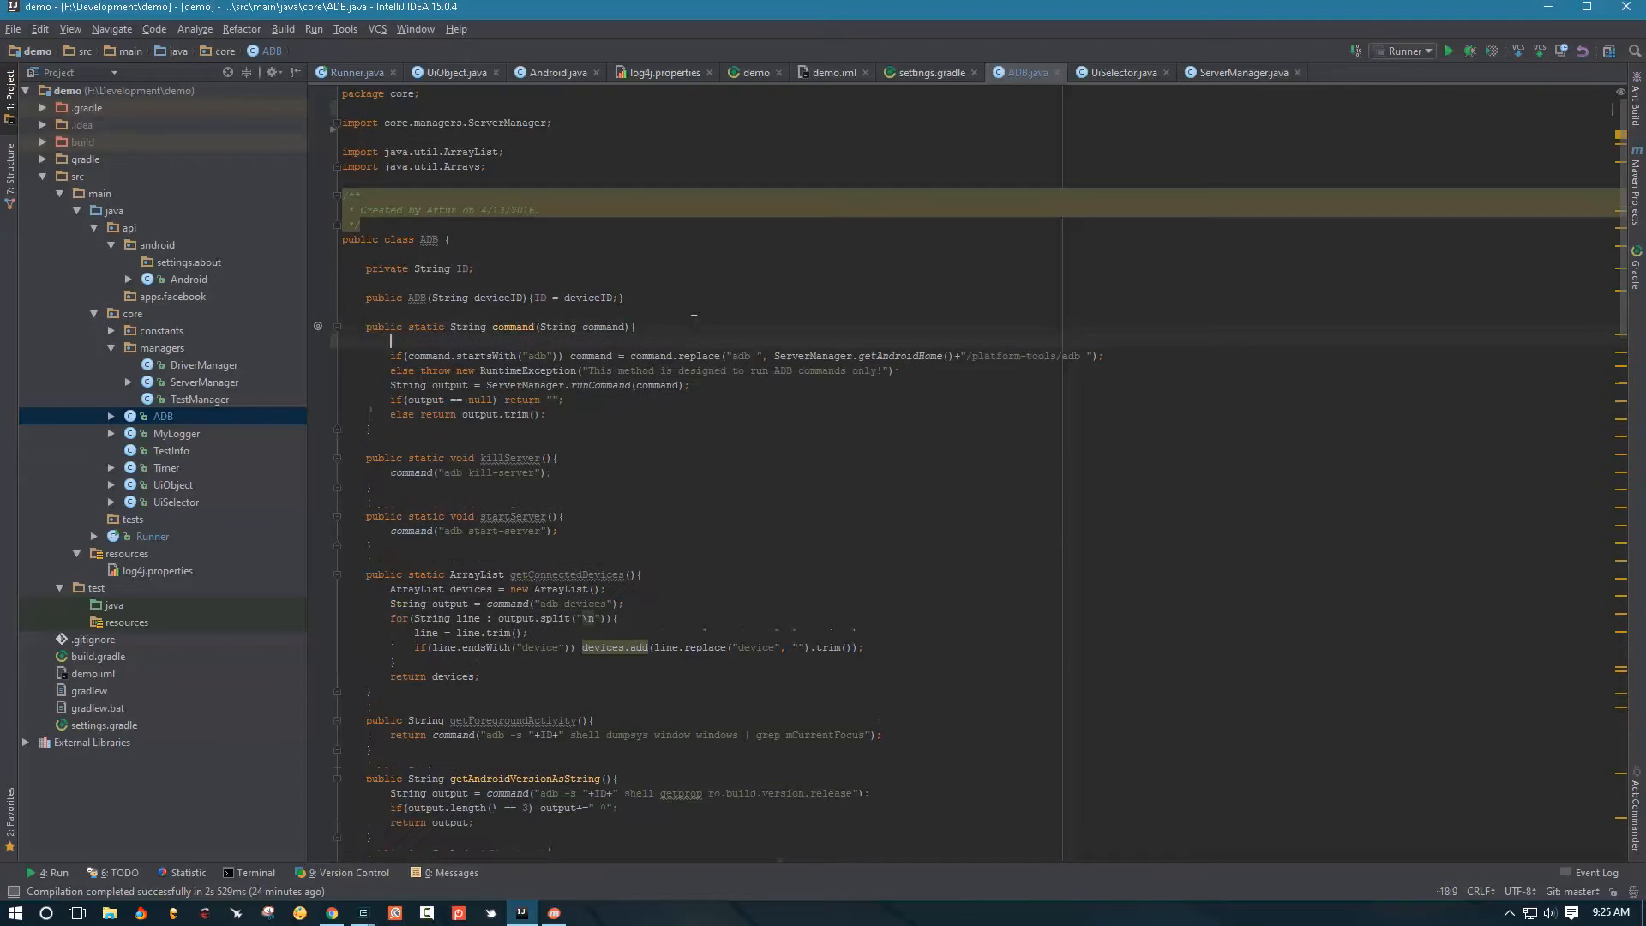
# Add a debug log "Formatting ADB Command: "+command inside command()
pyautogui.write('M')
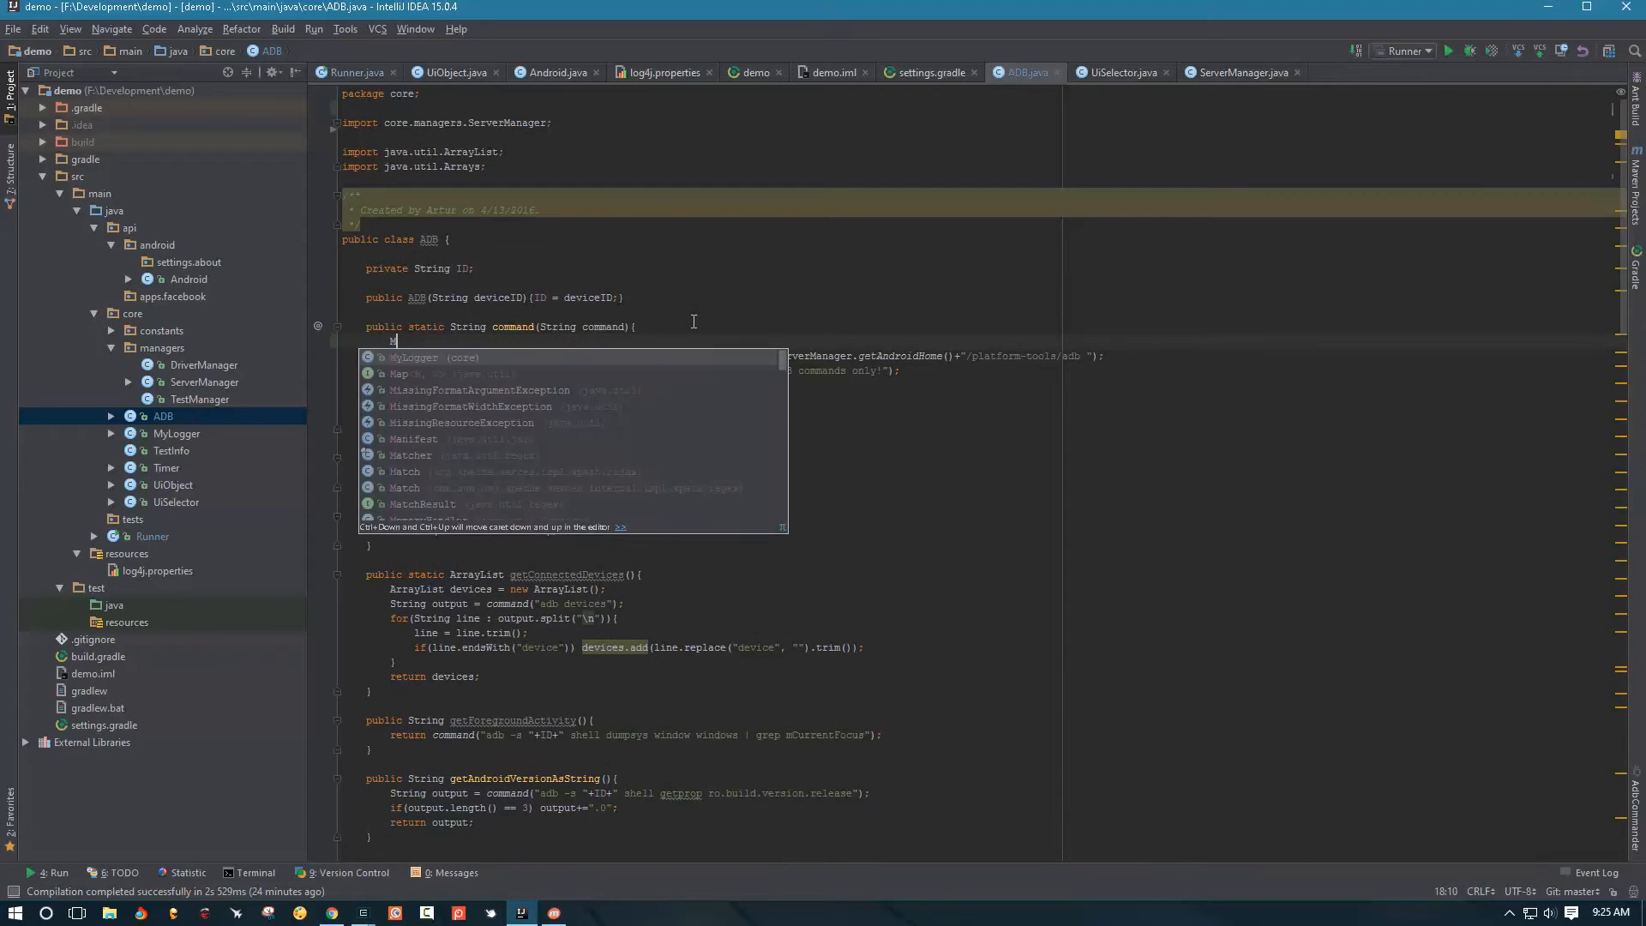
pyautogui.write('yLogger.log.debug("C");')
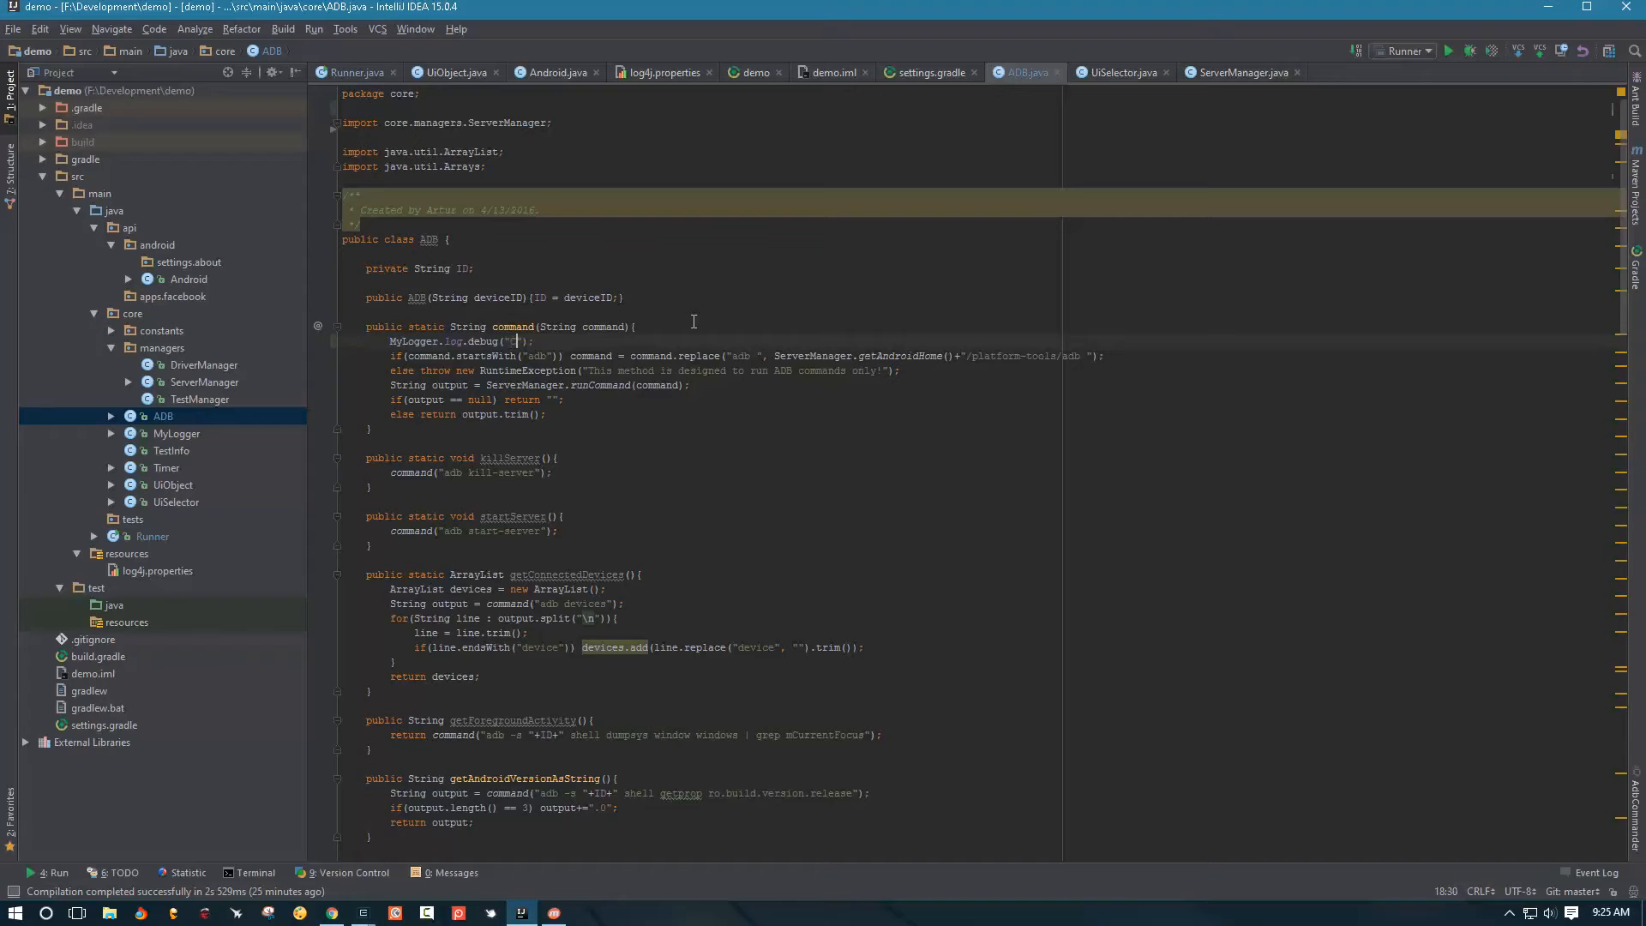
pyautogui.write('Formatting ADB Command:')
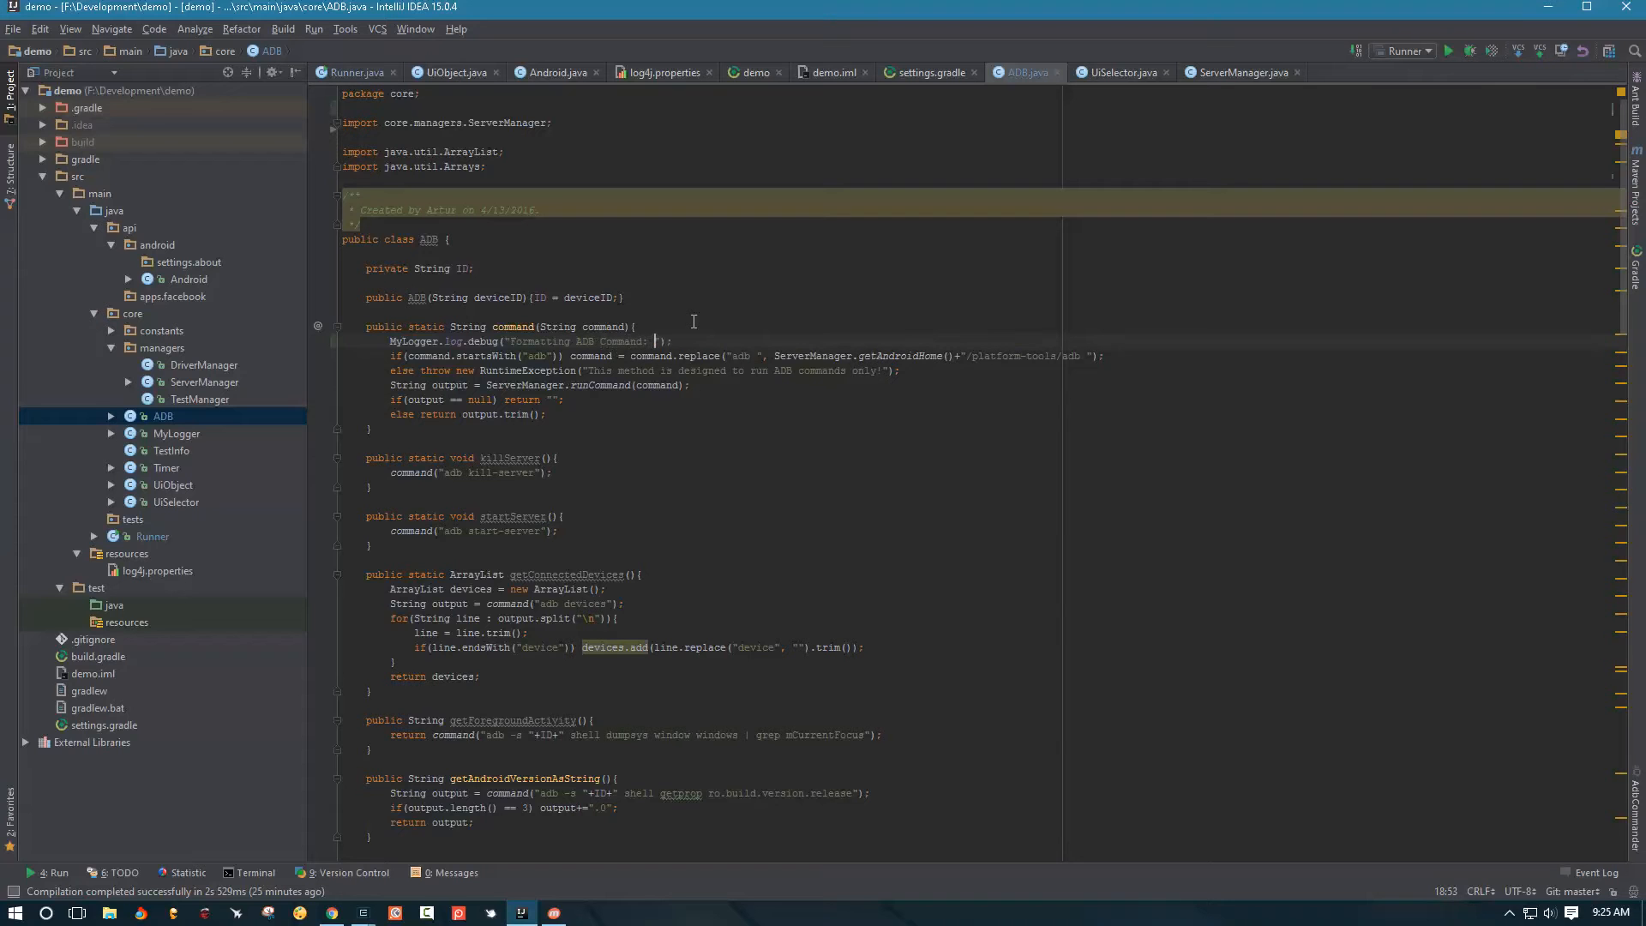
pyautogui.write('+command')
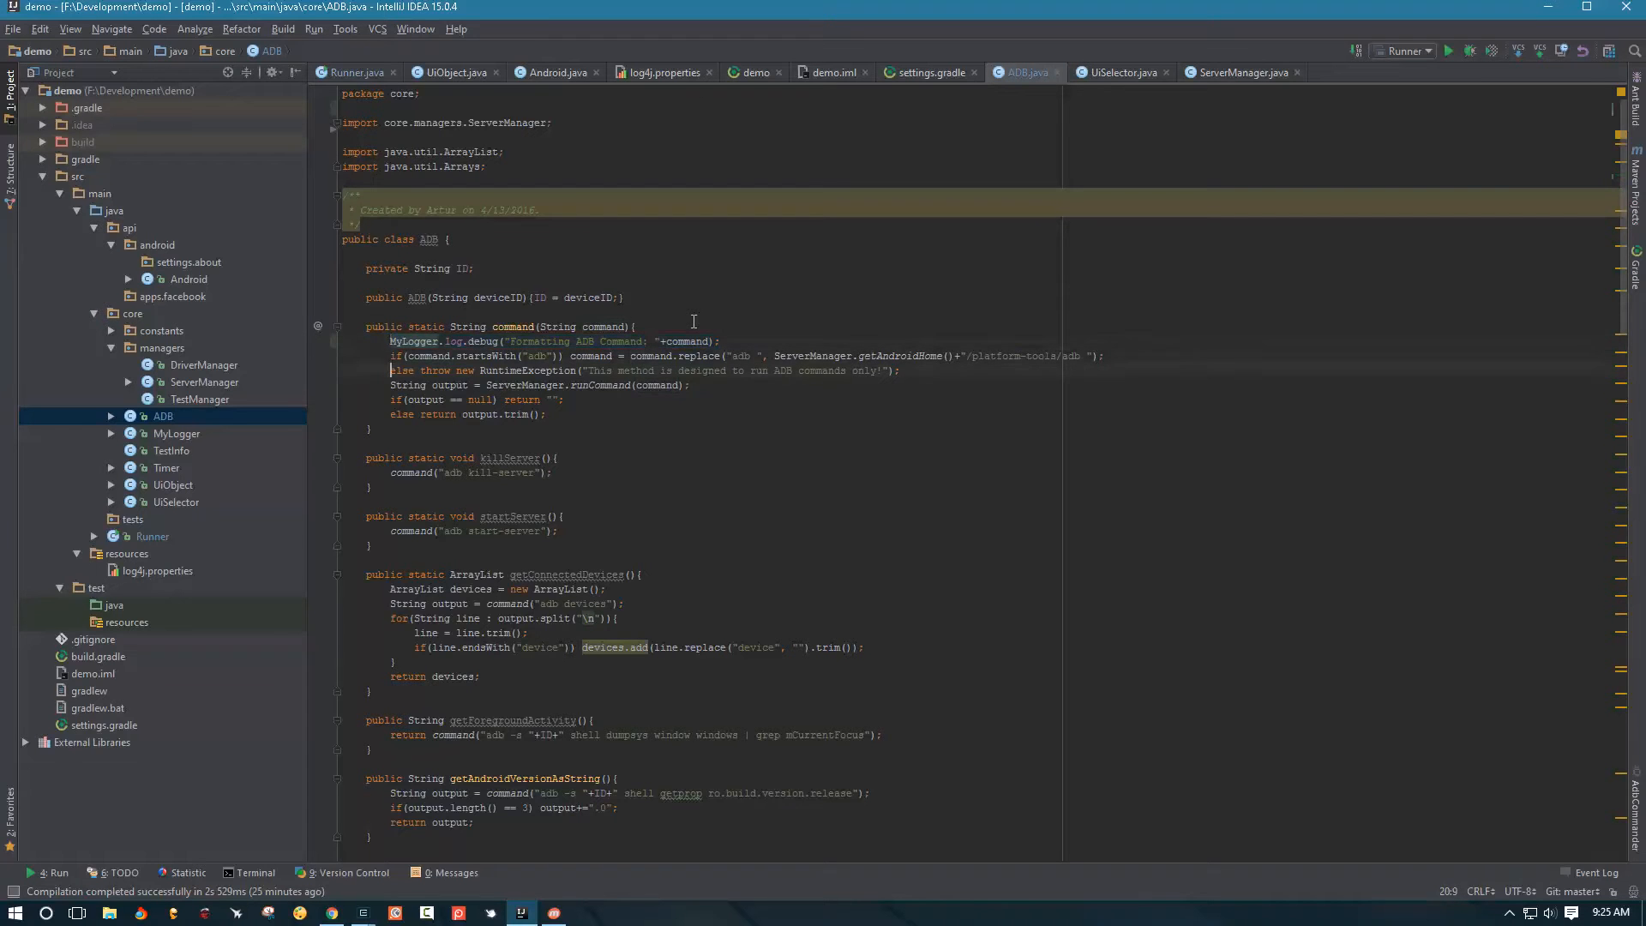
pyautogui.write('MyLogger.log.debug("Formatting ADB Command: "+command);')
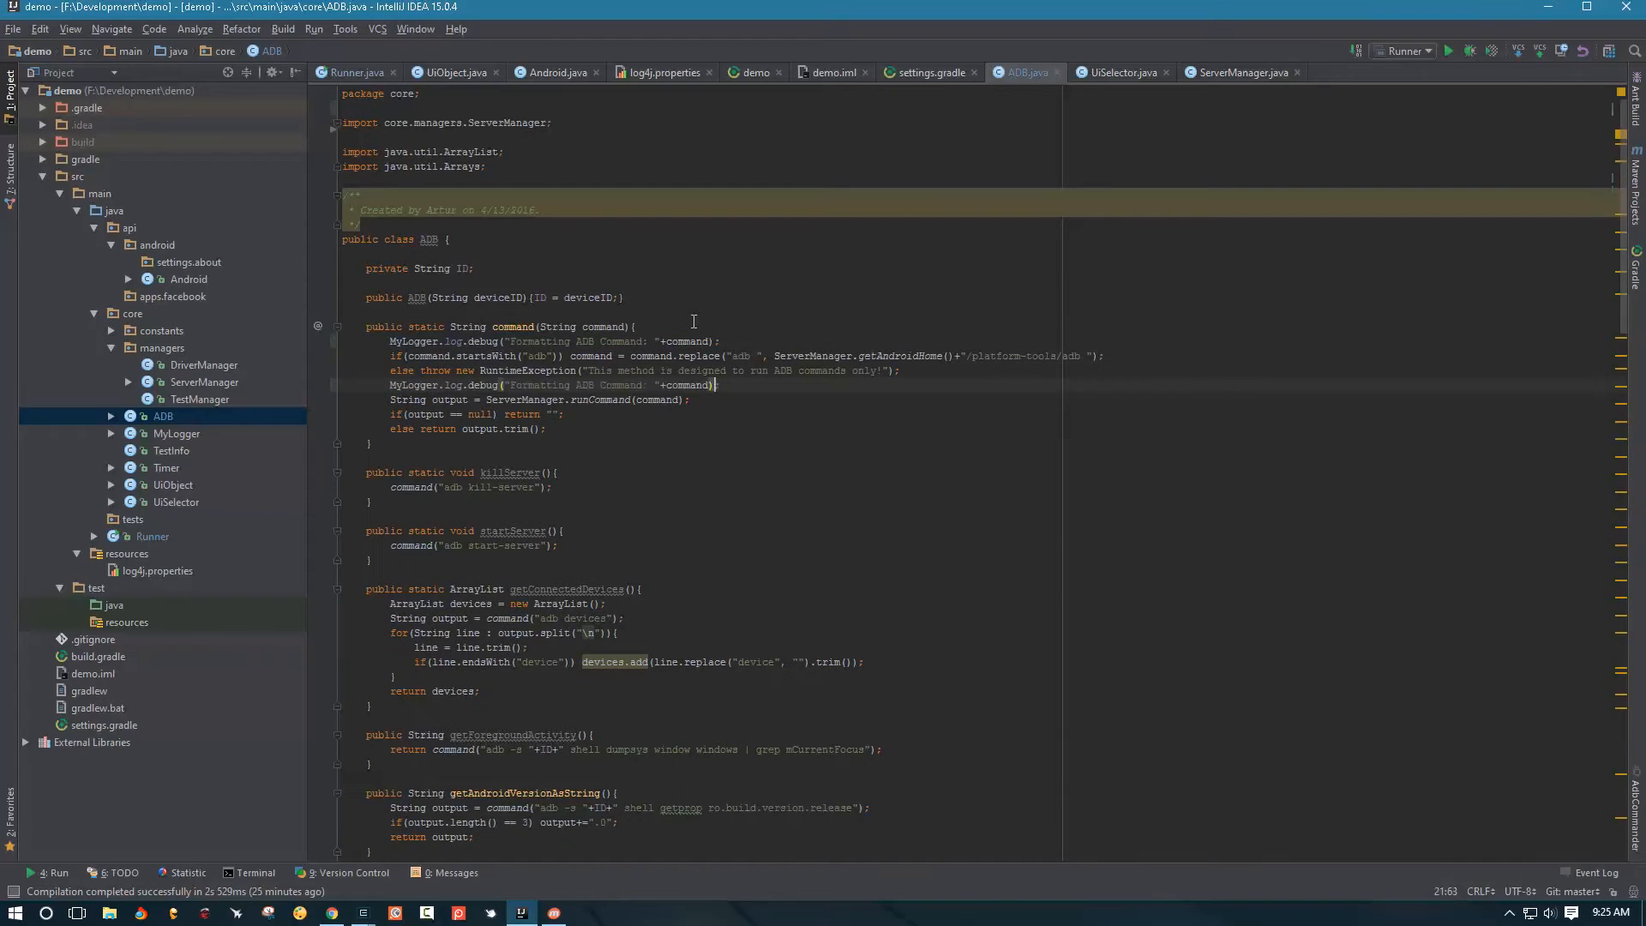
# Change the duplicated log line's message to "Formatted ADB Command"
pyautogui.click(576, 386)
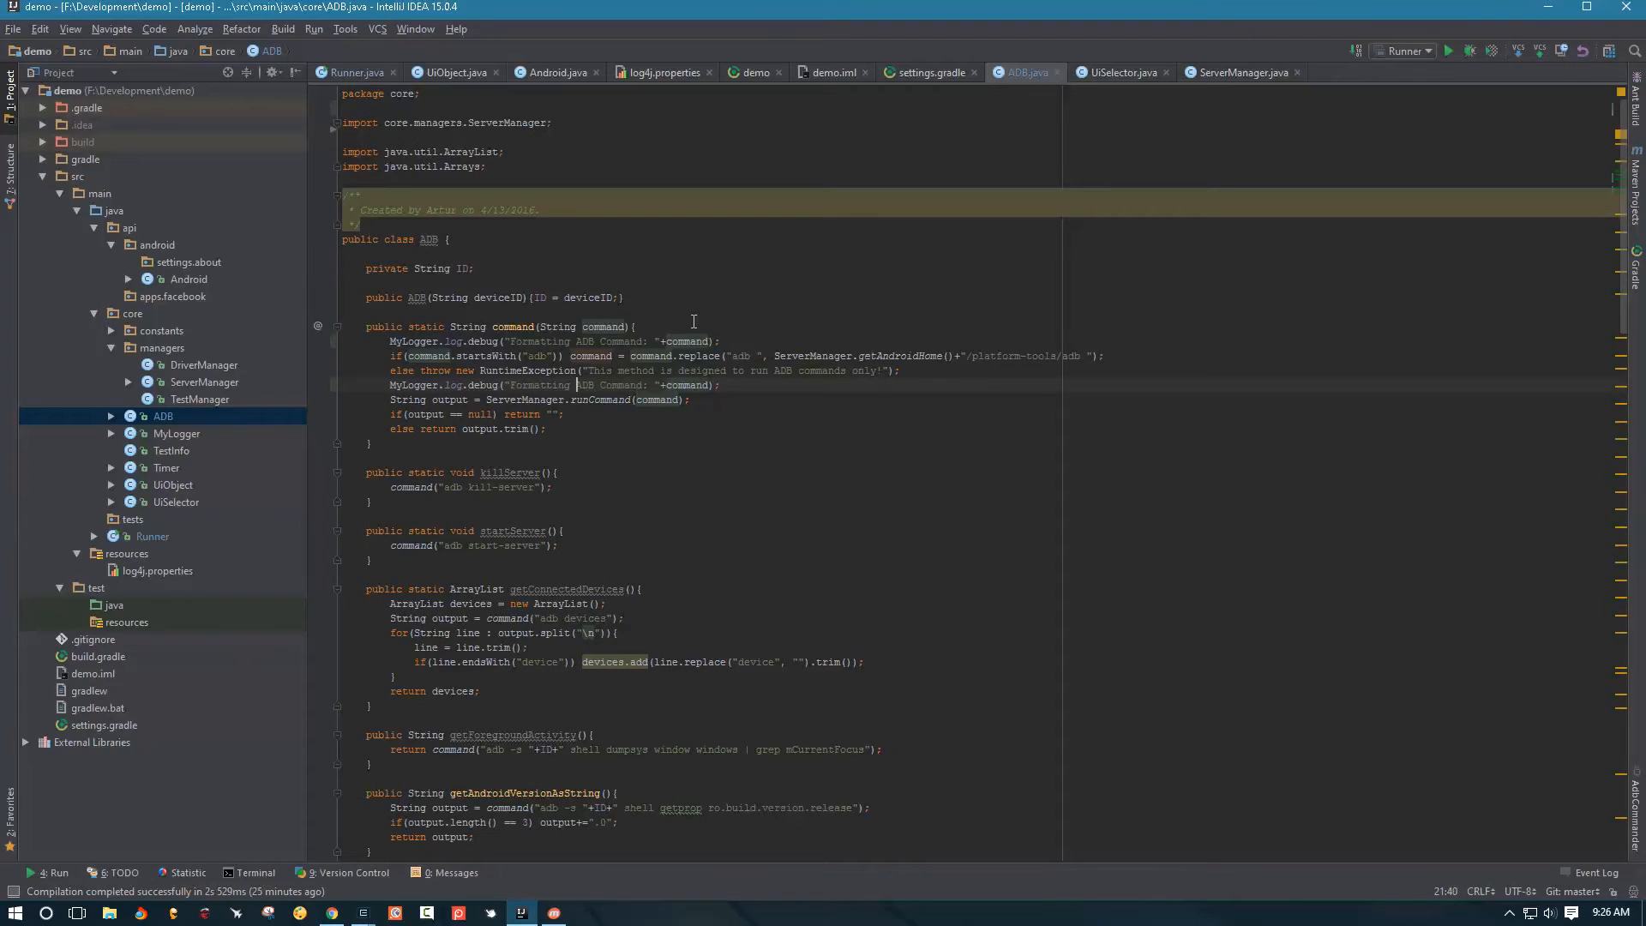
pyautogui.doubleClick(538, 385)
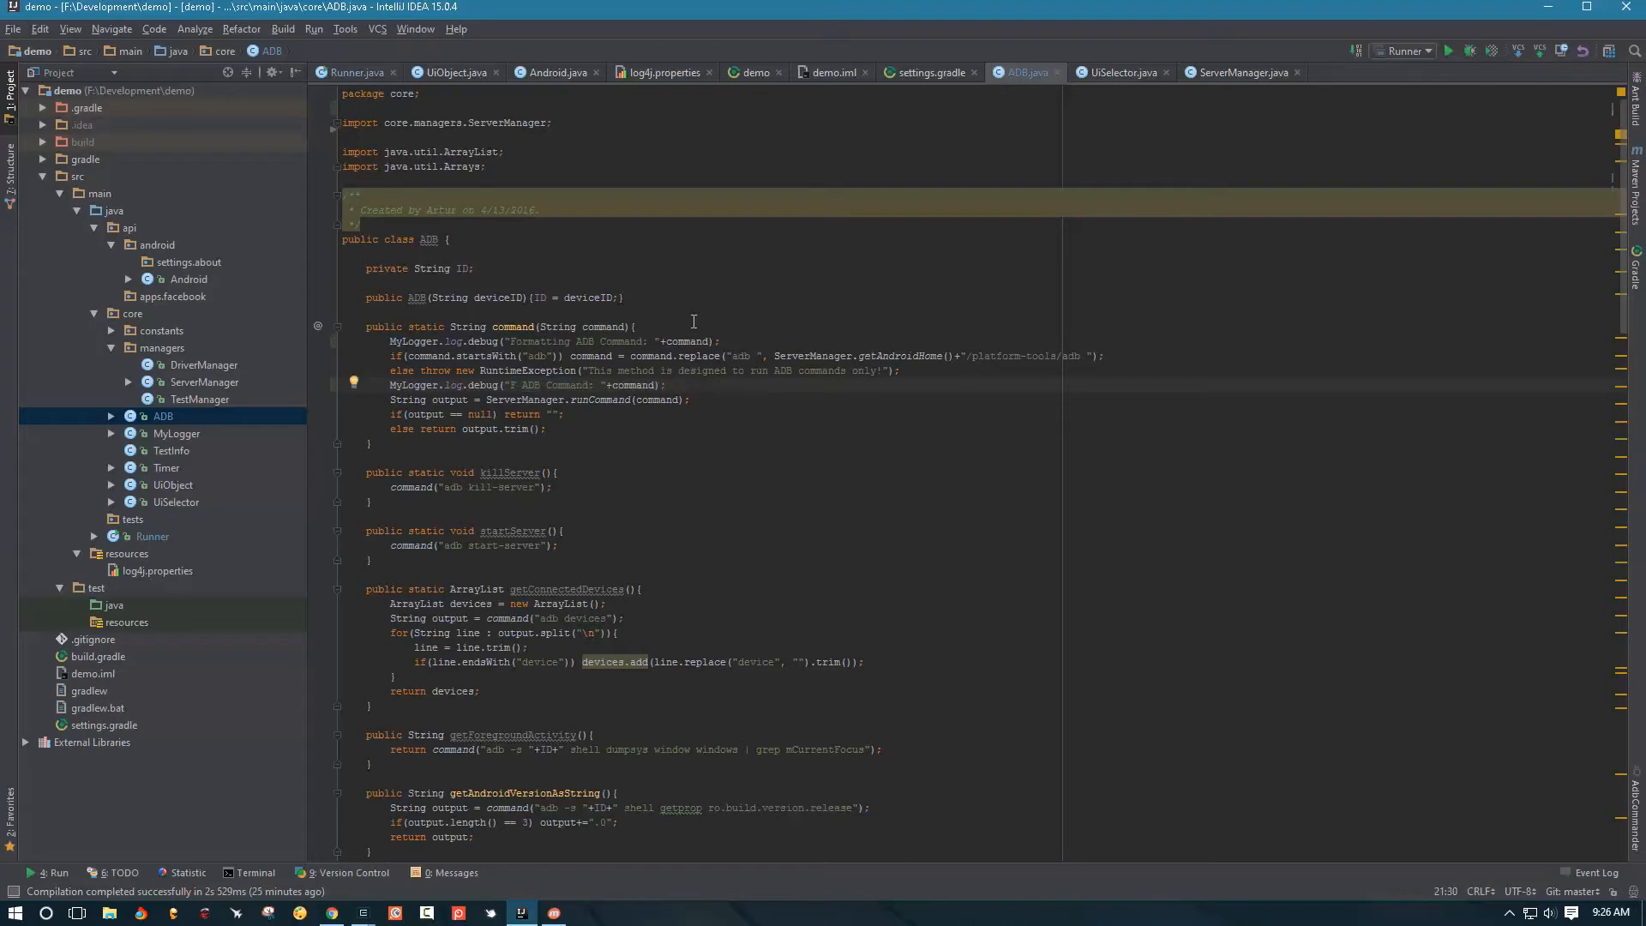
pyautogui.write('Formatted')
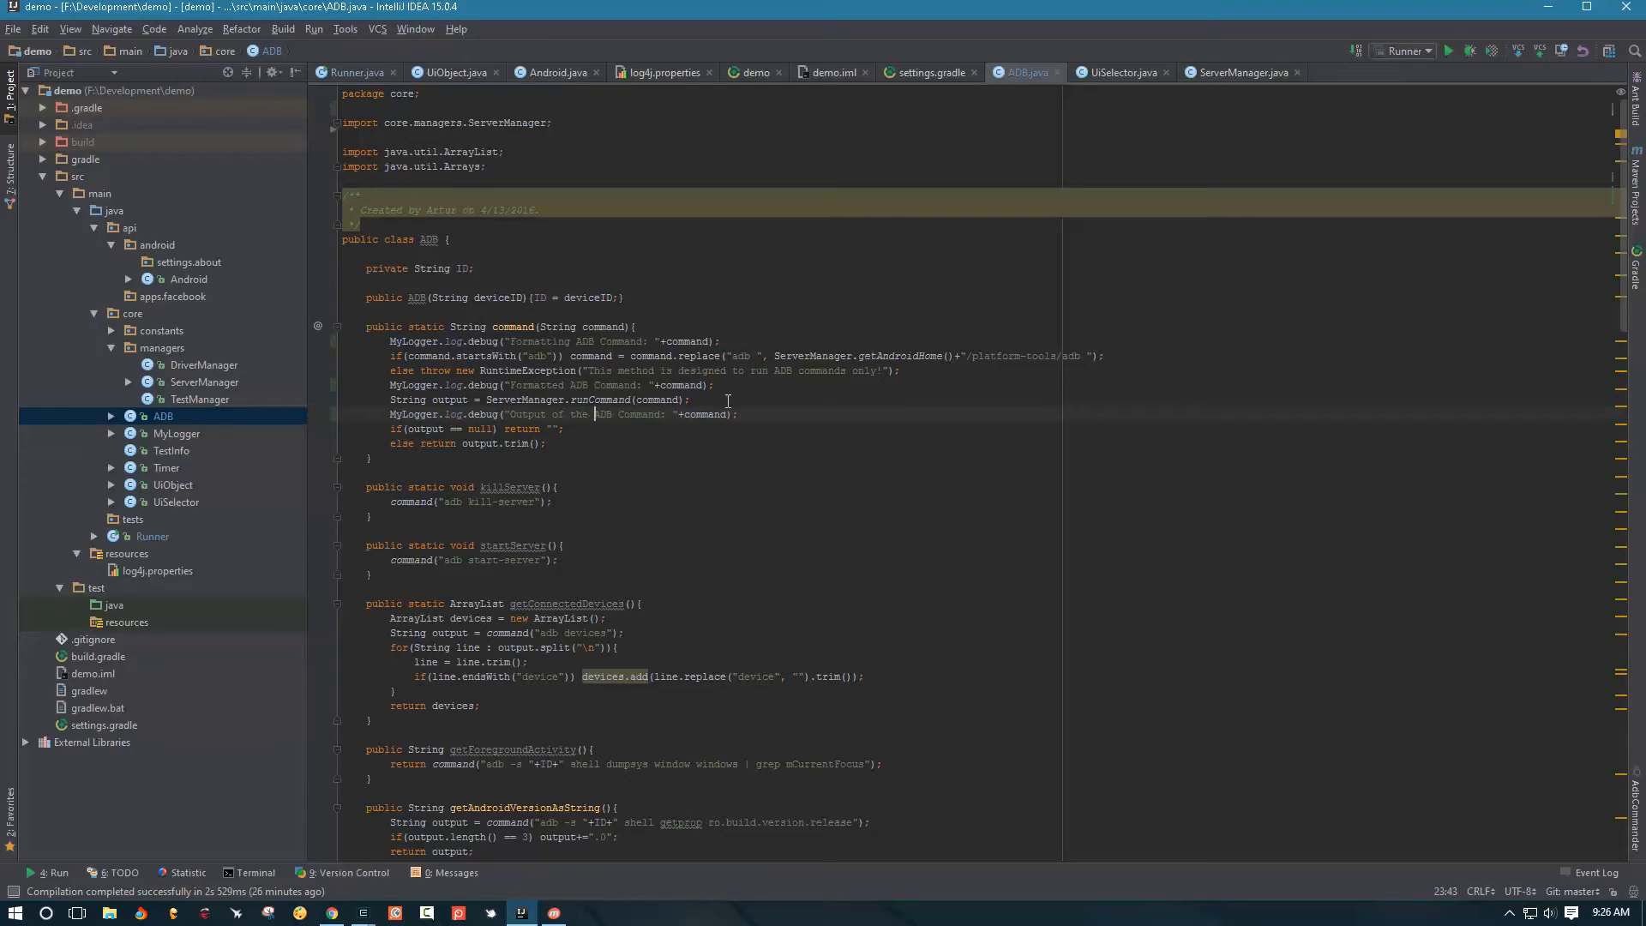
# Add a debug log "Output of the ADB Command: "+output
pyautogui.doubleClick(703, 413)
pyautogui.write('utput')
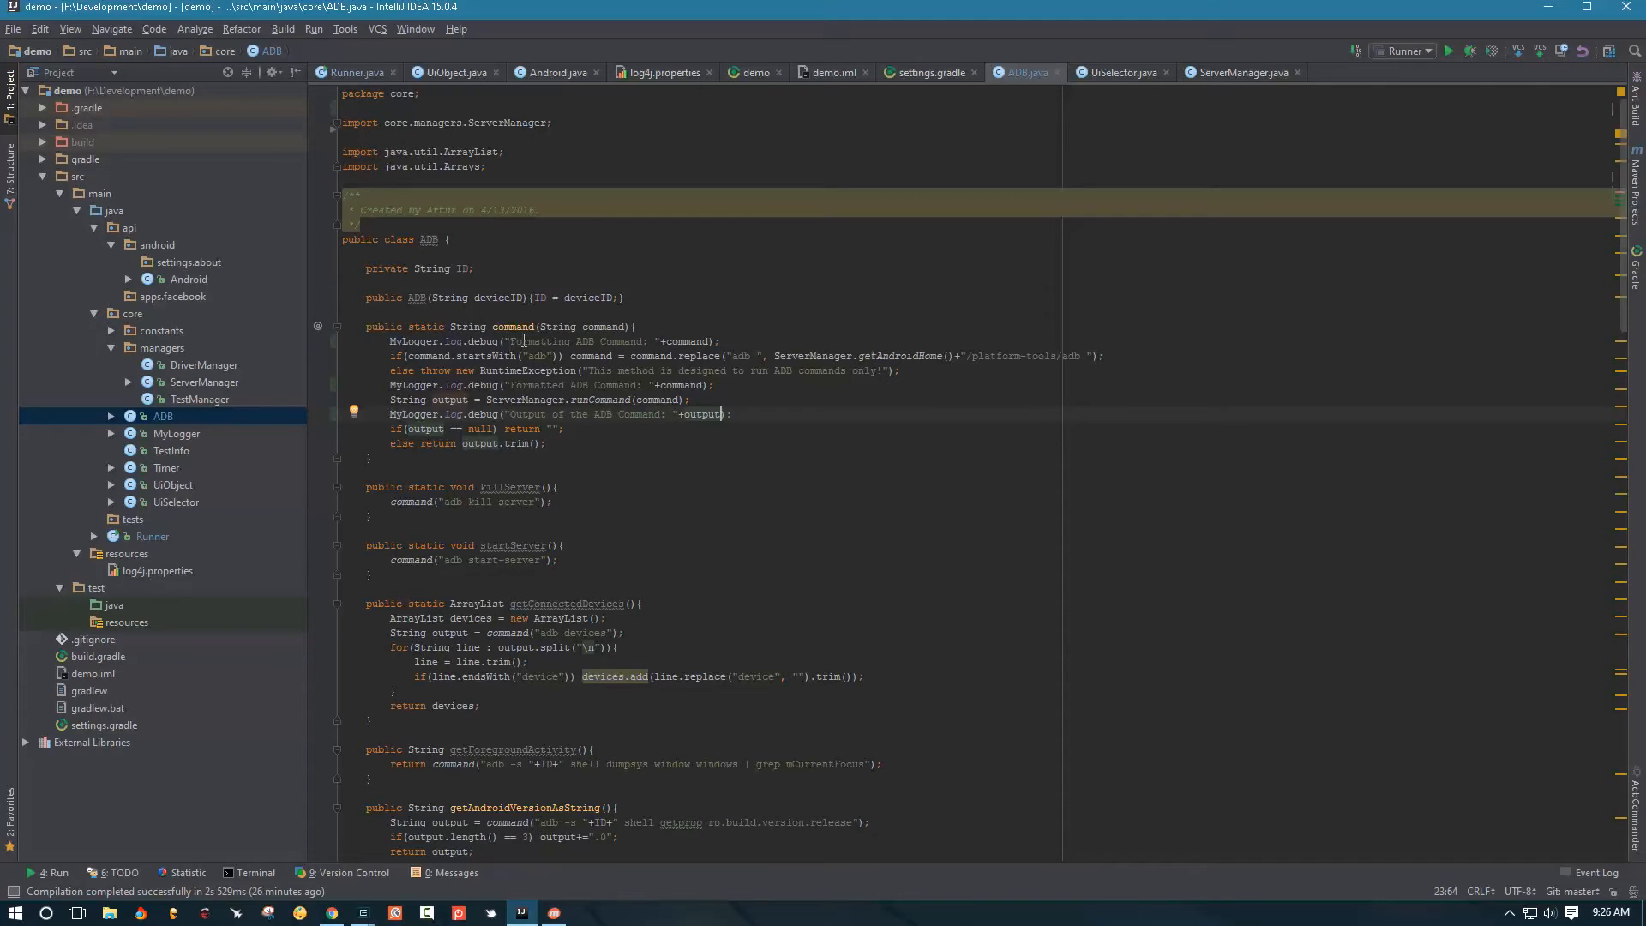
pyautogui.moveTo(511, 340); pyautogui.dragTo(650, 341)
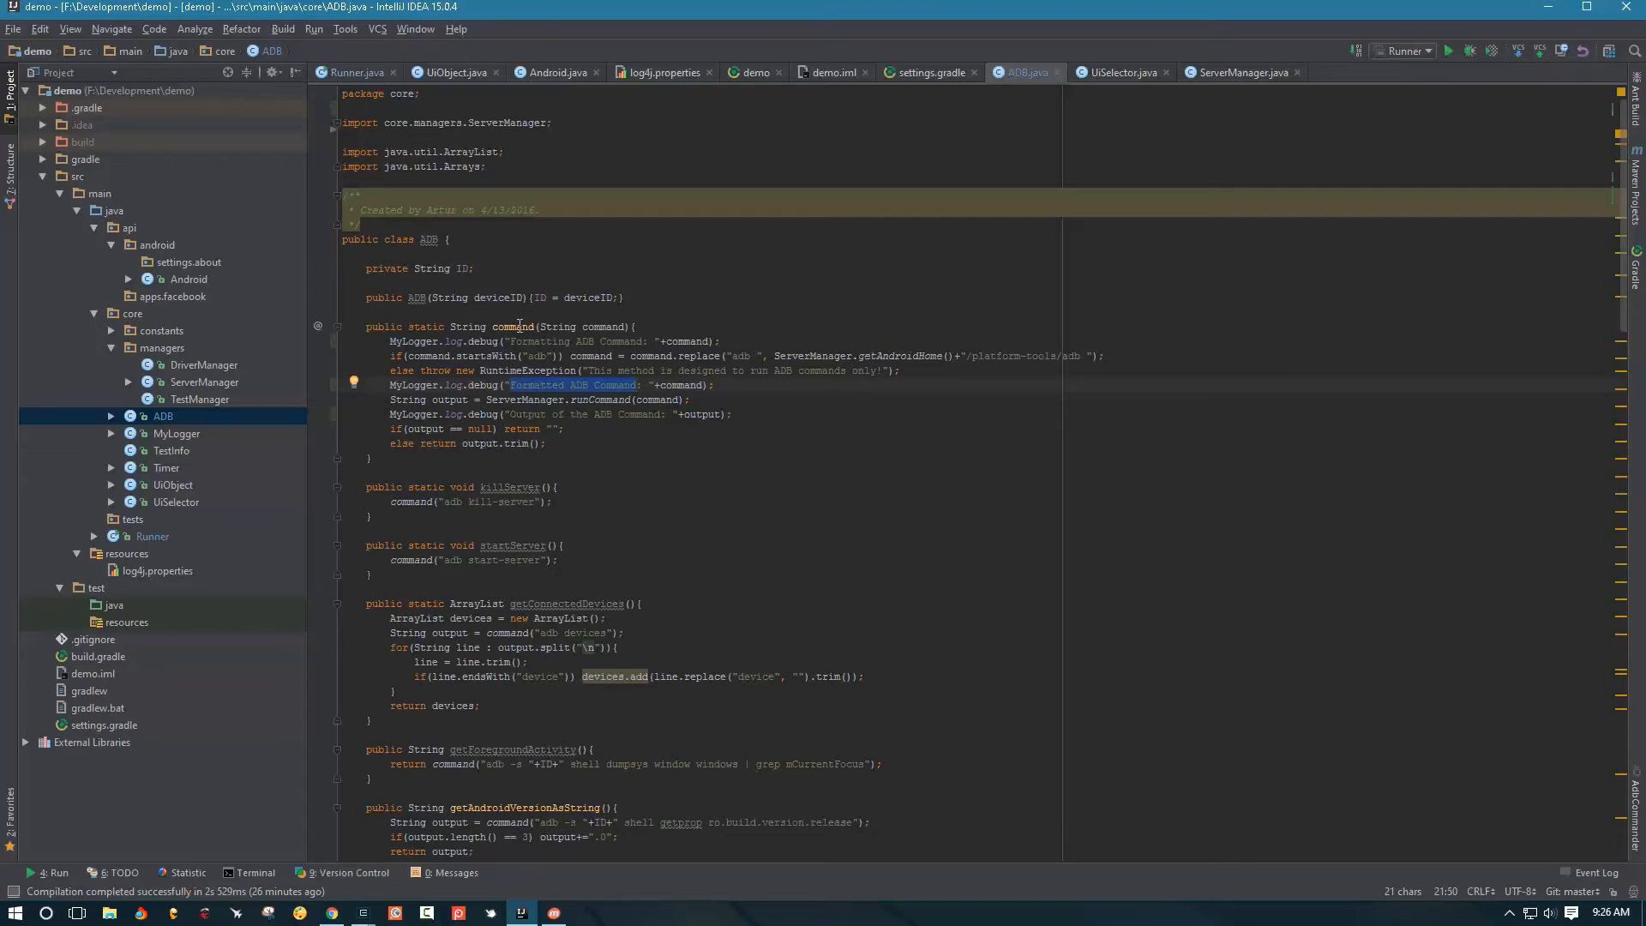
pyautogui.moveTo(454, 495)
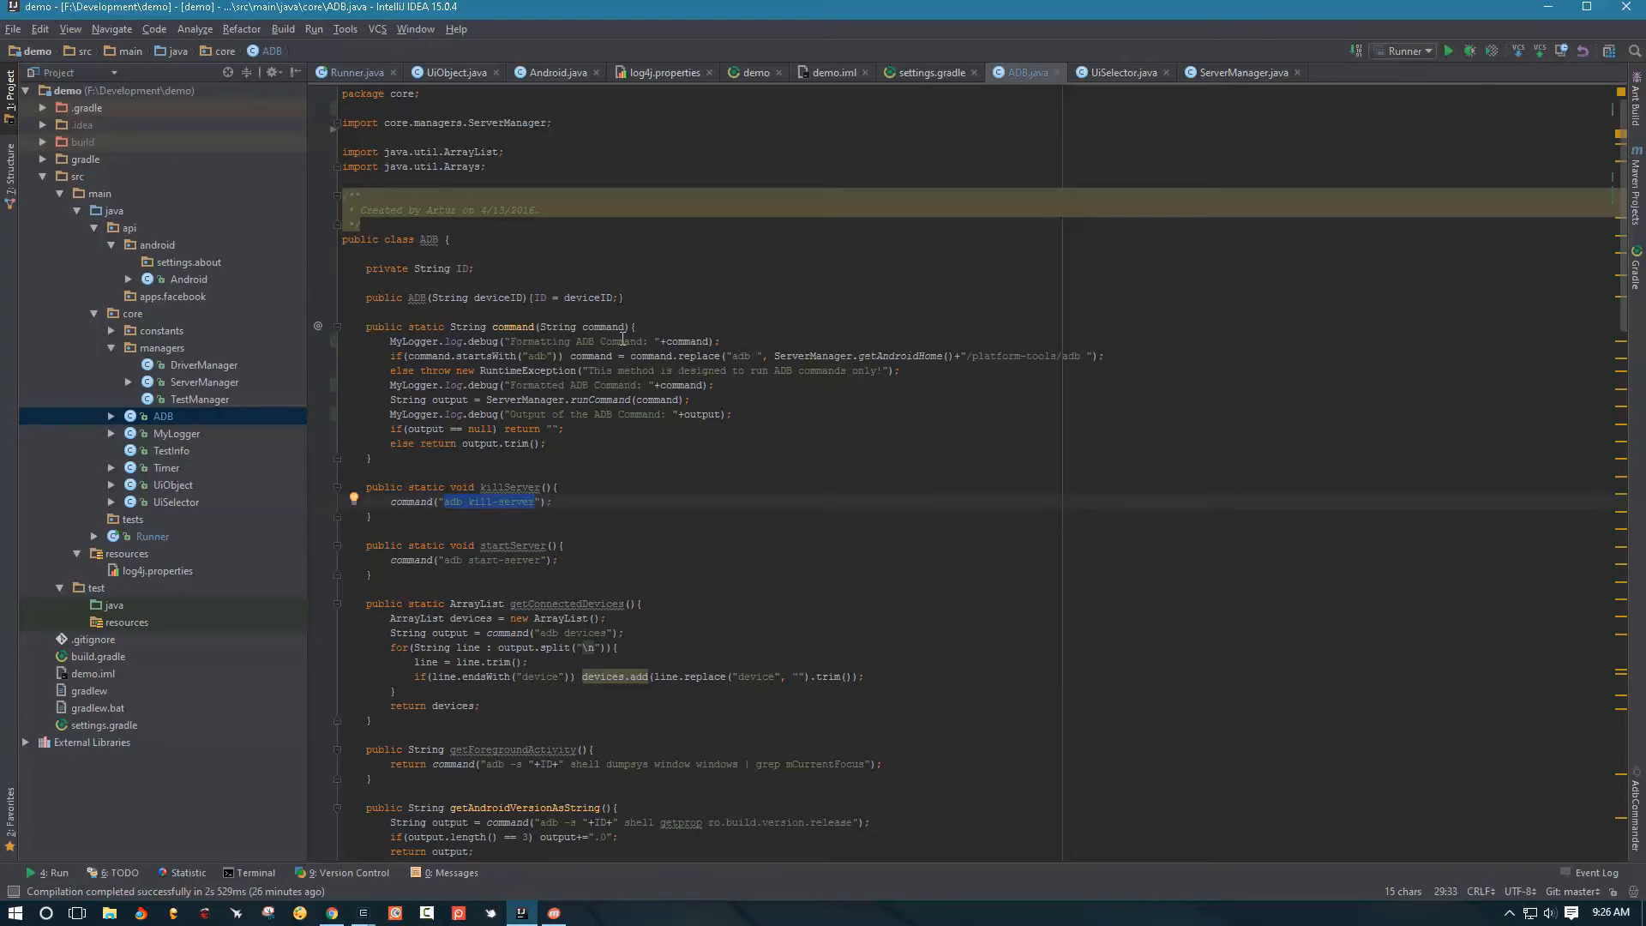
pyautogui.click(506, 486)
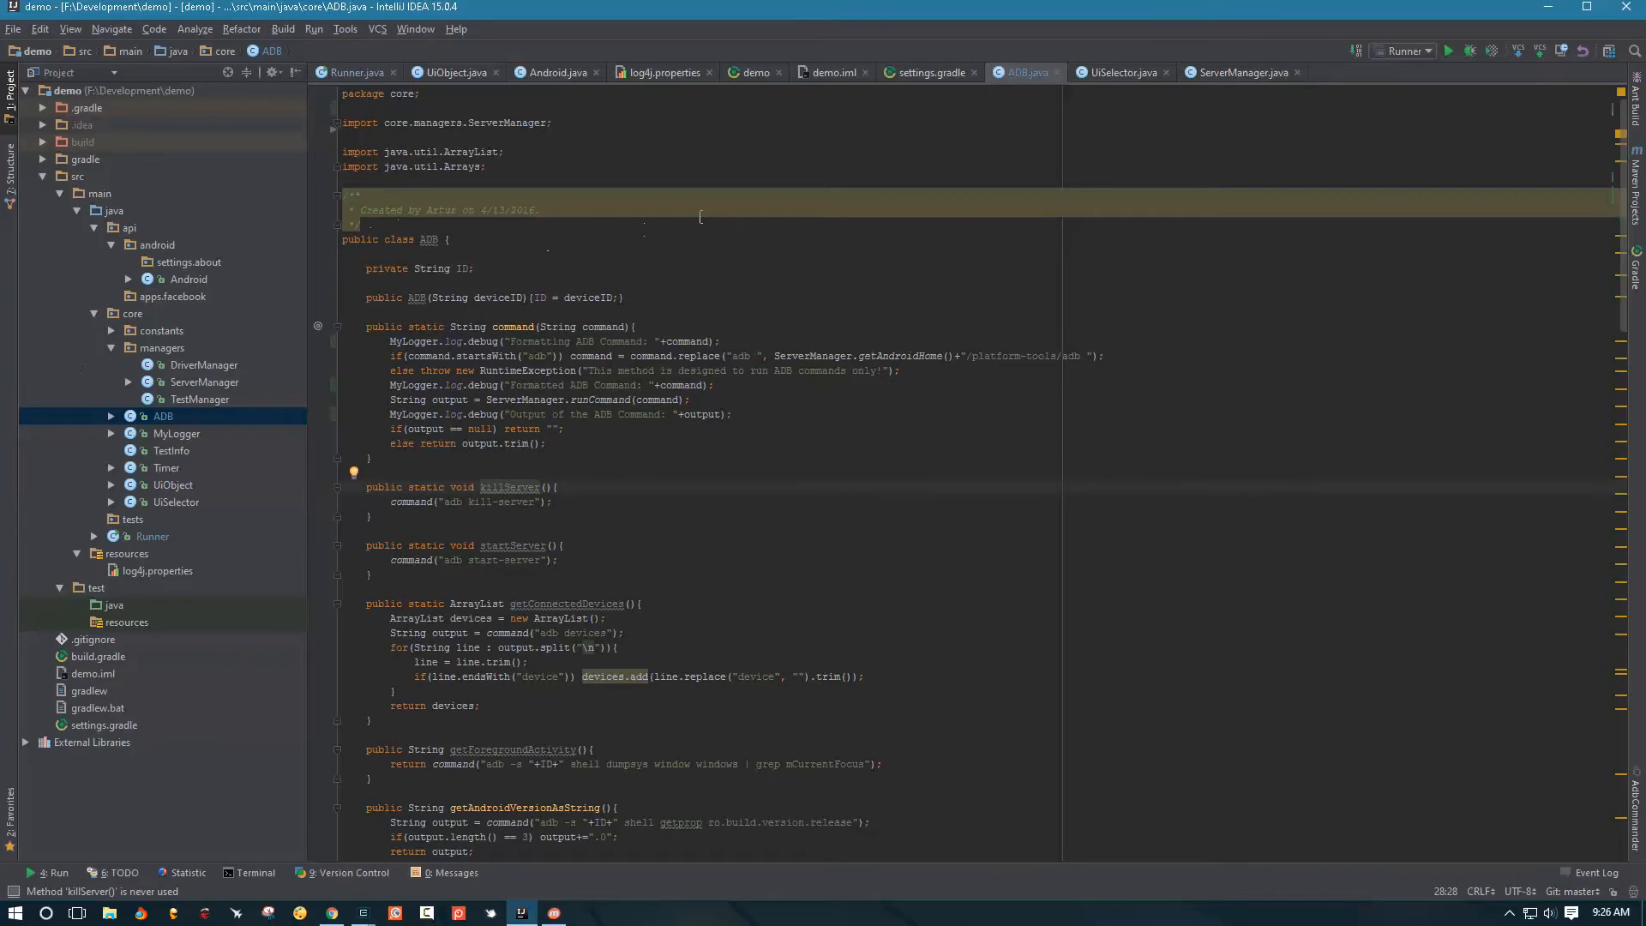
pyautogui.moveTo(362, 79)
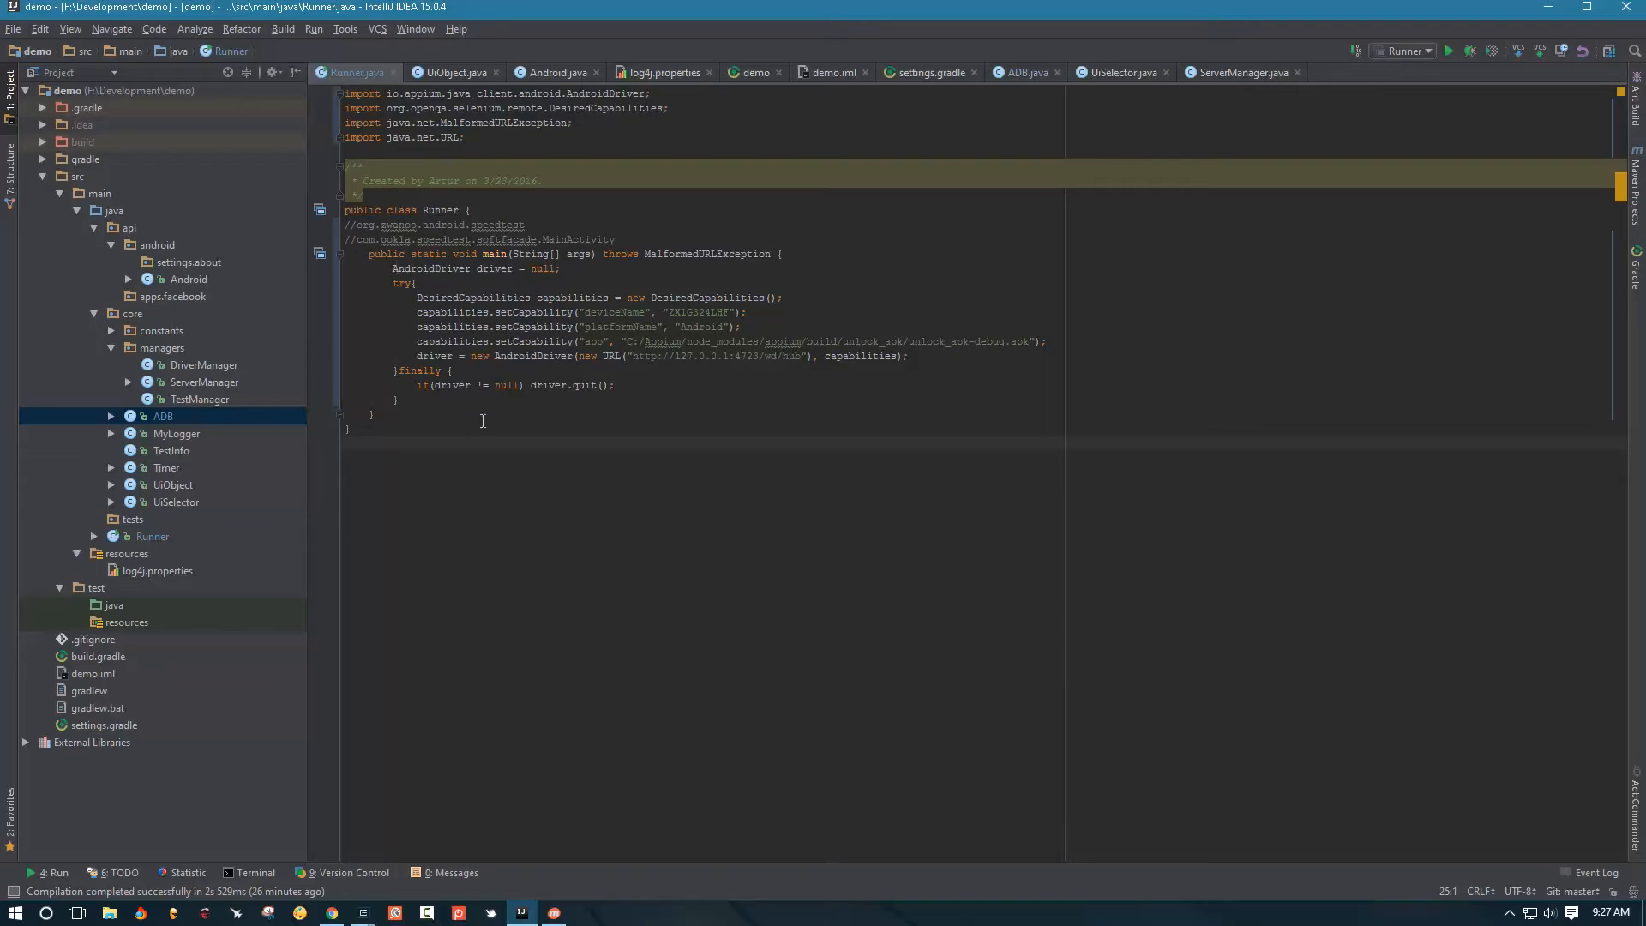
pyautogui.moveTo(457, 326)
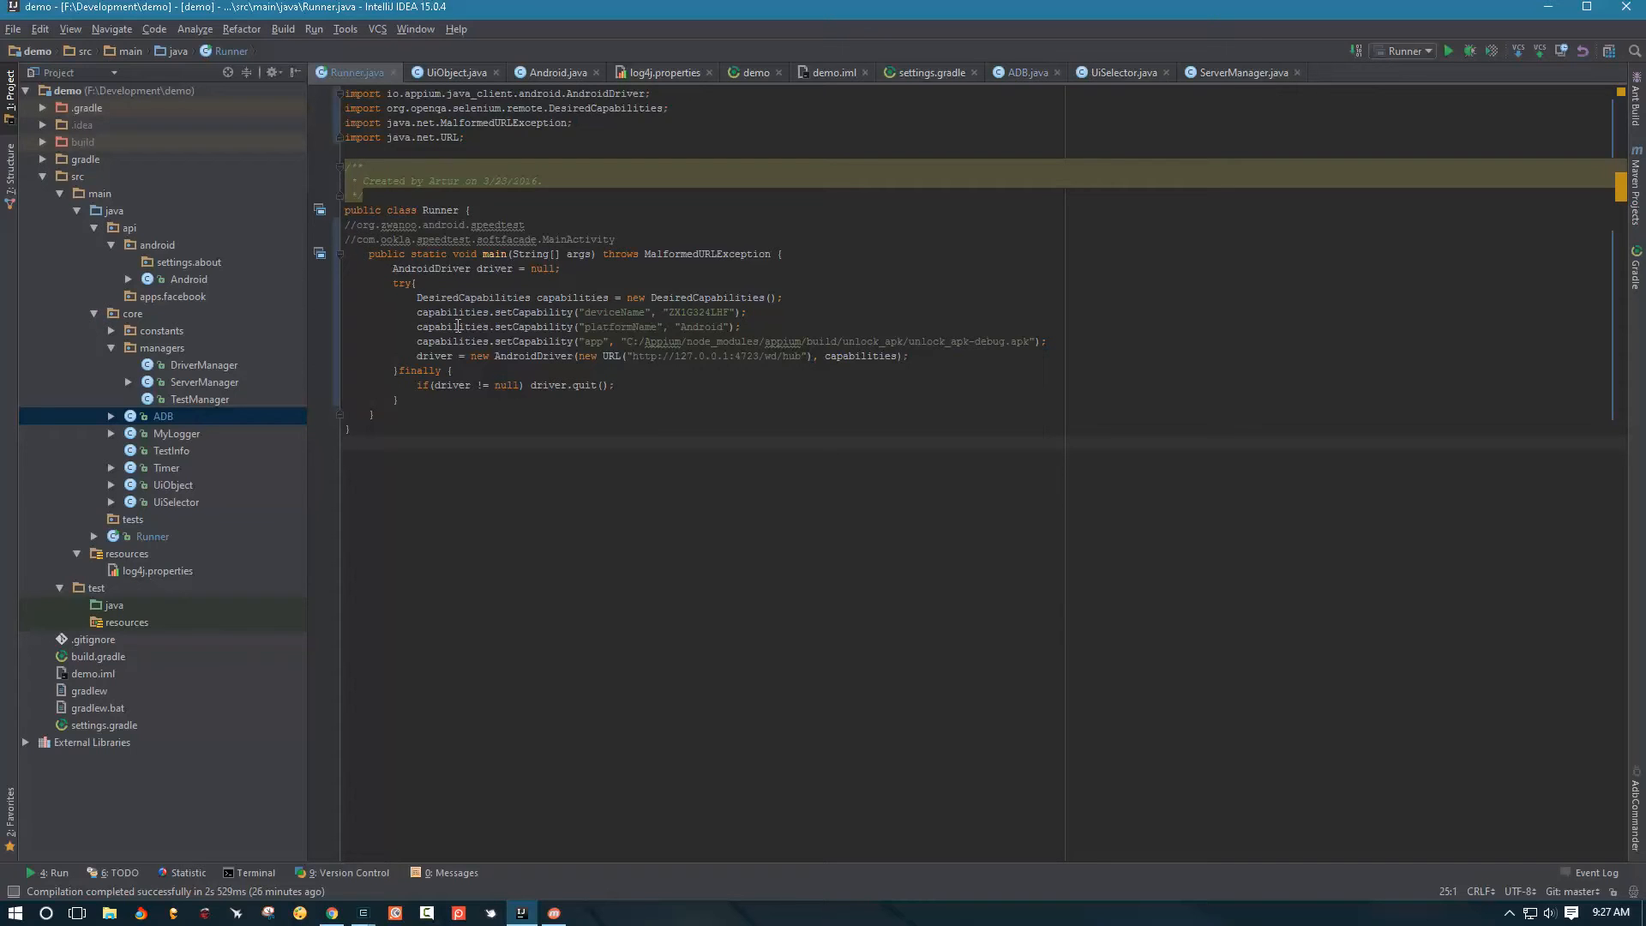
pyautogui.moveTo(665, 408)
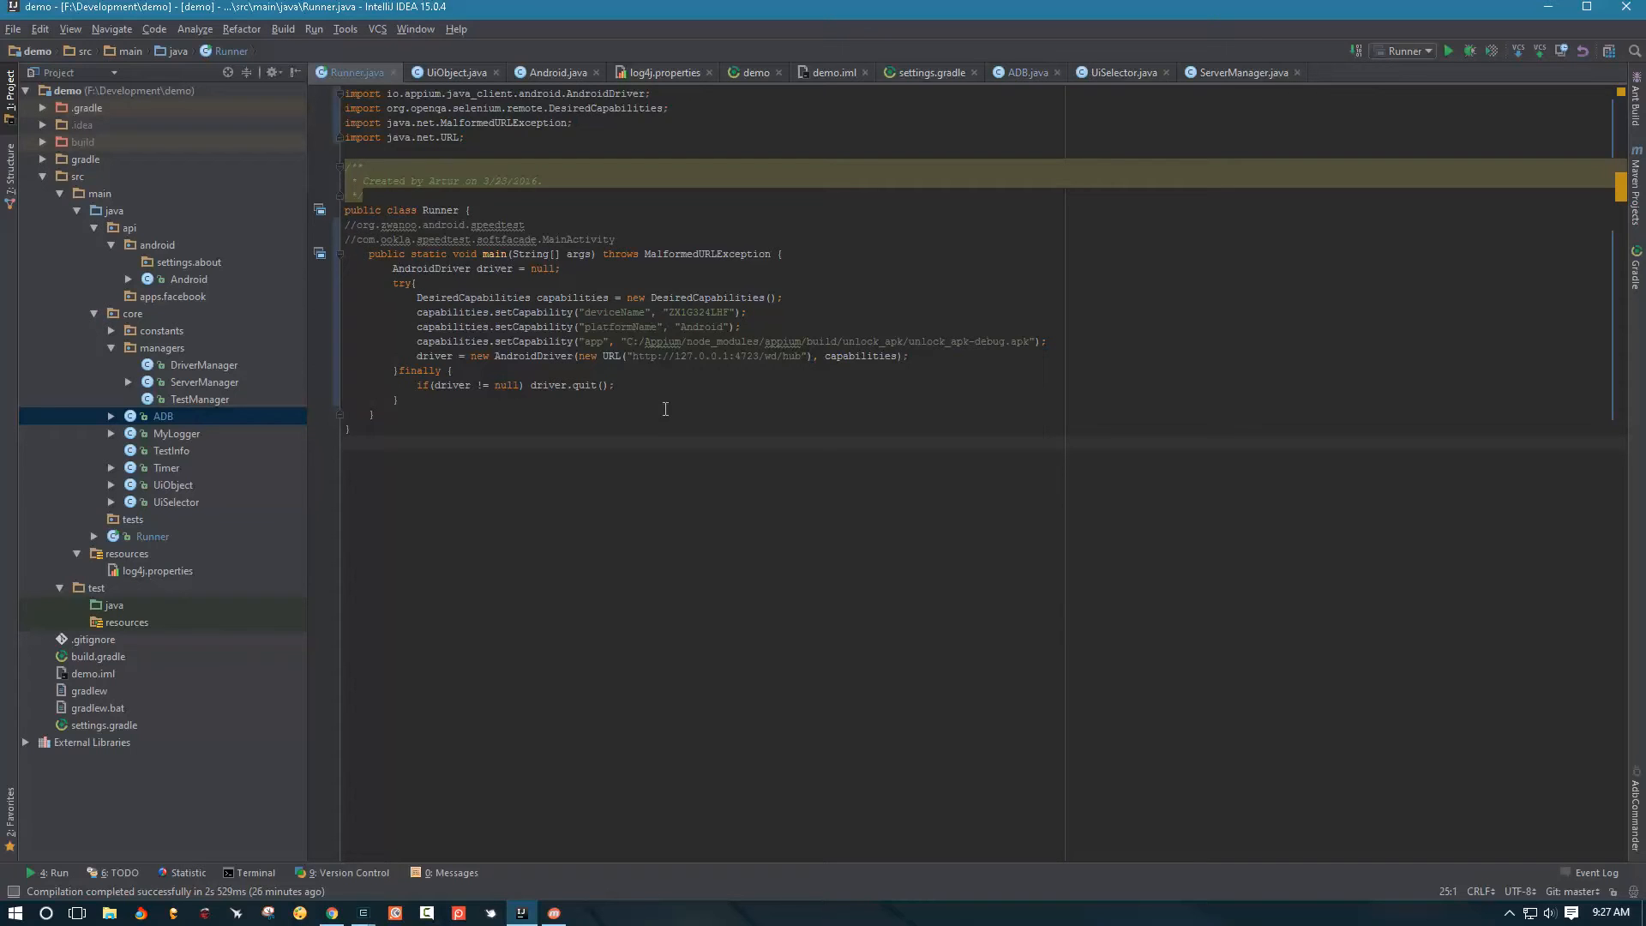
pyautogui.moveTo(386, 284)
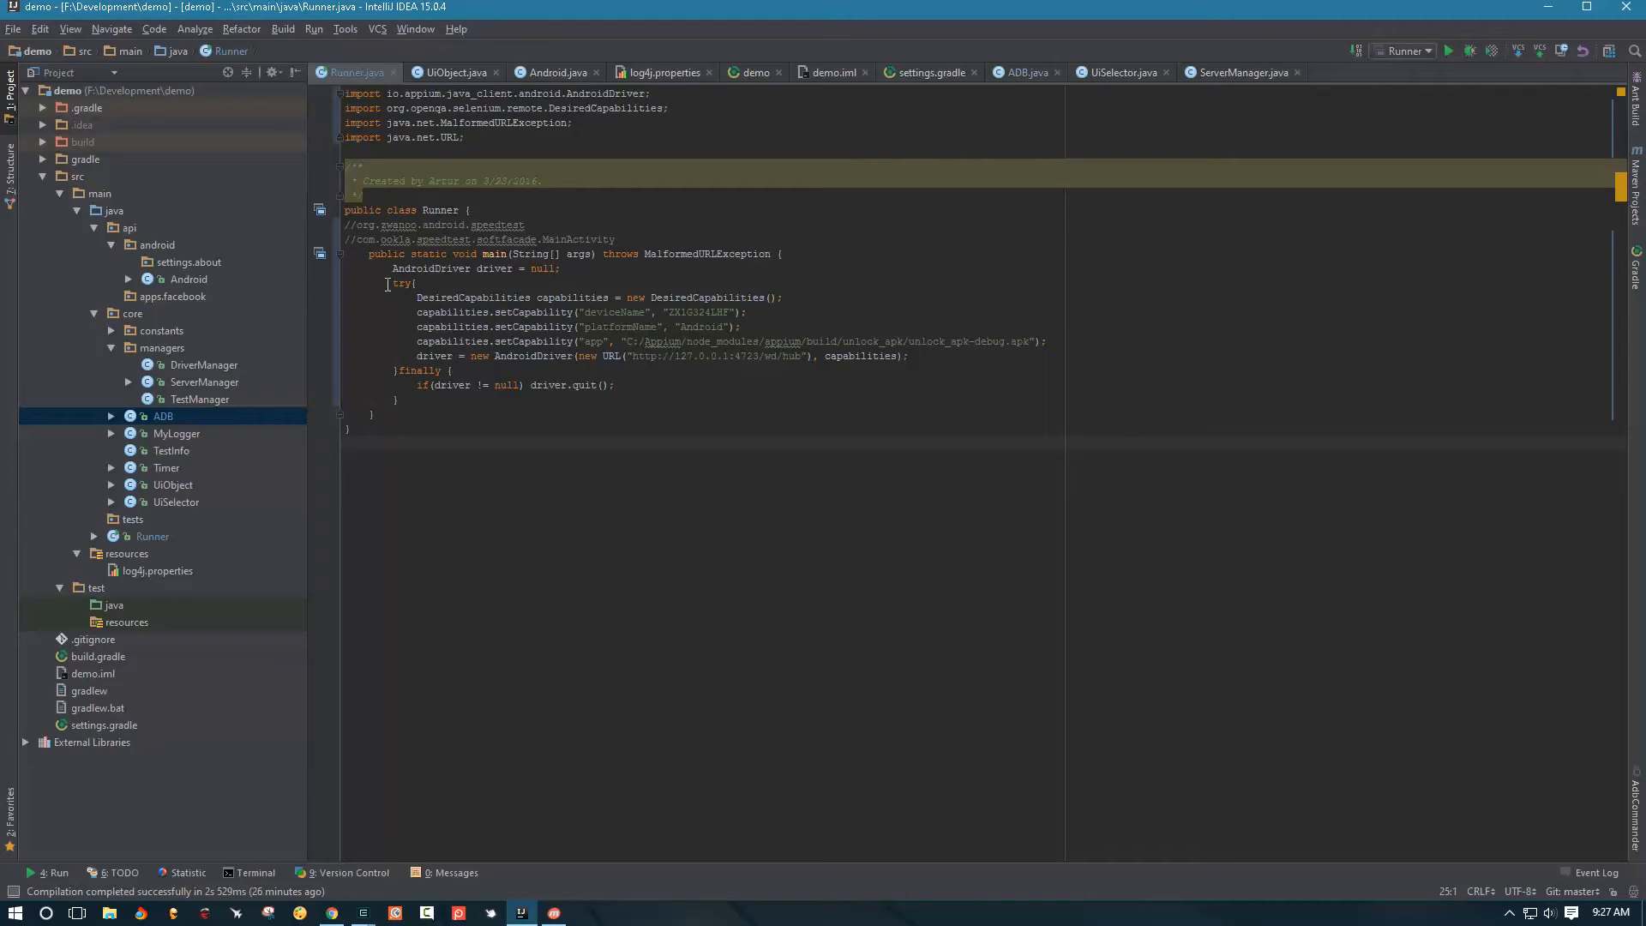
pyautogui.moveTo(562, 299)
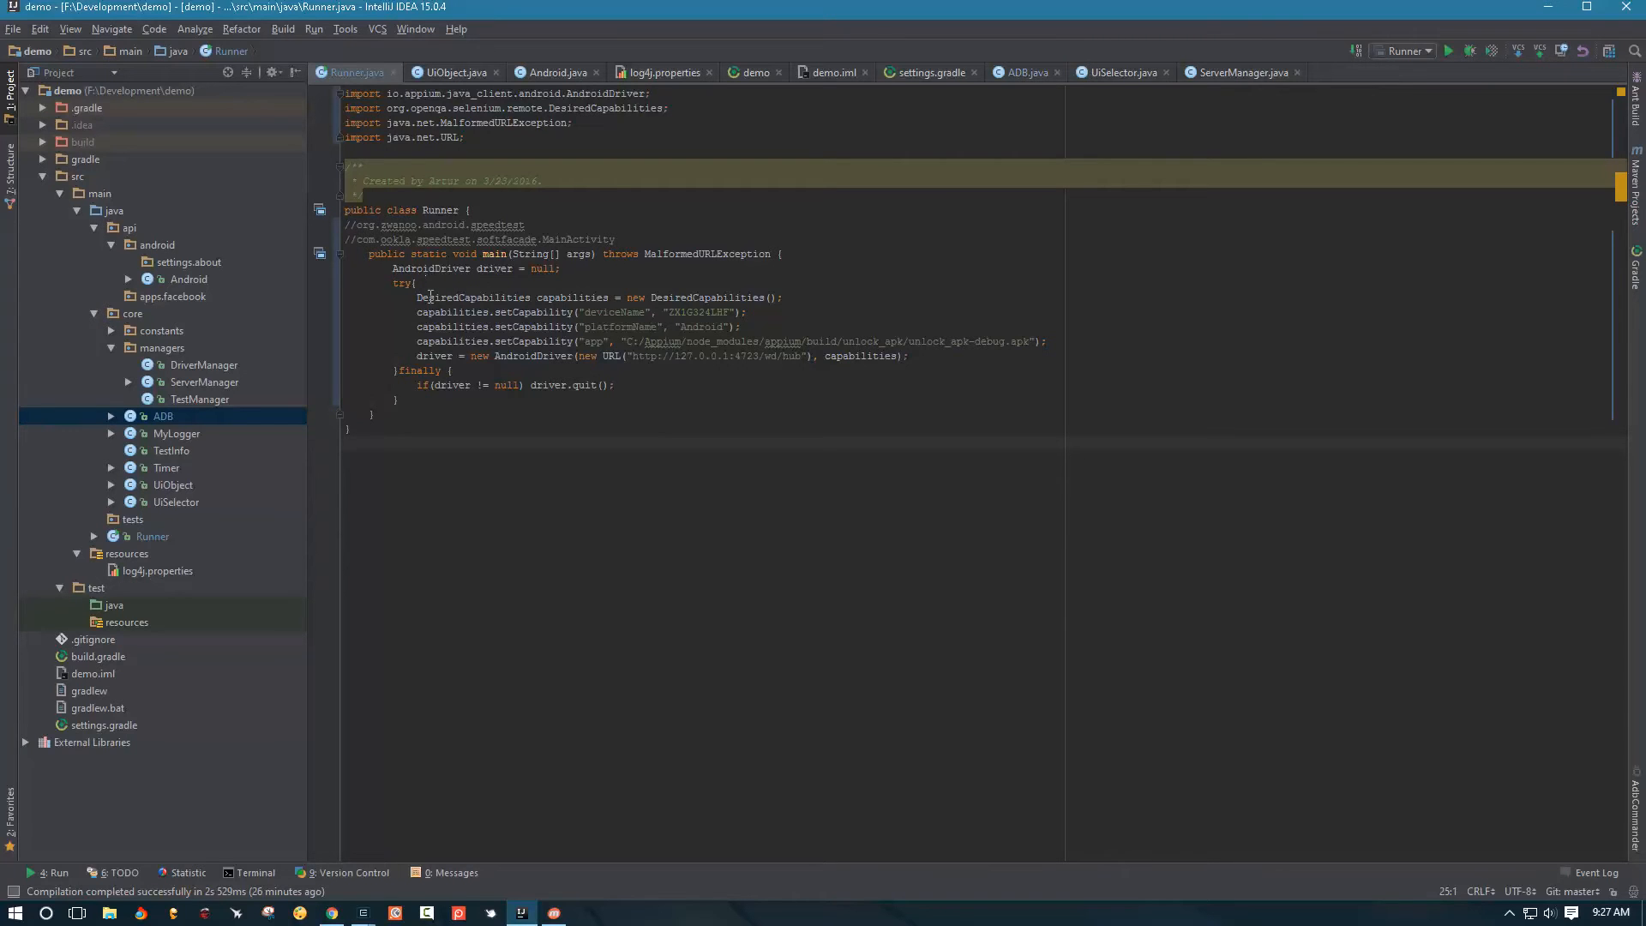
pyautogui.moveTo(415, 267); pyautogui.dragTo(397, 400)
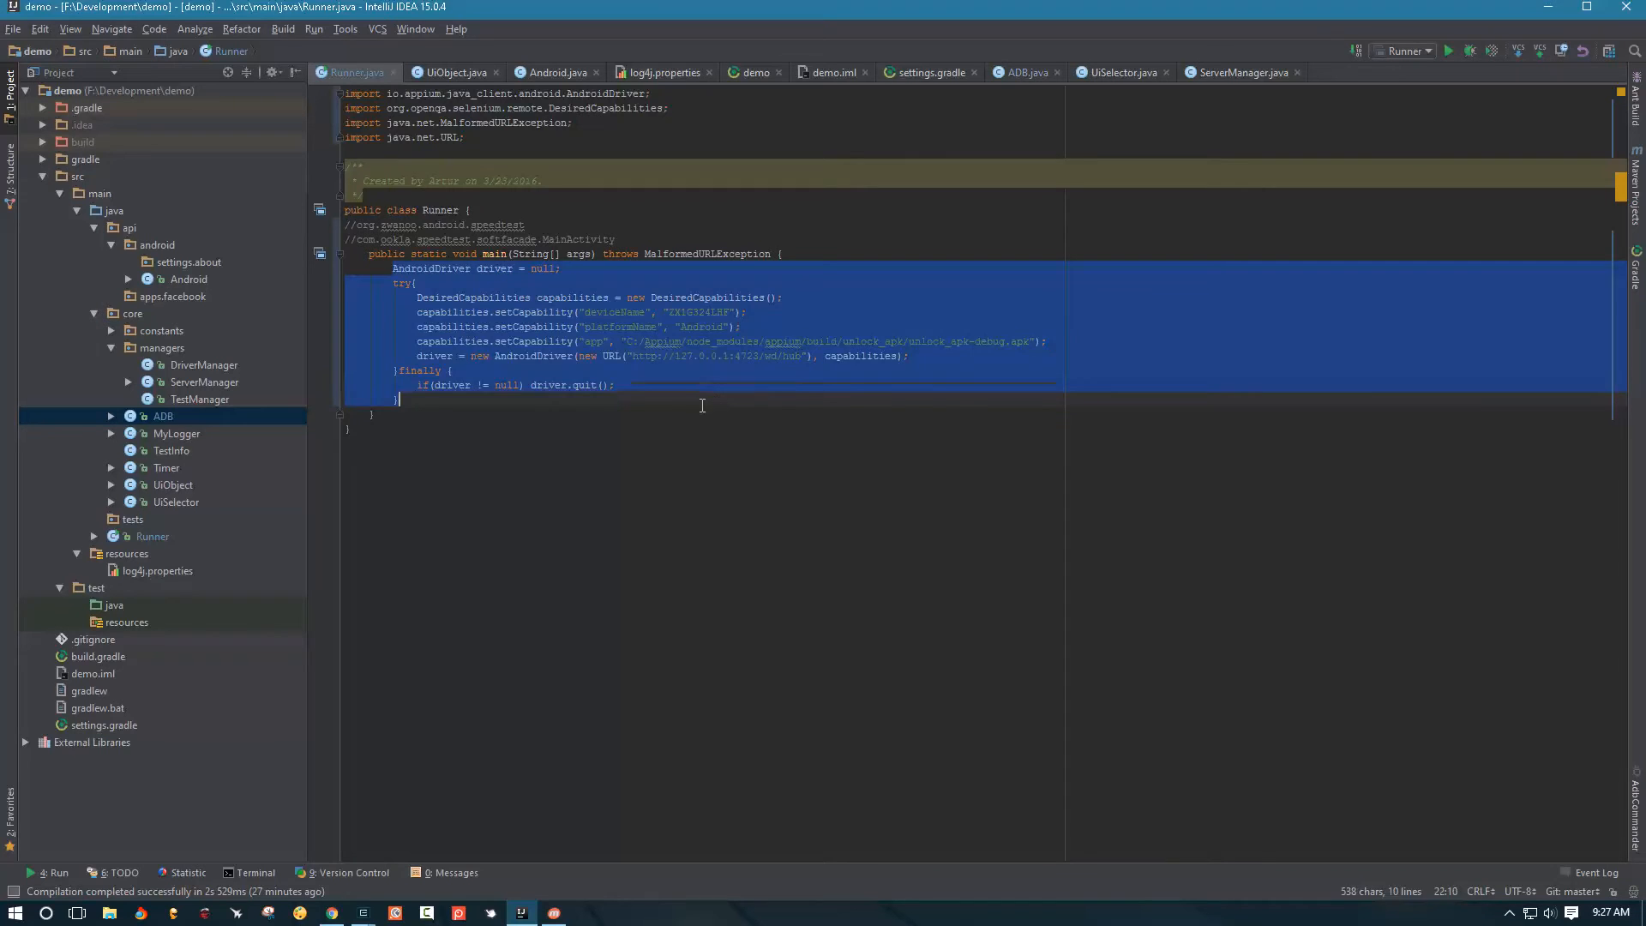
pyautogui.click(909, 355)
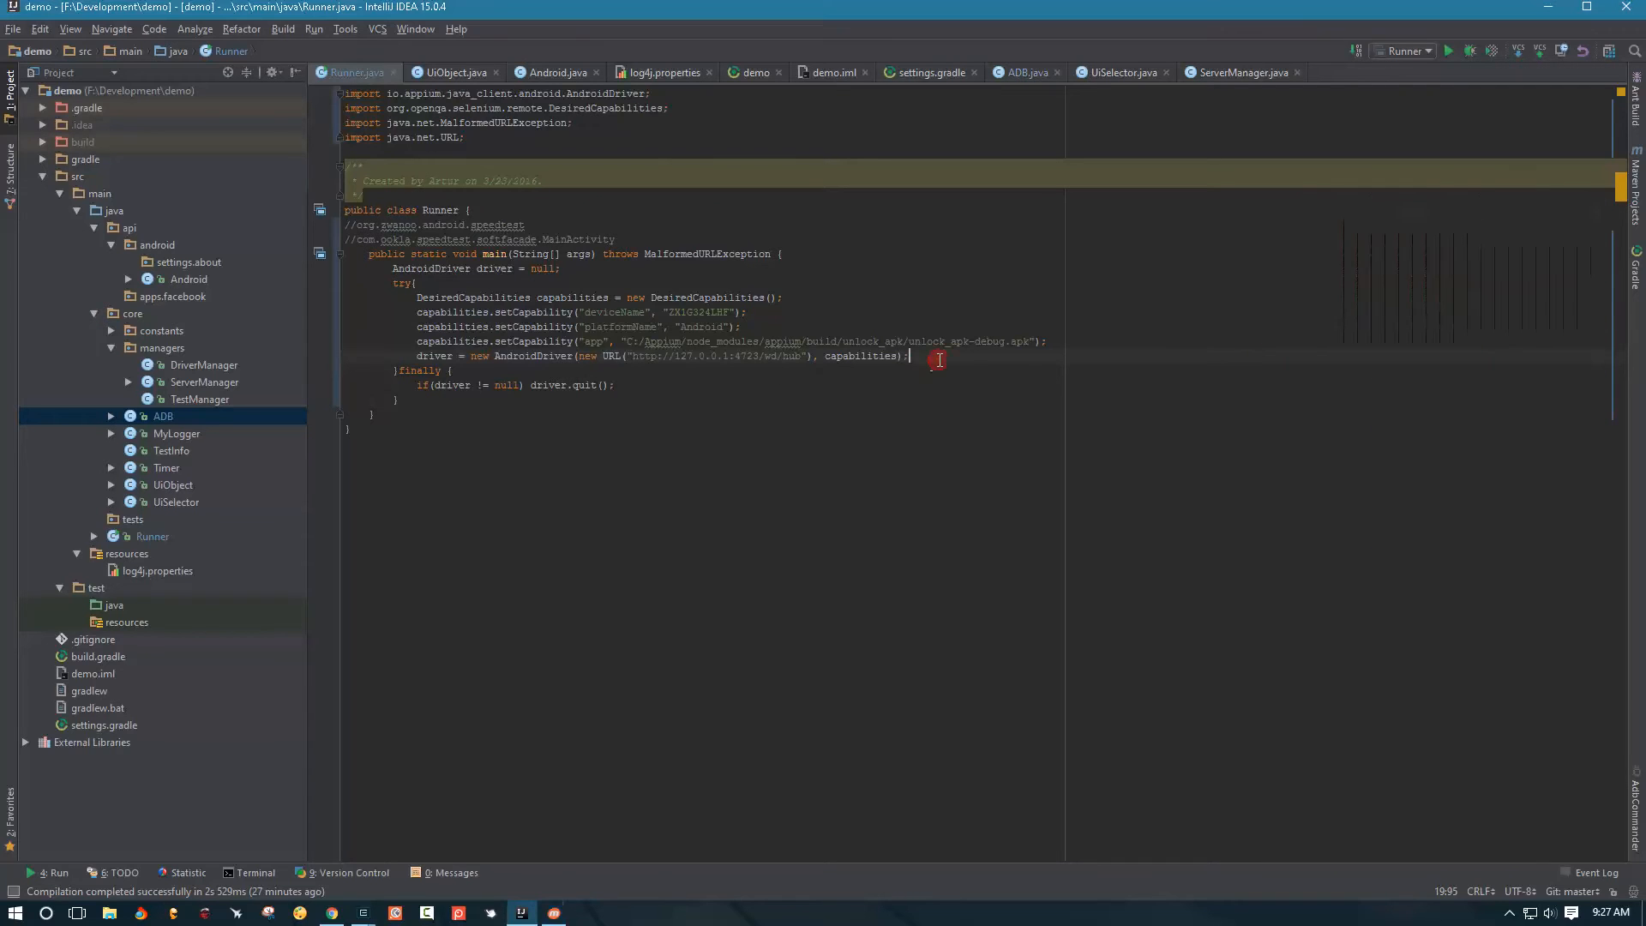
# Create ADB adb = new ADB("ZX1G324LHF") and start an adb.openAppsActivity call
pyautogui.press('enter')
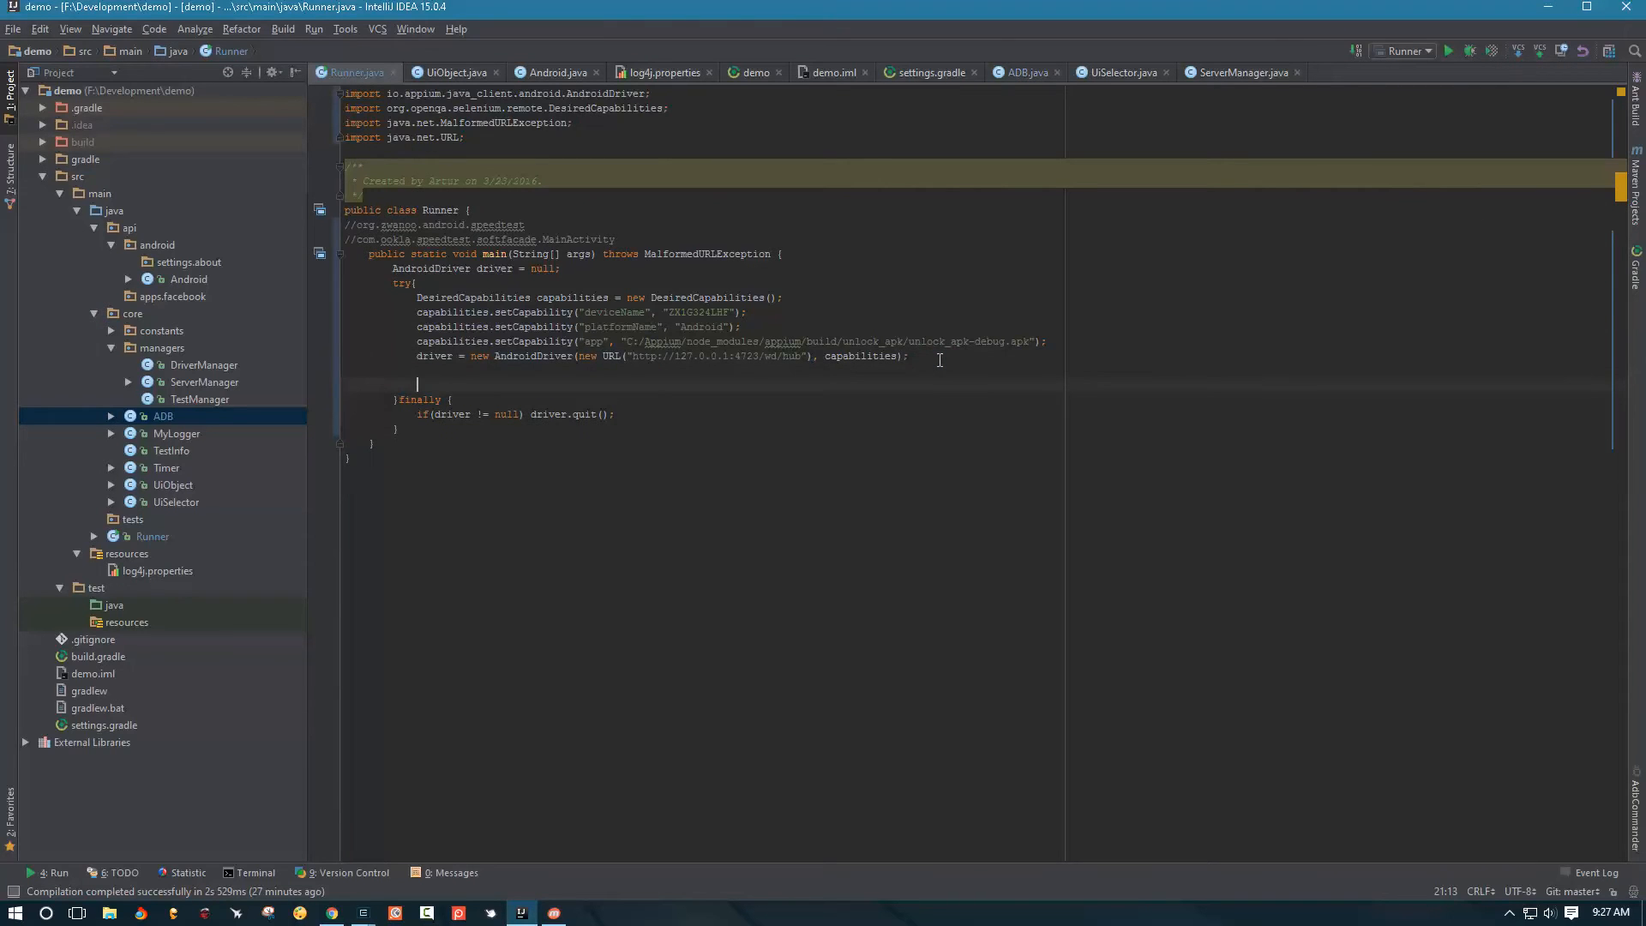
pyautogui.write('ADB adb =')
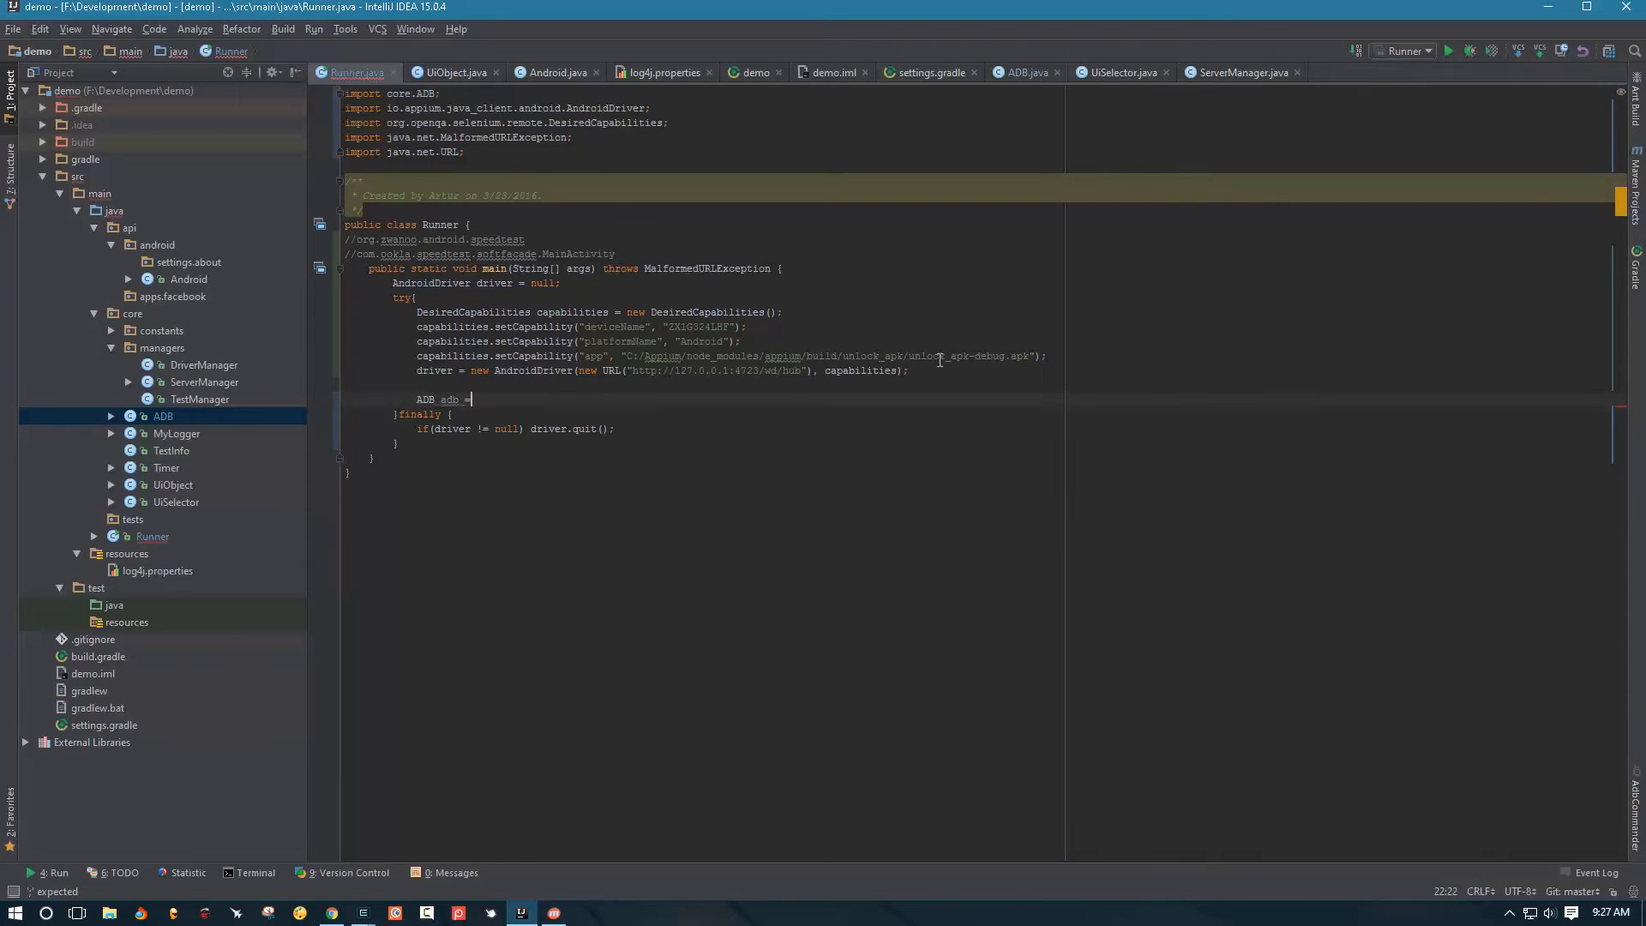
pyautogui.write('new ADB()')
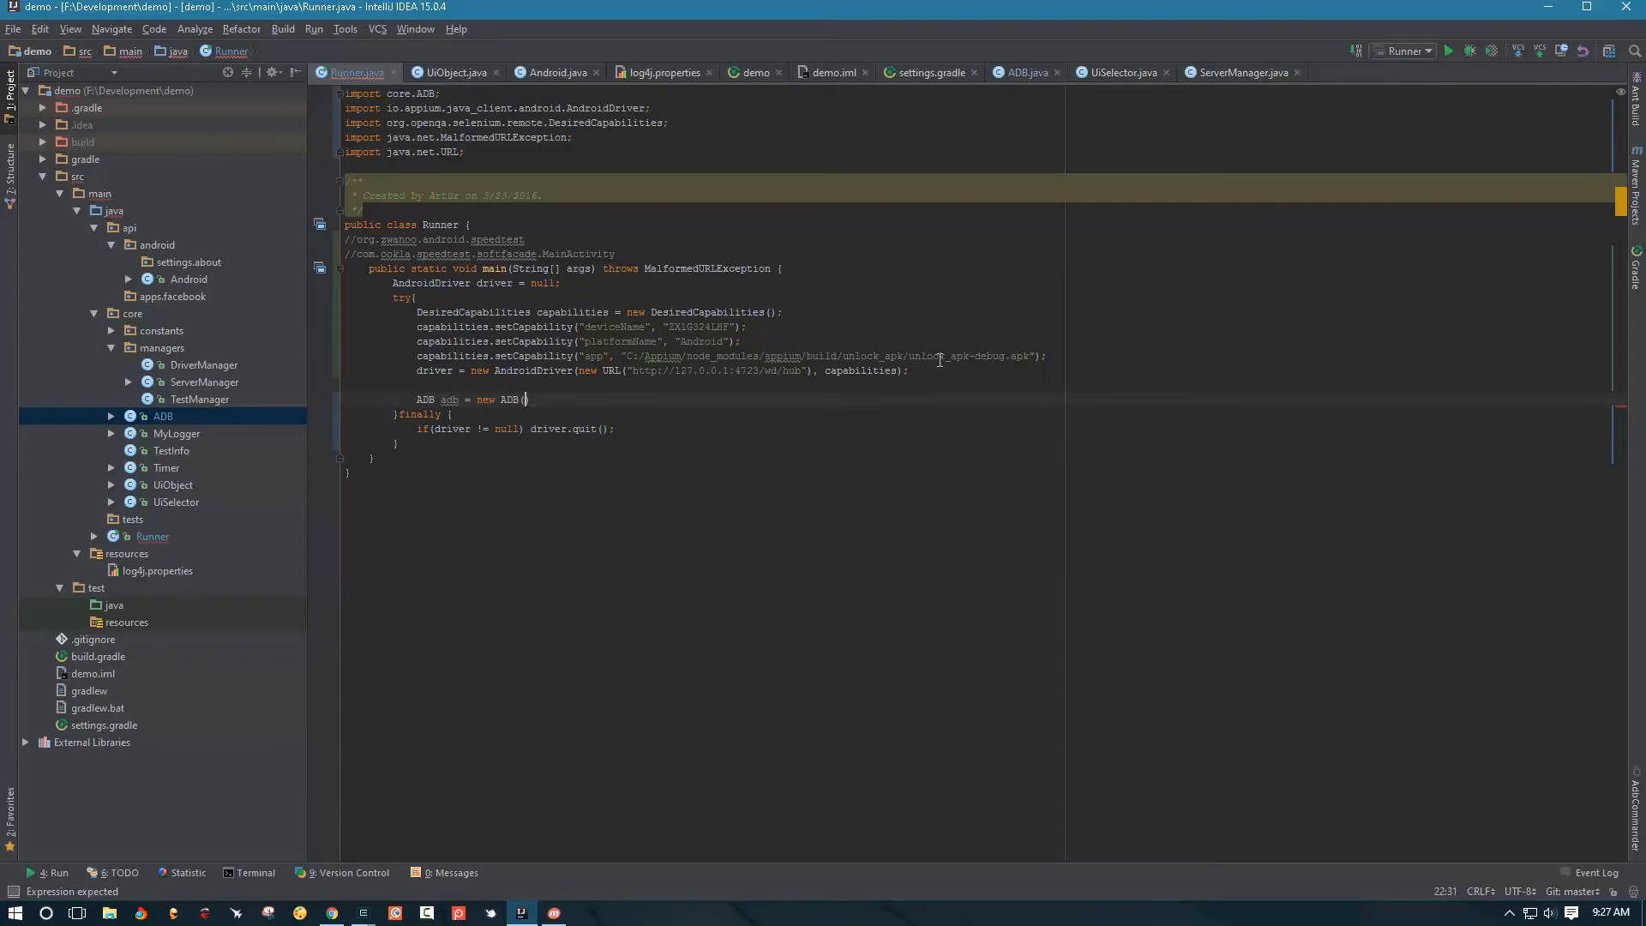
pyautogui.write('""')
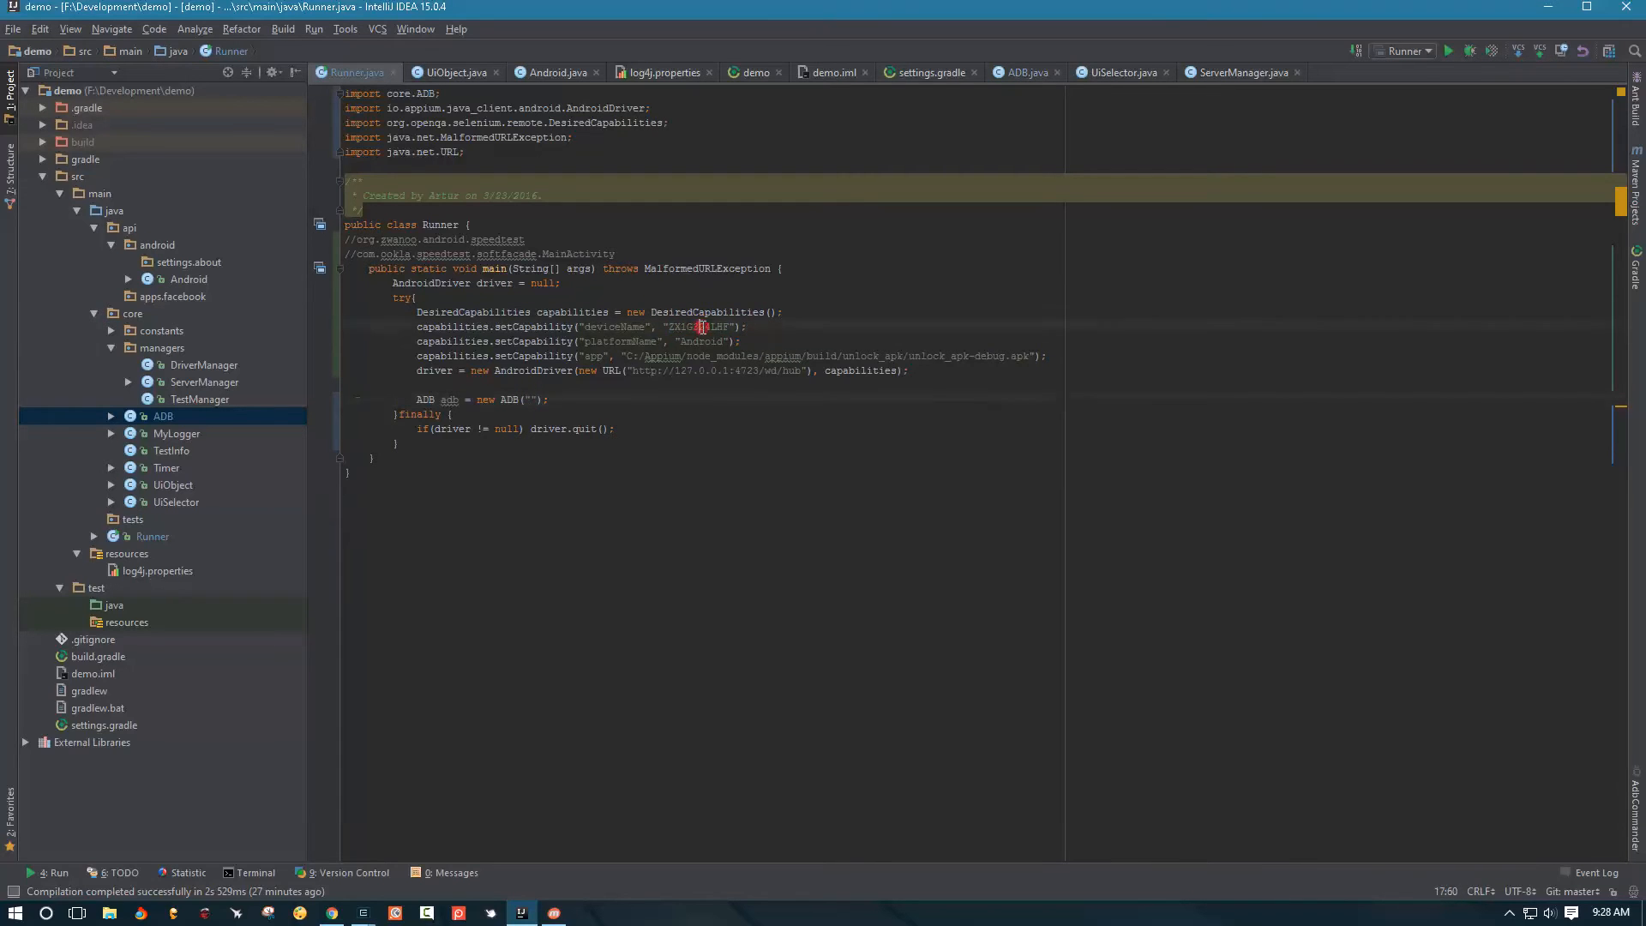
pyautogui.doubleClick(696, 327)
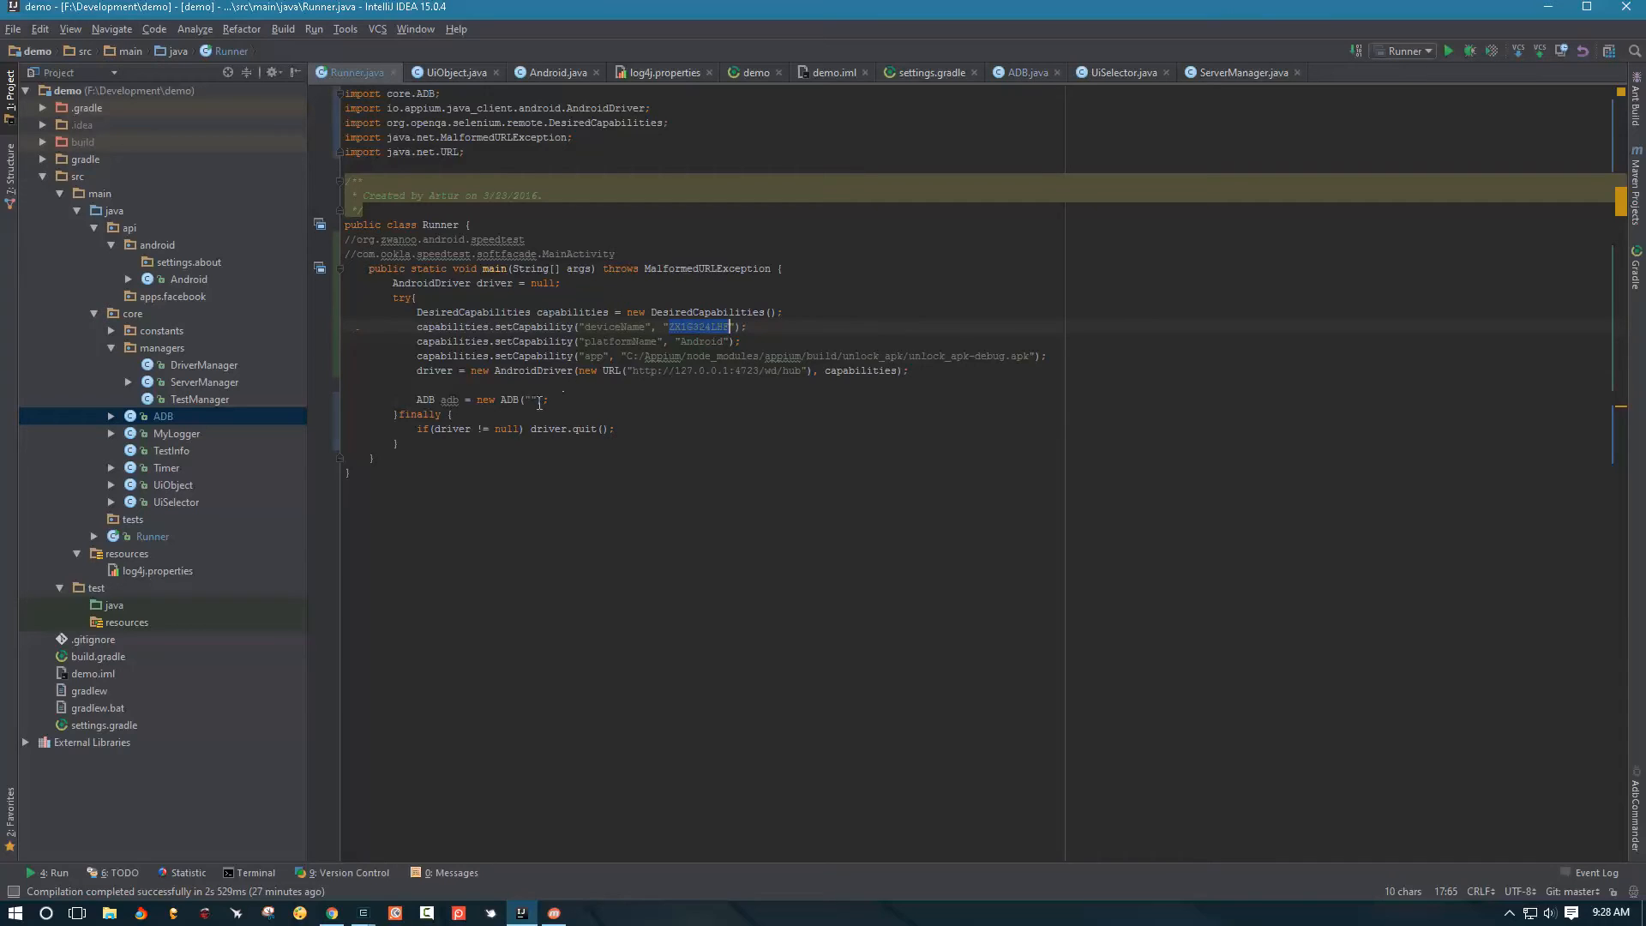
pyautogui.write('ZX1G324LHF')
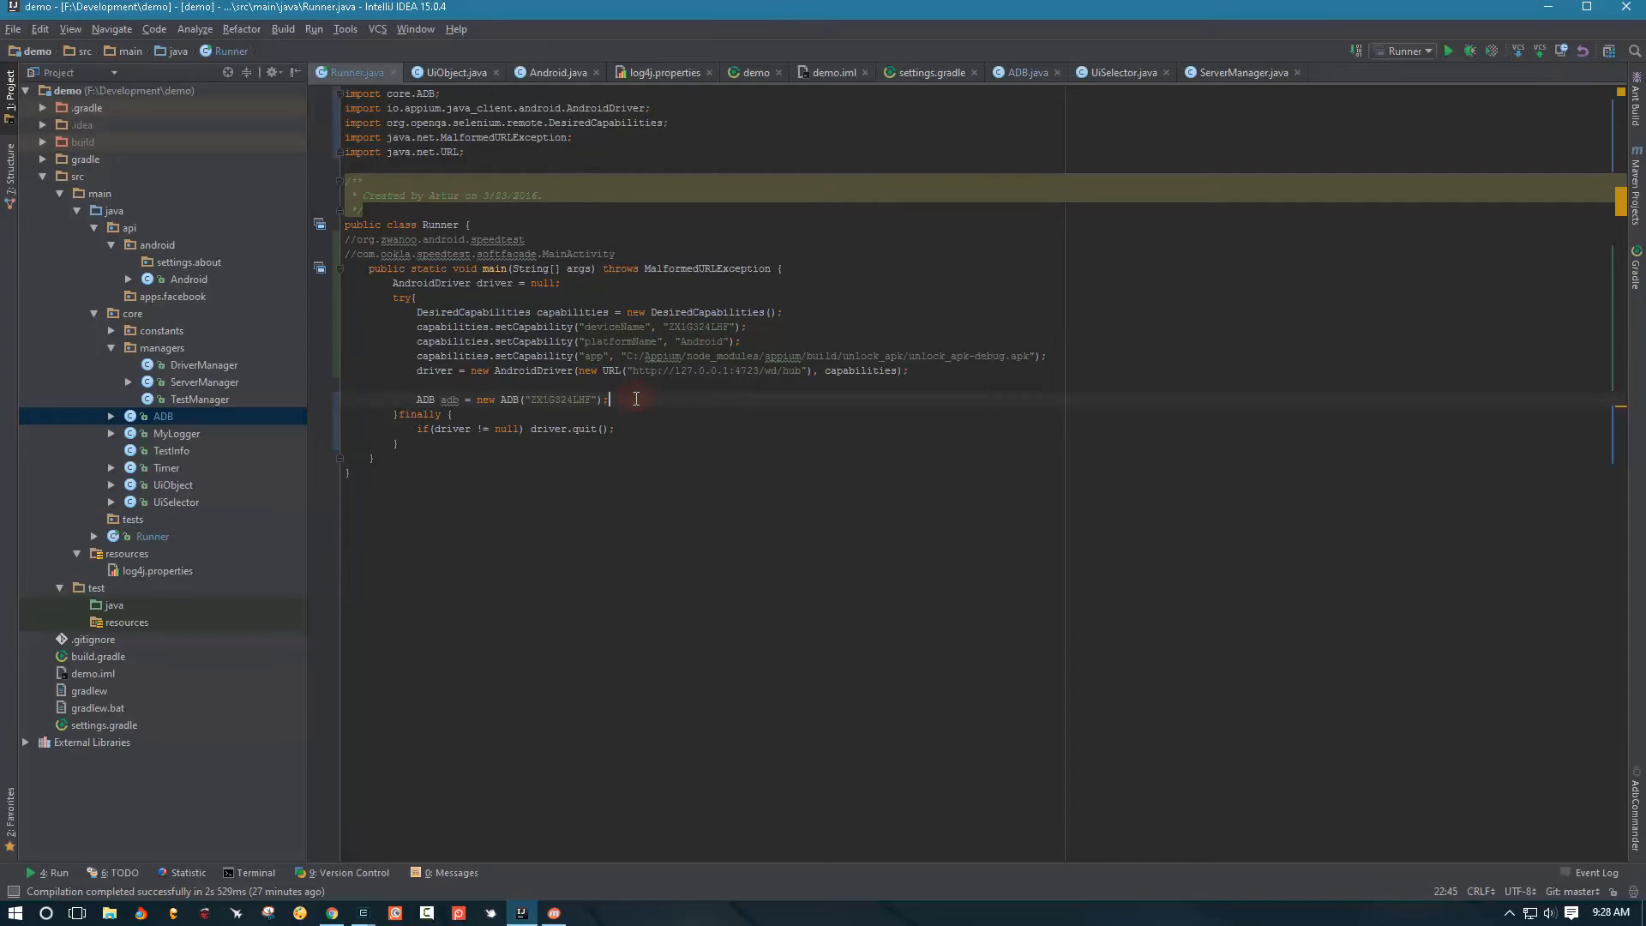
pyautogui.write('adb')
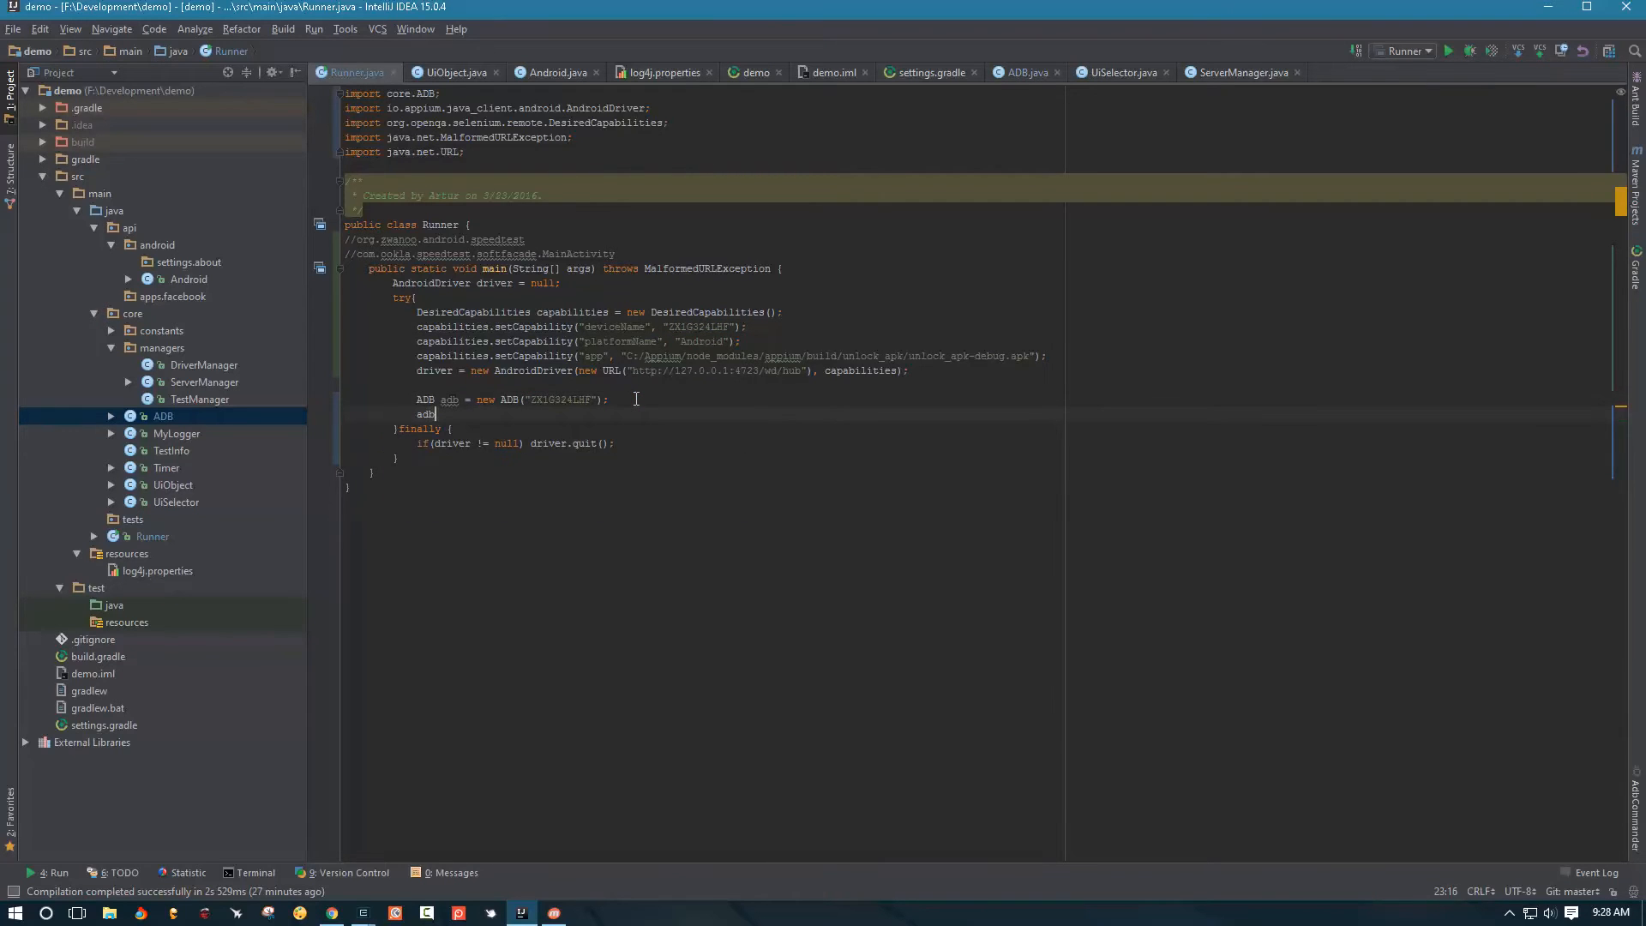
pyautogui.write('.openAppsActivity();')
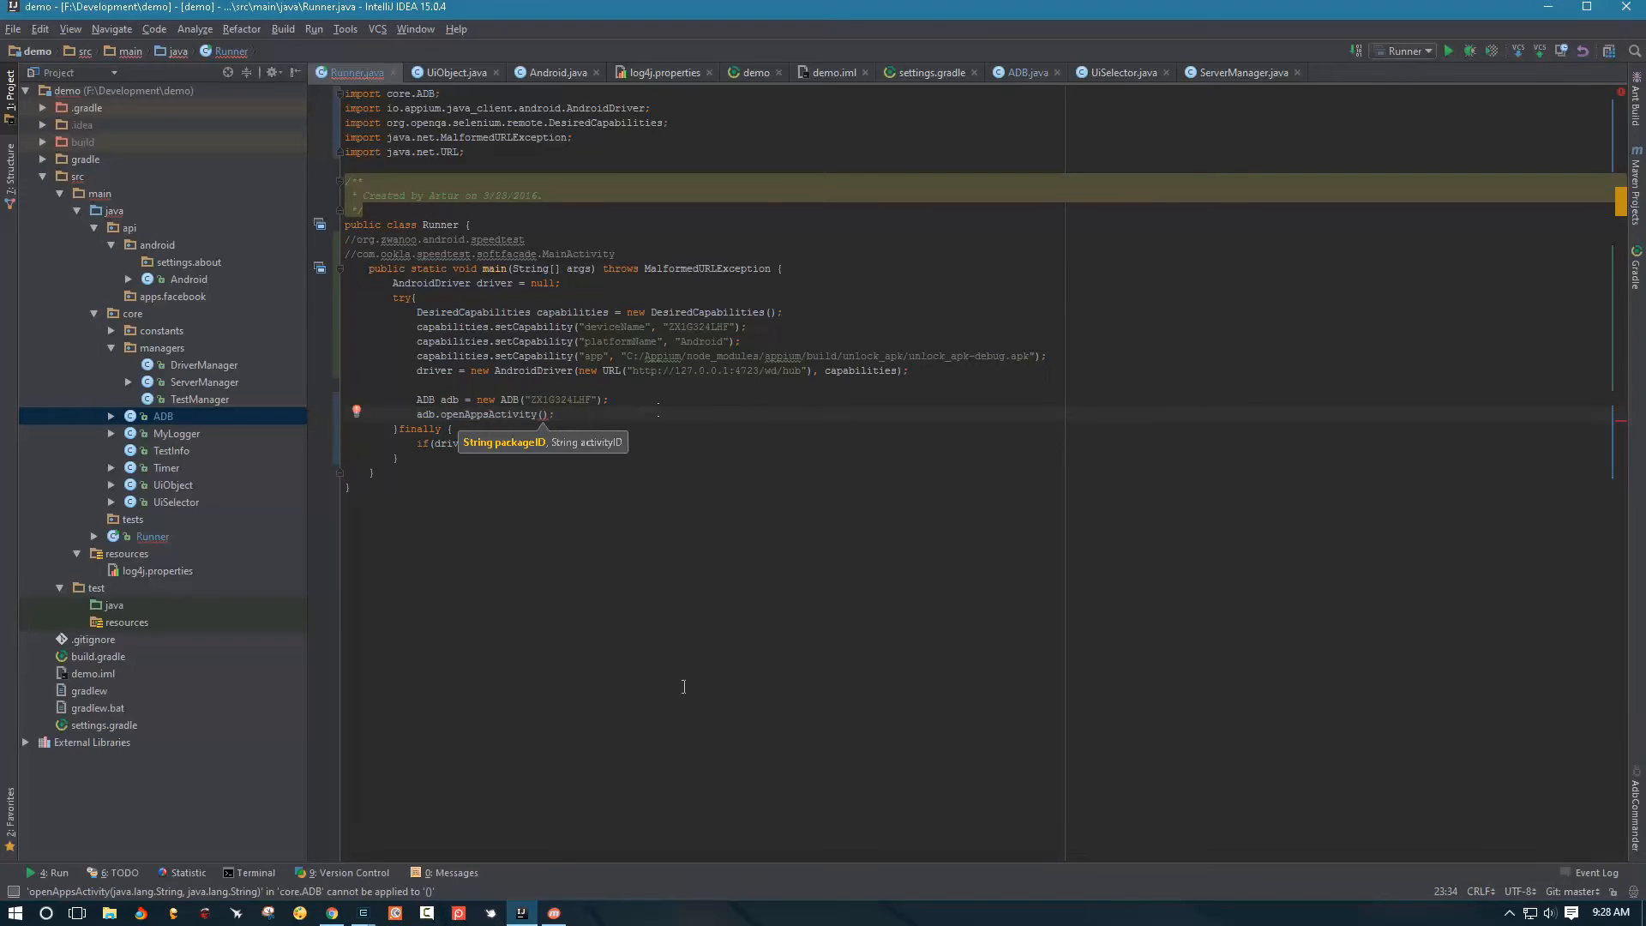
# Pass "org.zwanoo.android.speedtest" and "com.ookla.speedtest.softfacade.MainActivity" to openAppsActivity, checking the phone mirror
pyautogui.click(543, 912)
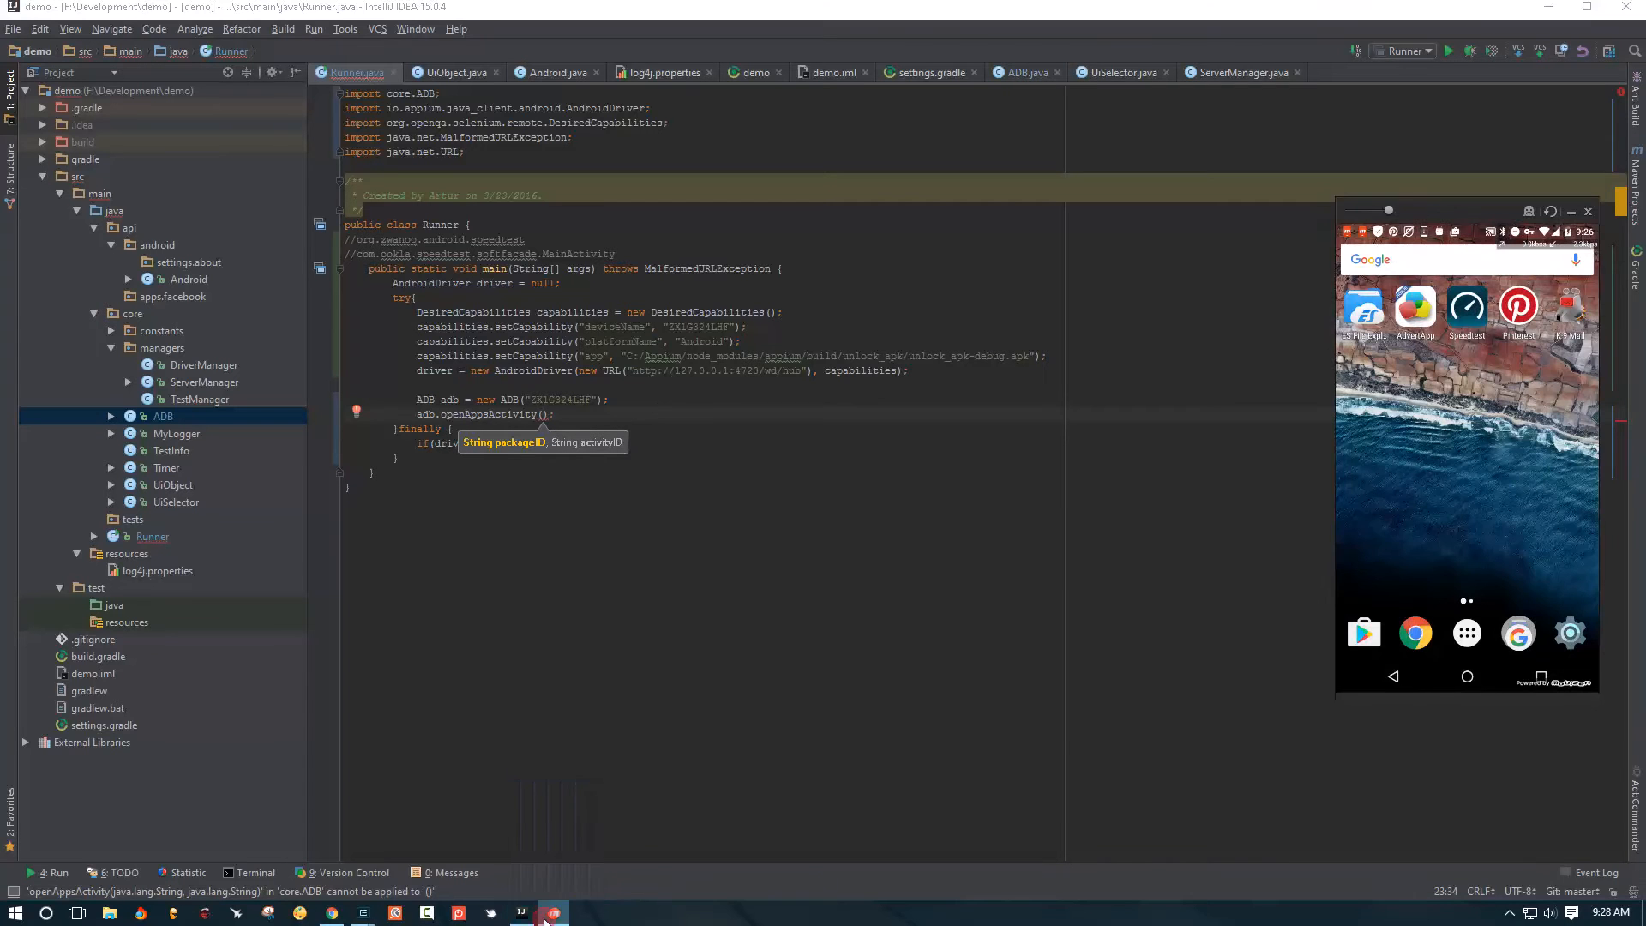
pyautogui.click(1467, 310)
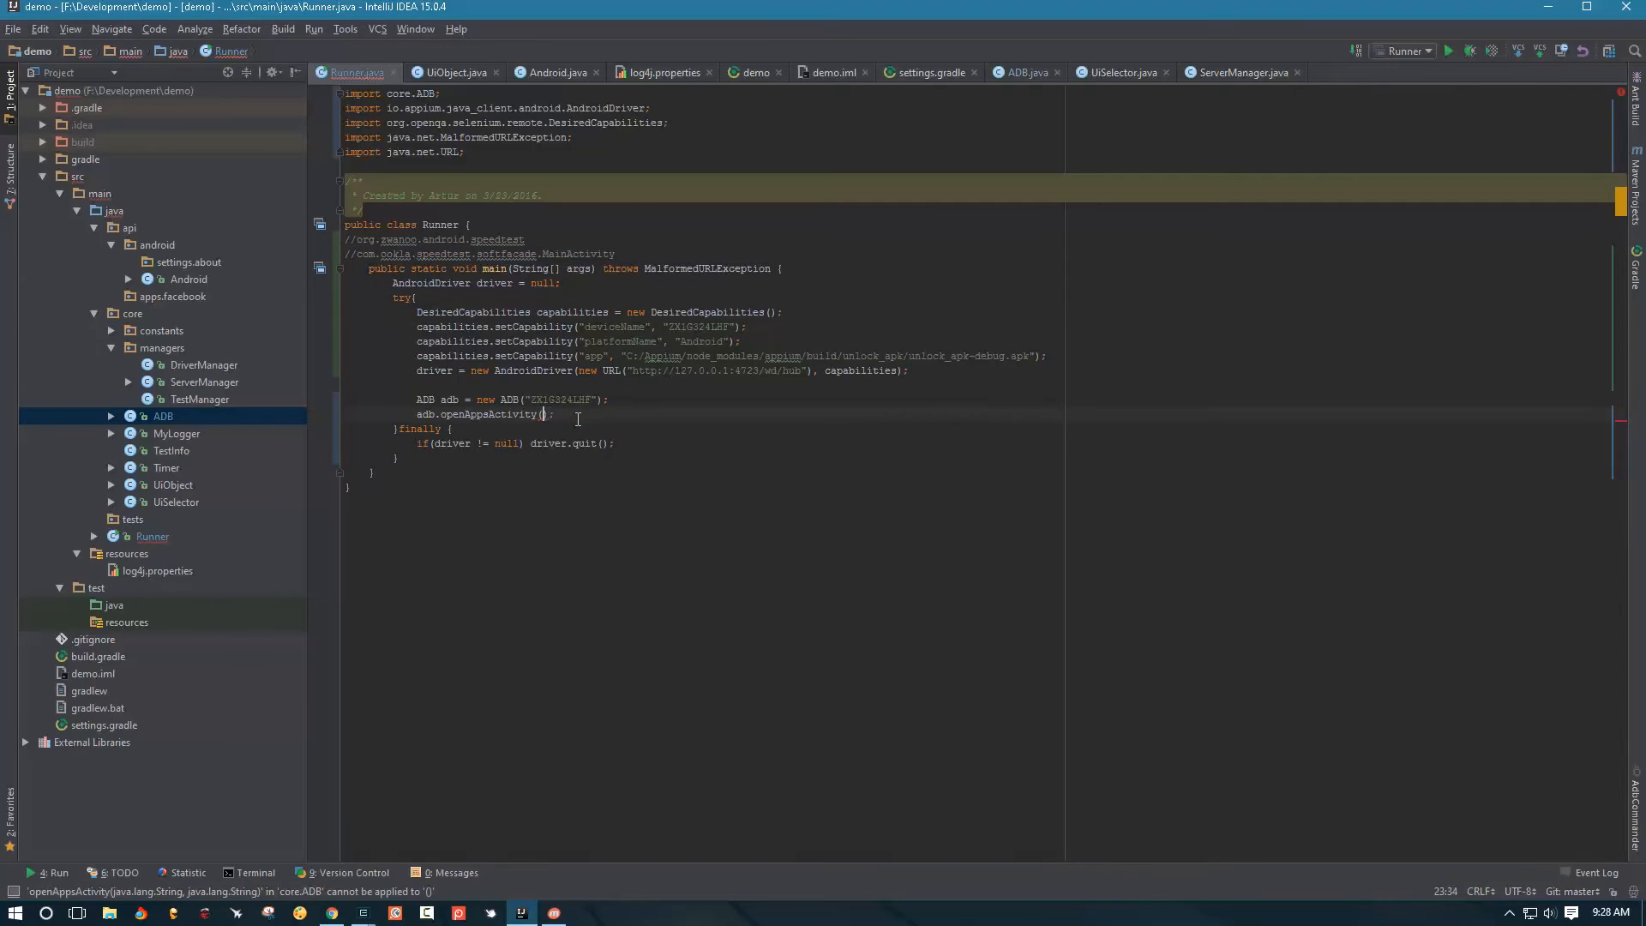
pyautogui.write('"", ""')
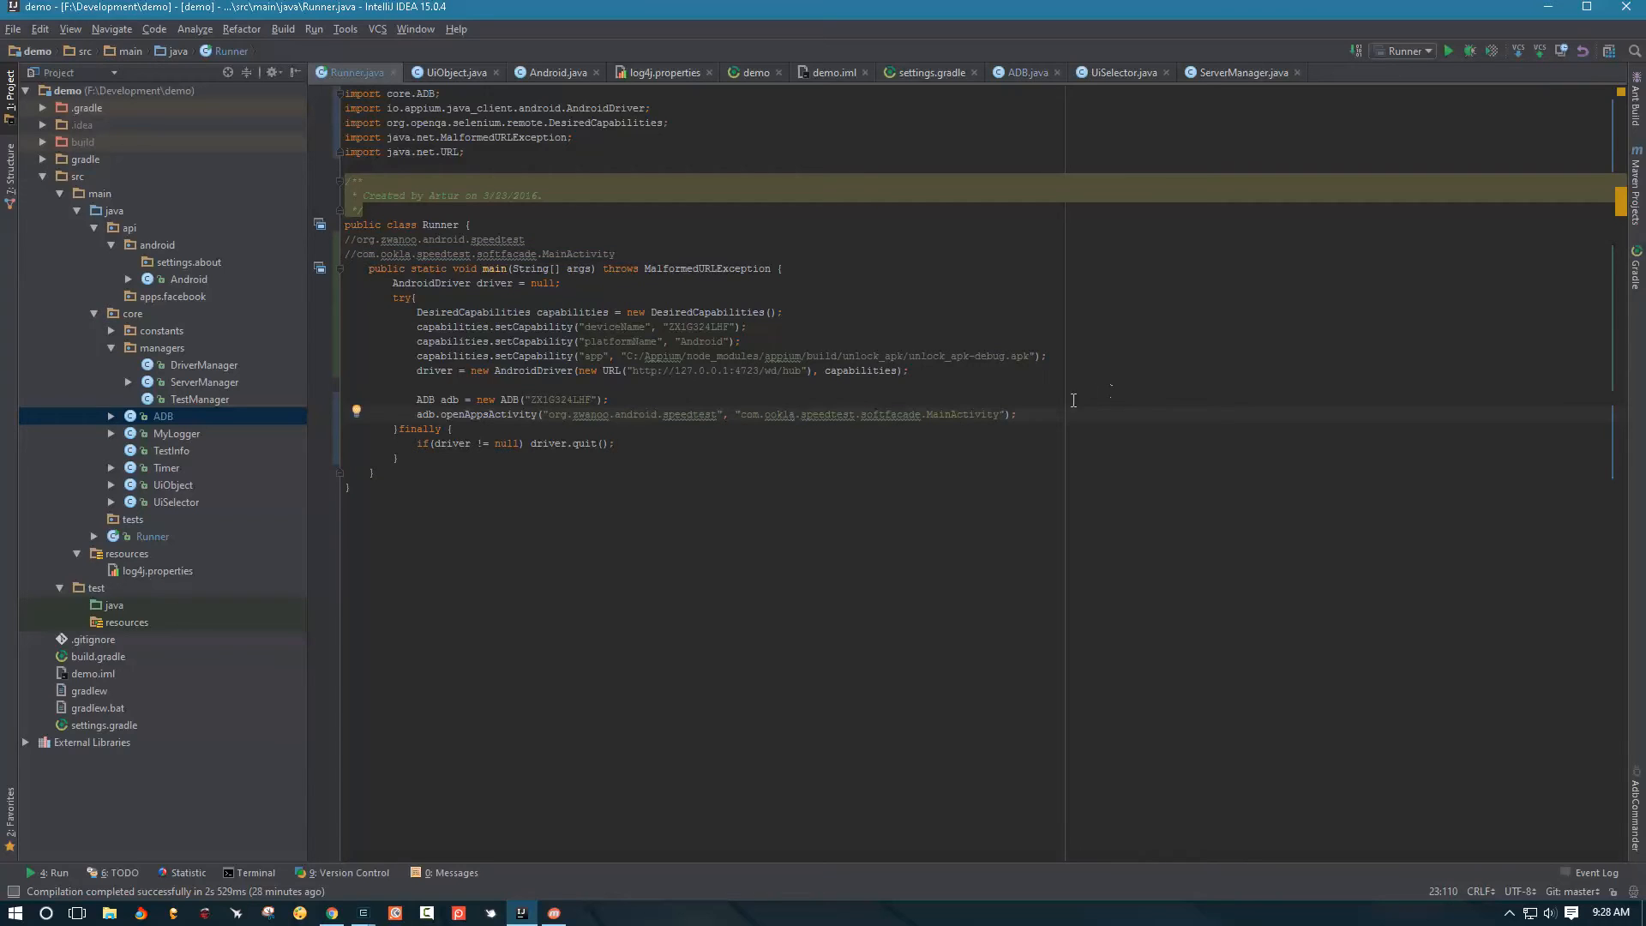
pyautogui.click(1019, 413)
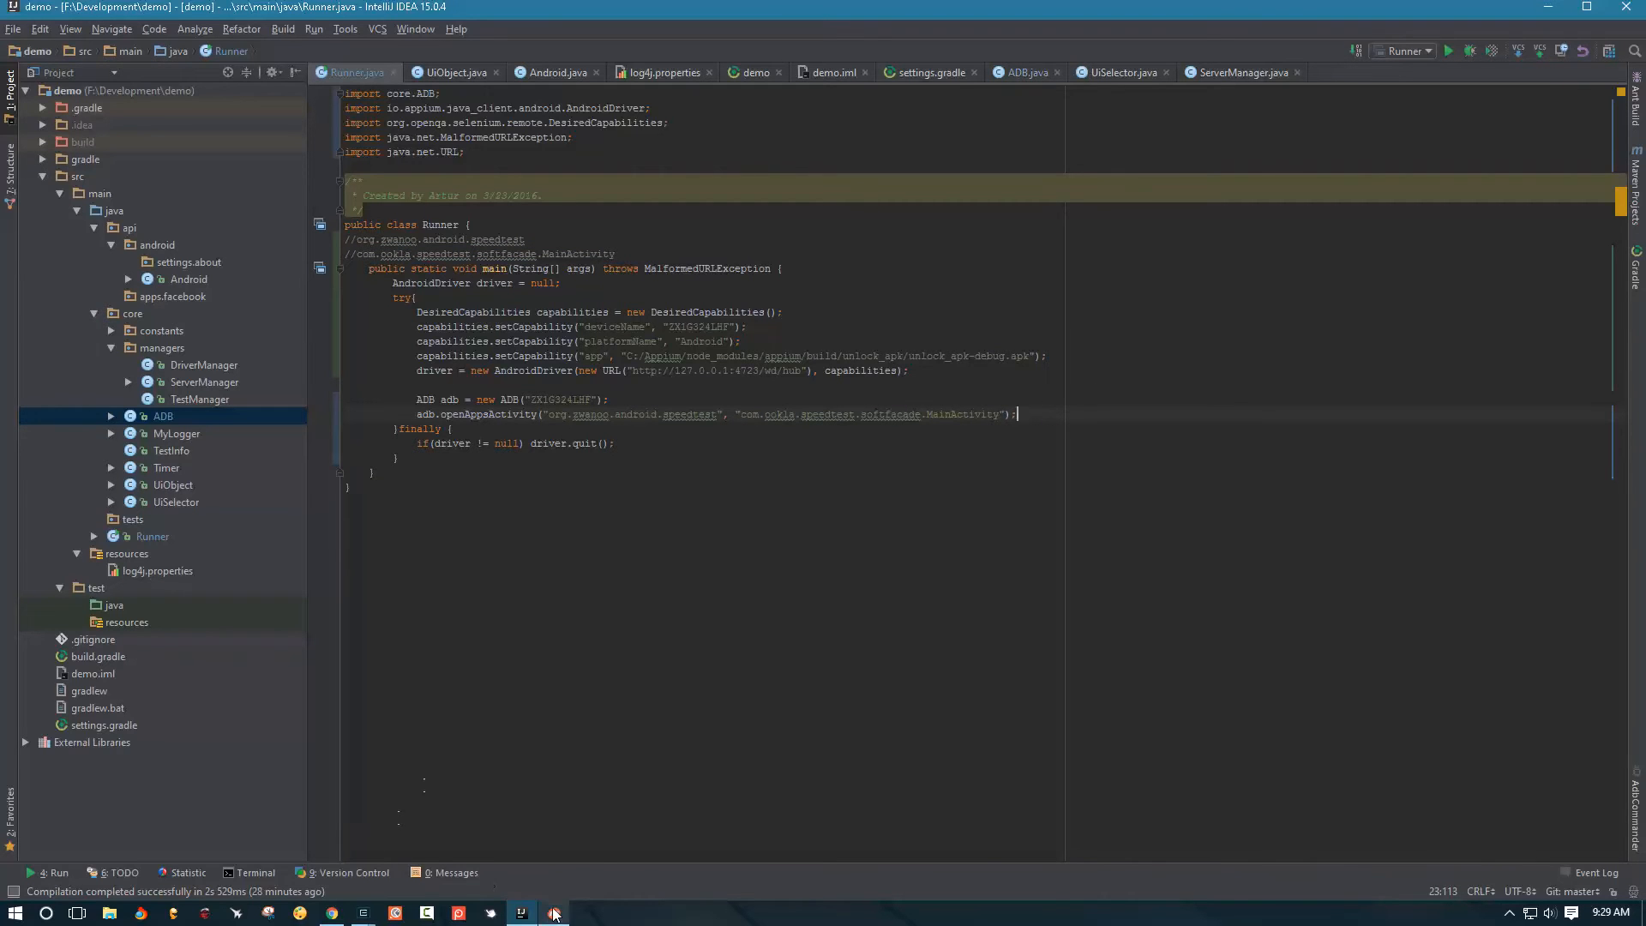
pyautogui.click(555, 912)
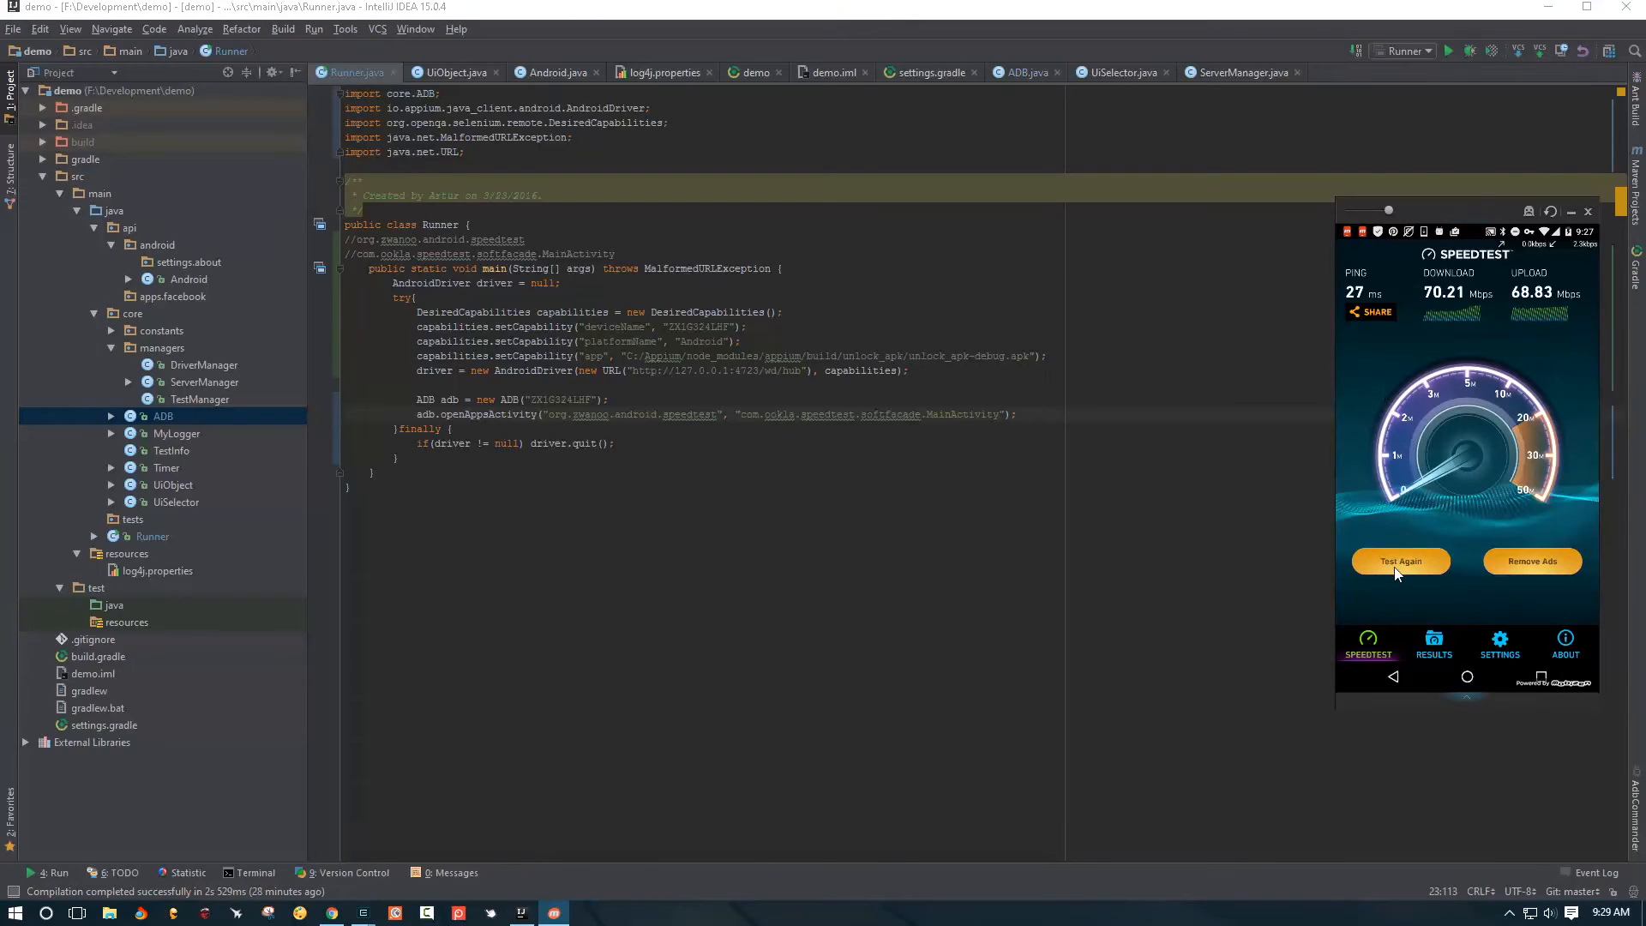
pyautogui.moveTo(1362, 294)
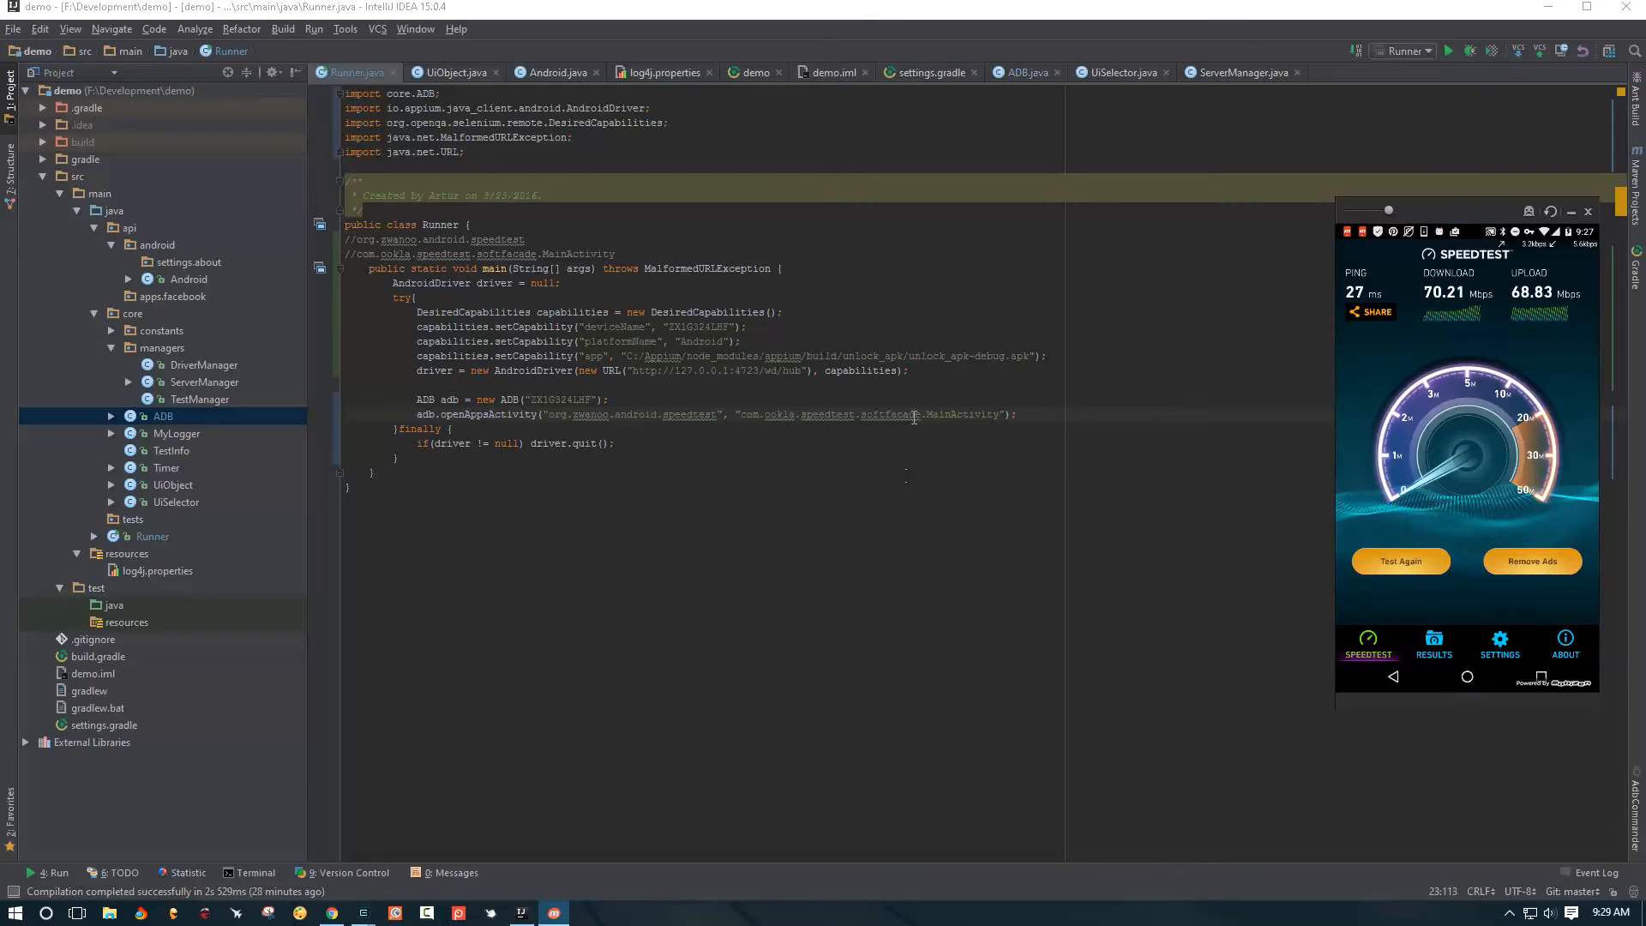
# Declare a testAgainButton UiObject built from a UiSelector resource ID
pyautogui.click(1589, 211)
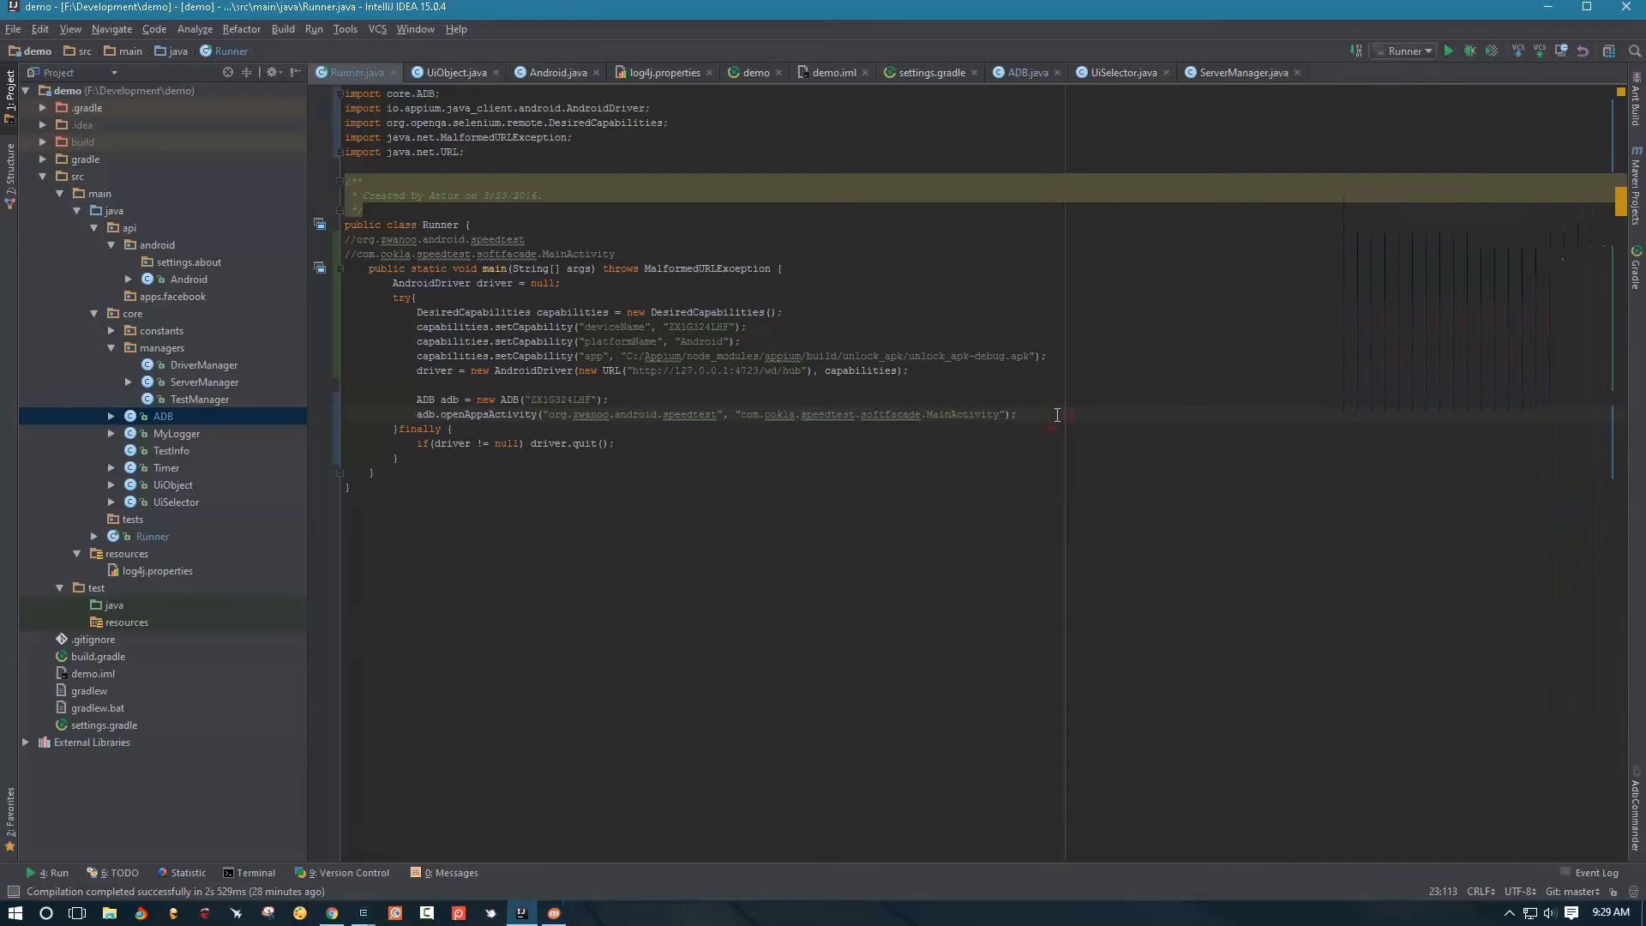
pyautogui.press('enter')
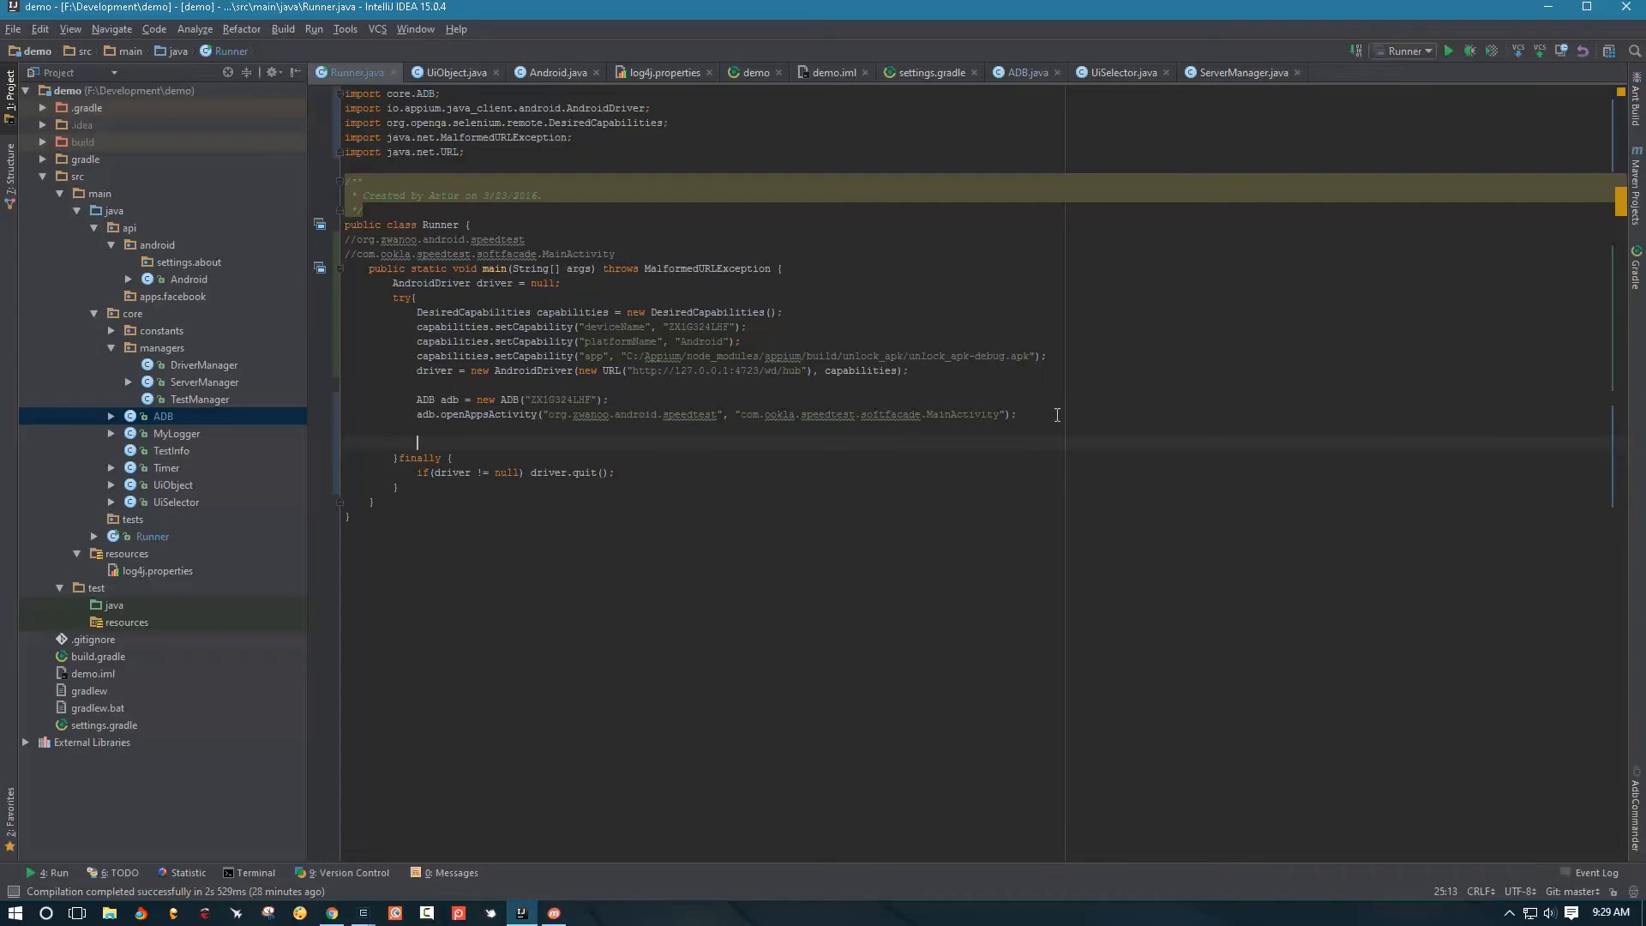
pyautogui.write('Uio')
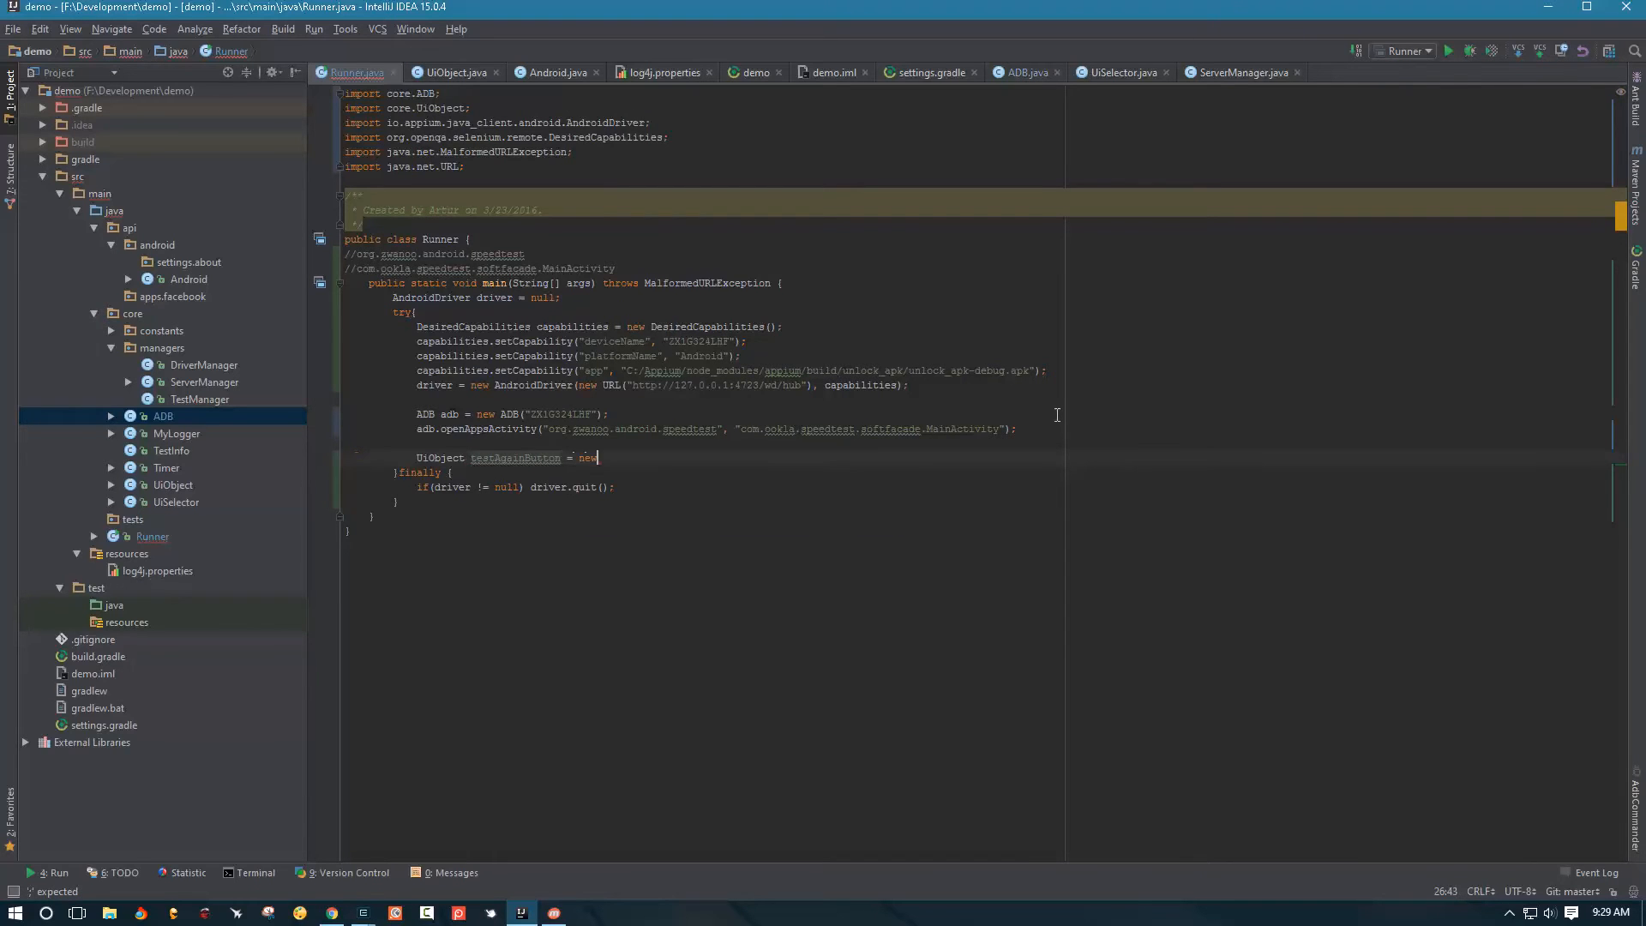
pyautogui.write('UiSelector().resourceId("')
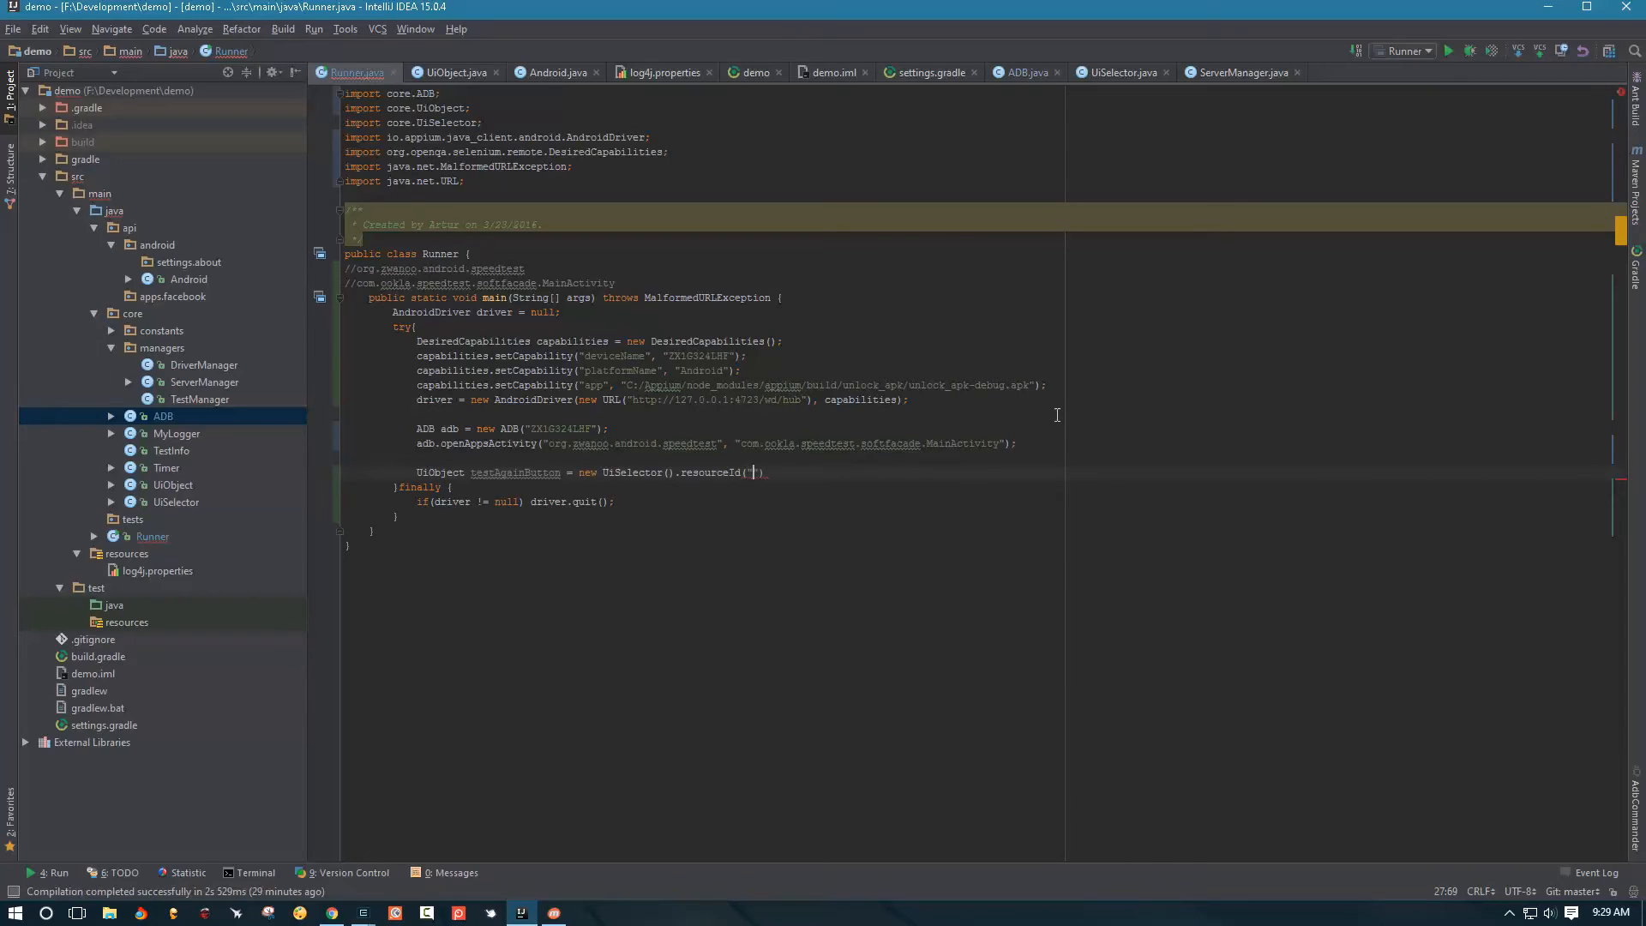
pyautogui.write('"')
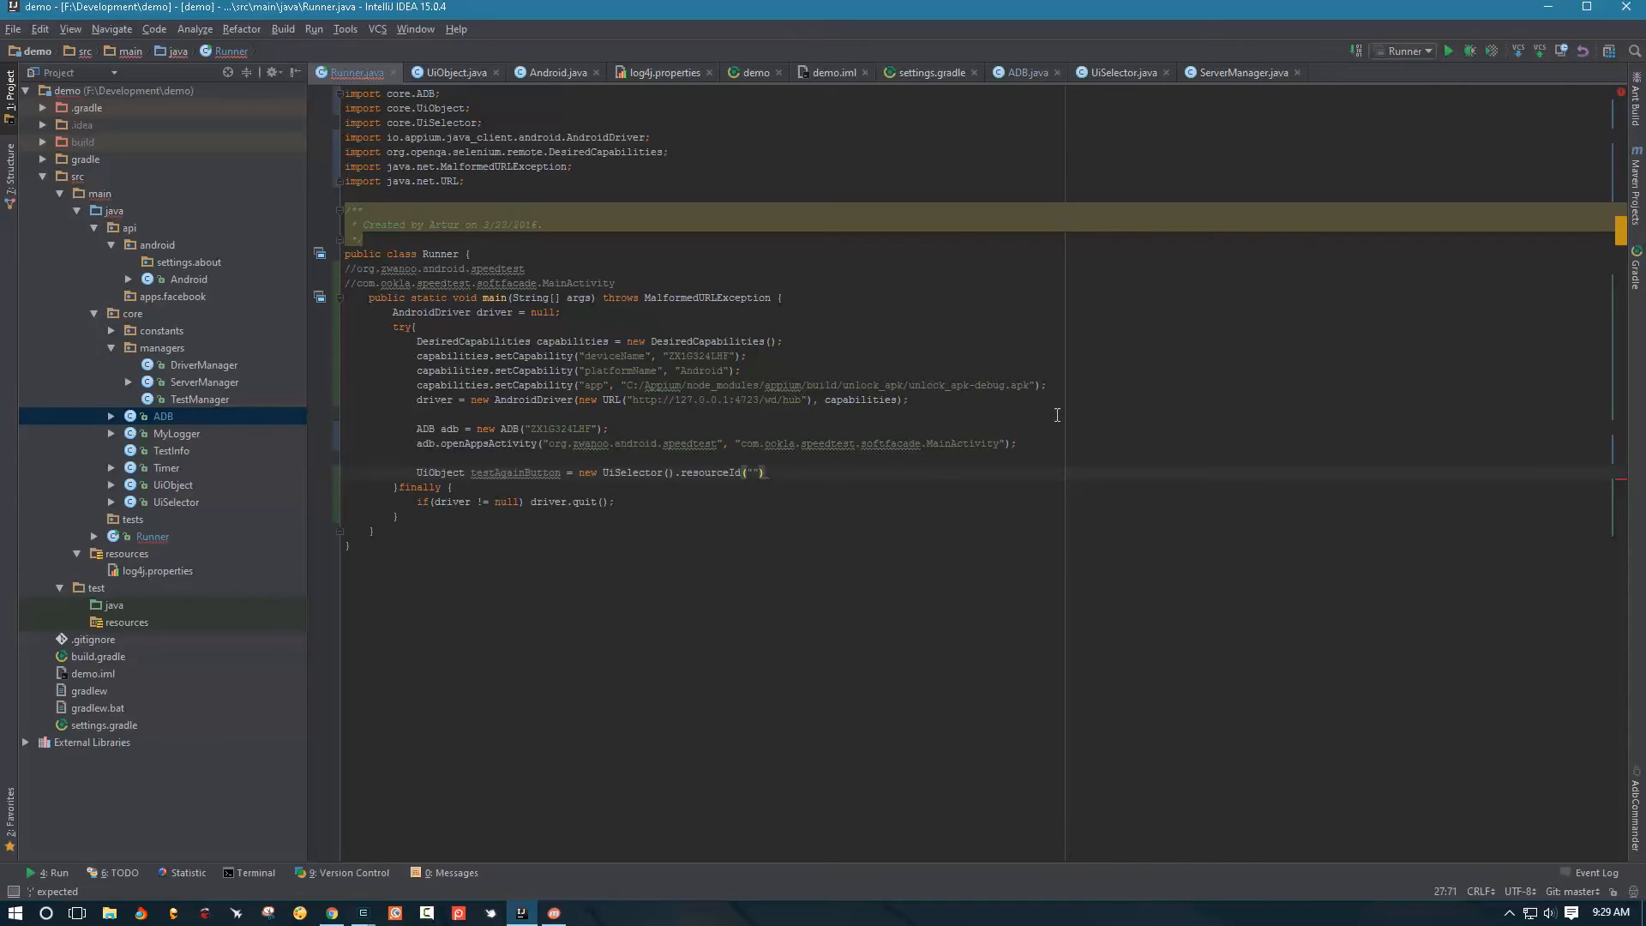
pyautogui.write('.makeUiObject(')
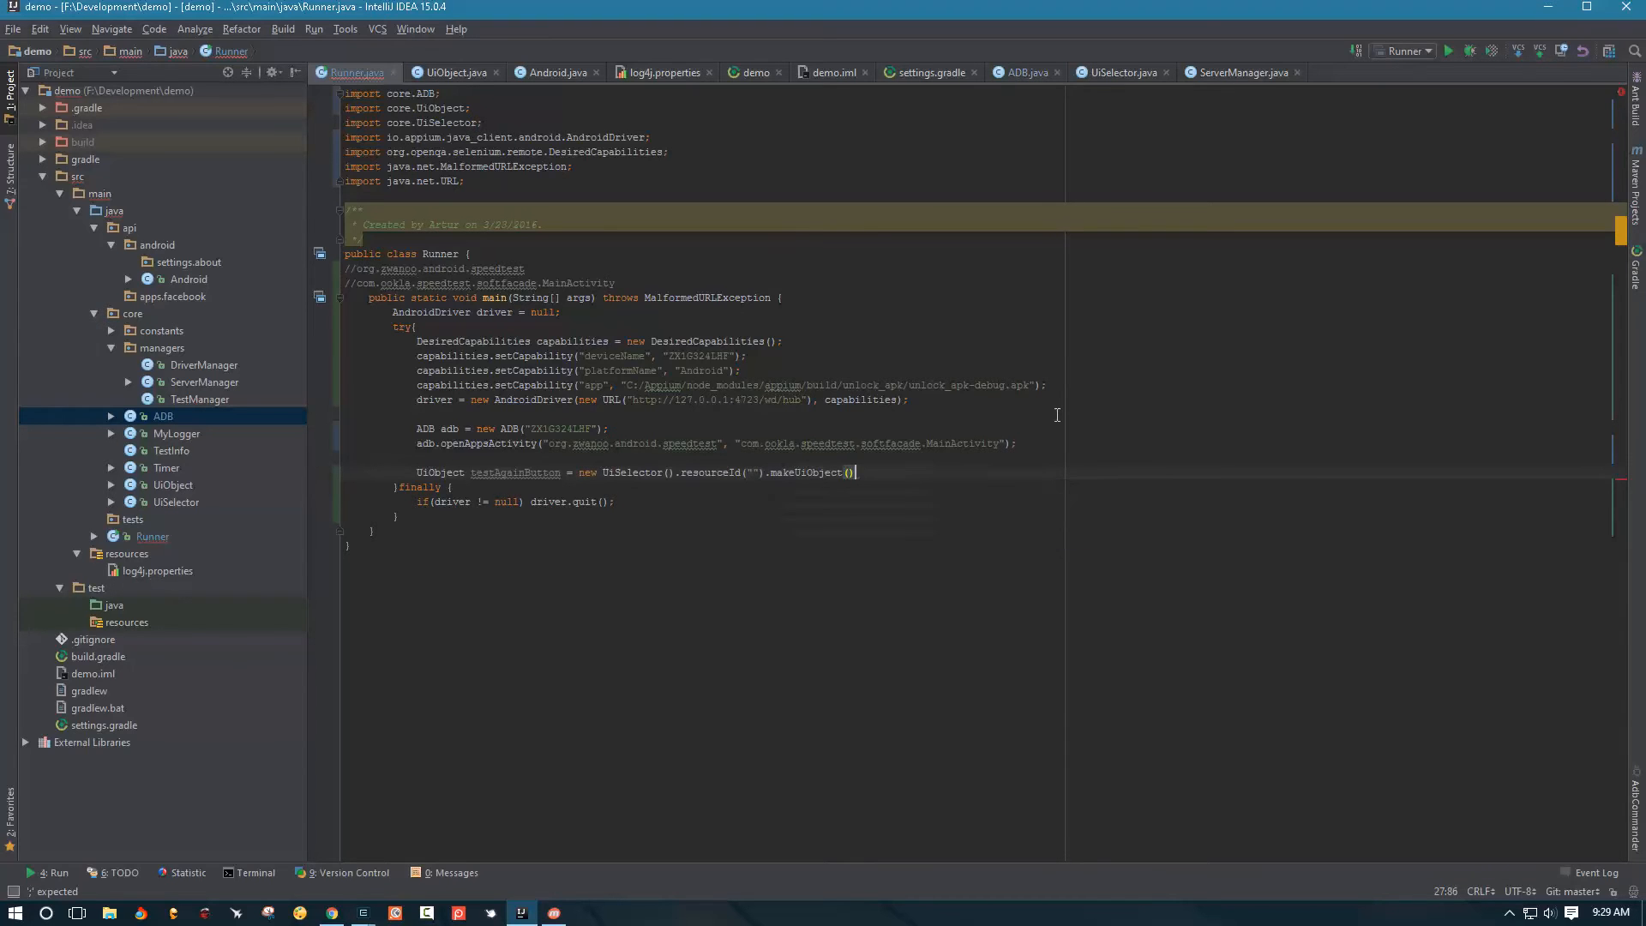
pyautogui.write(';')
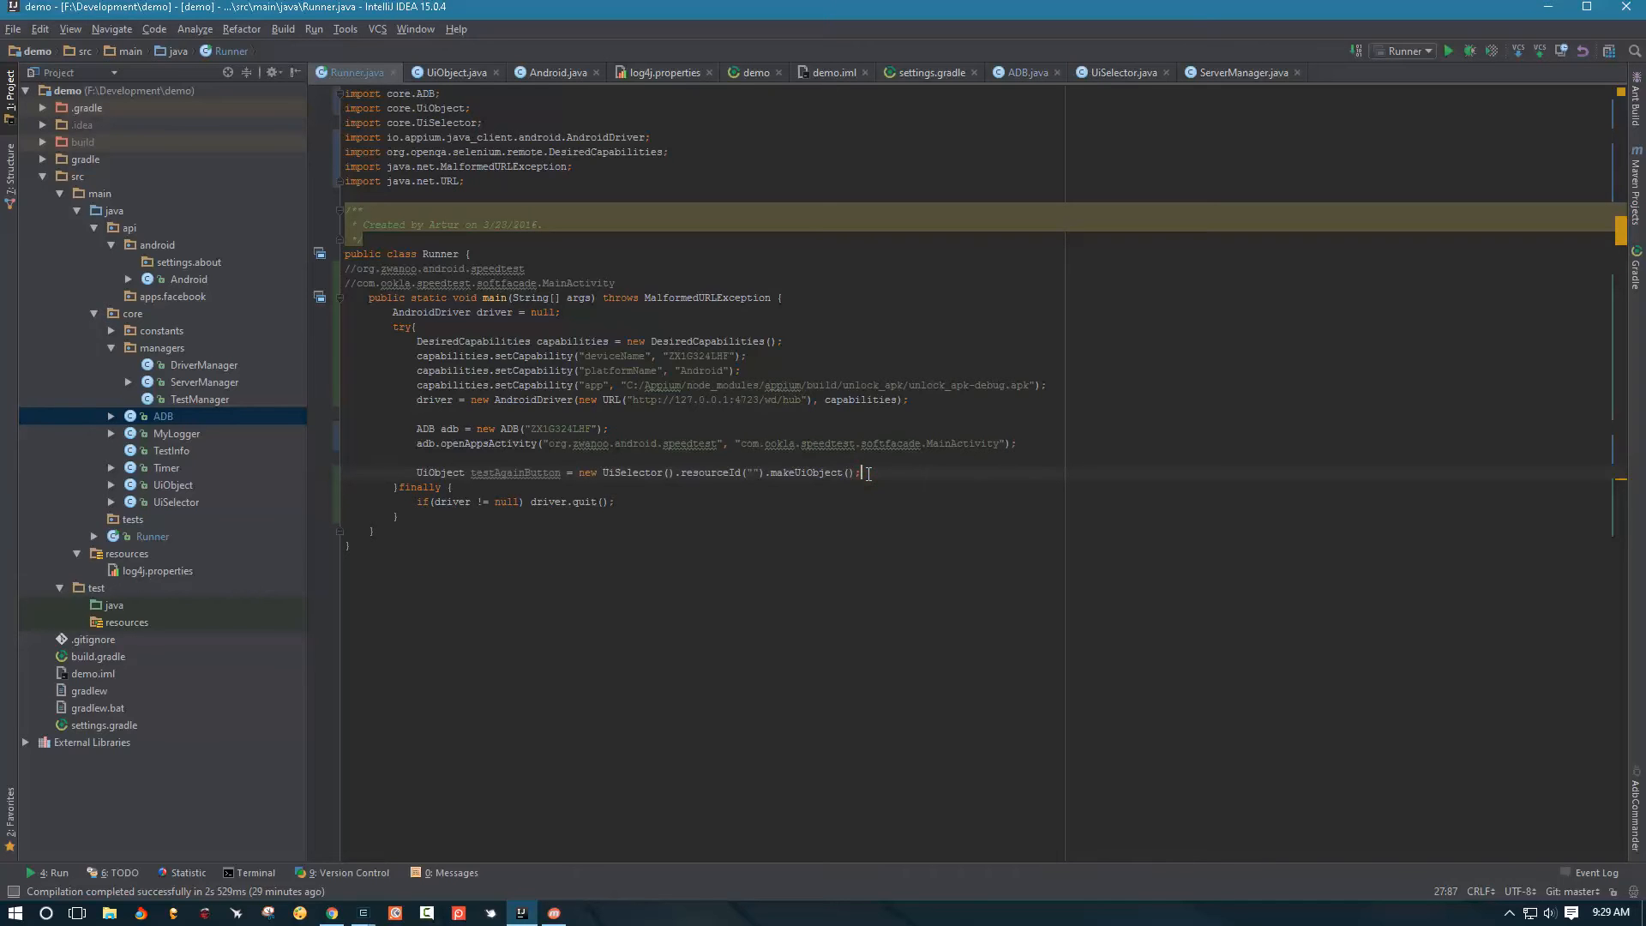
# Duplicate the declaration and rename the copies ping, download and upload
pyautogui.press('enter')
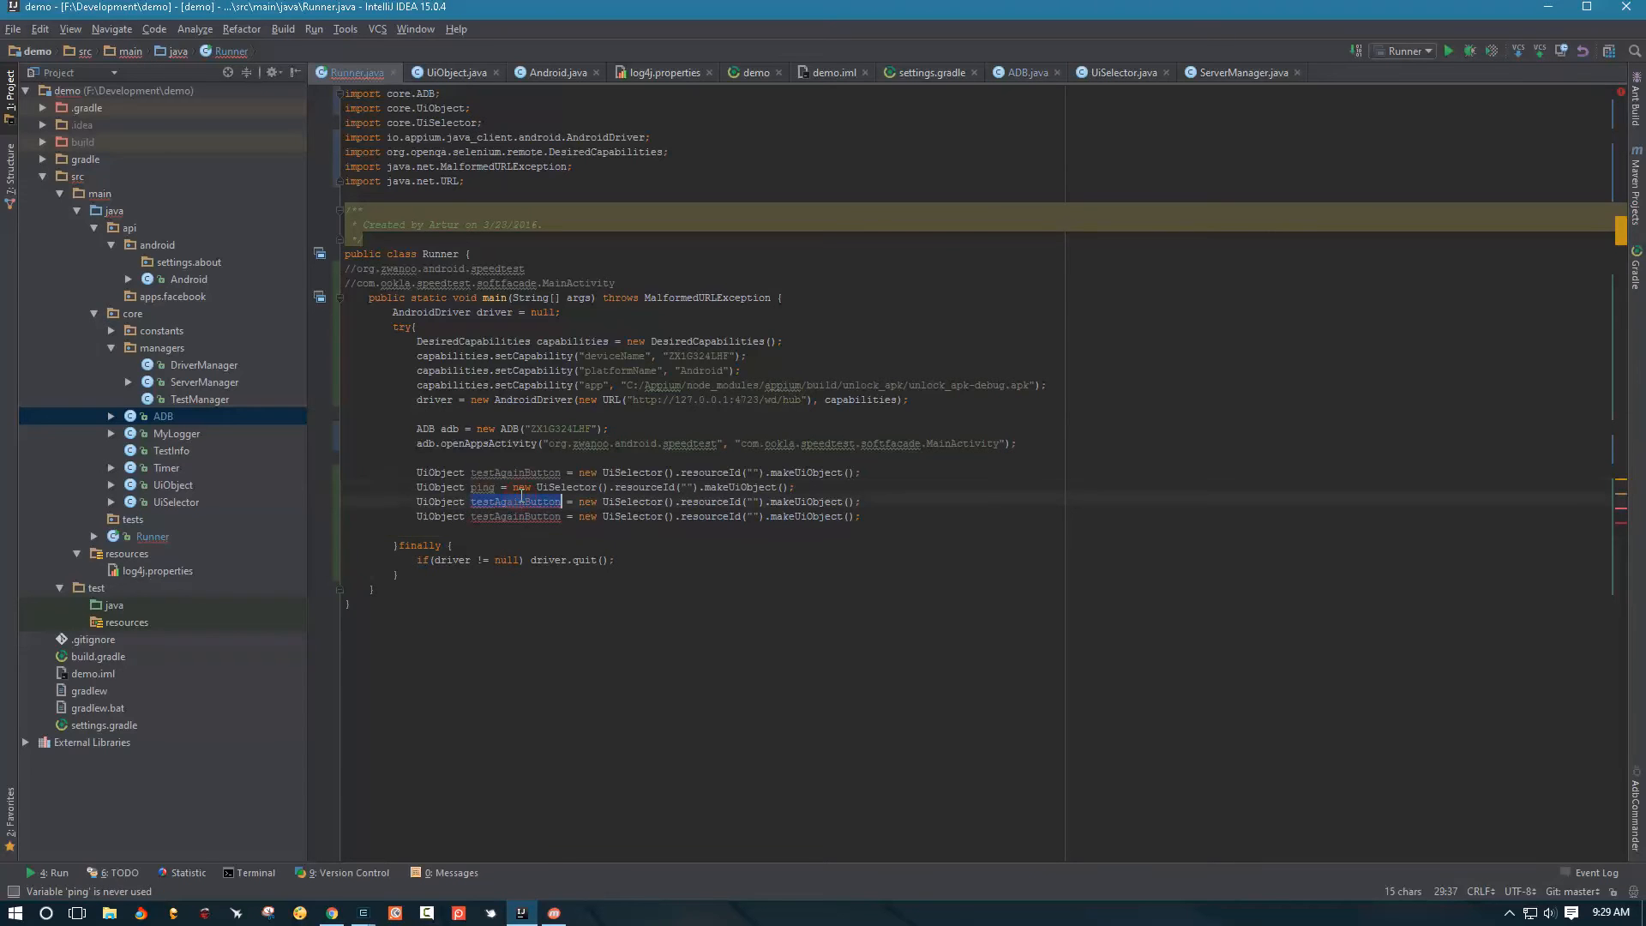
pyautogui.write('download')
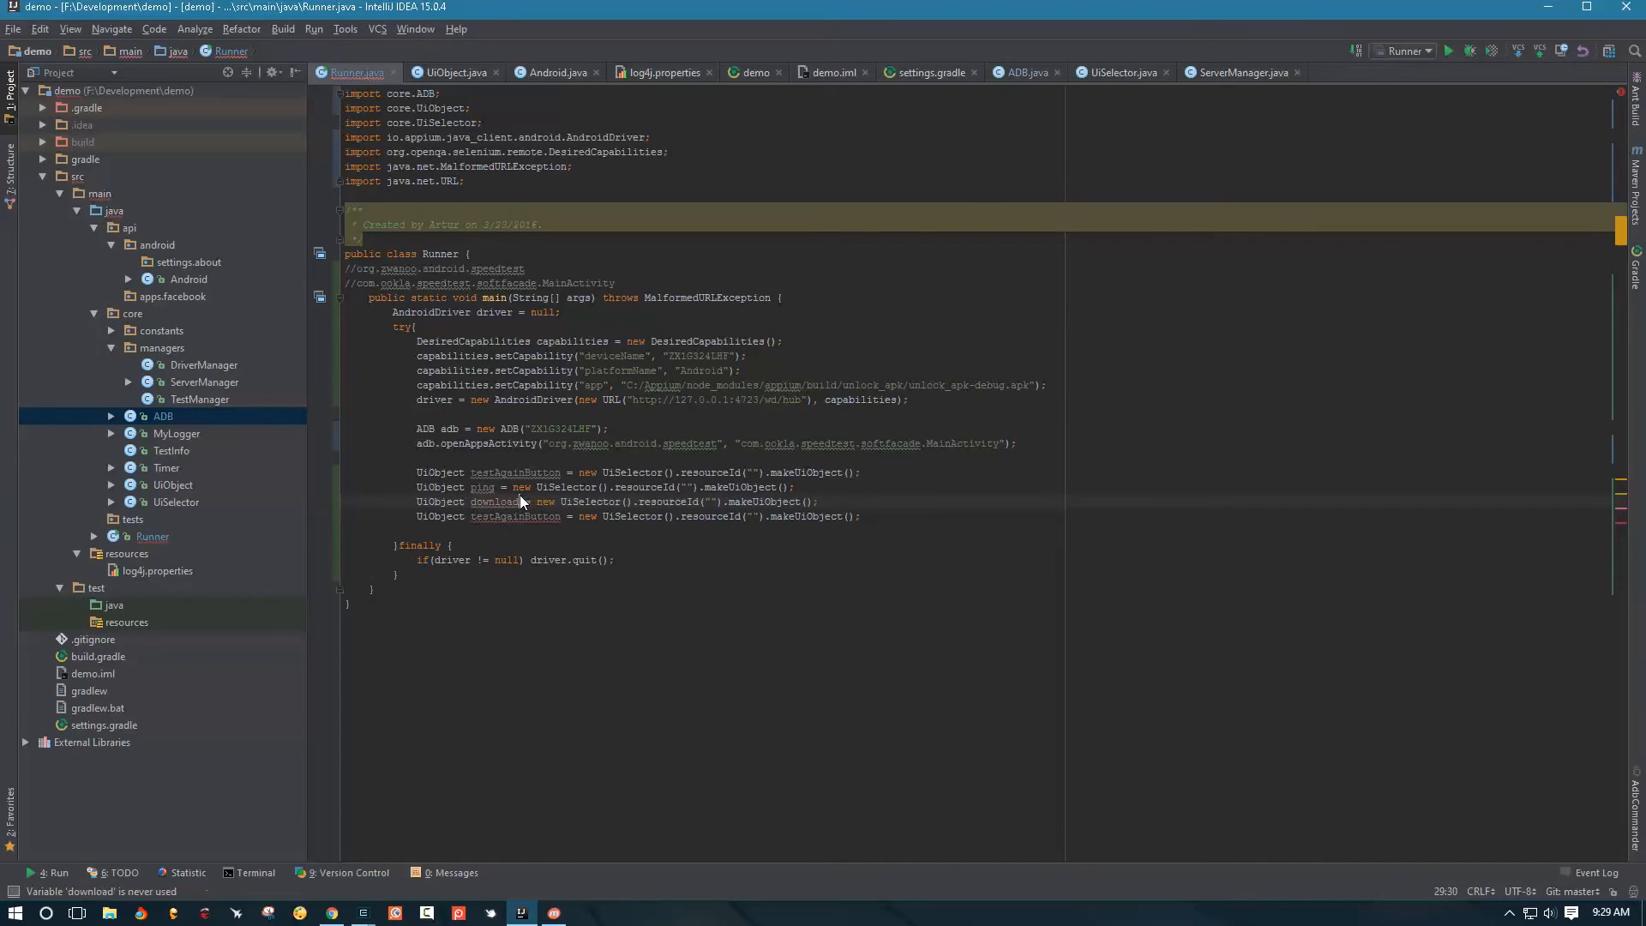
pyautogui.doubleClick(514, 516)
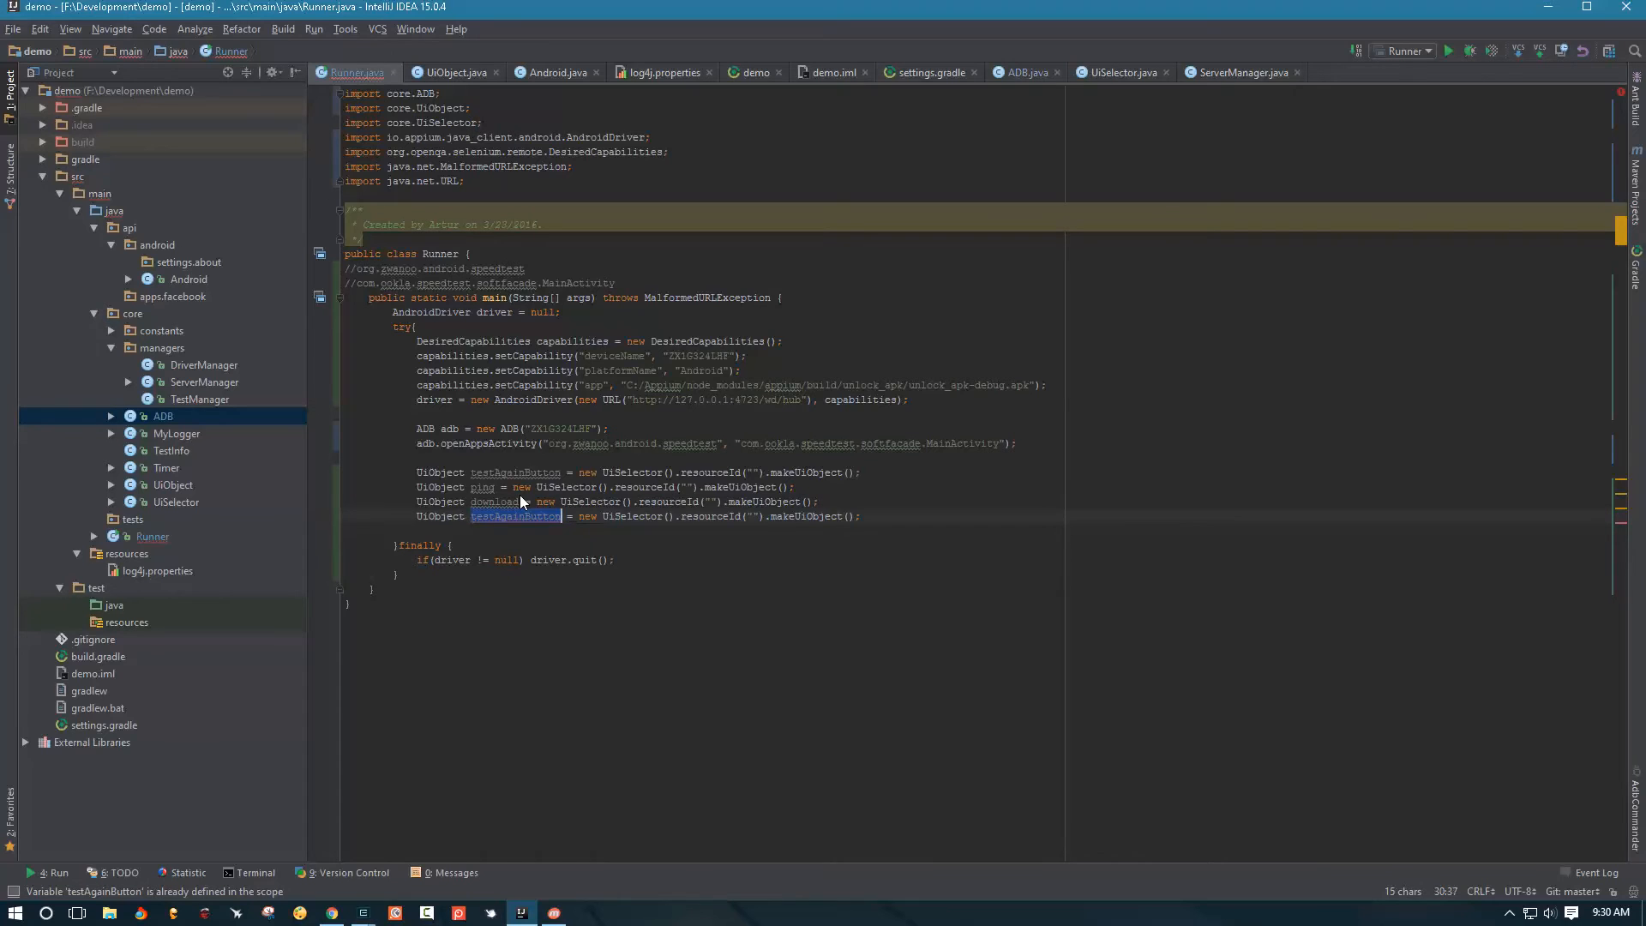
pyautogui.write('upload')
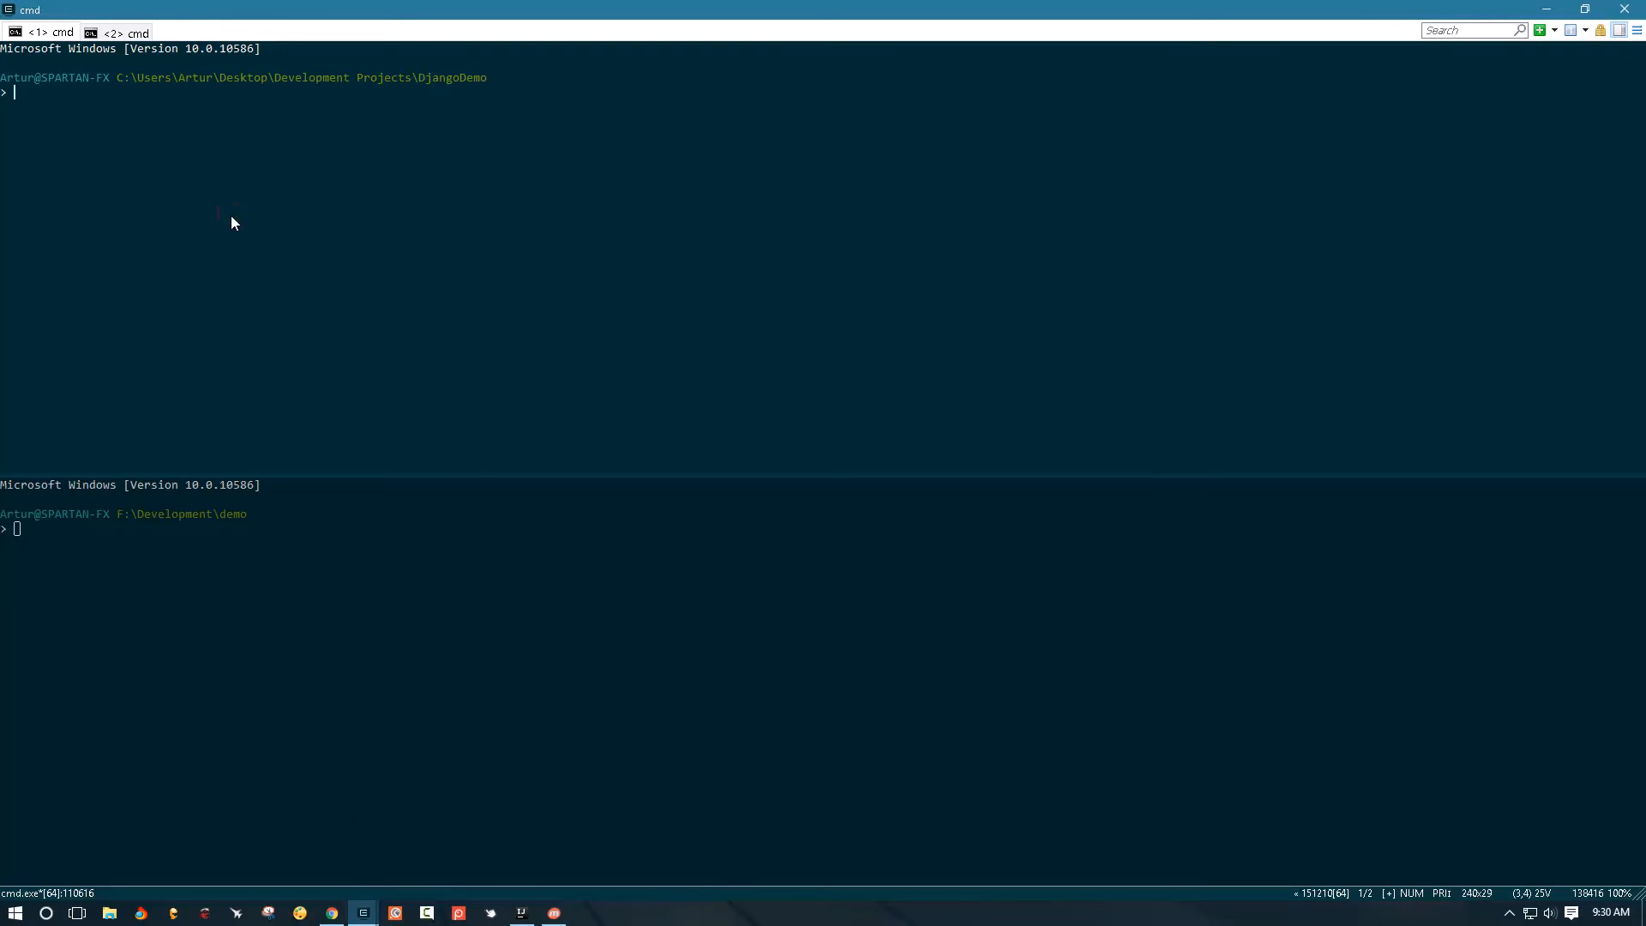
# Launch uiautomatorviewer, capture the Speedtest screen and inspect the PING label's resource id
pyautogui.write('uiauto')
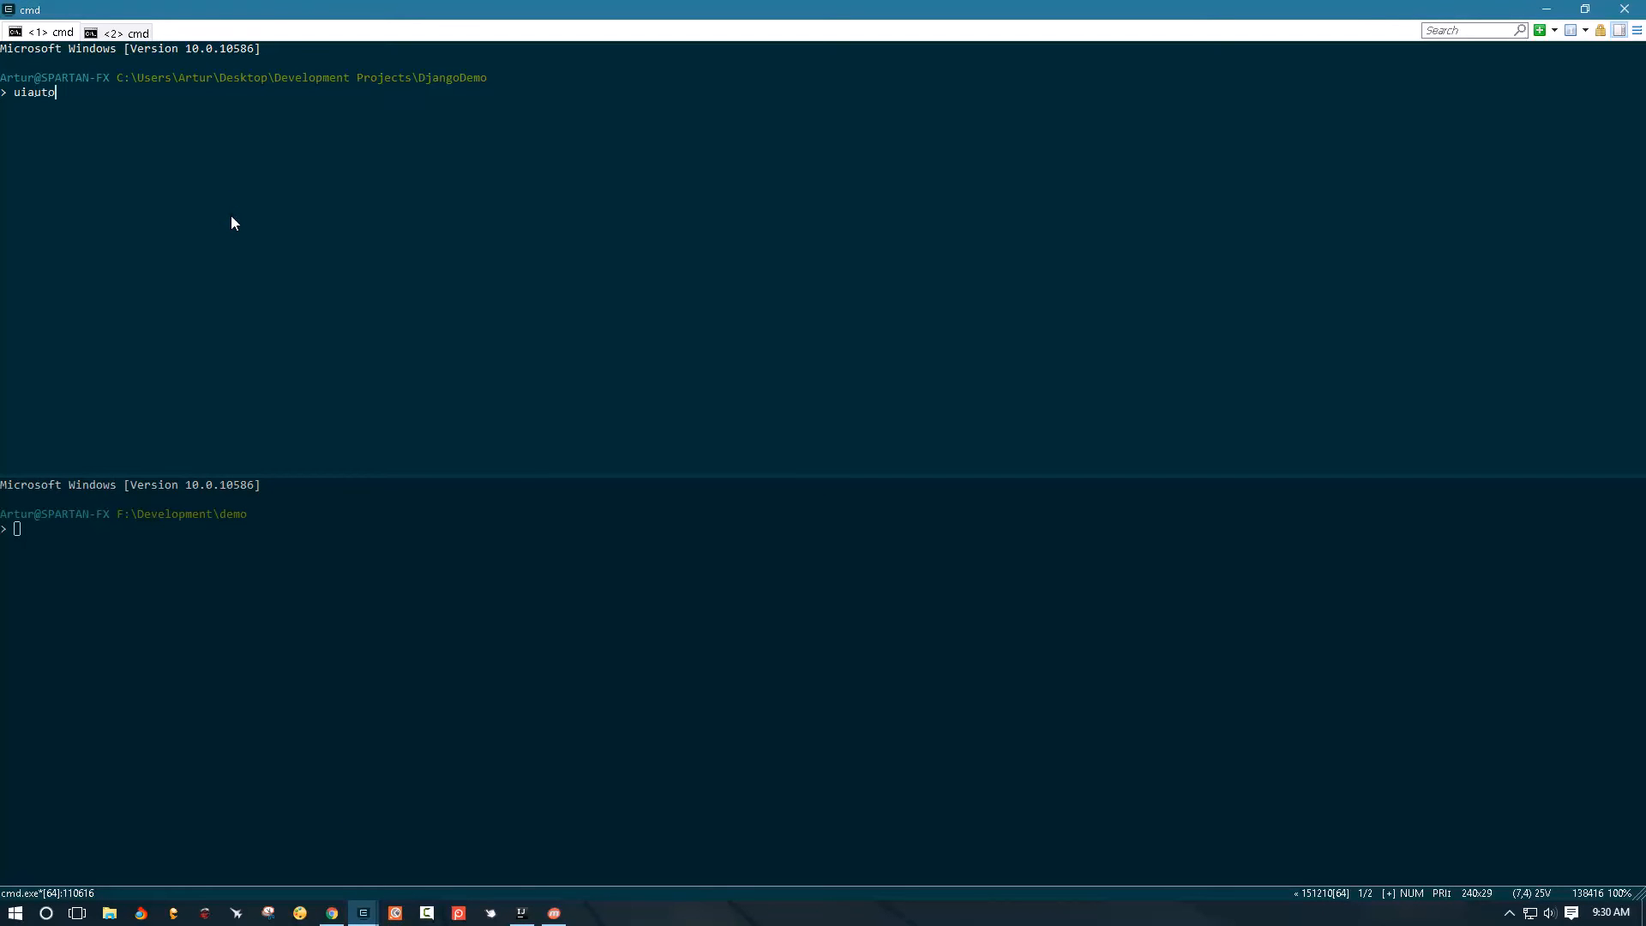
pyautogui.write('matorviewer')
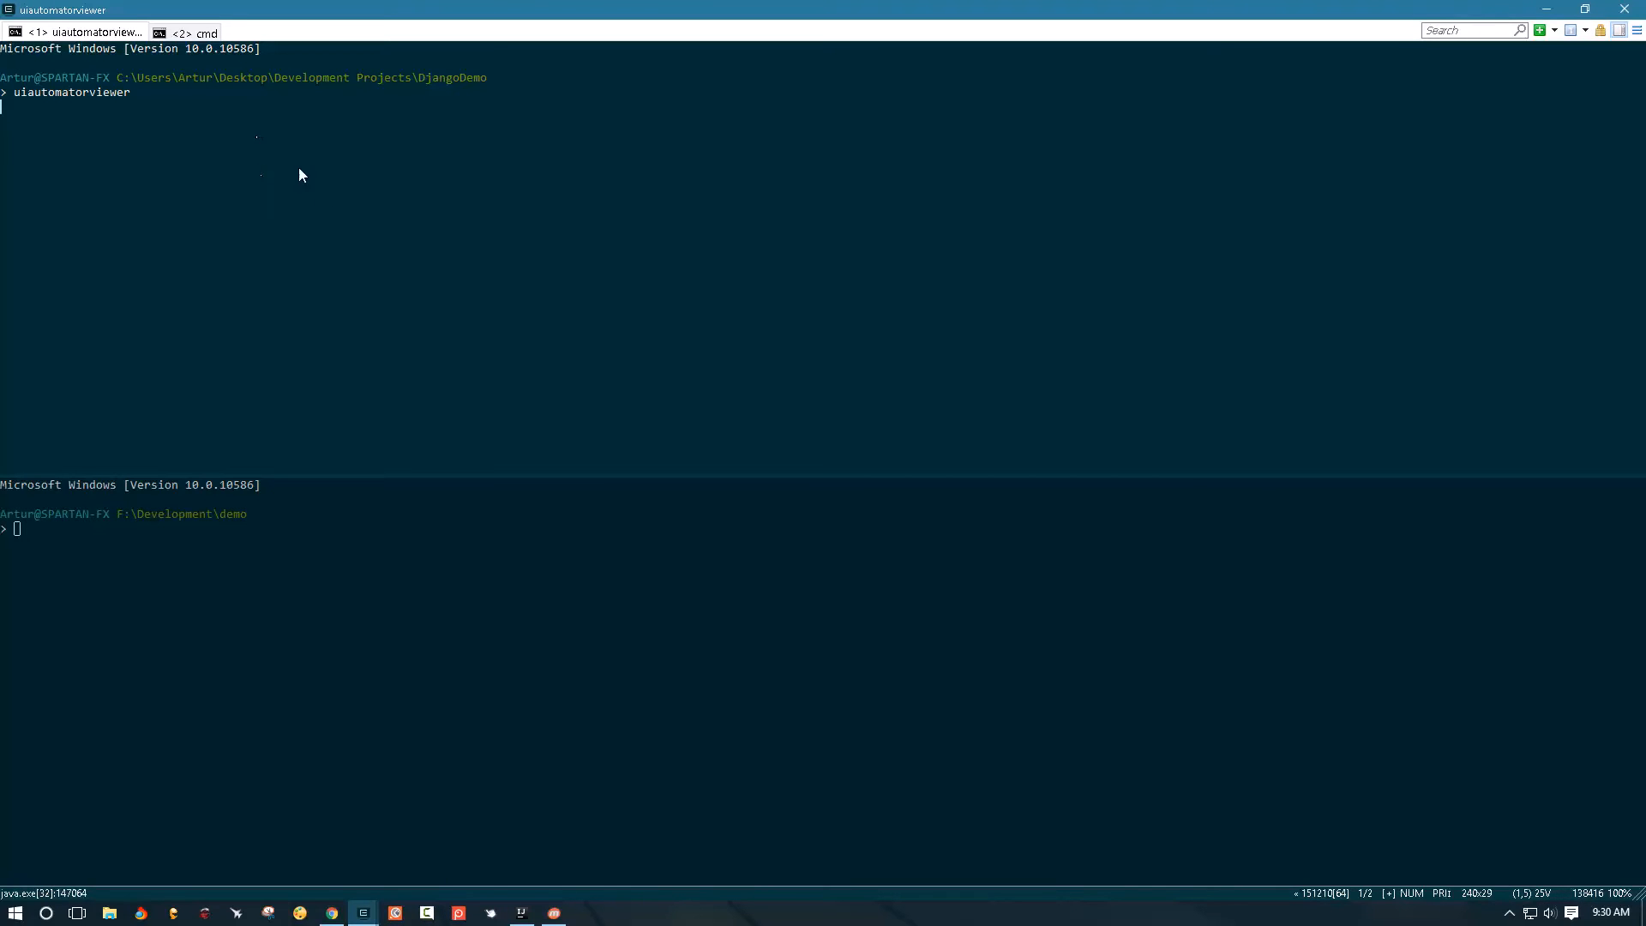
pyautogui.click(516, 148)
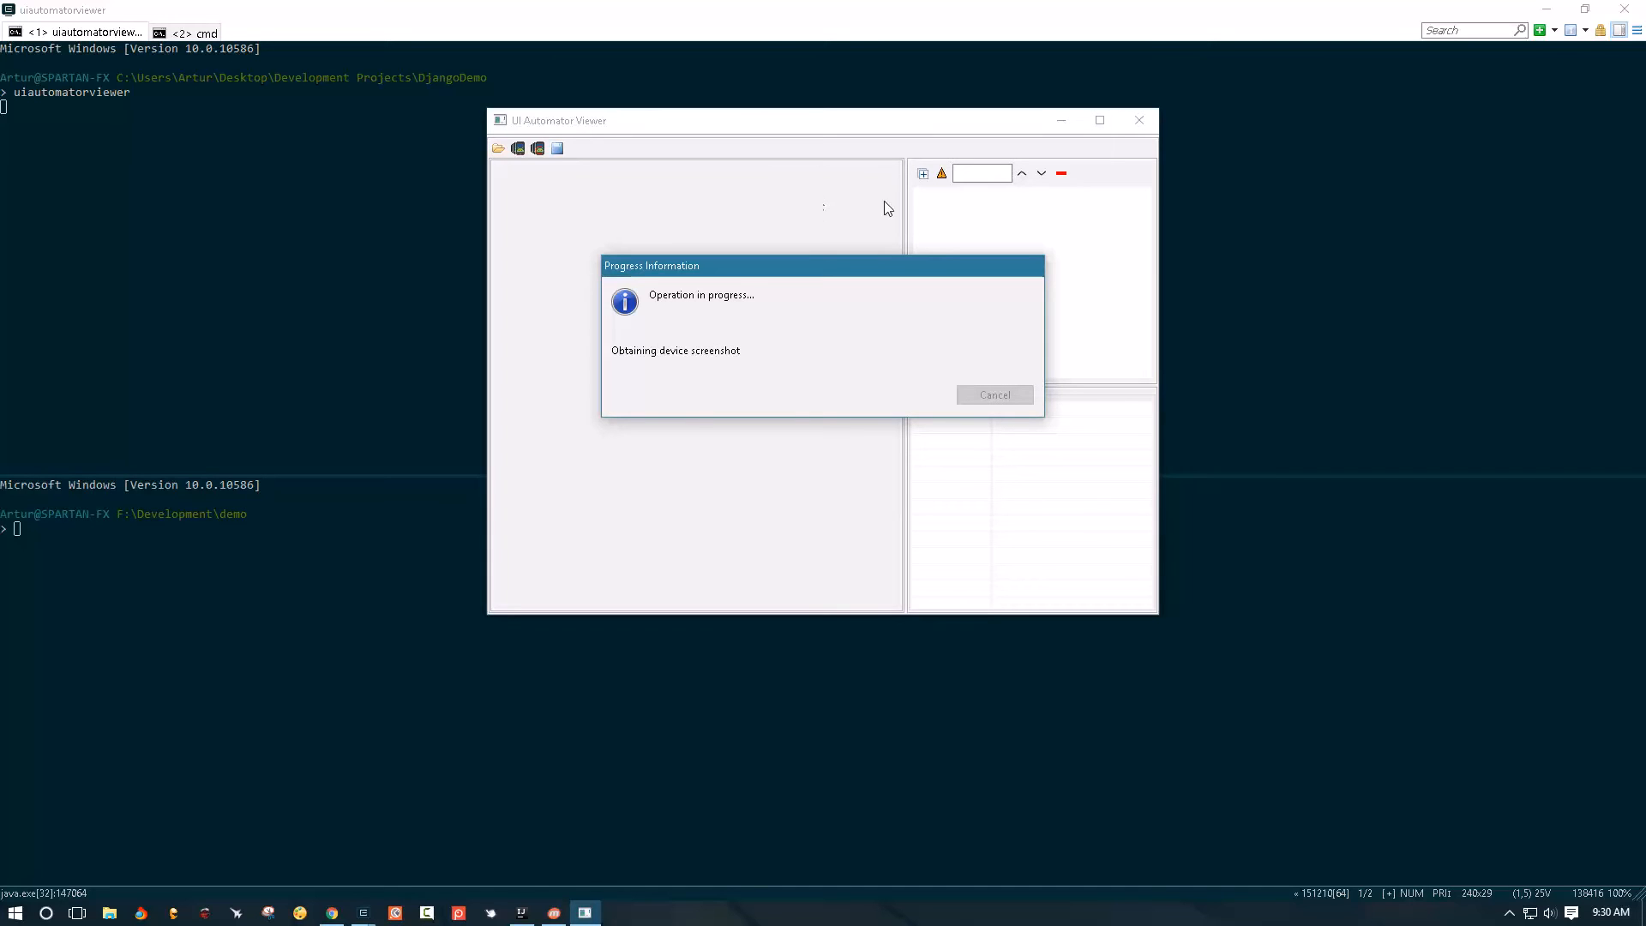
pyautogui.moveTo(906, 212)
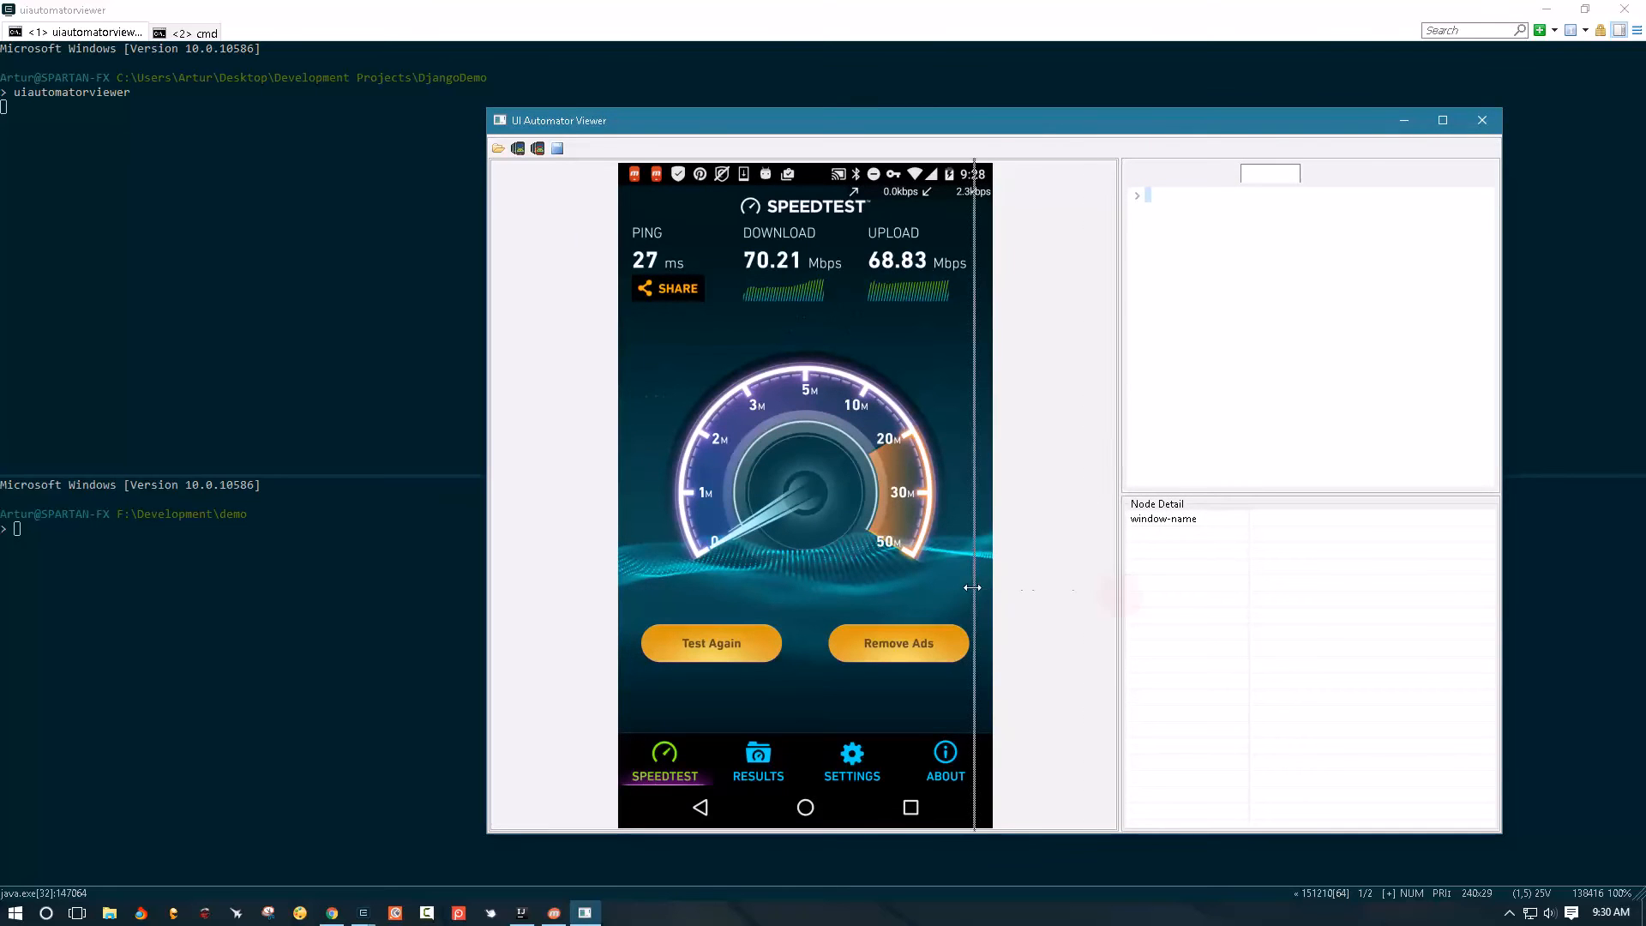
pyautogui.click(555, 233)
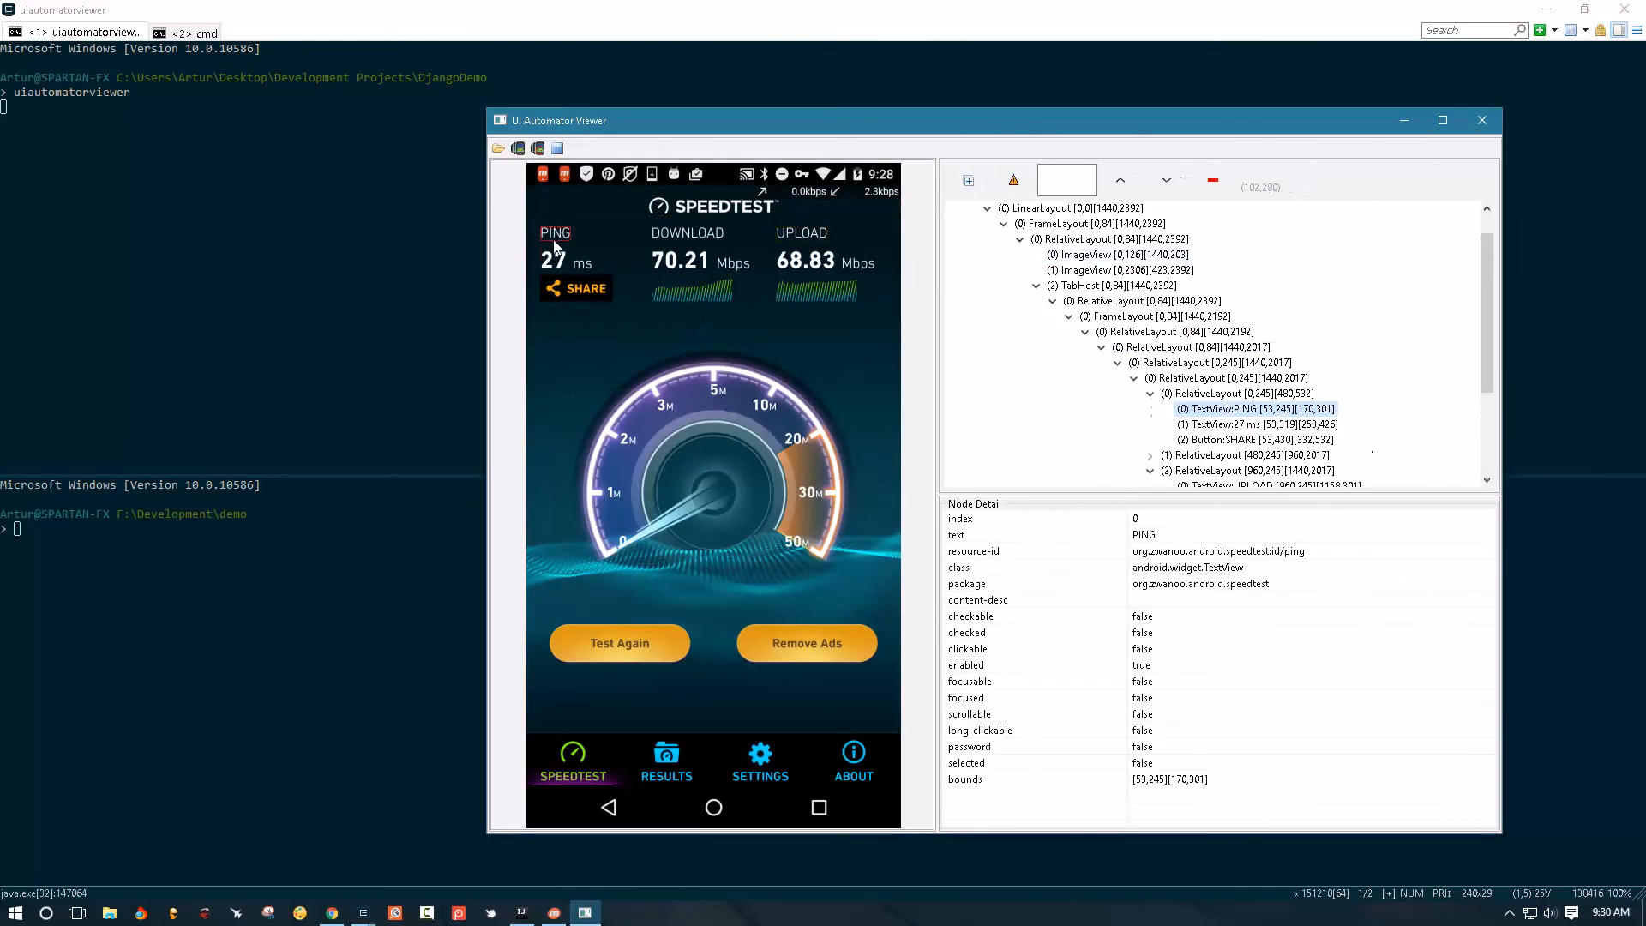
pyautogui.click(563, 261)
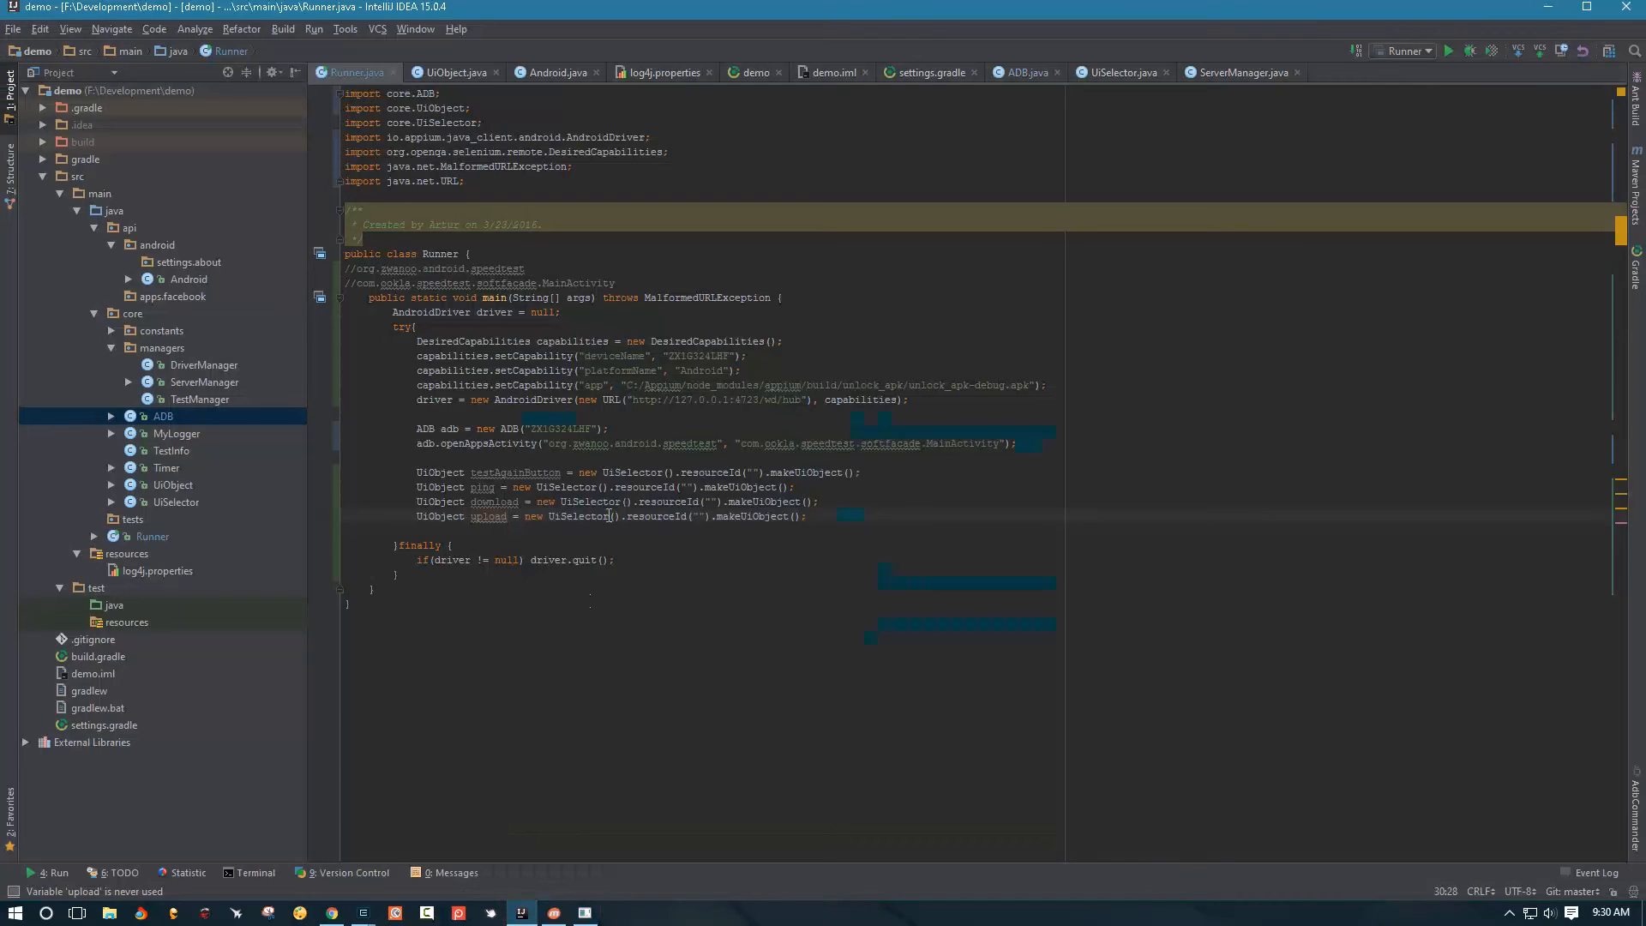
# Use org.zwanoo.android.speedtest:id/pingSpeed, then look up the speed values' and Test Again resource ids
pyautogui.write('org.zwanoo.android.speedtest:id/pingSpeed')
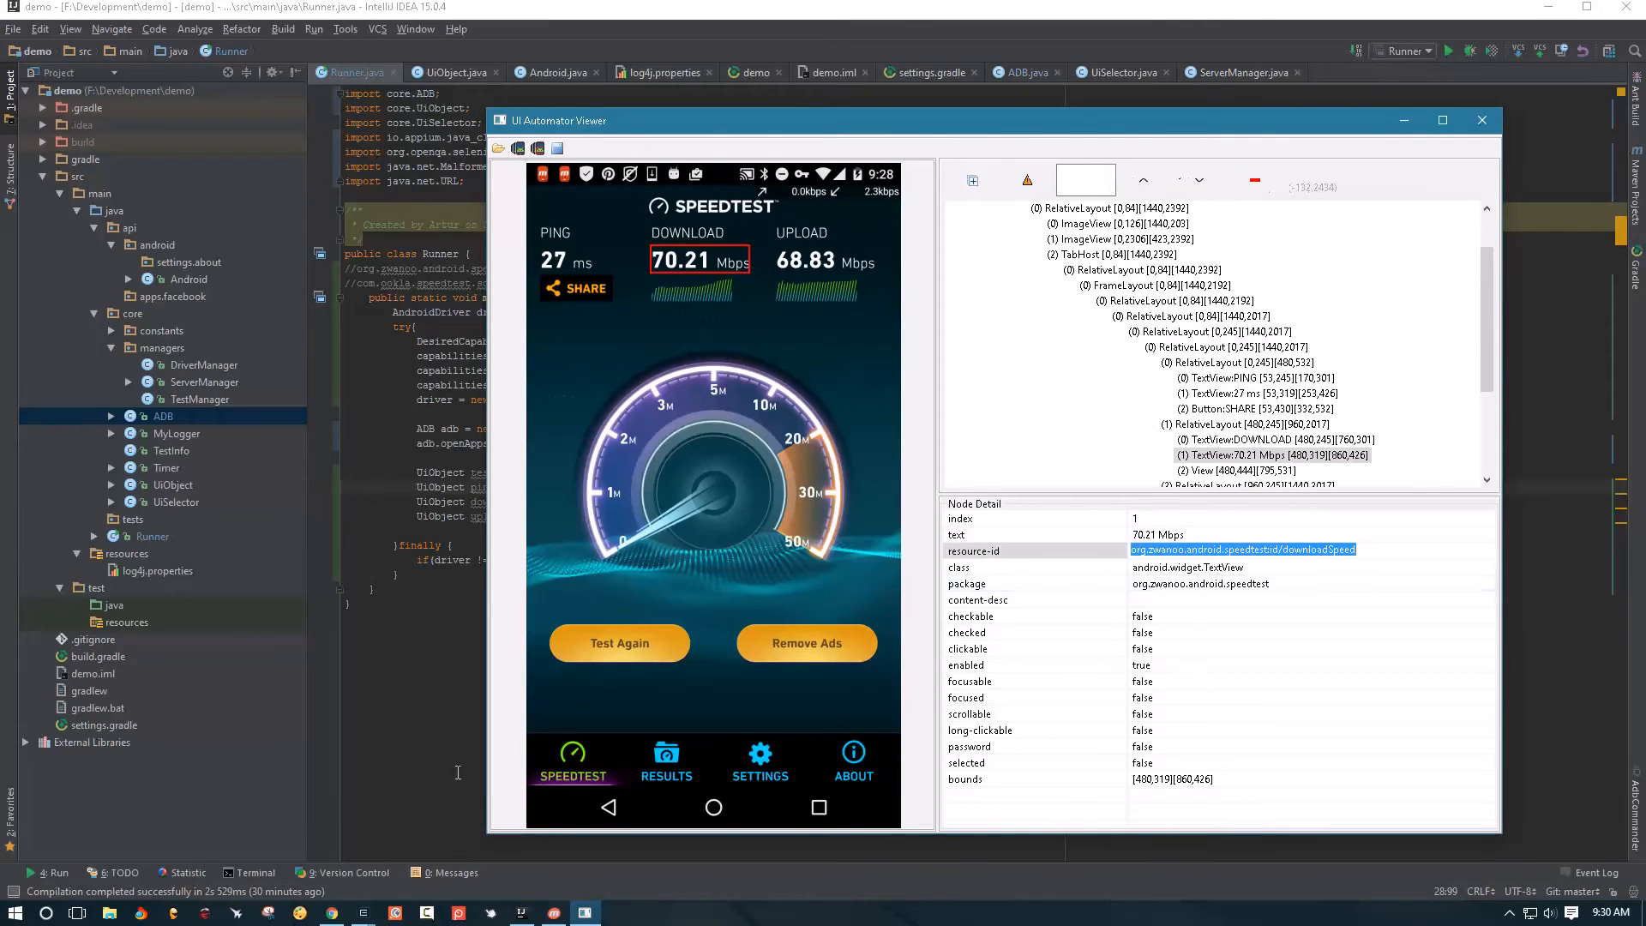
pyautogui.click(1481, 120)
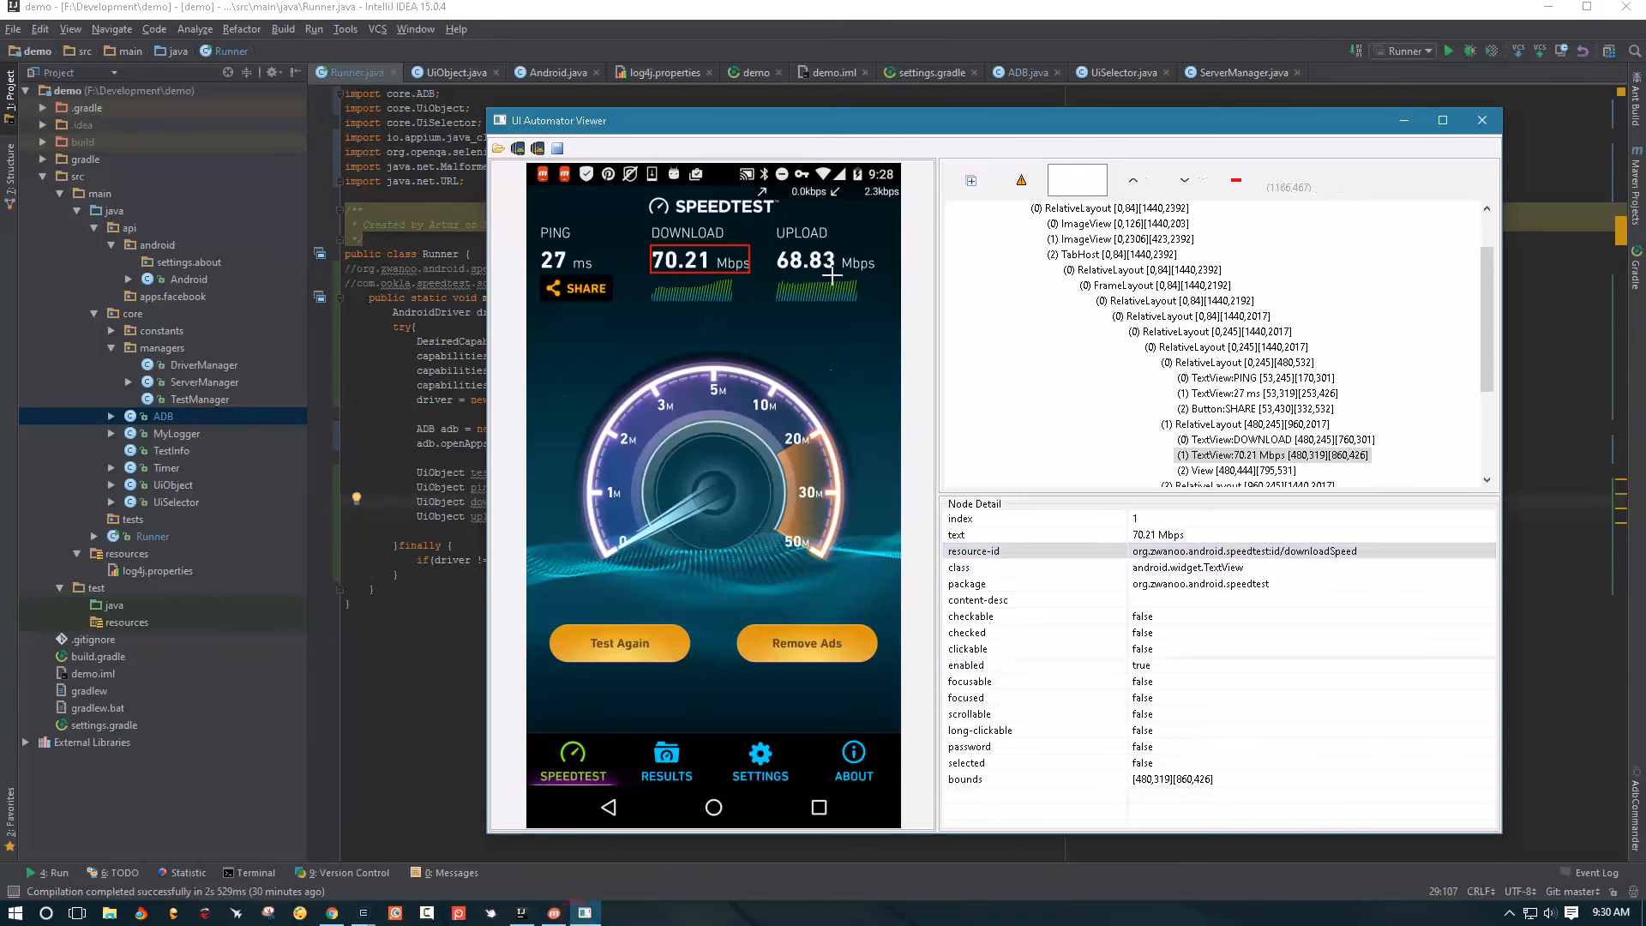
pyautogui.click(824, 260)
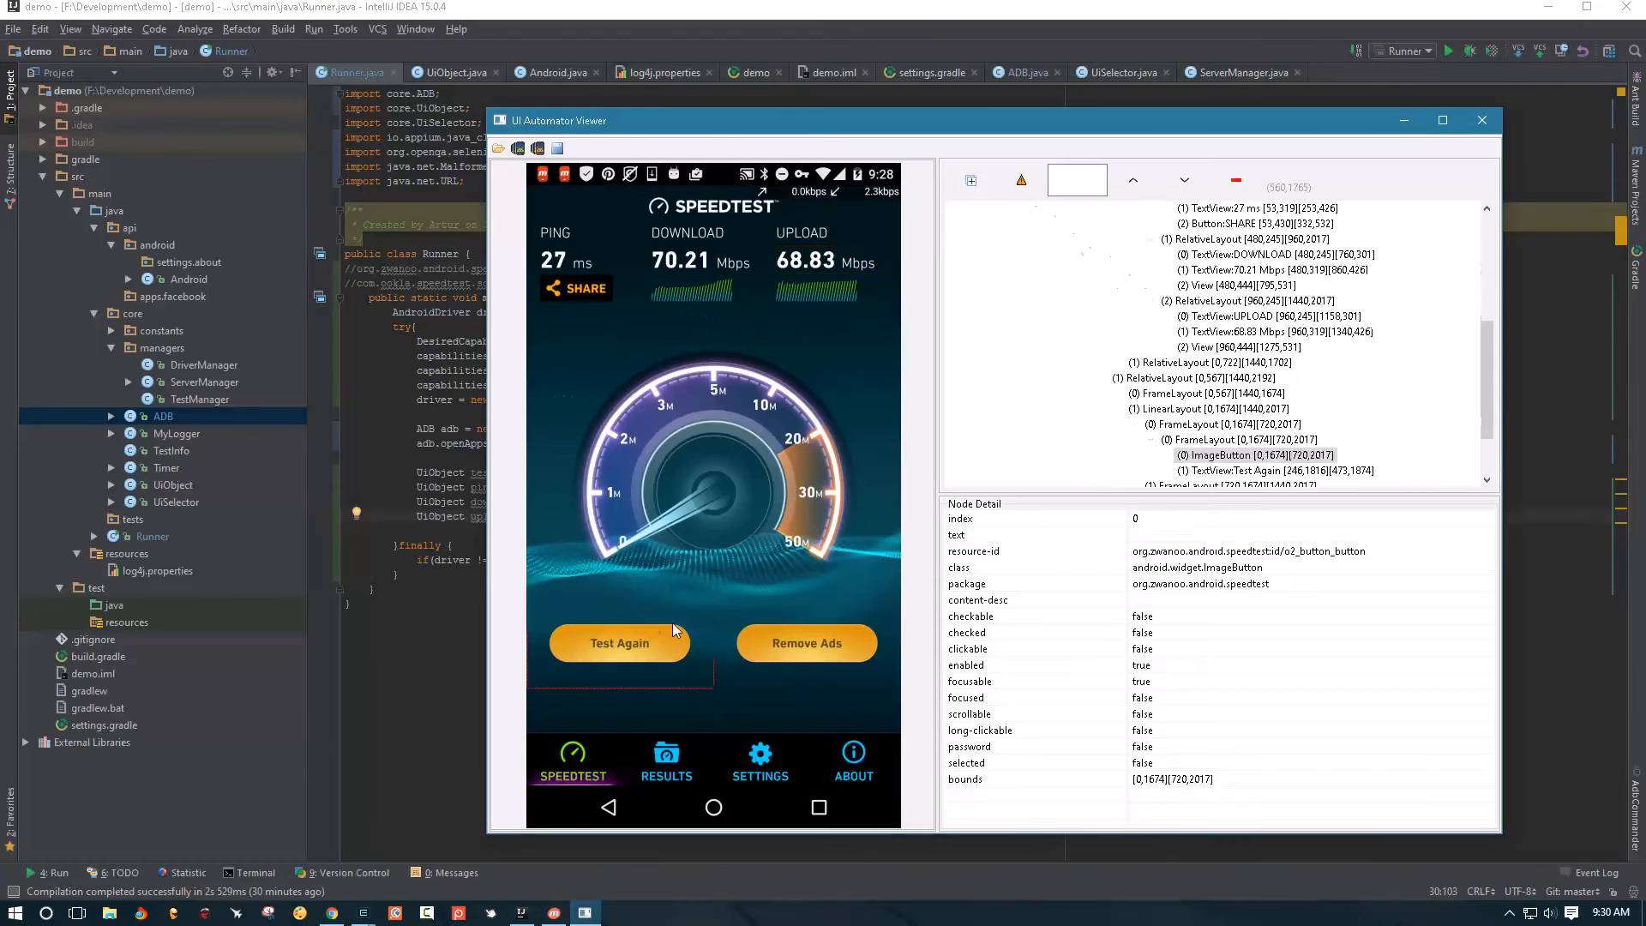
pyautogui.click(619, 641)
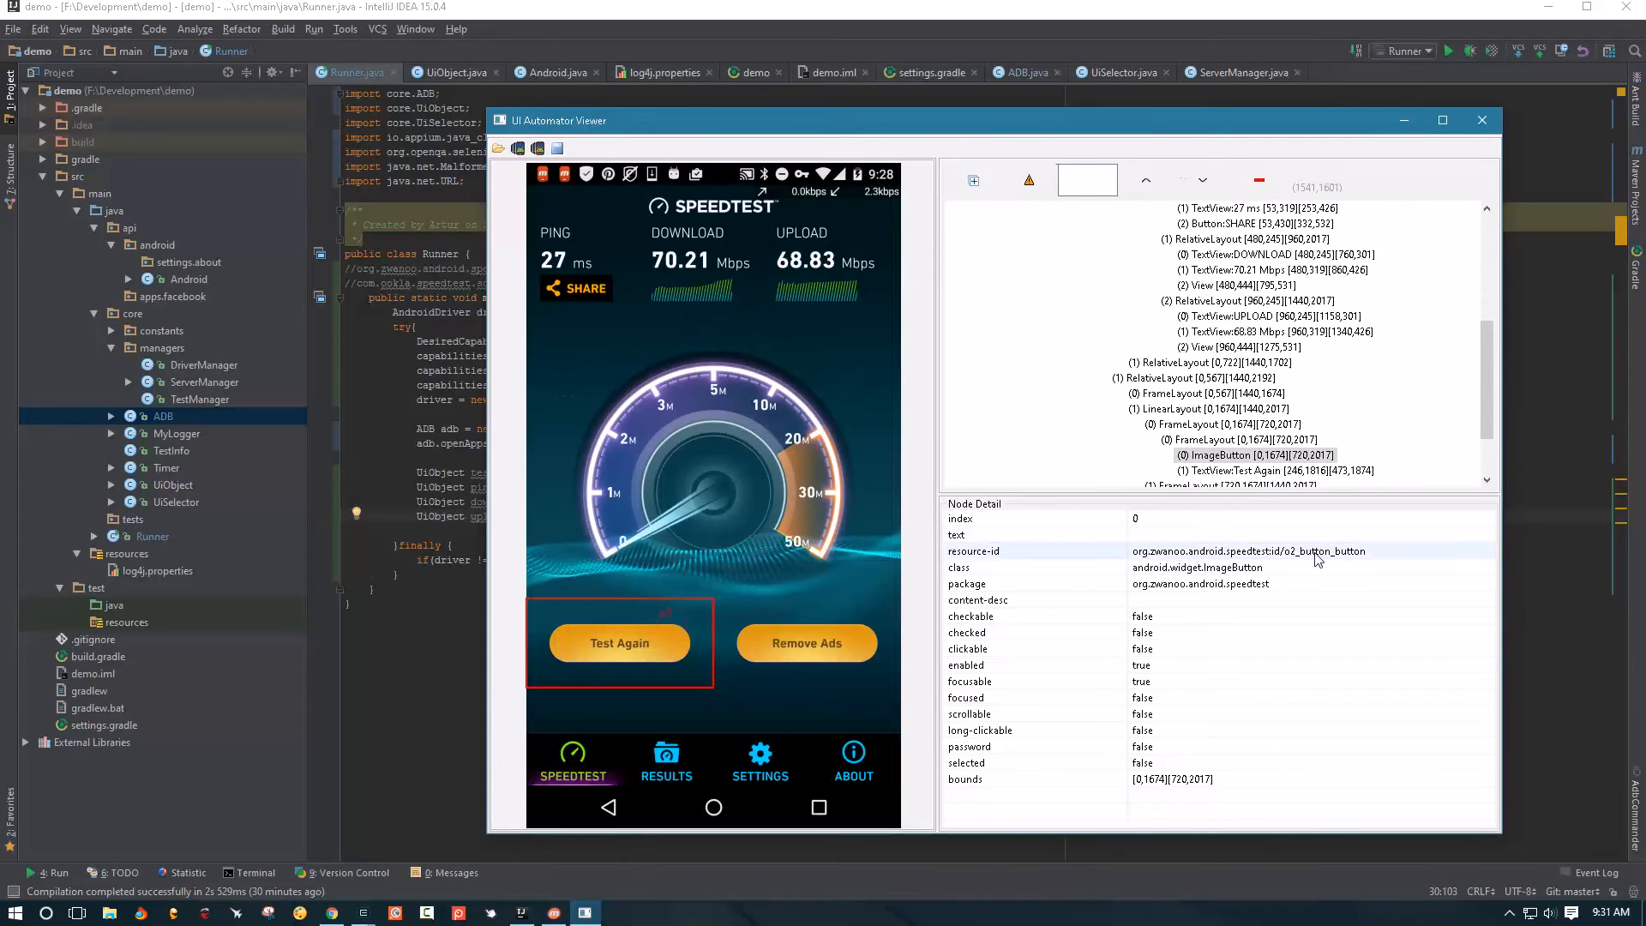
pyautogui.click(1481, 120)
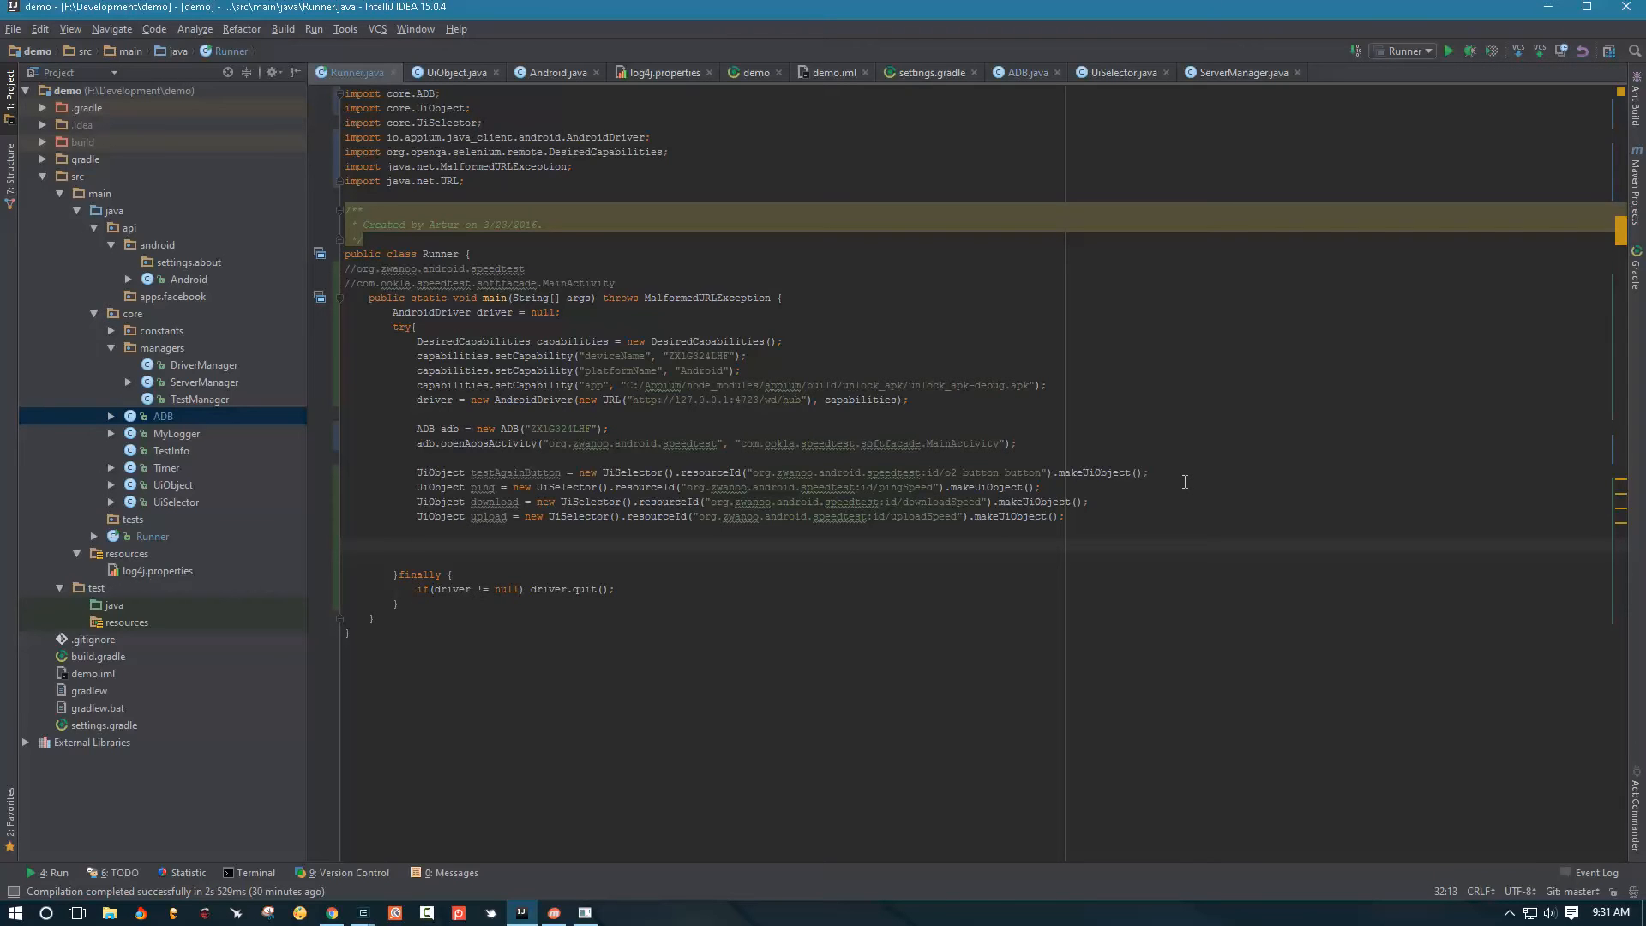
# Type testAgainButton.waitToAppear(5).tap().waitToDisappear(5).waitToAppear(120); in Runner's main
pyautogui.write('testAgainButton')
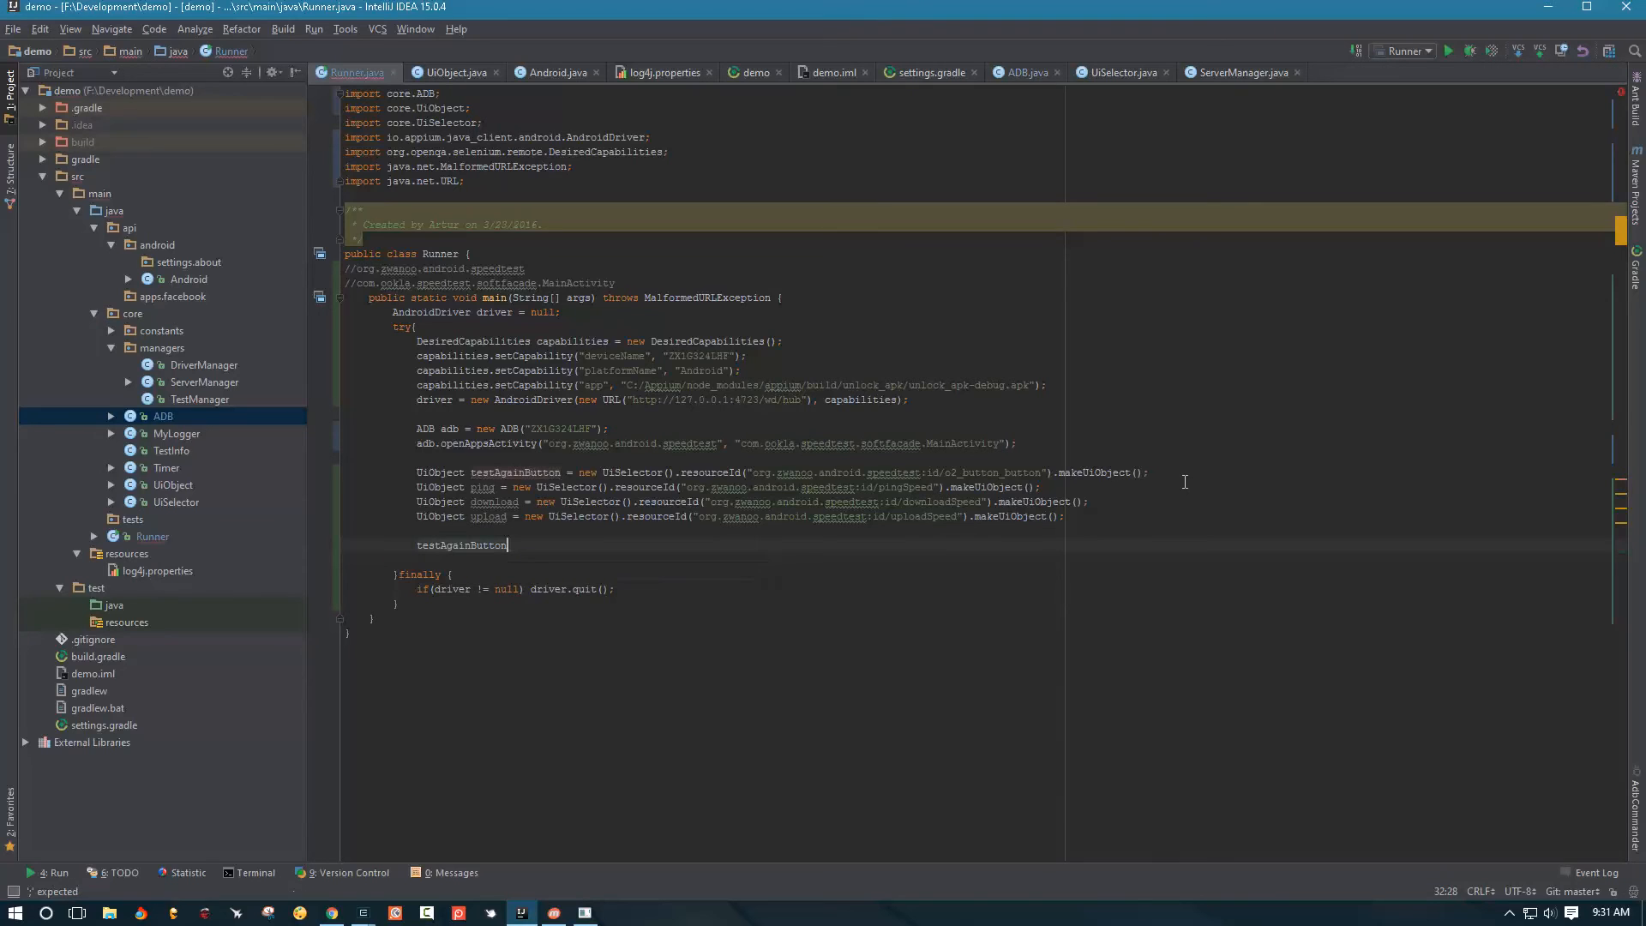
pyautogui.write('.')
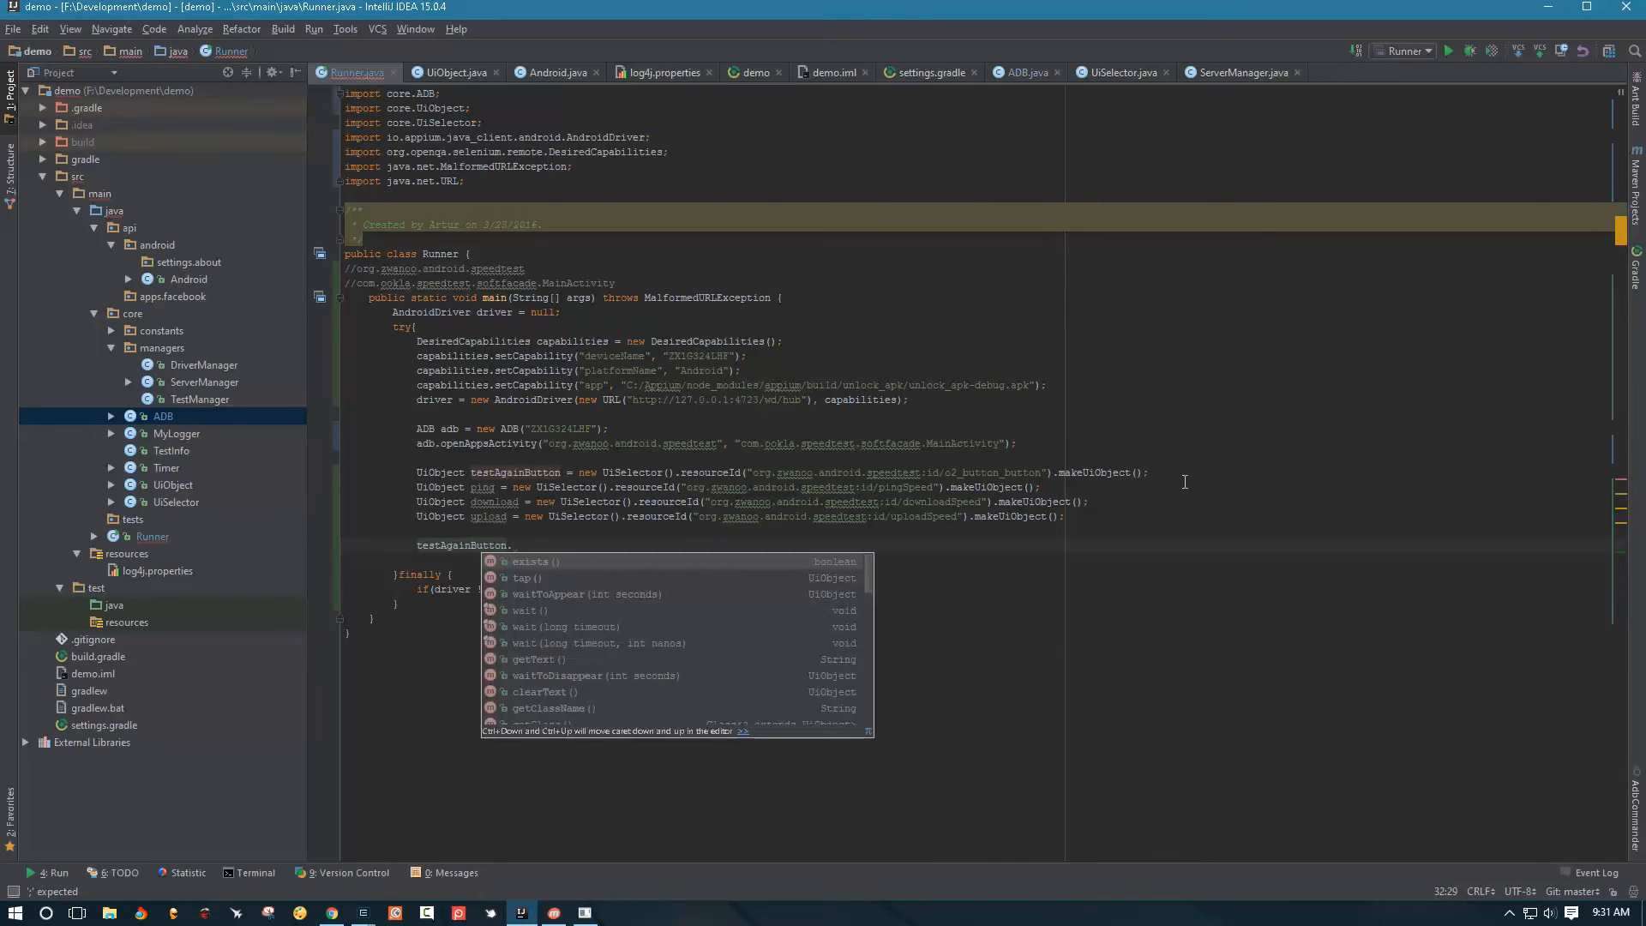
pyautogui.write('waitToAppear(')
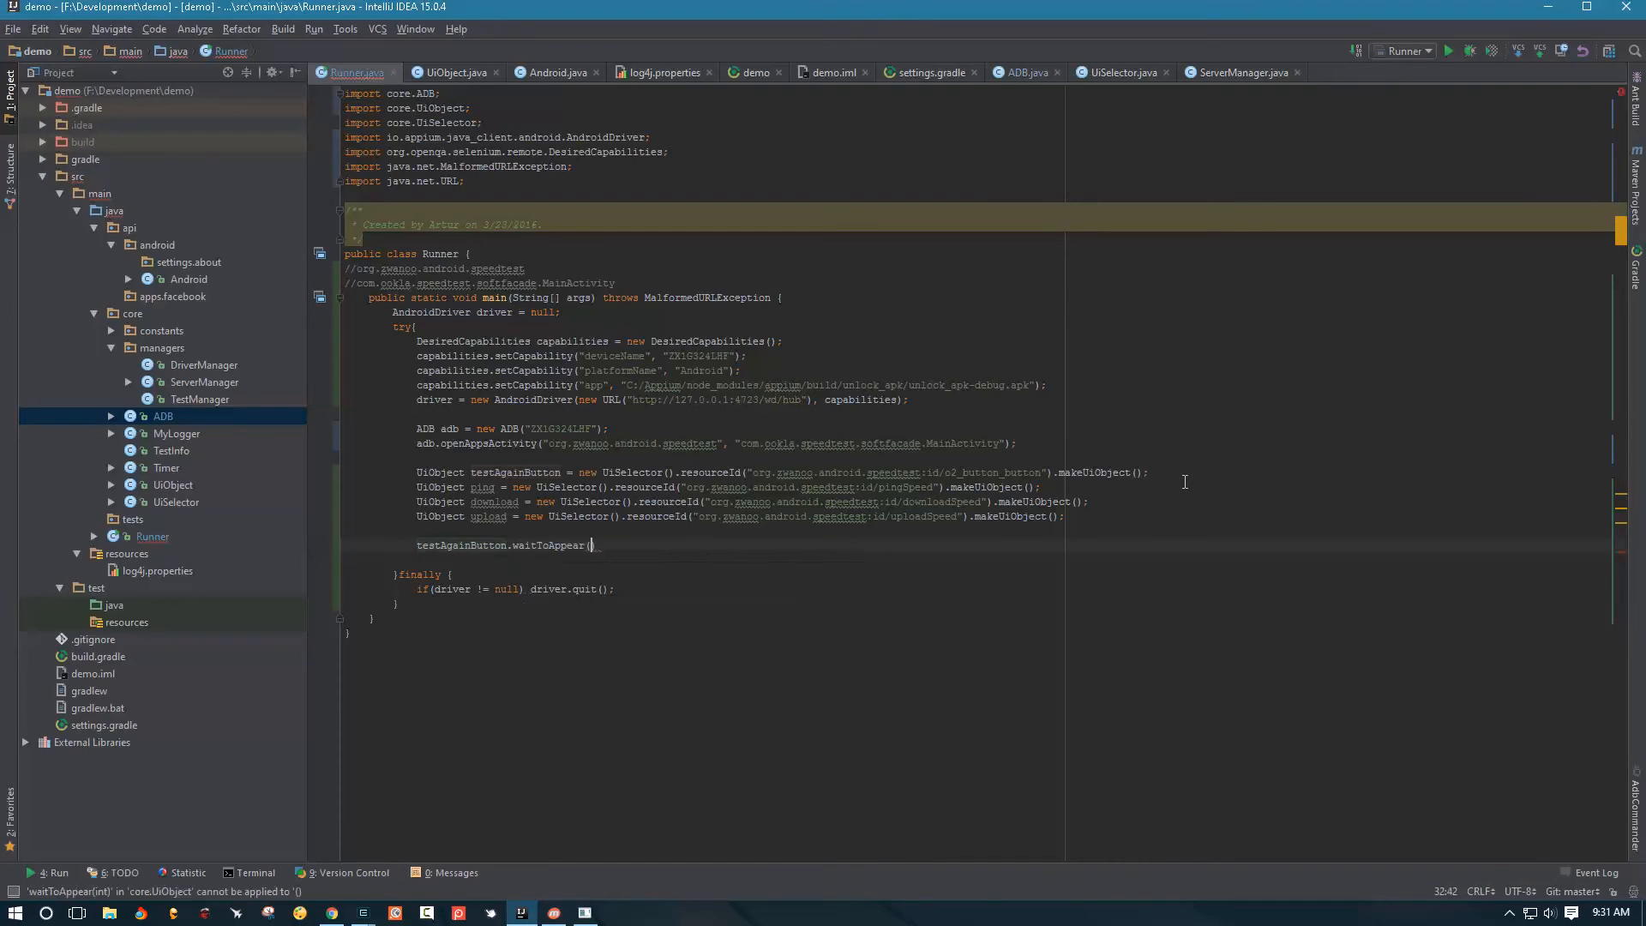
pyautogui.write('5')
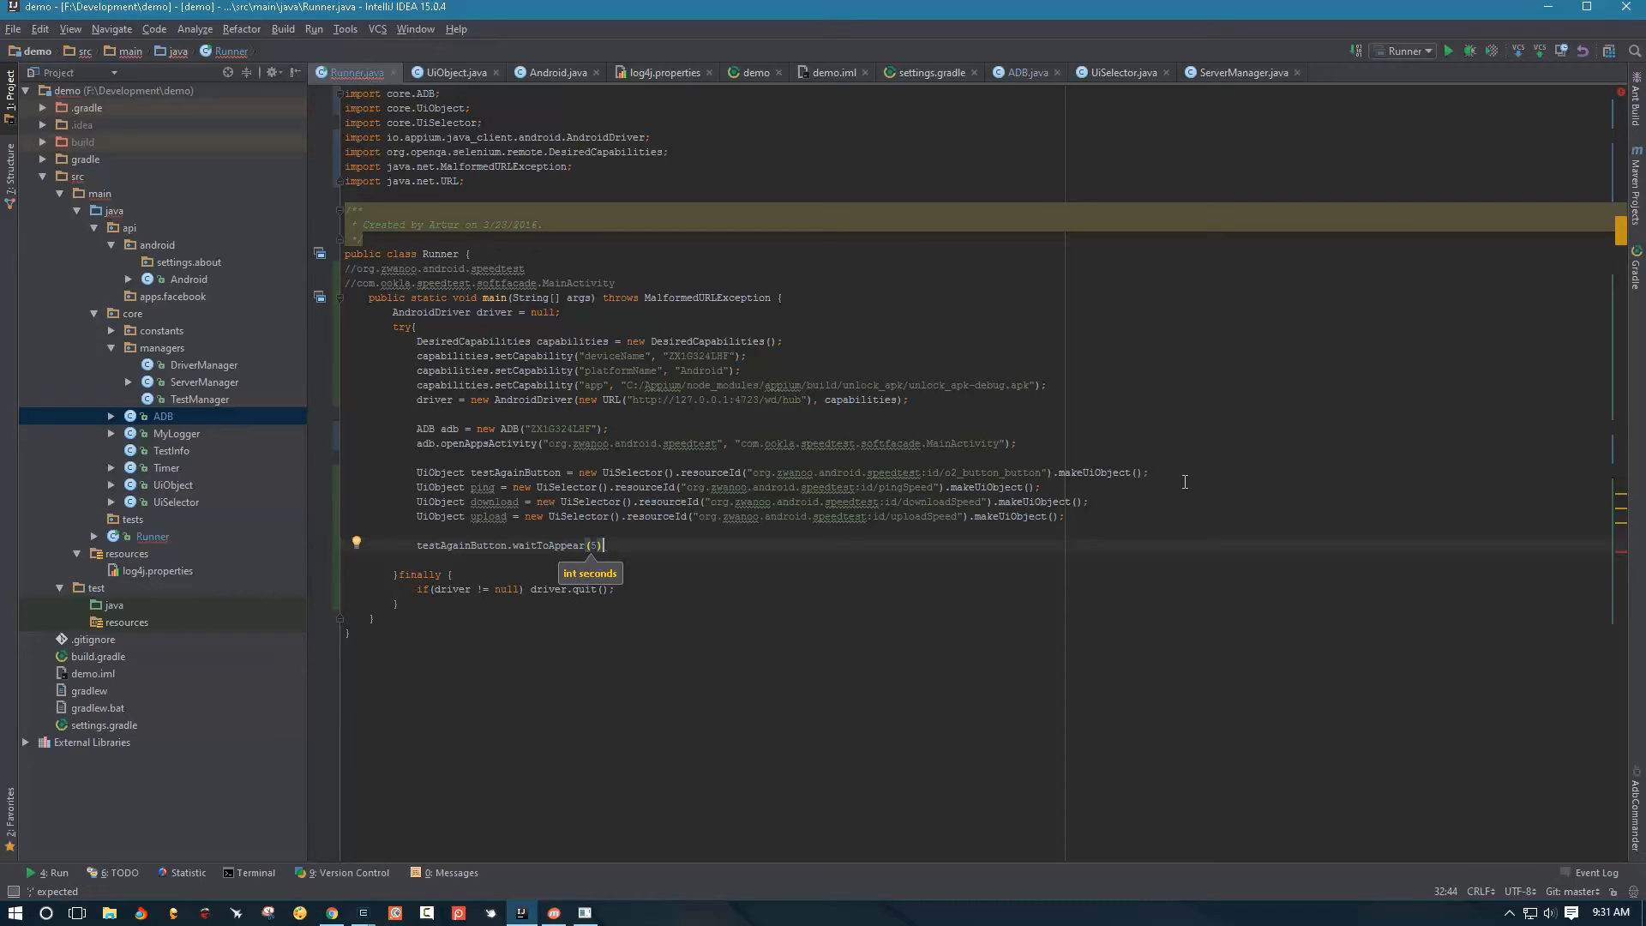
pyautogui.write('.t')
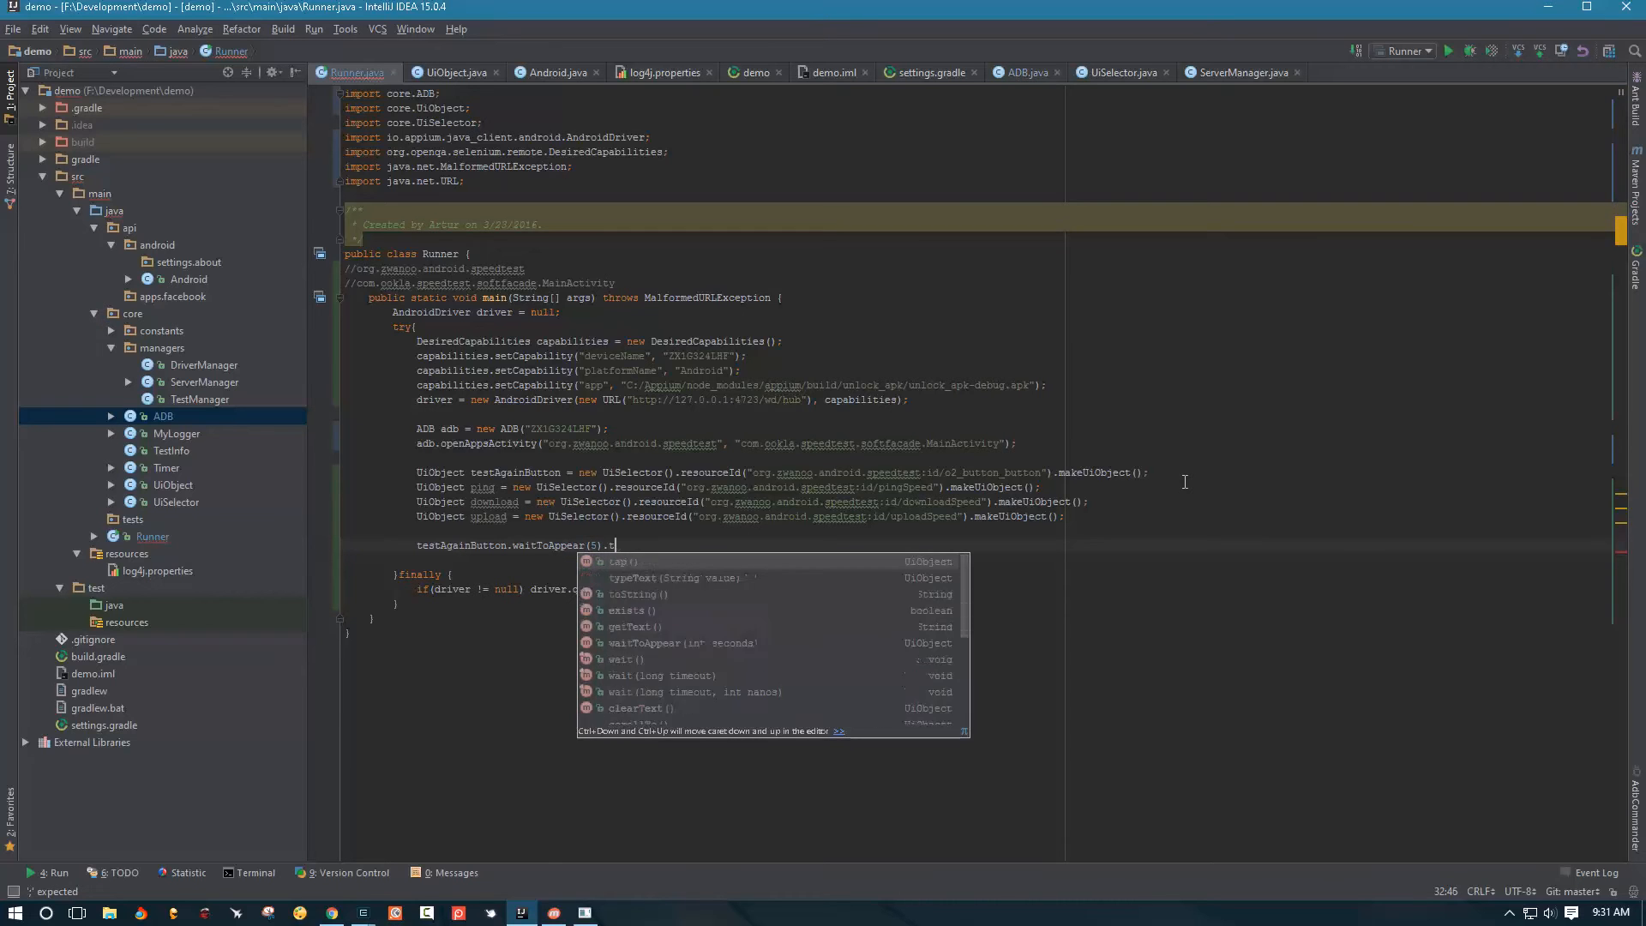
pyautogui.write('ap().')
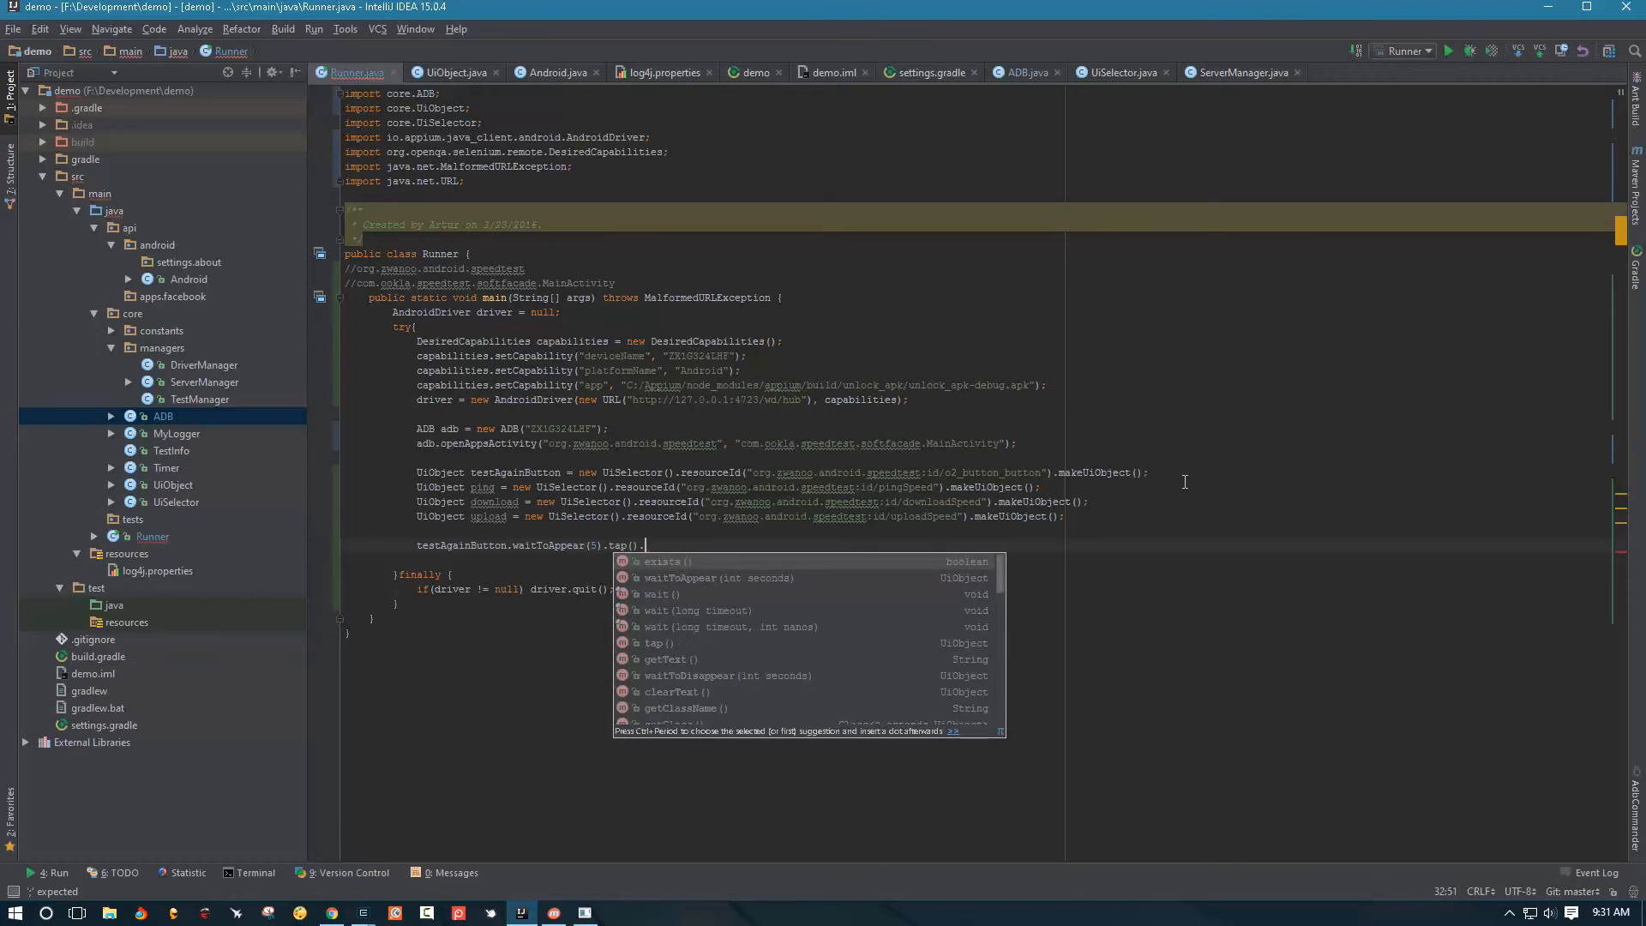
pyautogui.write('waitToDisappear(')
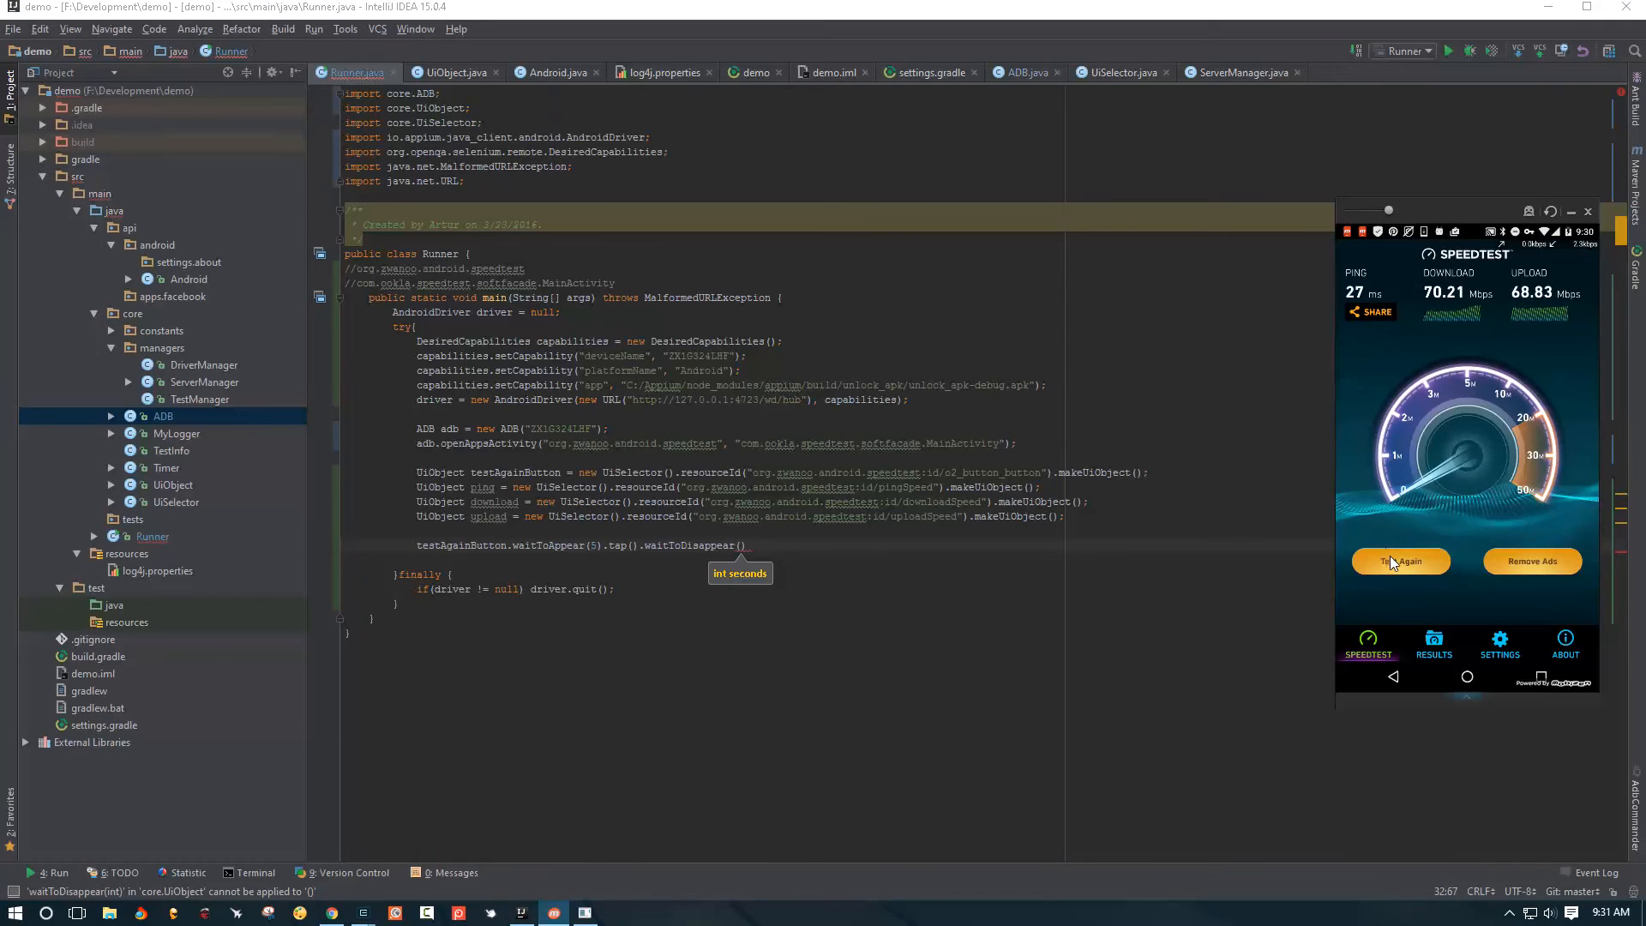
pyautogui.click(1400, 561)
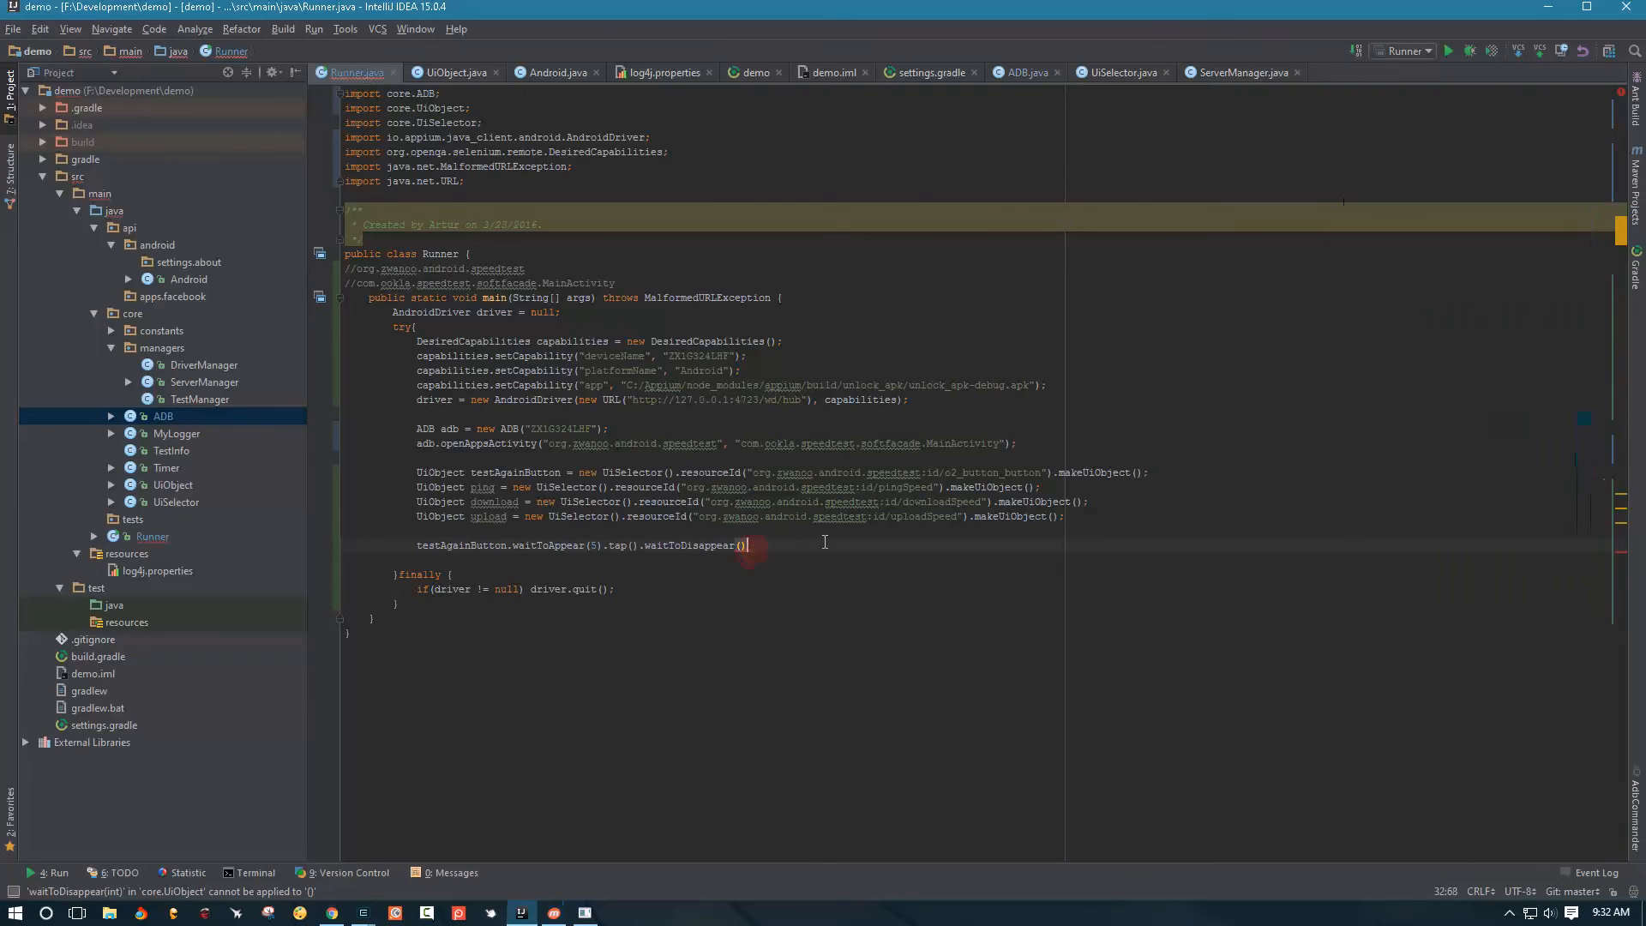
pyautogui.write('5')
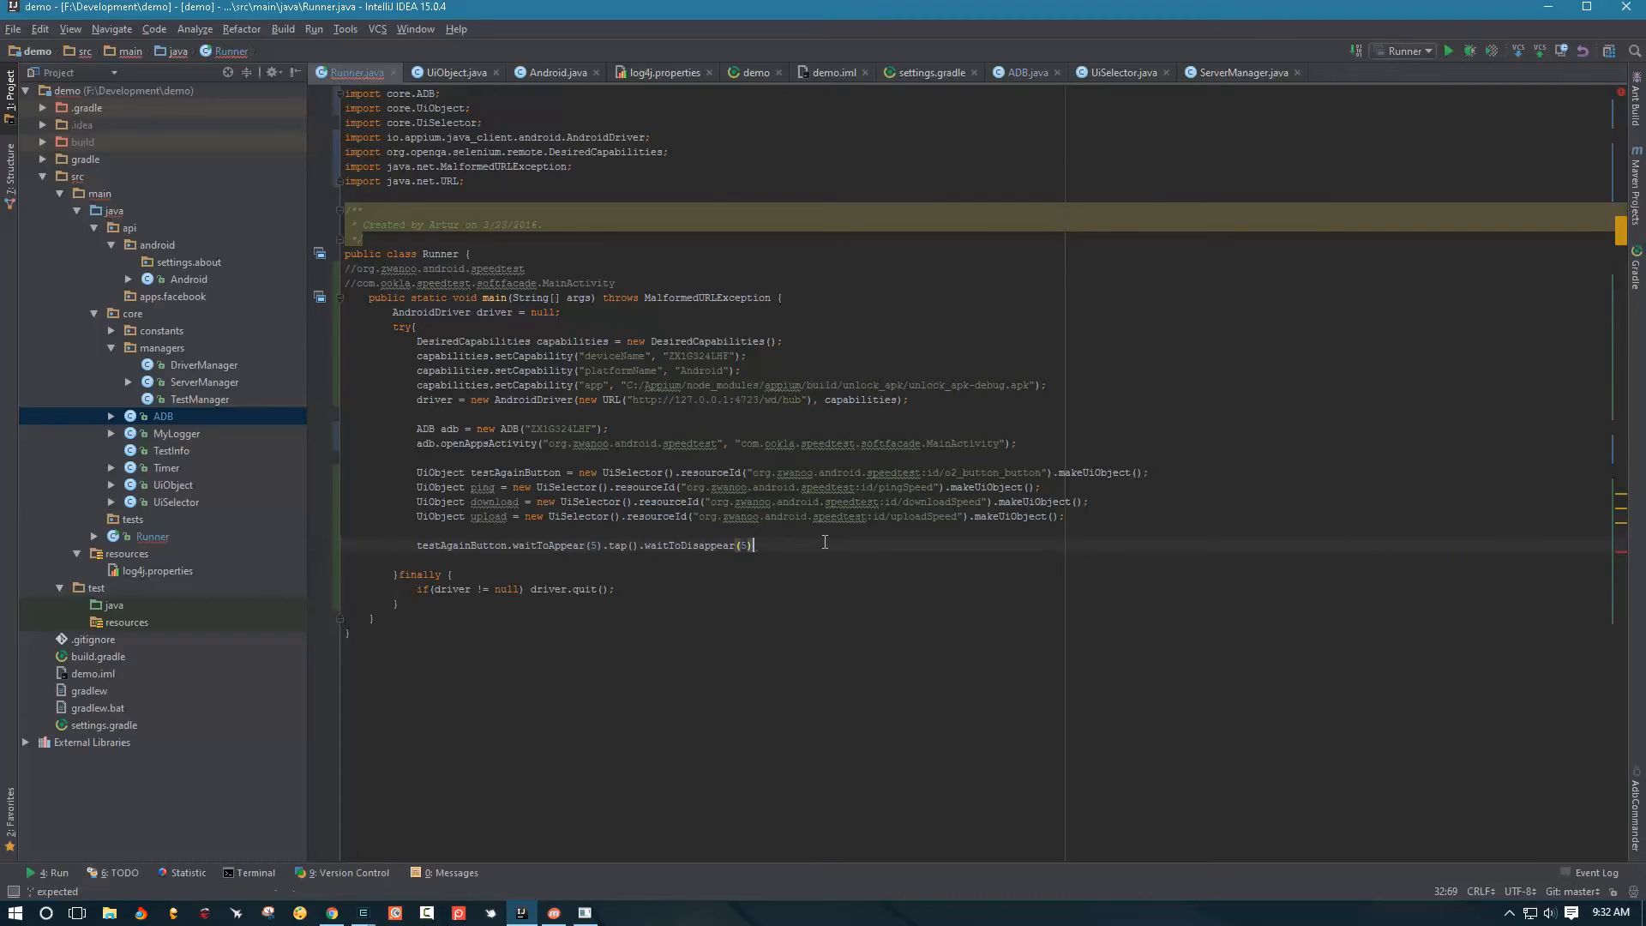
pyautogui.write('.waitToAppear(1')
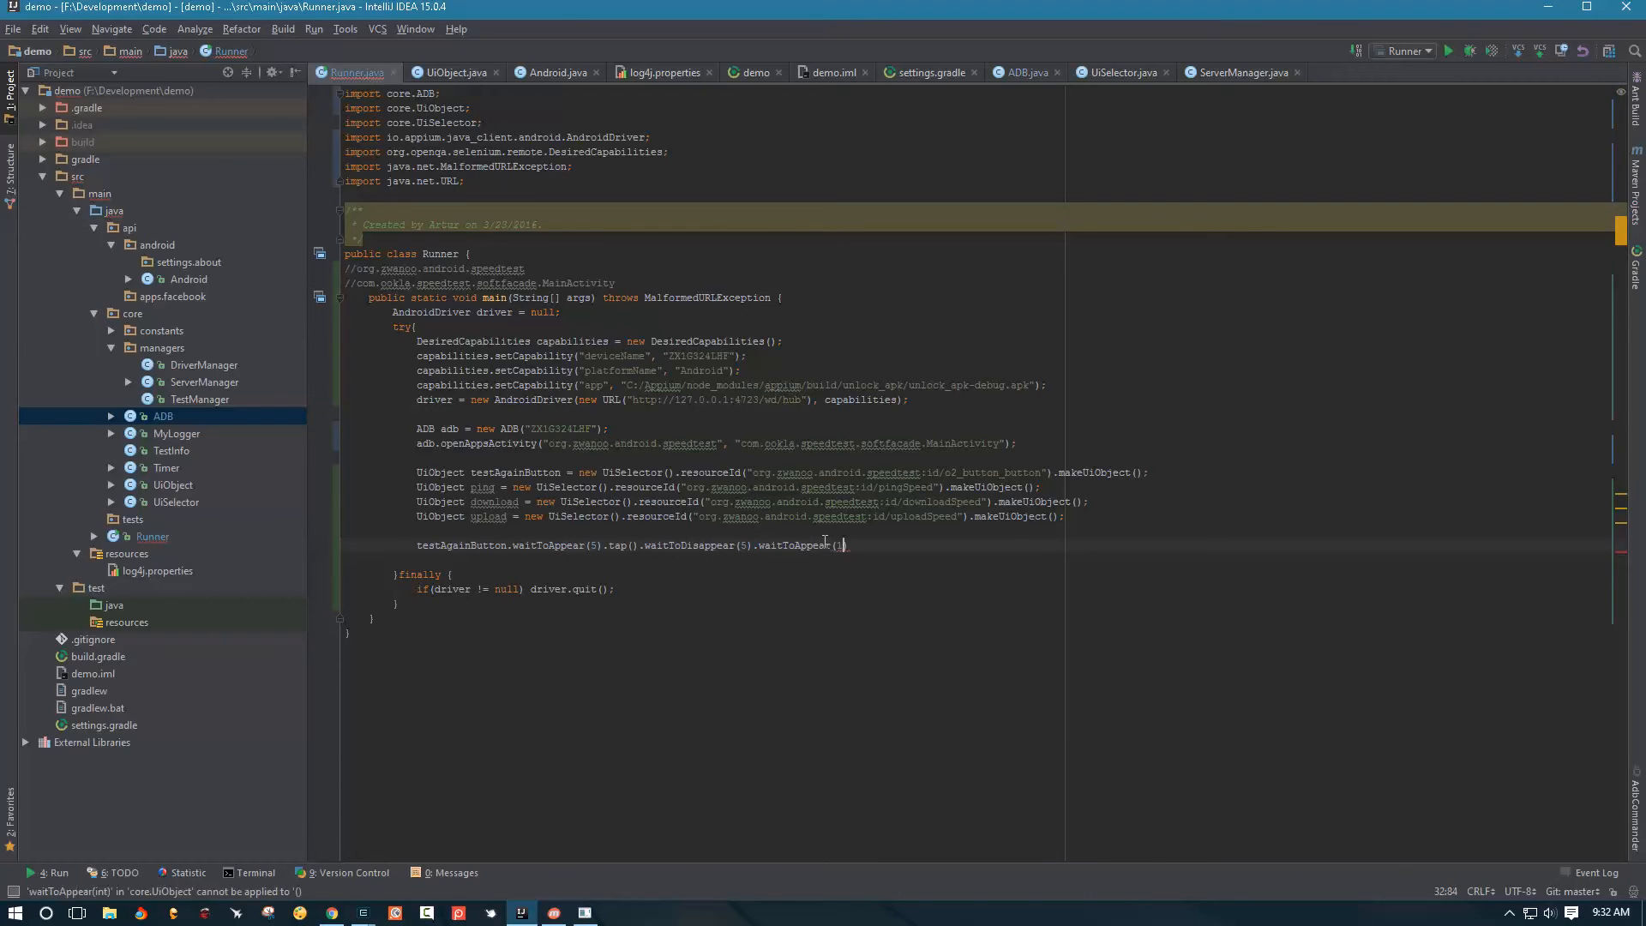
pyautogui.write('120')
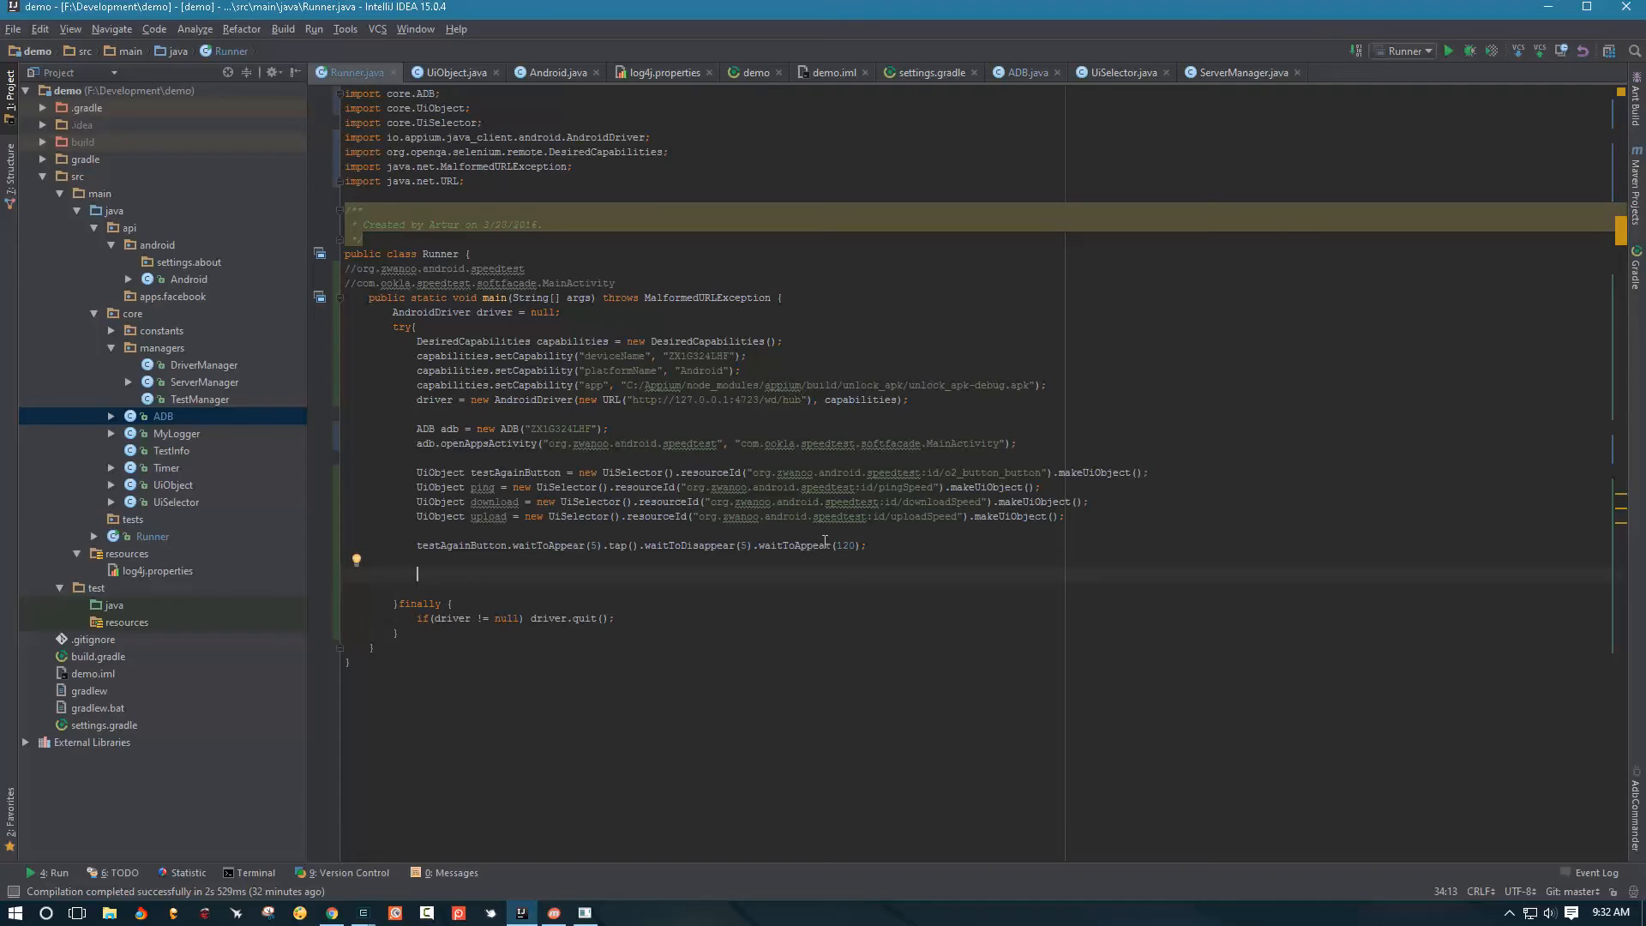
# Log "Ping: " plus the ping UiObject's getText() with MyLogger.log.info
pyautogui.write('MyLogger.log.')
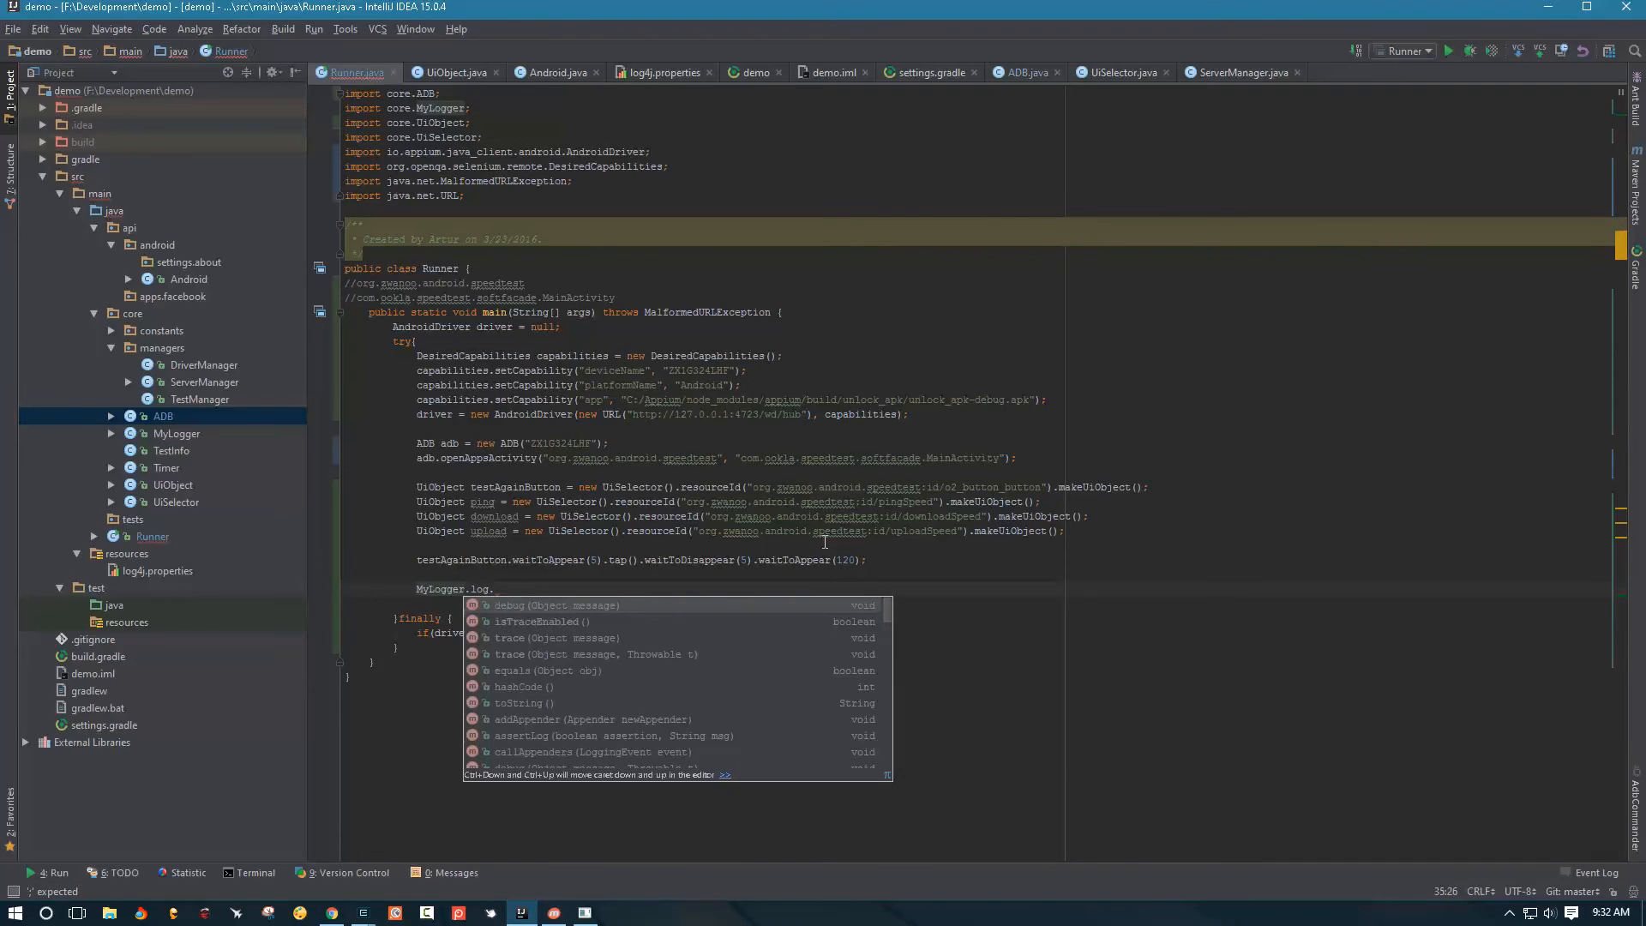
pyautogui.write('info("");')
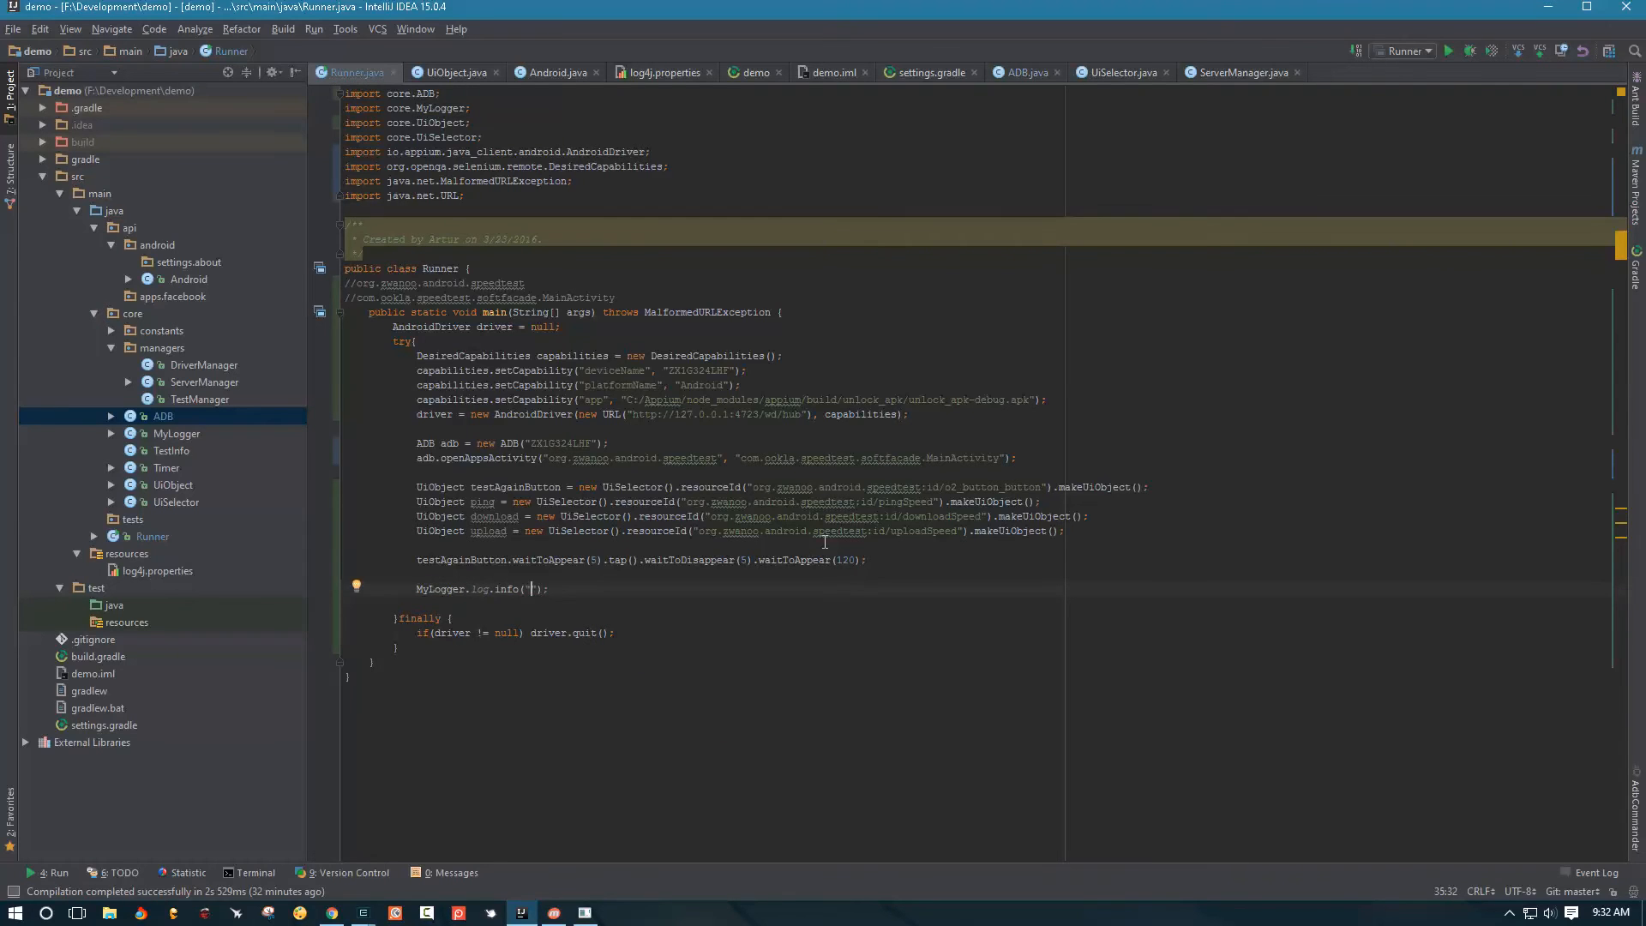
pyautogui.write('T')
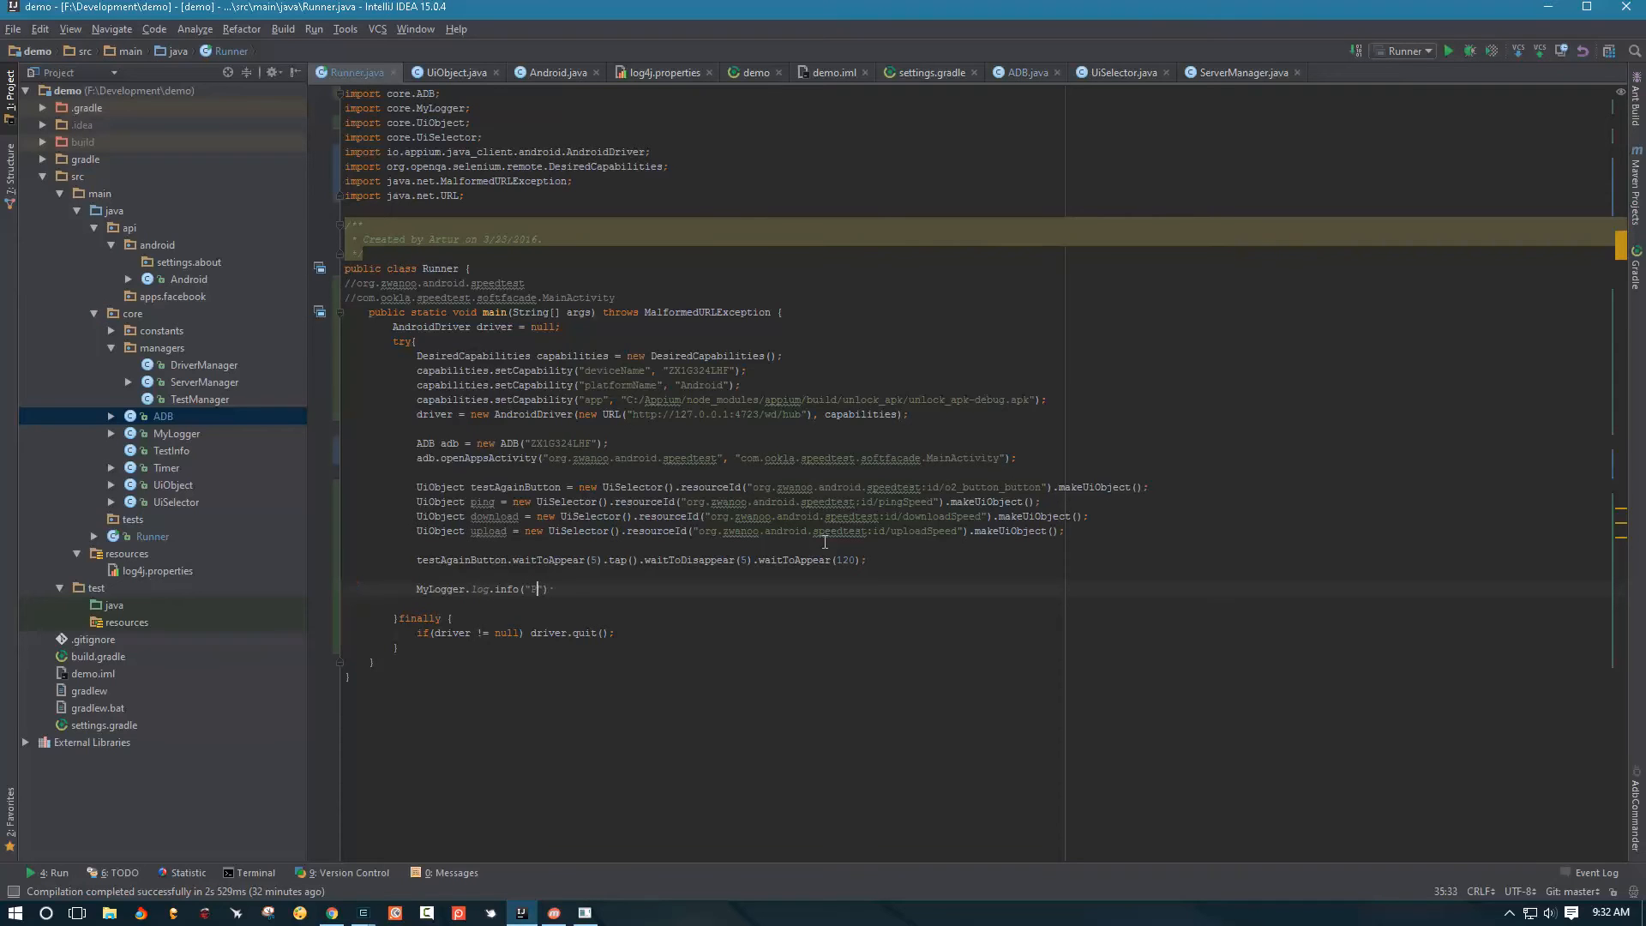
pyautogui.write('Ping:')
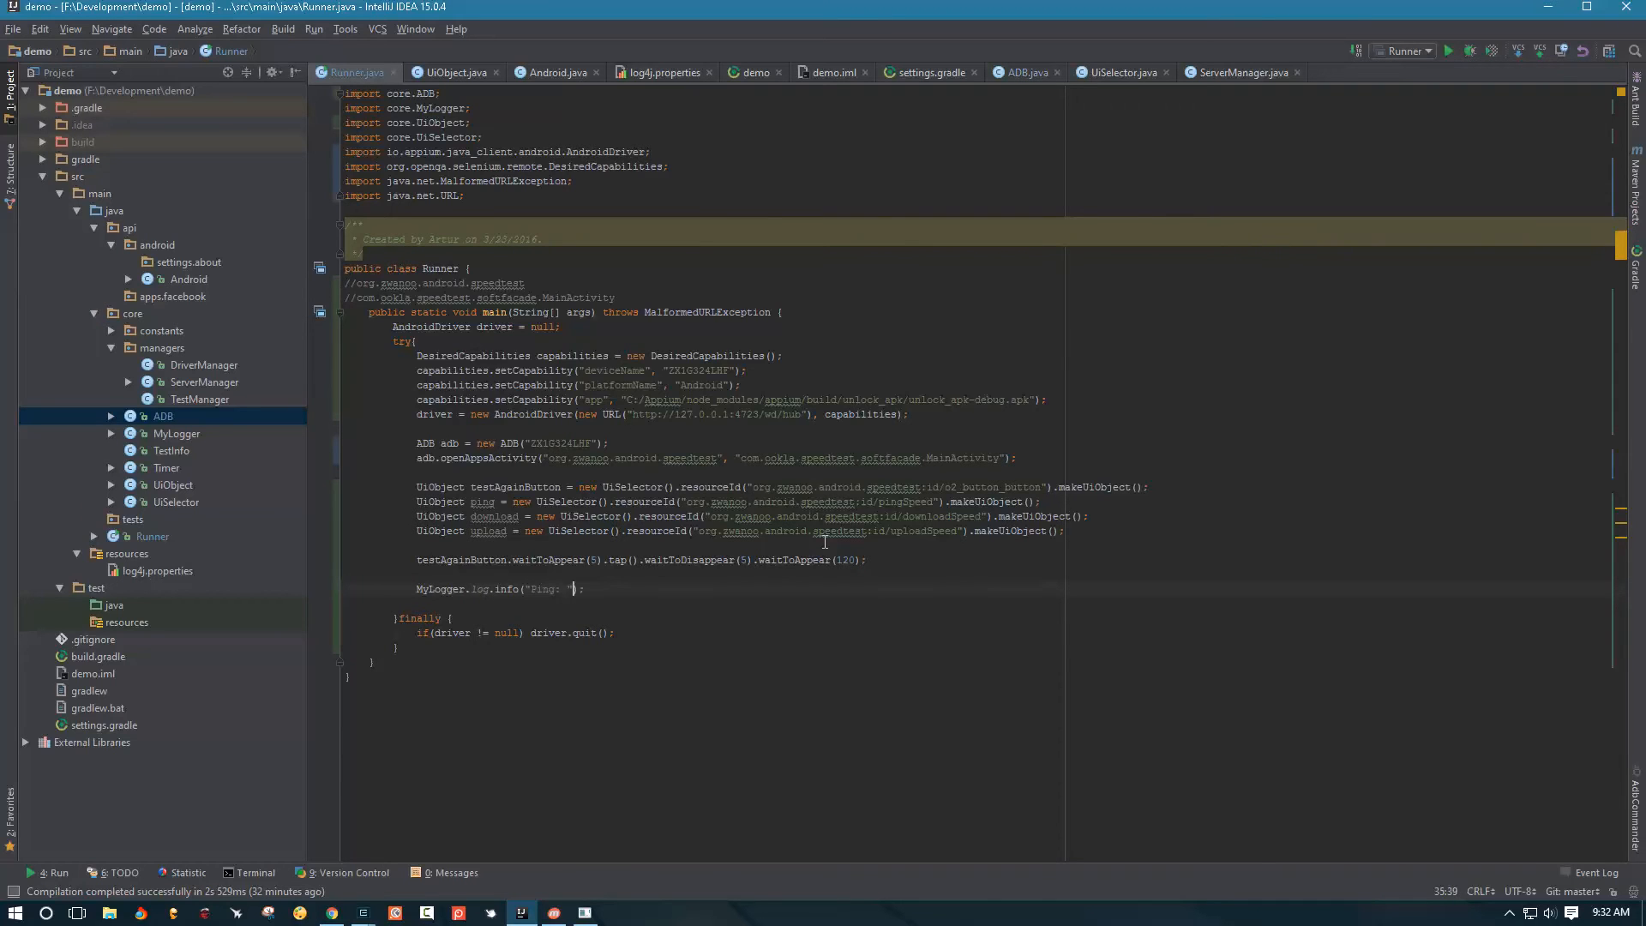
pyautogui.write('+ping.getText(')
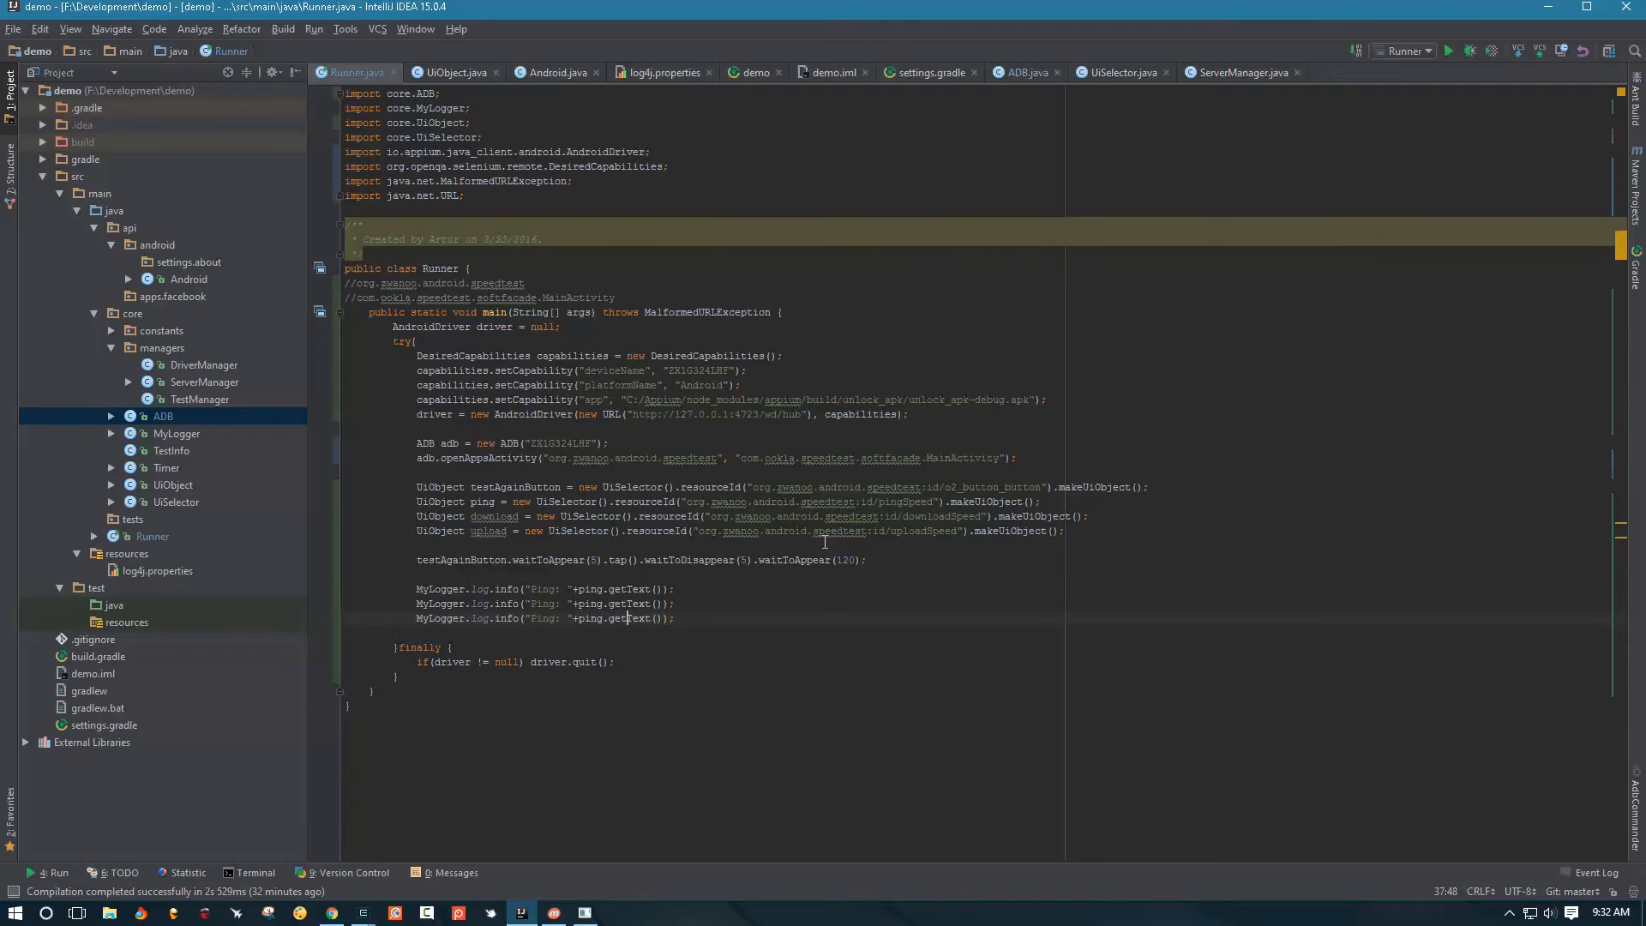
# Add matching info logs for "Download: " and "Upload: " with their UiObjects' text
pyautogui.doubleClick(544, 603)
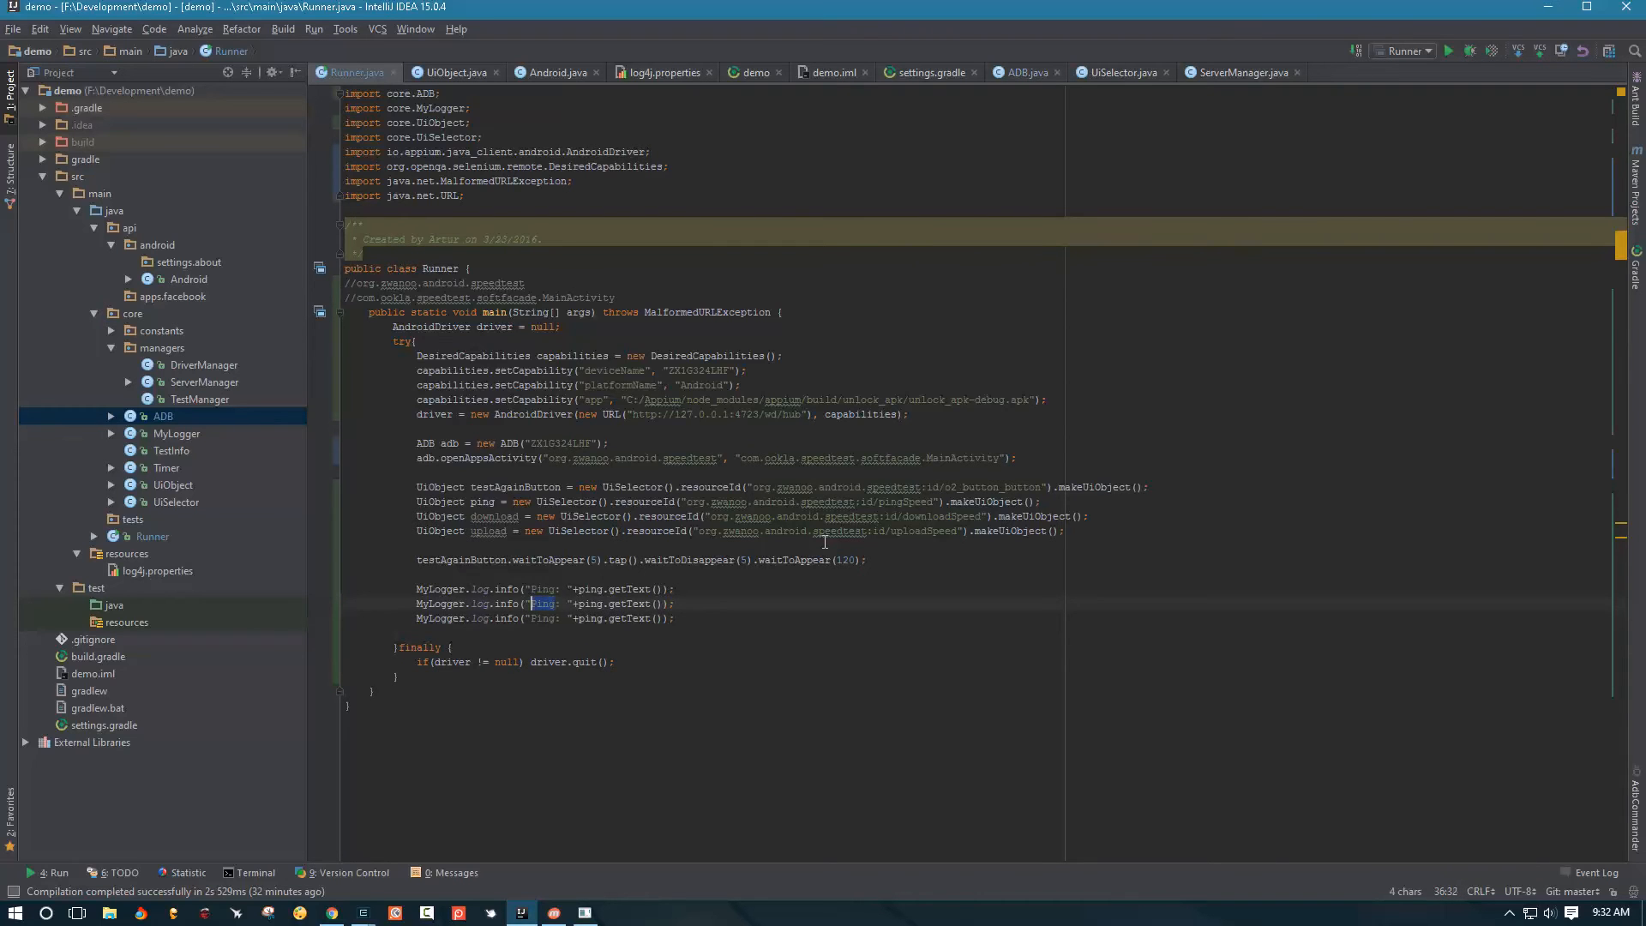
pyautogui.write('Download')
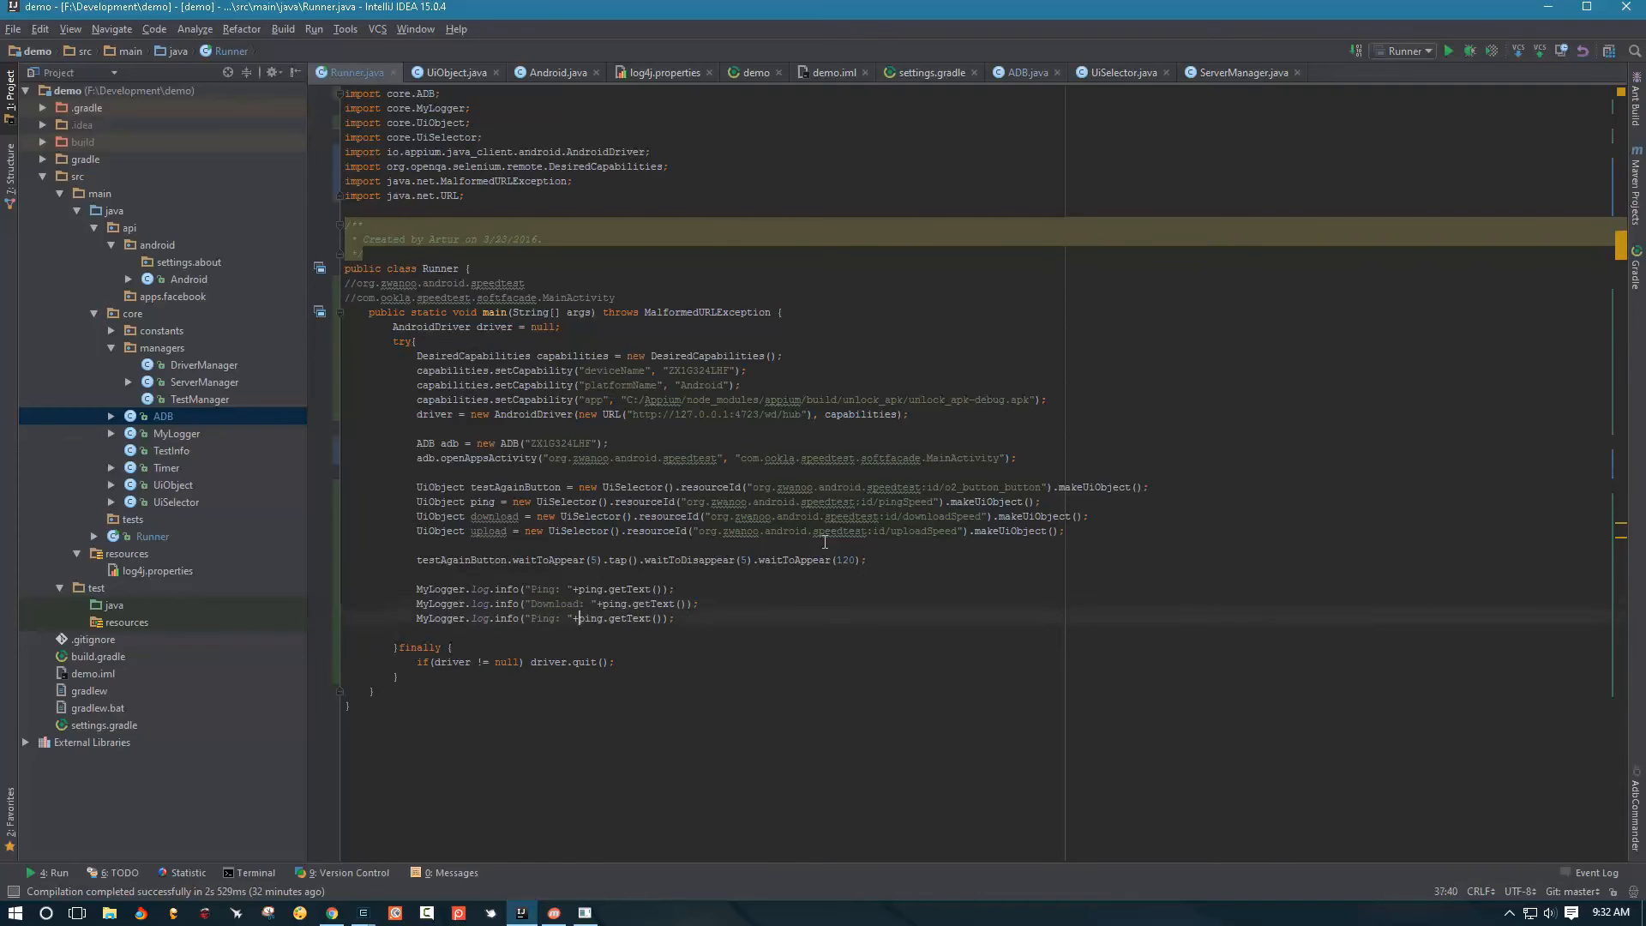
pyautogui.write('Upload')
pyautogui.click(558, 604)
pyautogui.write('download')
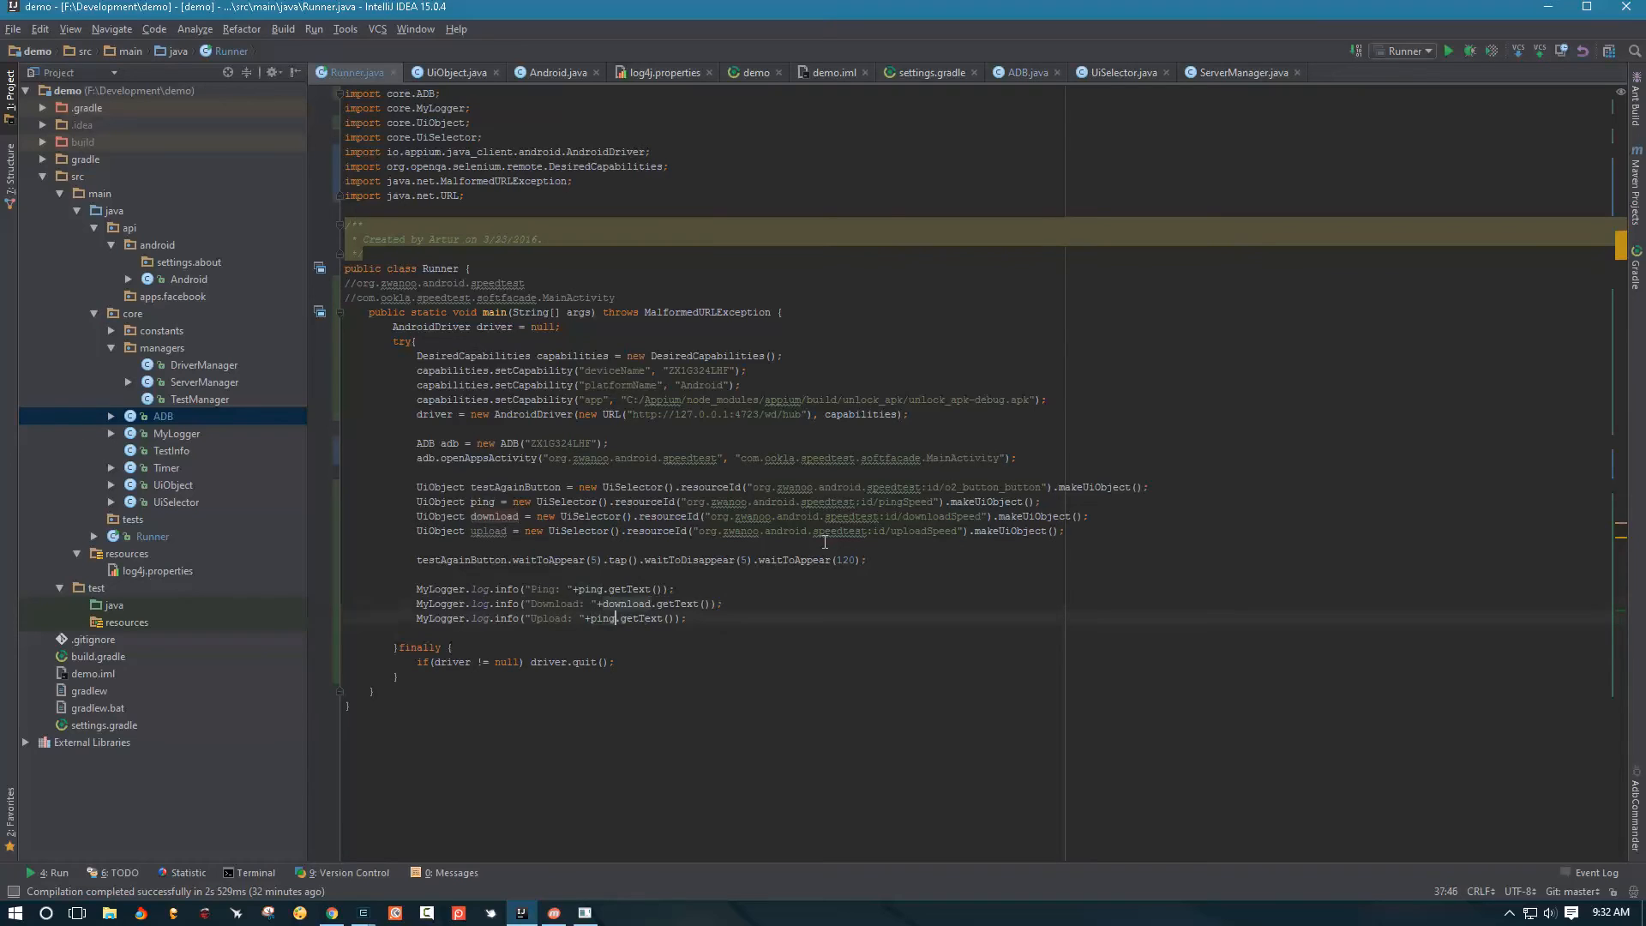
pyautogui.write('upload')
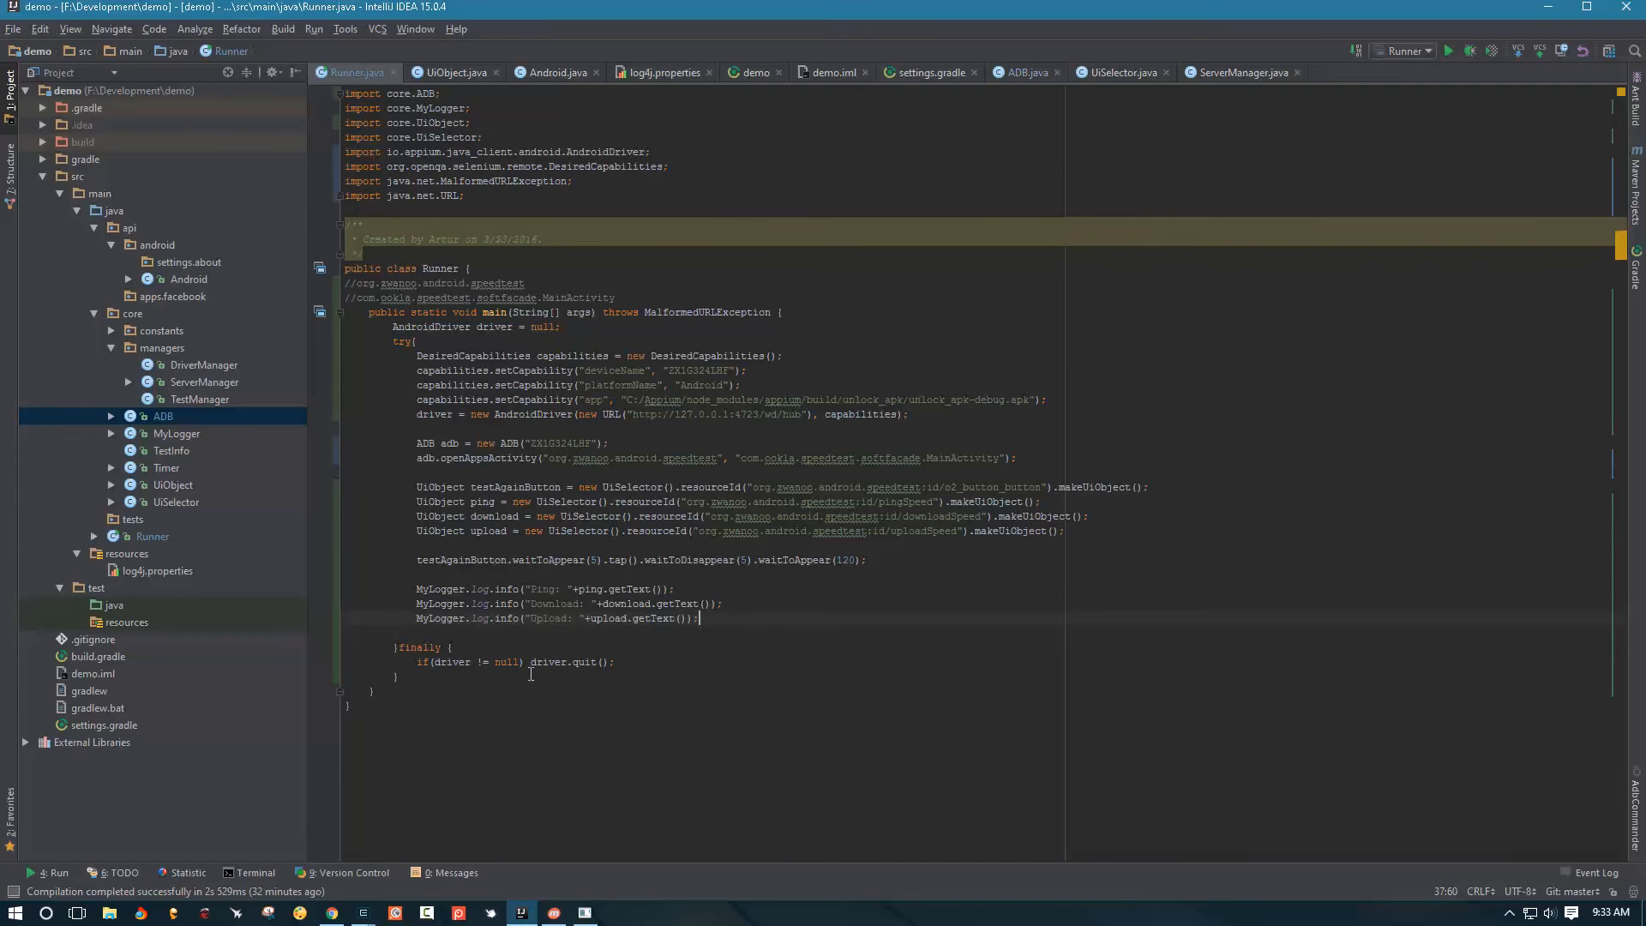
pyautogui.click(452, 72)
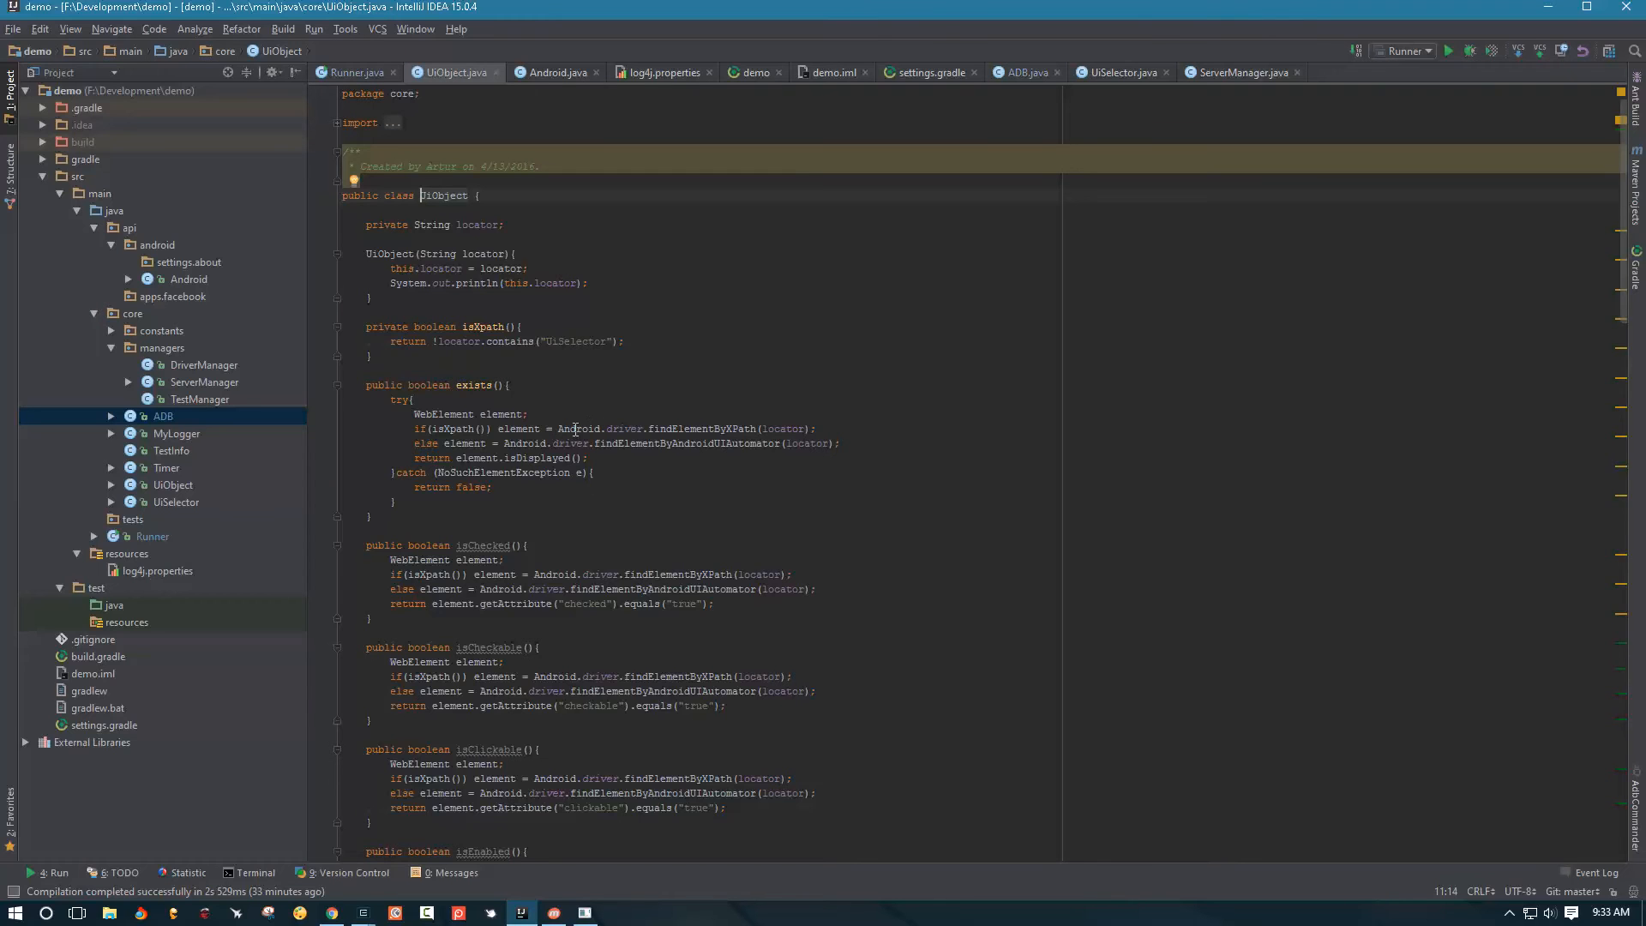
pyautogui.doubleClick(581, 429)
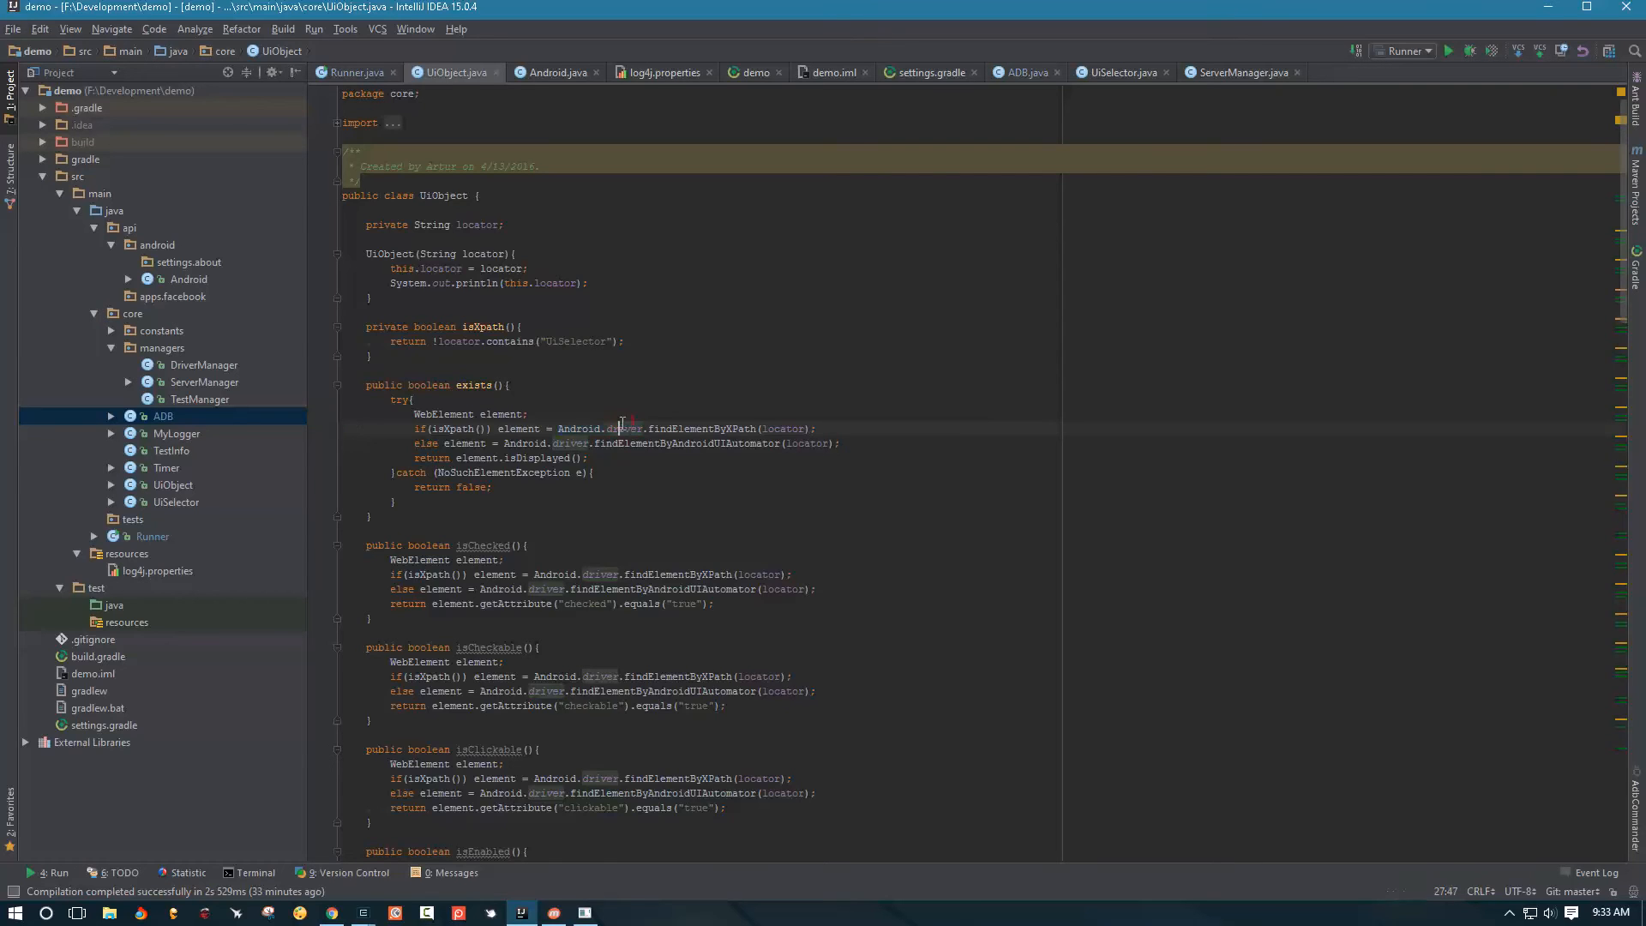
pyautogui.click(556, 72)
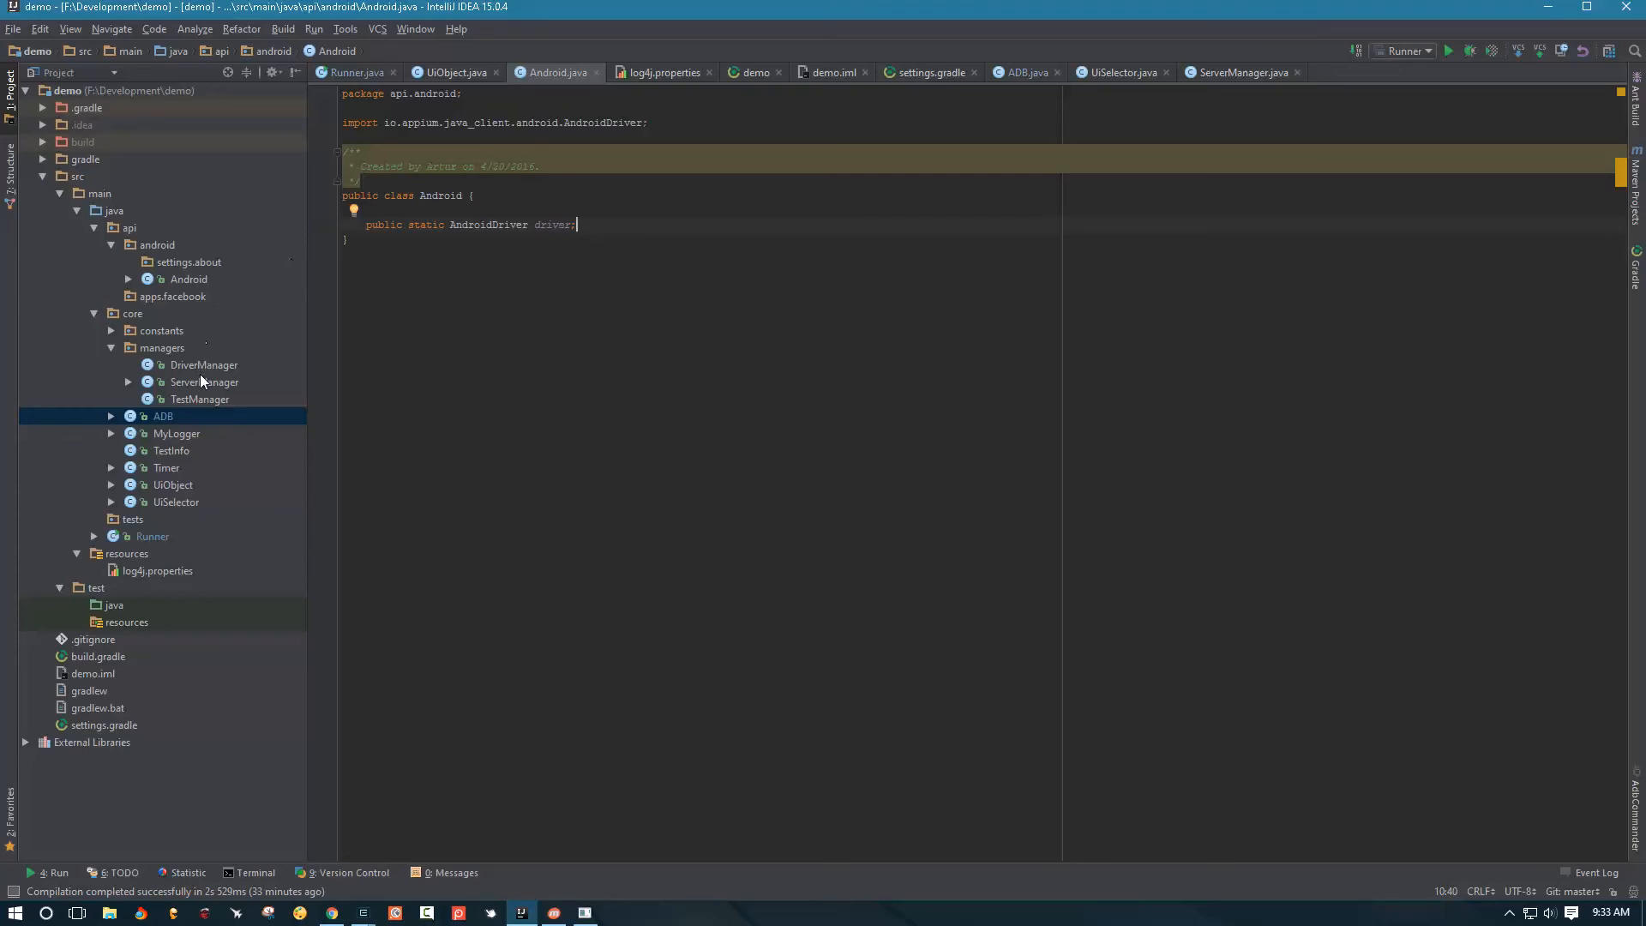
pyautogui.moveTo(195, 367)
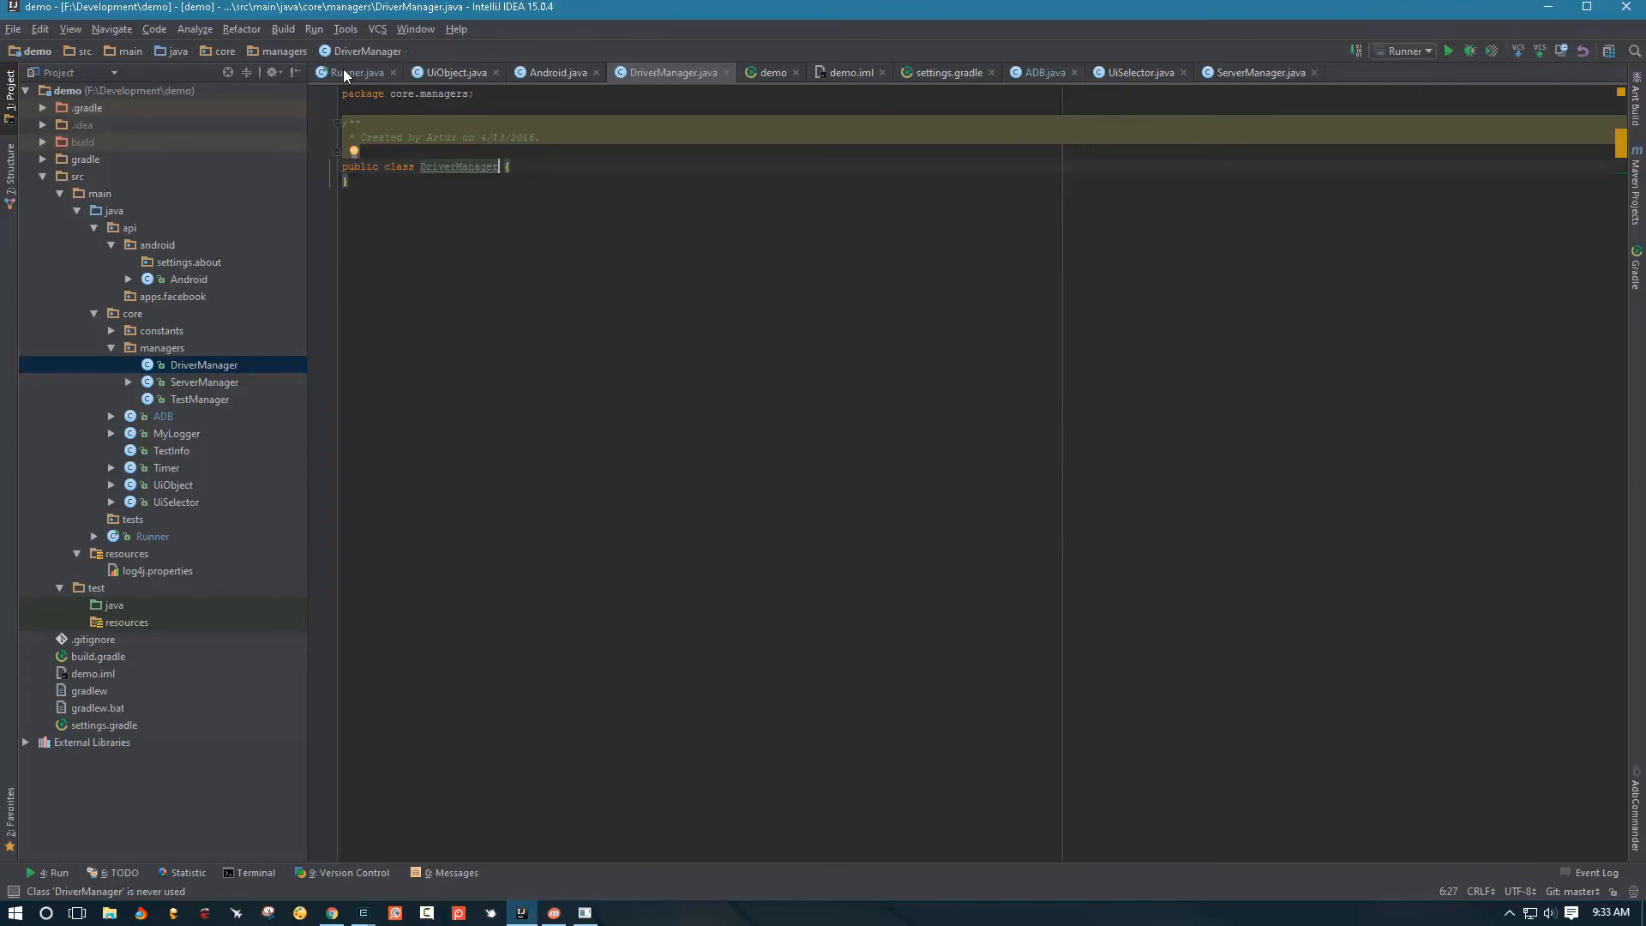
pyautogui.click(357, 72)
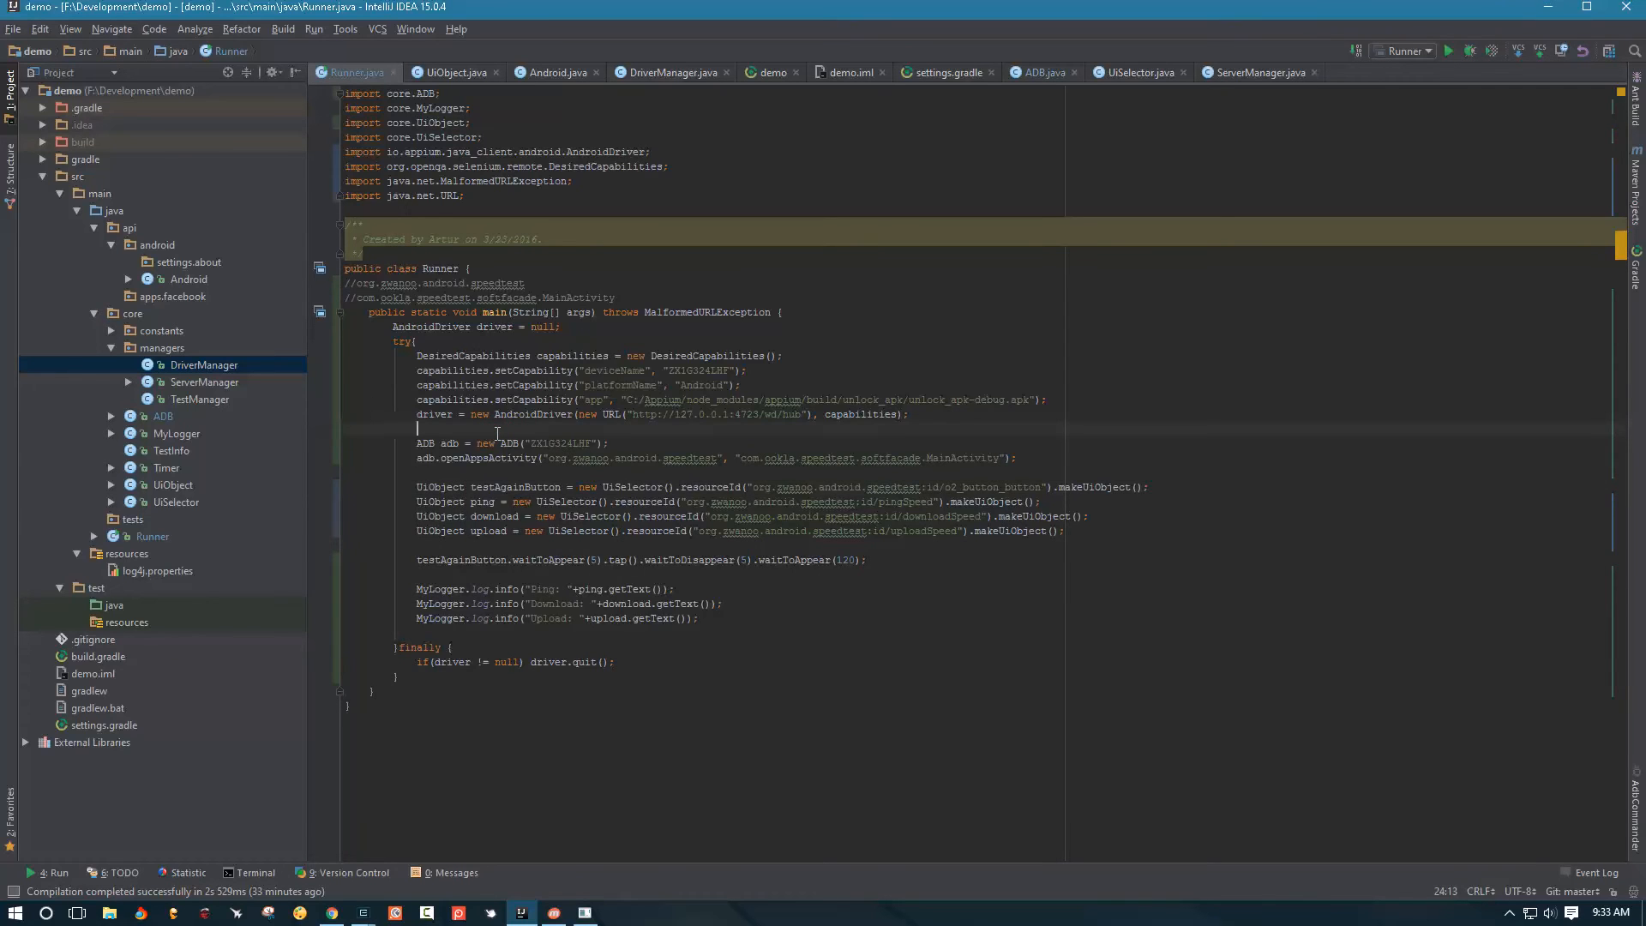
# Add Android.driver = driver; below the driver creation, importing api.android.Android
pyautogui.write('Android.driver = driver')
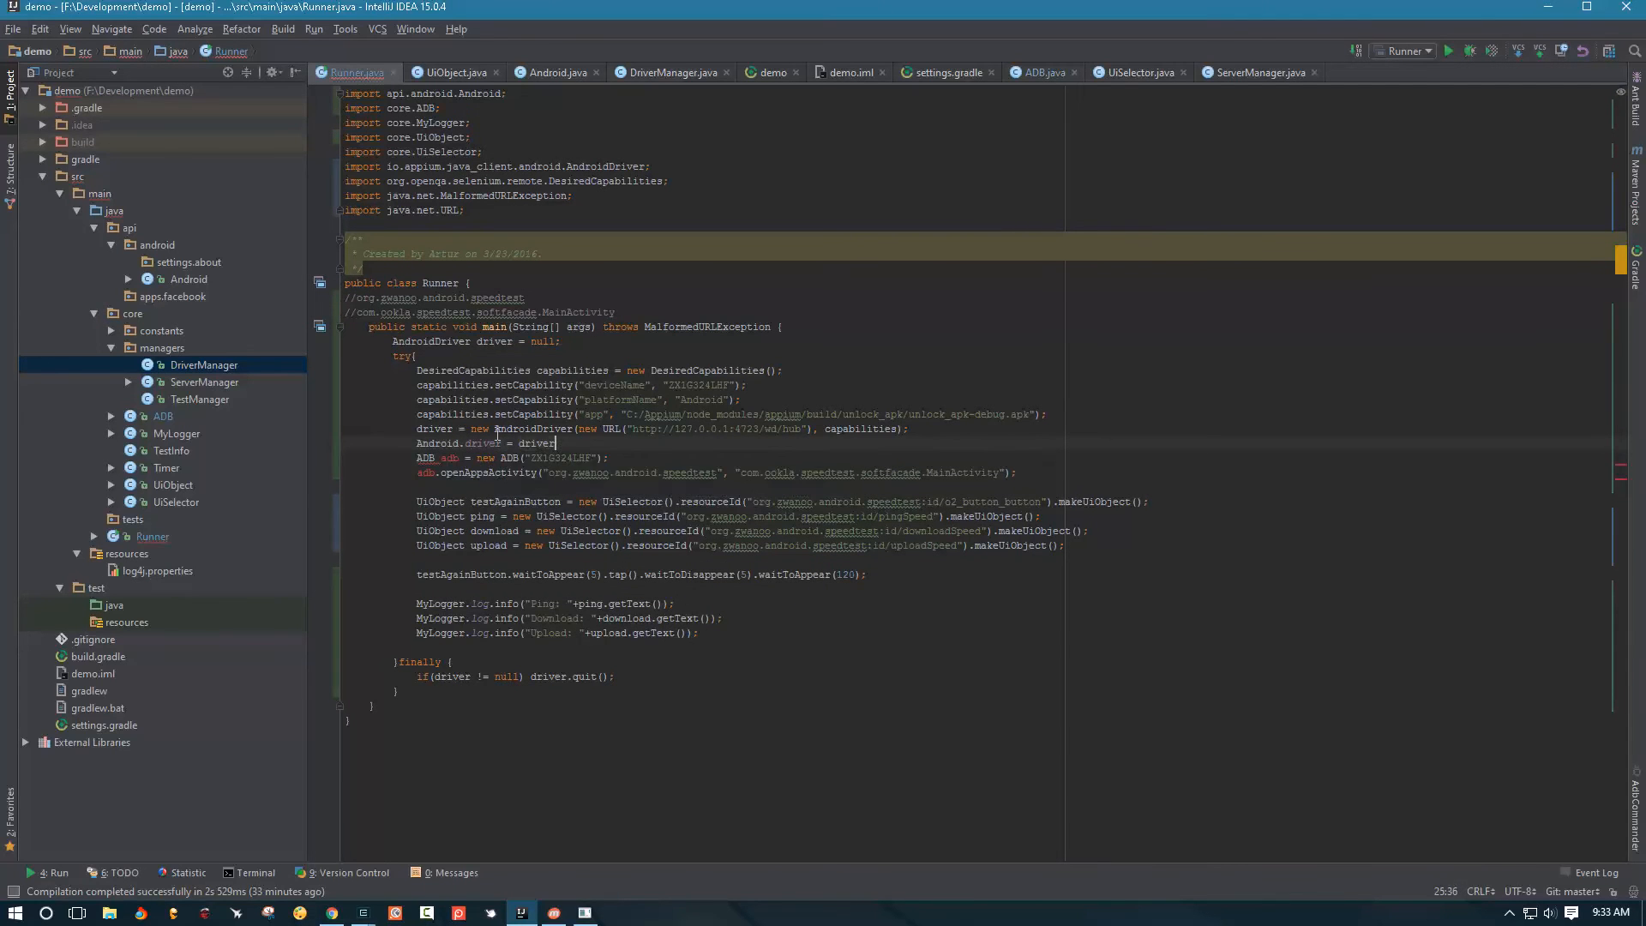
pyautogui.doubleClick(430, 429)
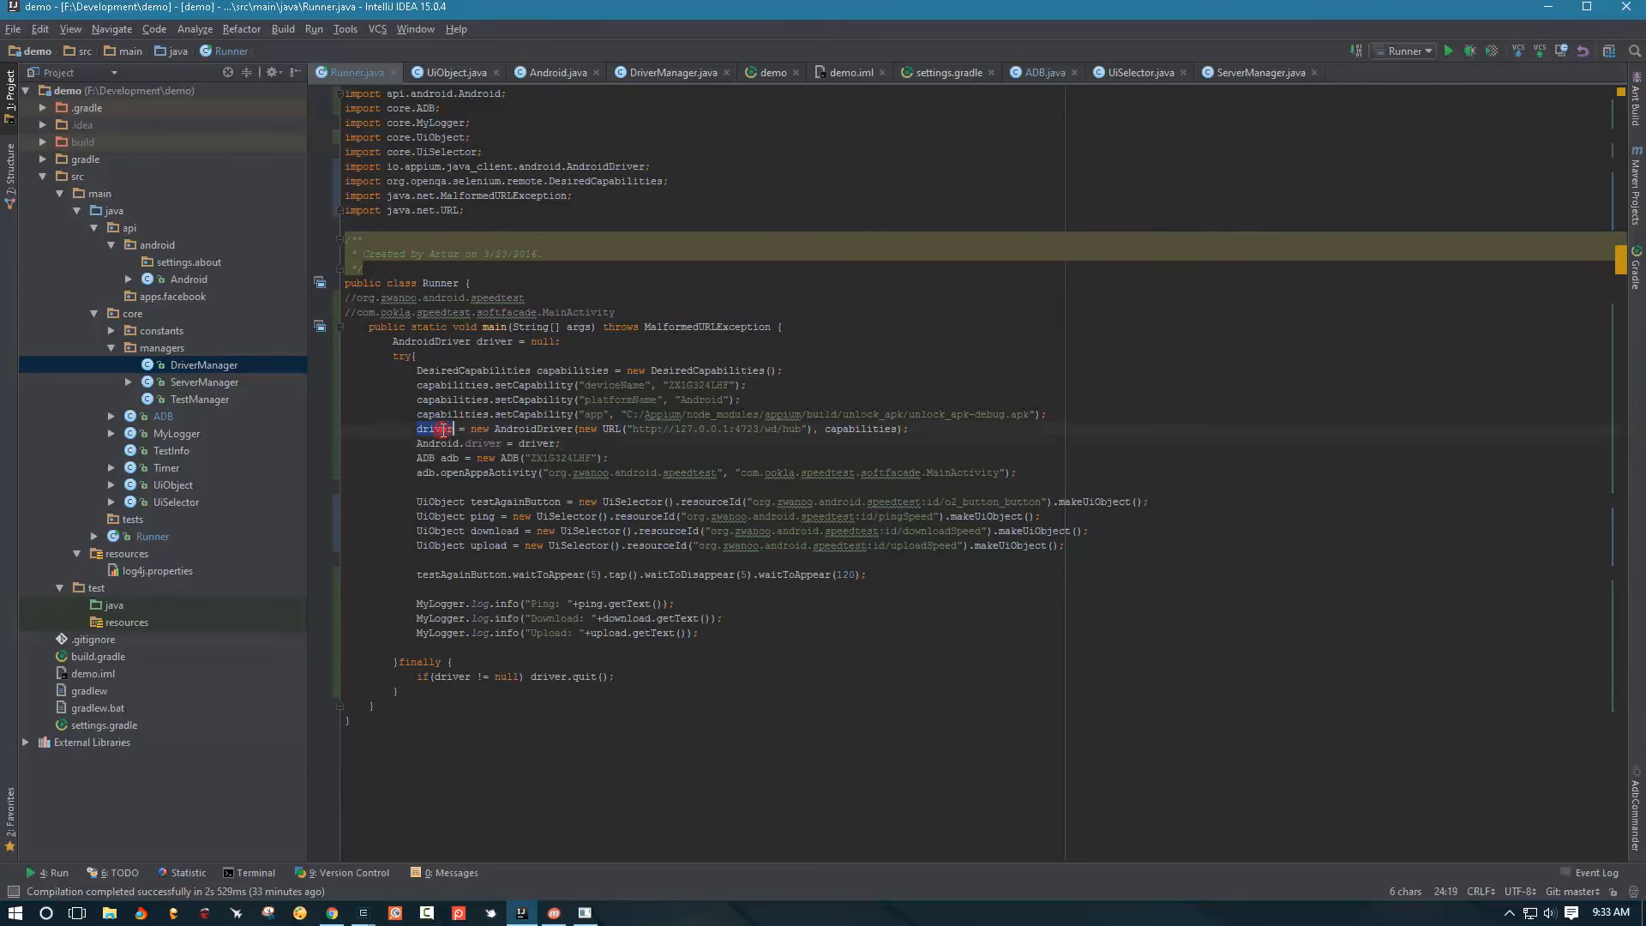
pyautogui.tripleClick(661, 428)
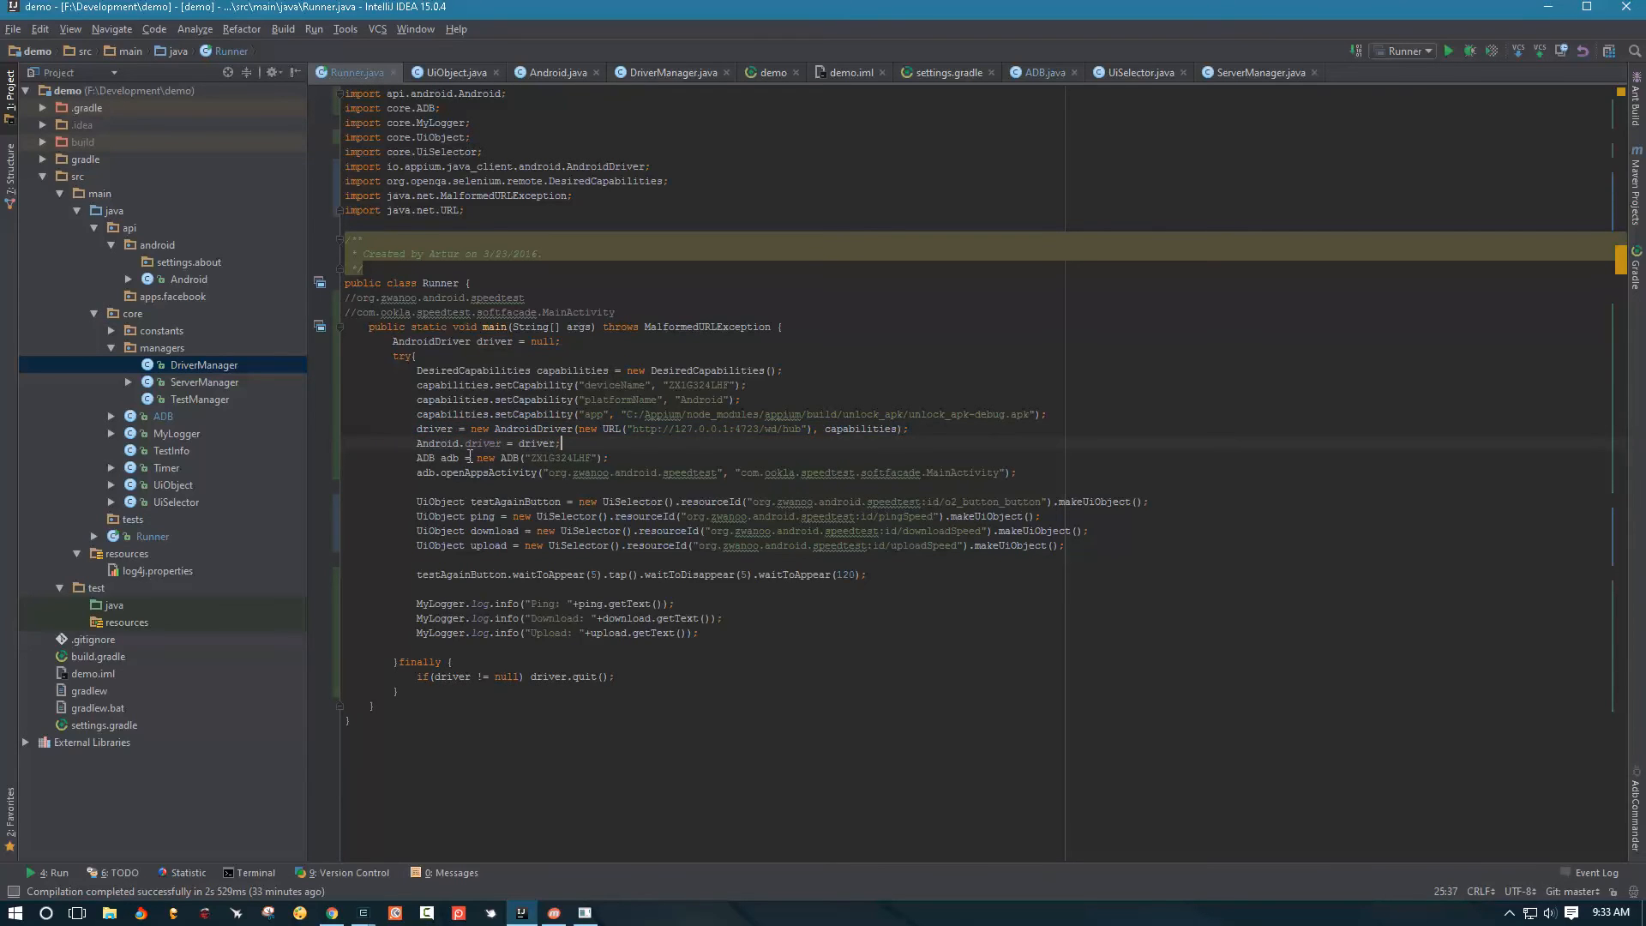
pyautogui.moveTo(631, 442)
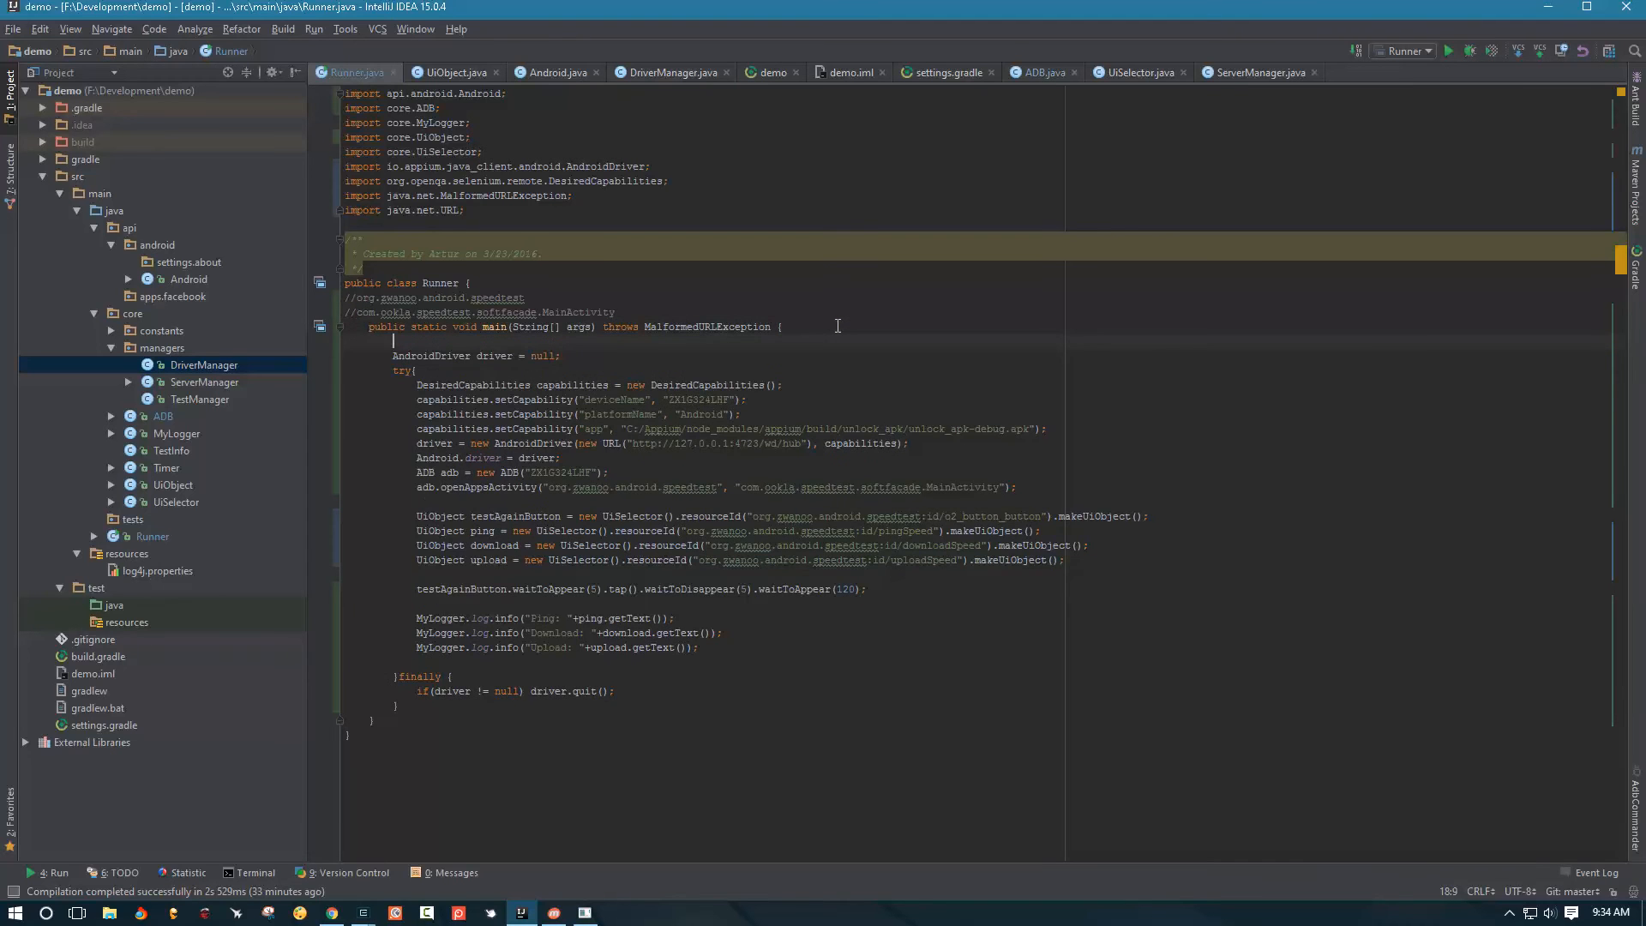
# Add MyLogger.log.setLevel(Level.DEBUG); as the first line of Runner's main, importing log4j Level
pyautogui.write('MyLogger')
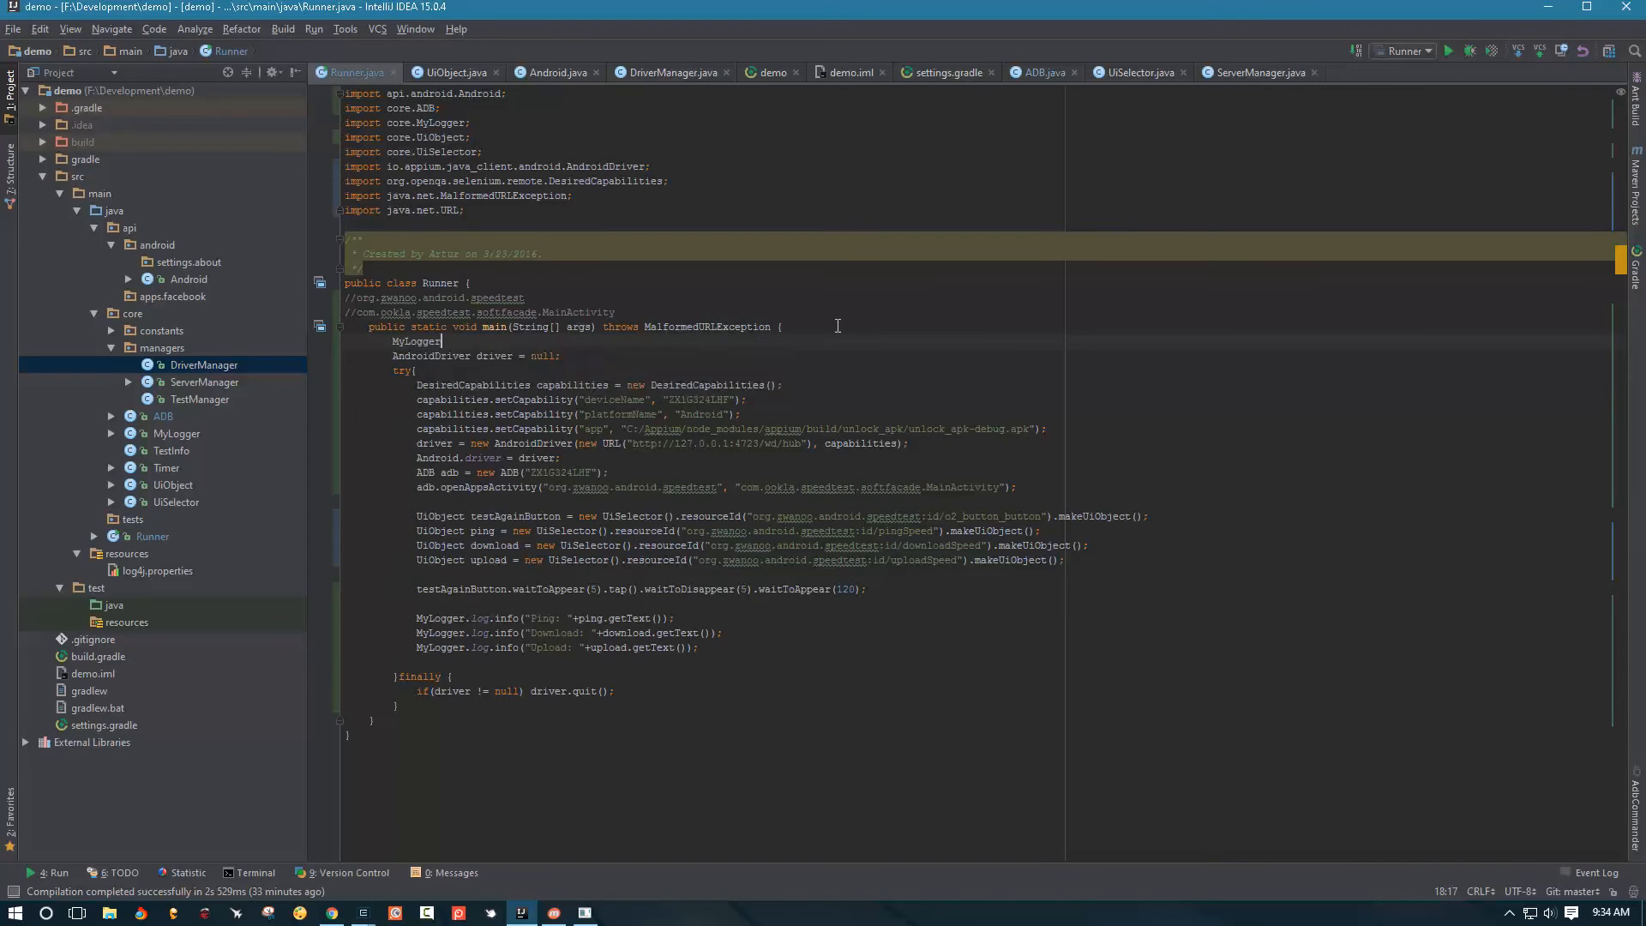
pyautogui.write('.log.setLevel(L);')
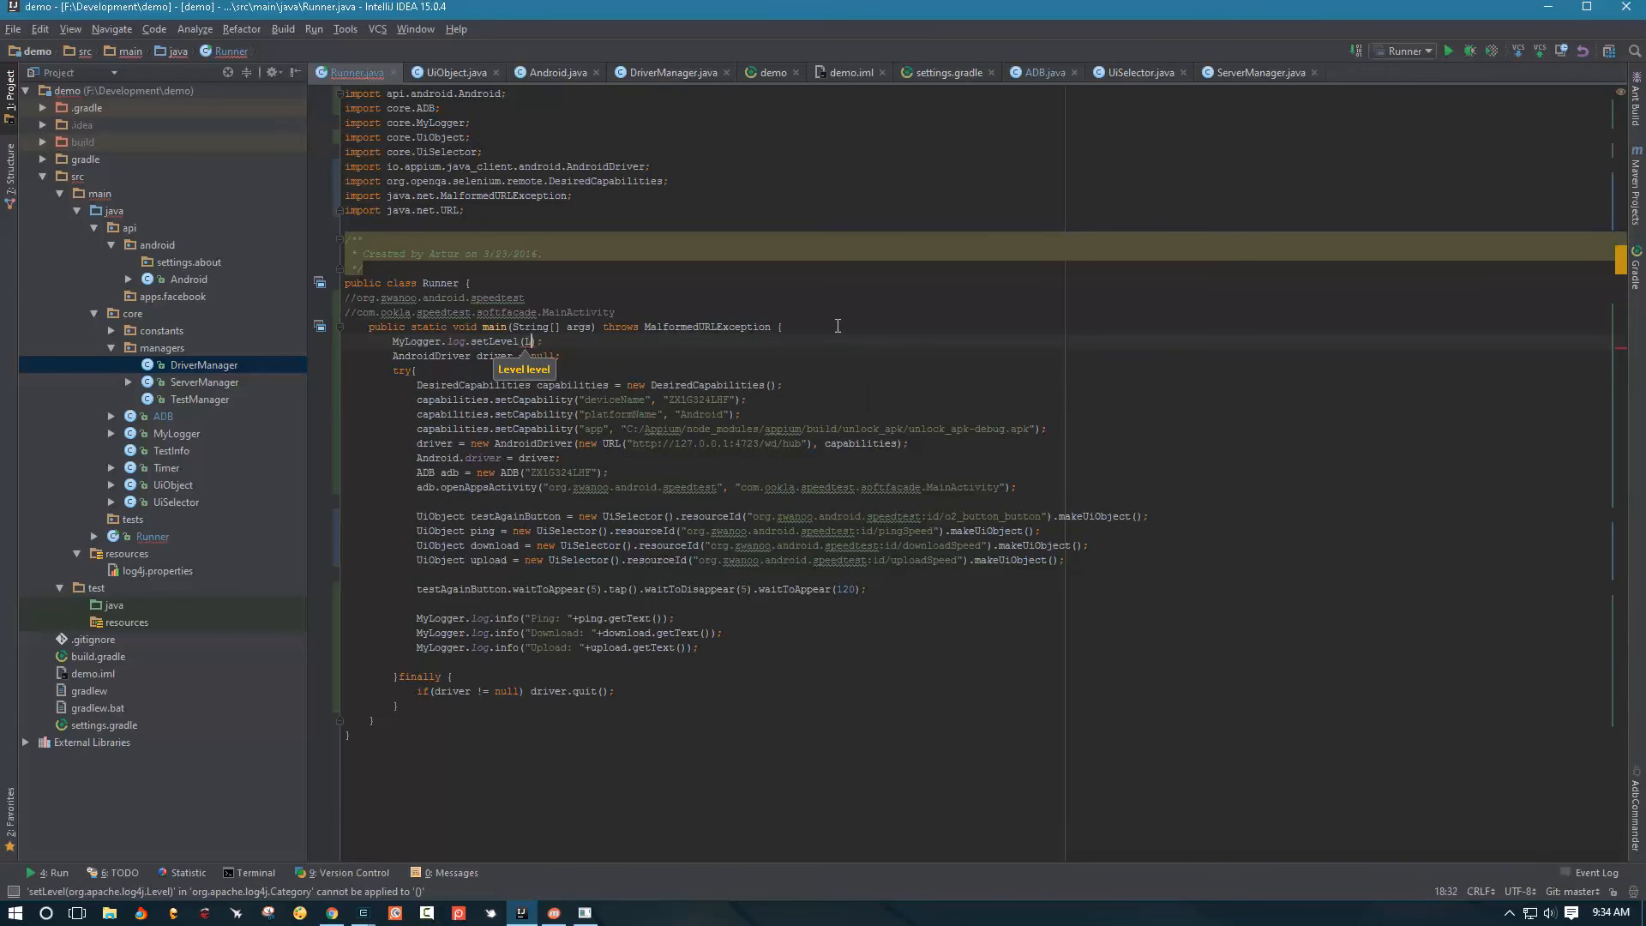
pyautogui.write('Level.DEBUG')
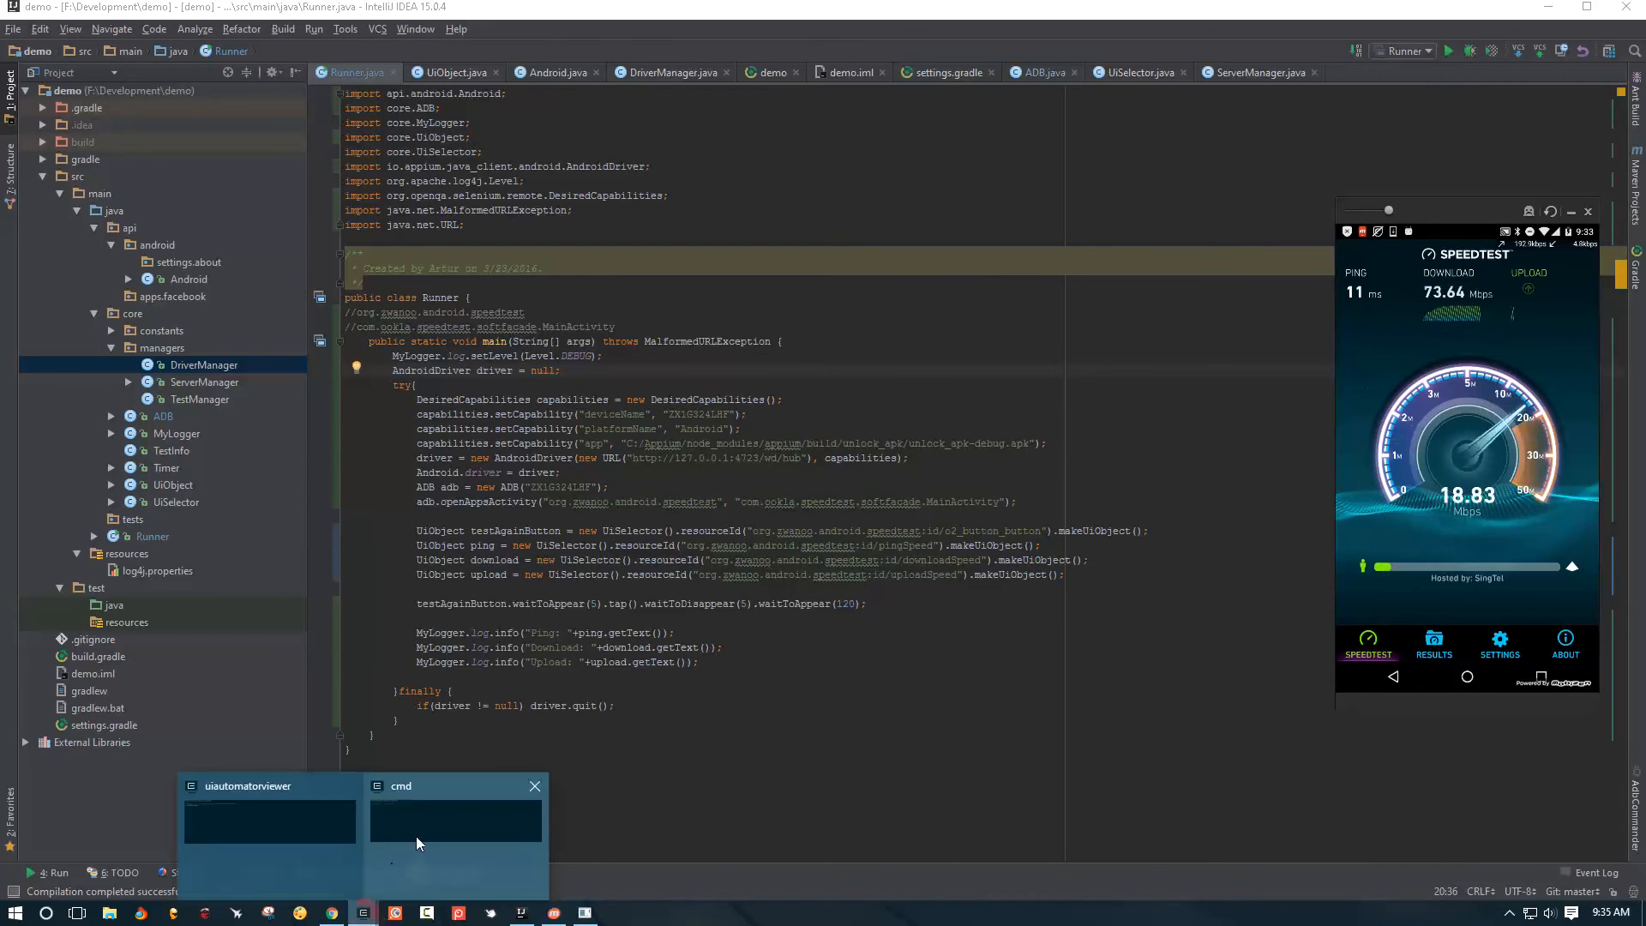
# Enter the appium command at the F:\Development\demo prompt in ConEmu
pyautogui.click(455, 819)
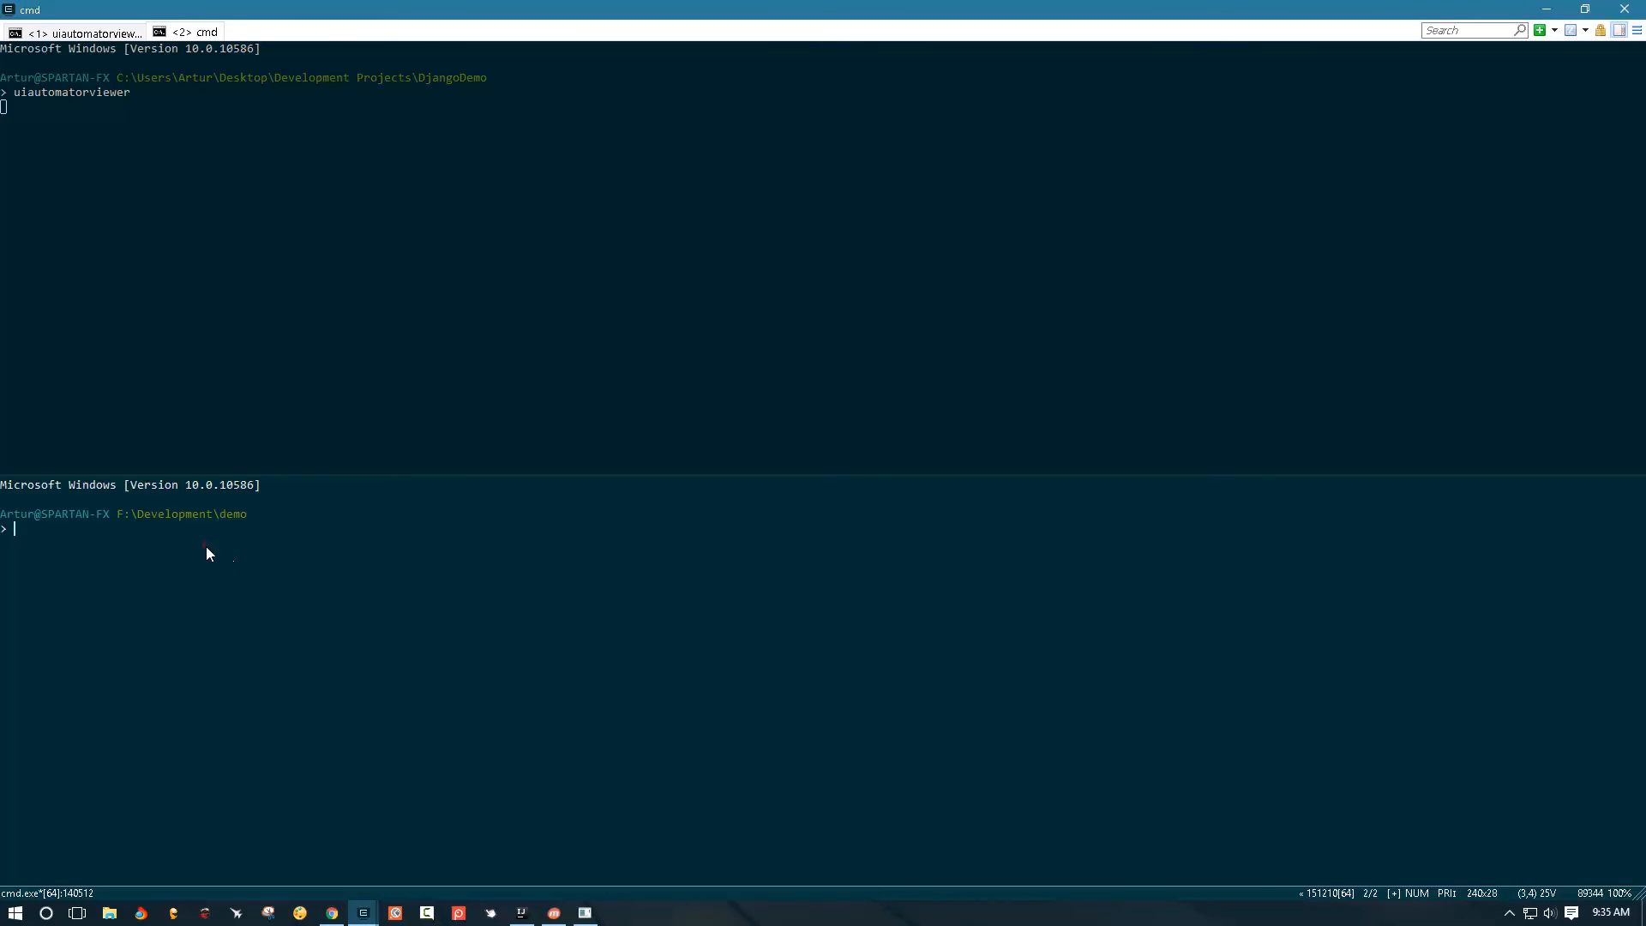
pyautogui.write('appium')
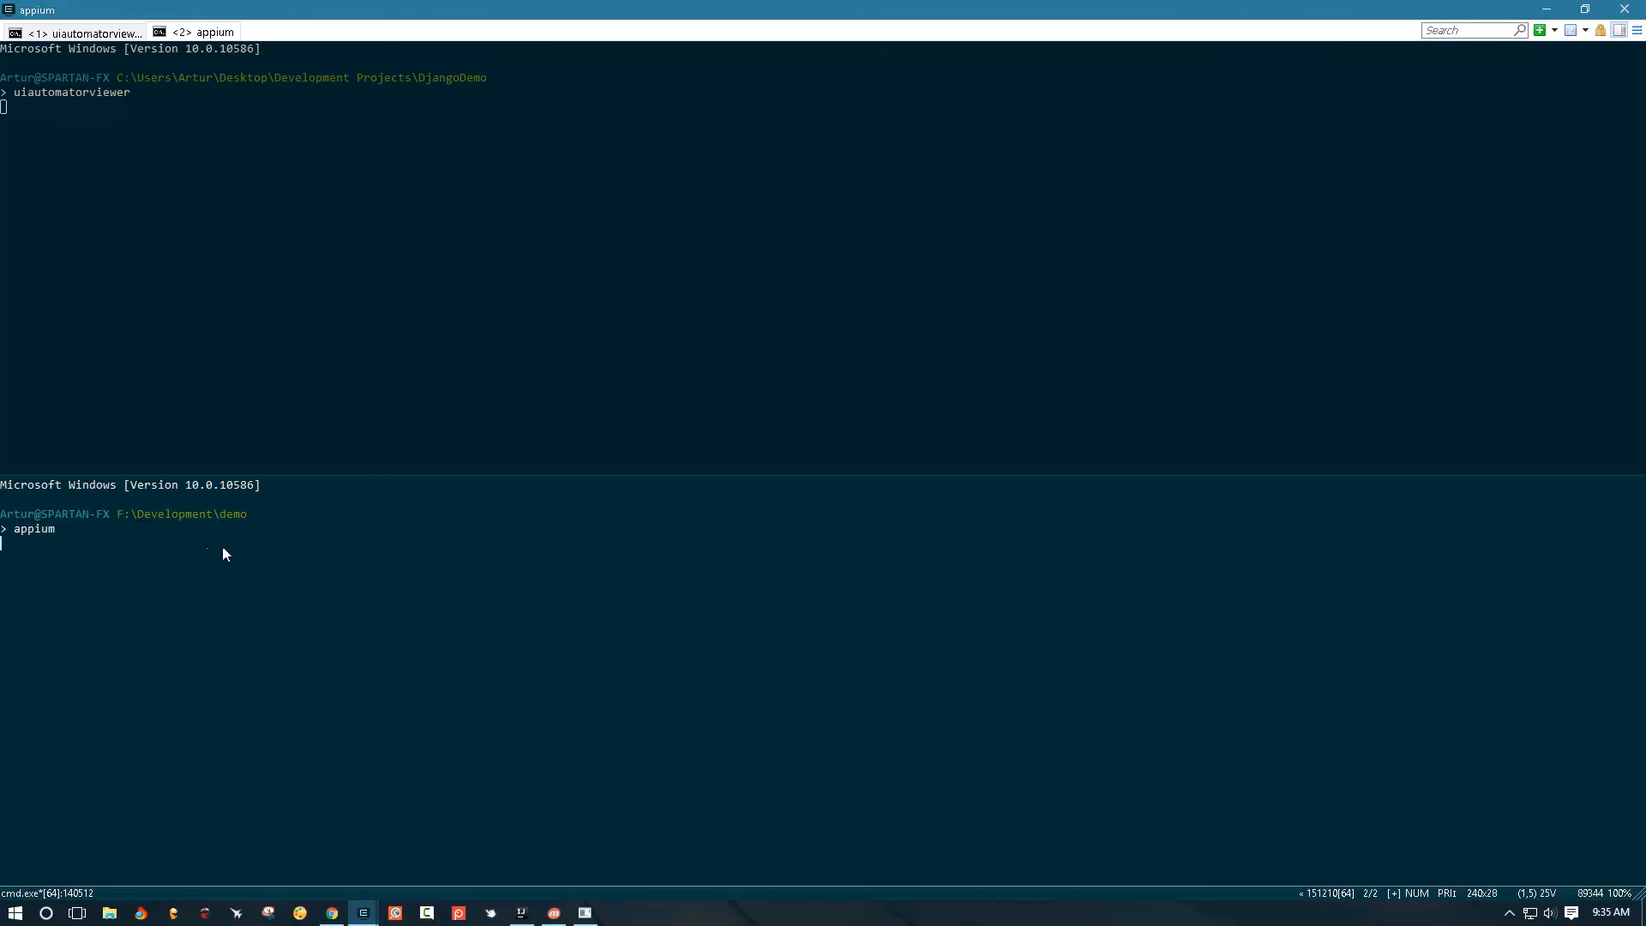
pyautogui.moveTo(183, 579)
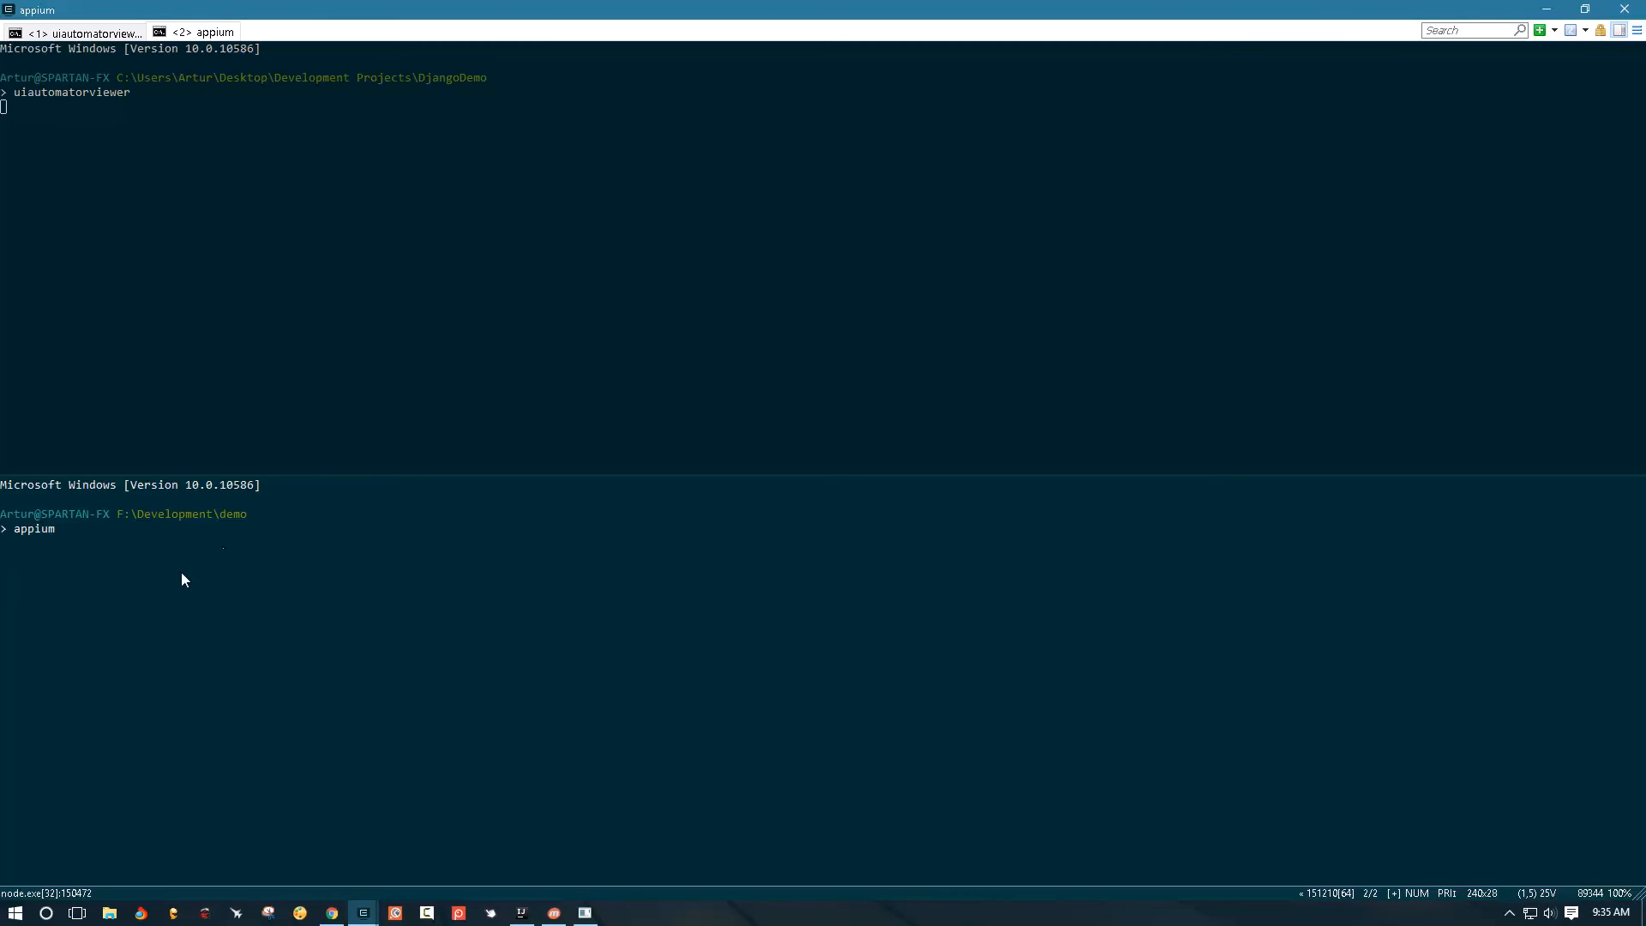
pyautogui.moveTo(419, 715)
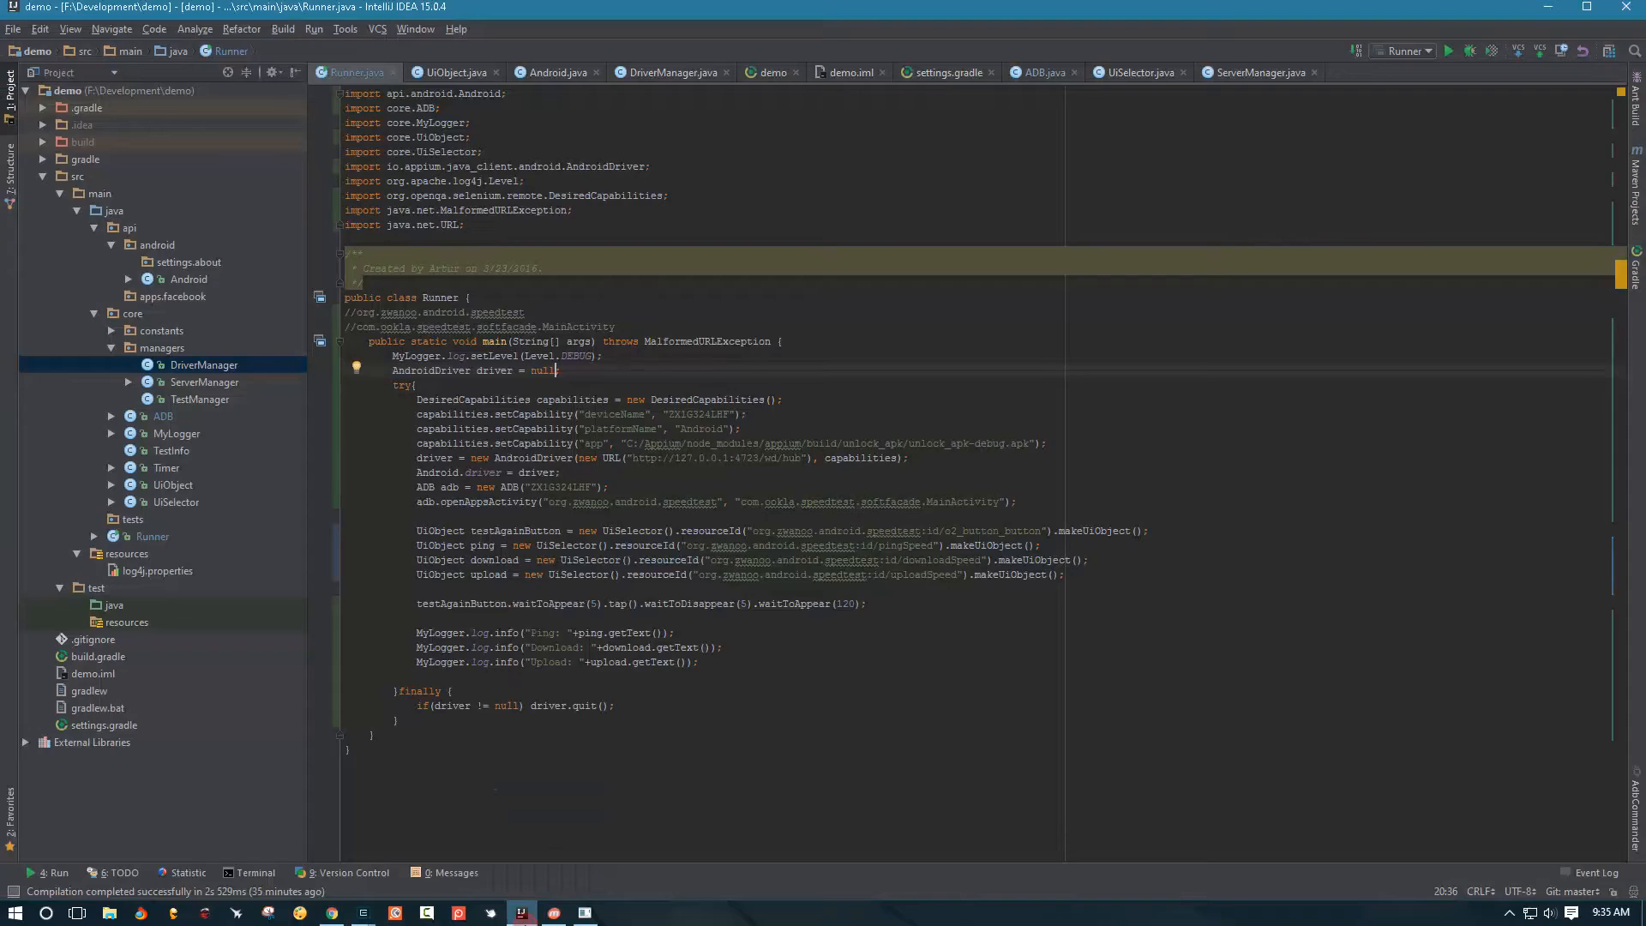
# Run Runner.main(), which logs Ping 13 ms, Download 66.92 Mbps and Upload 13.02 Mbps
pyautogui.click(555, 912)
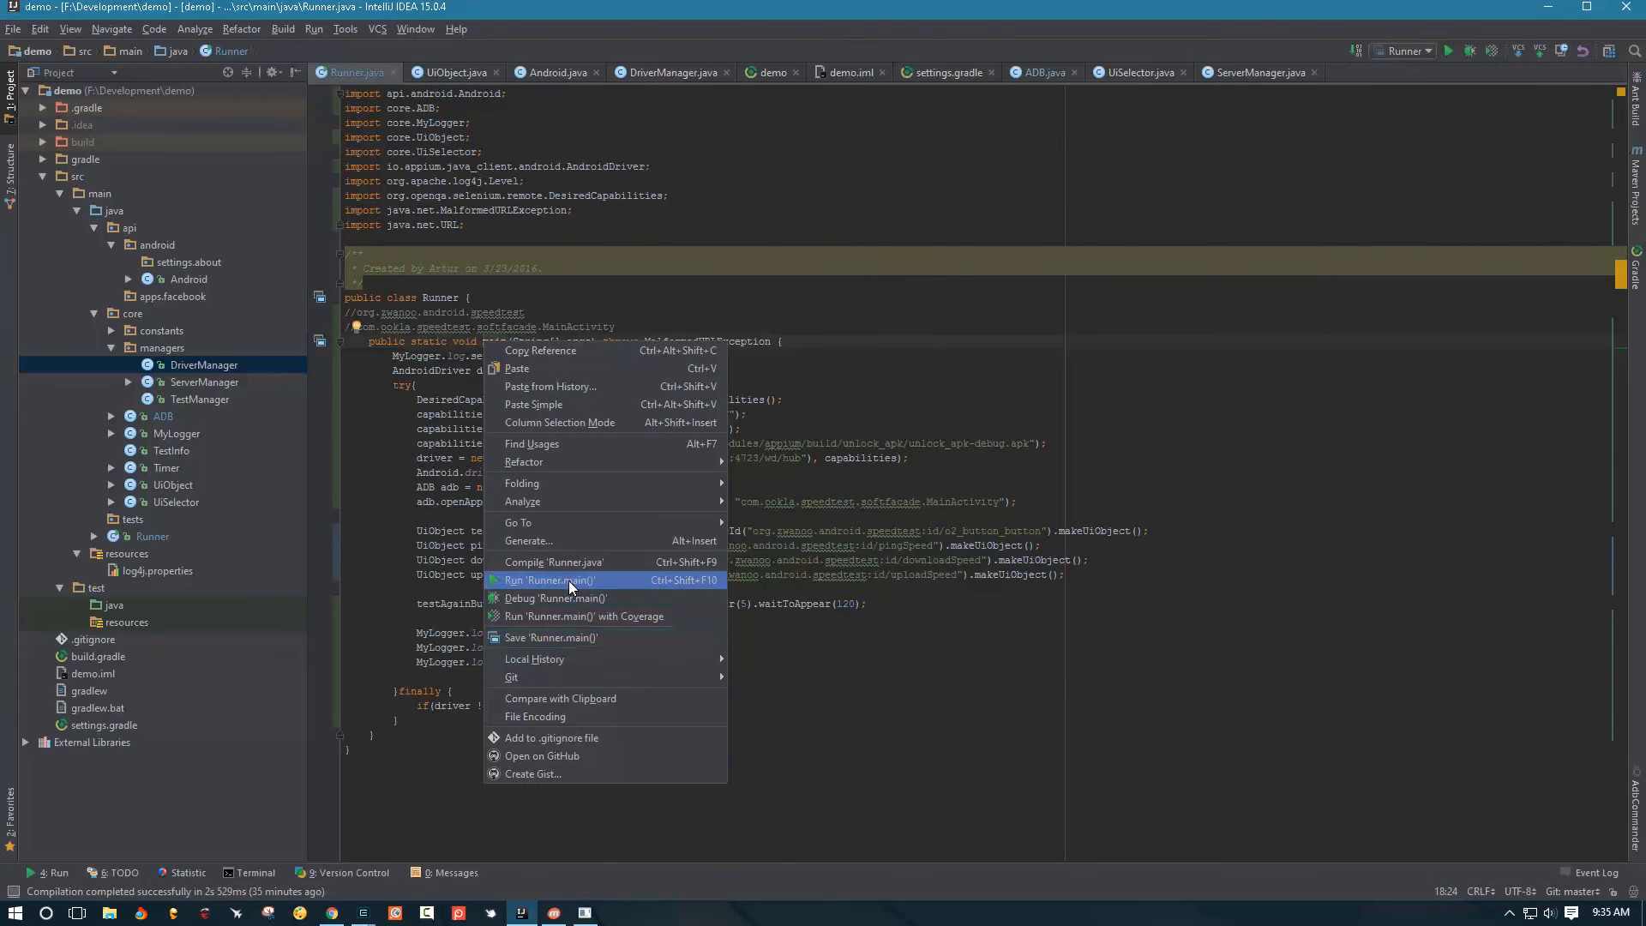
pyautogui.click(550, 581)
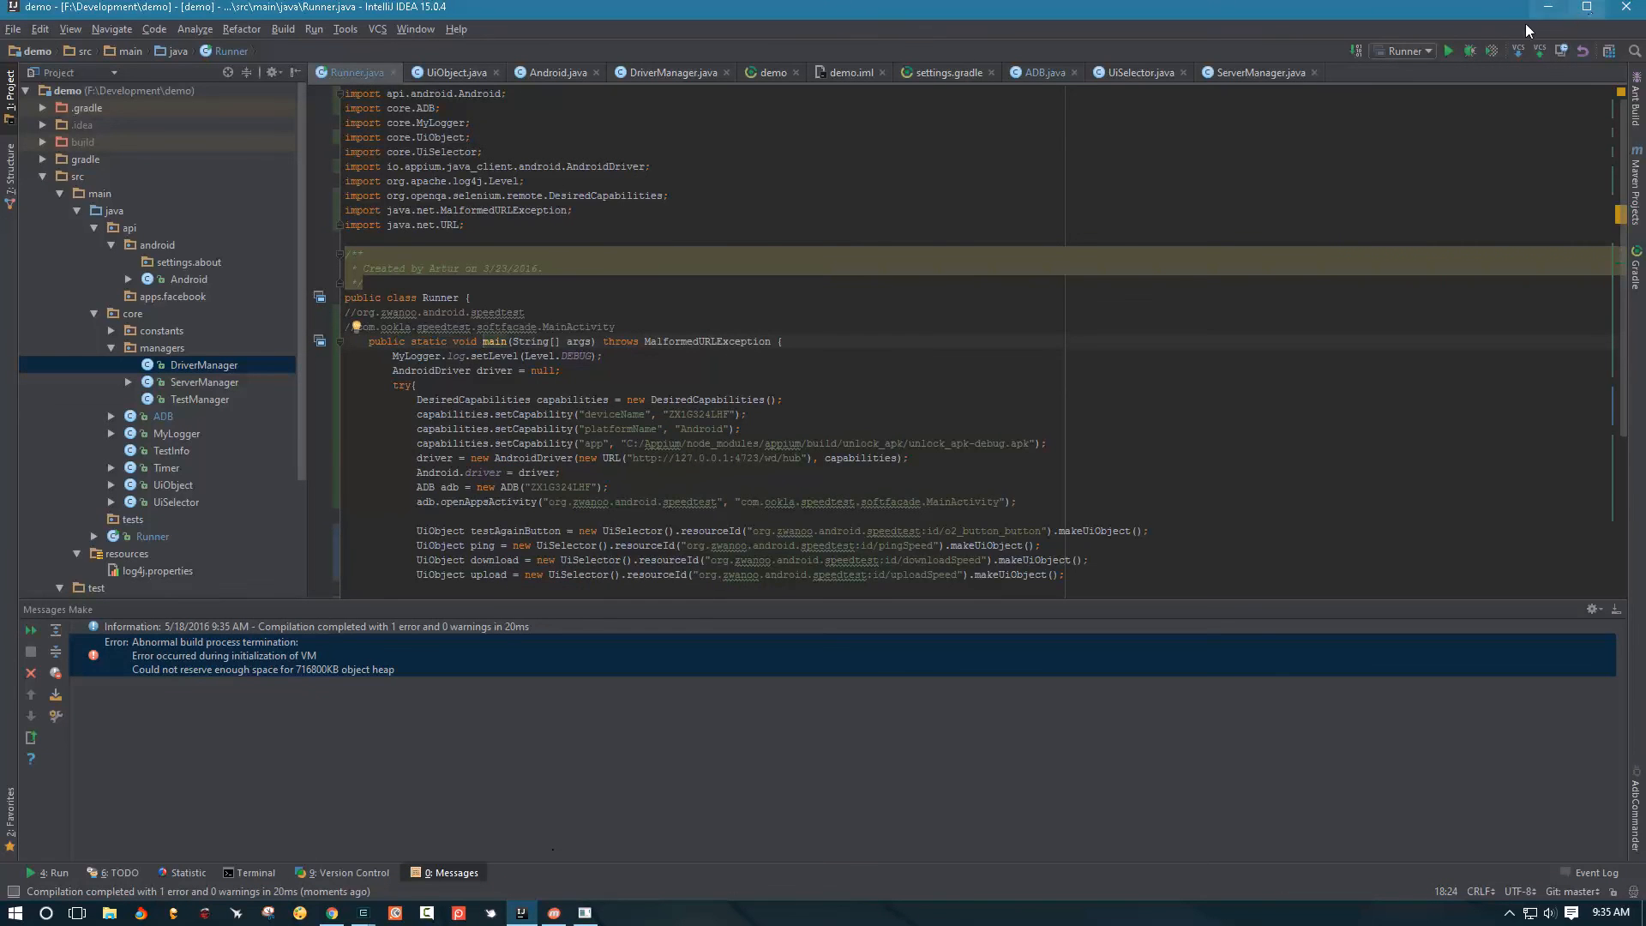
pyautogui.click(1448, 51)
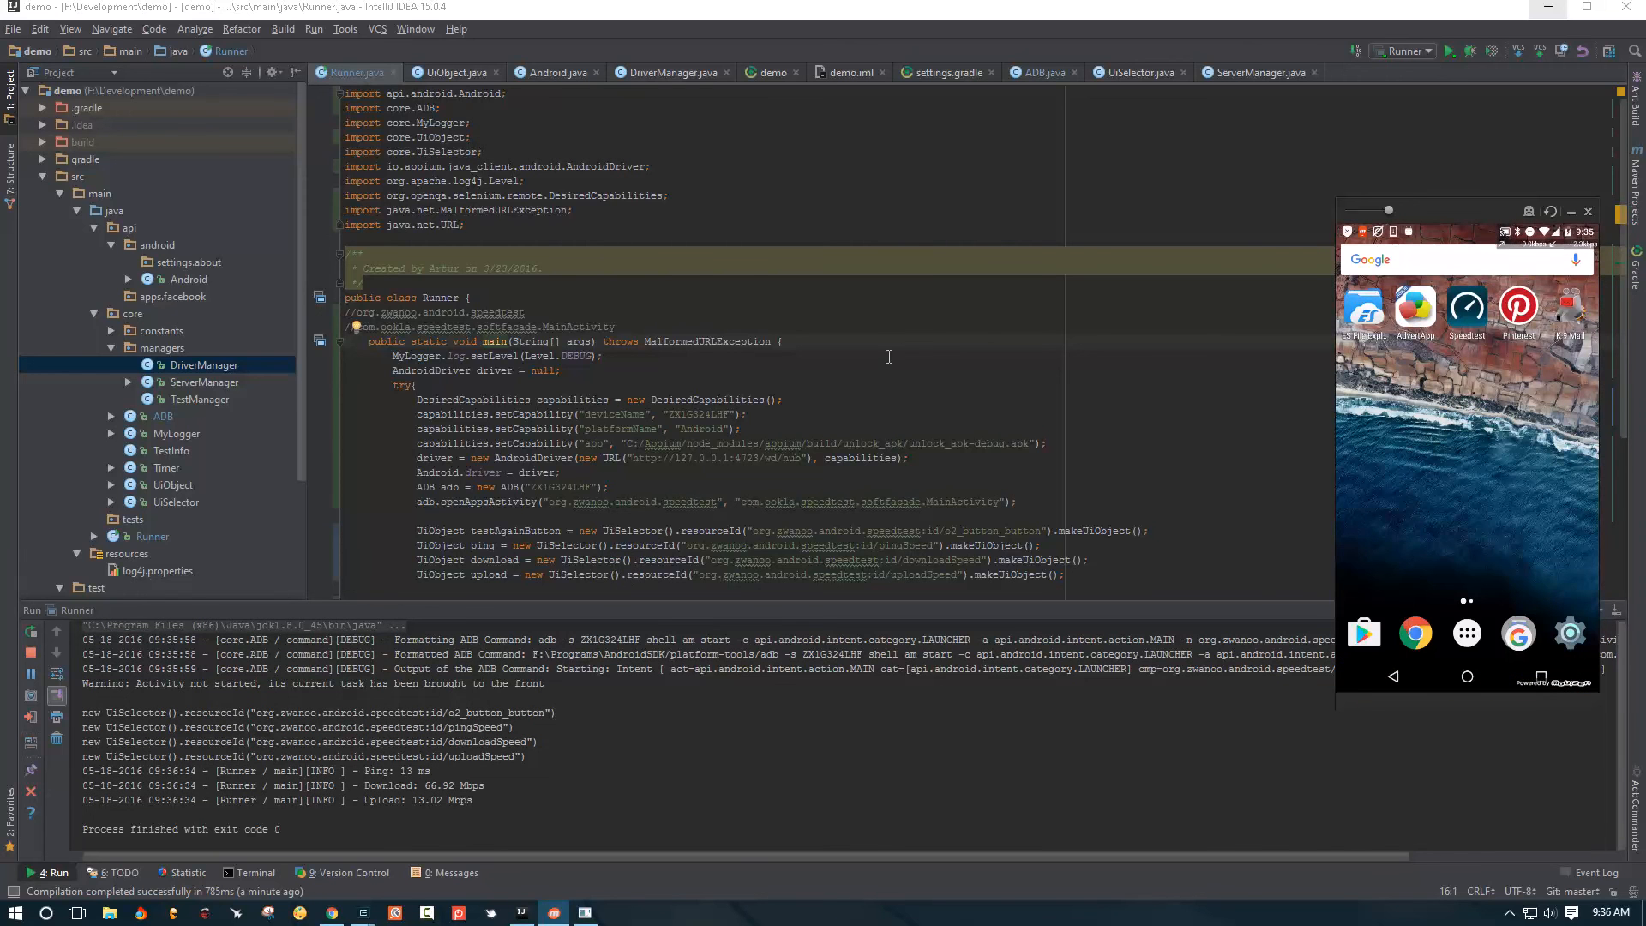
pyautogui.moveTo(701, 612)
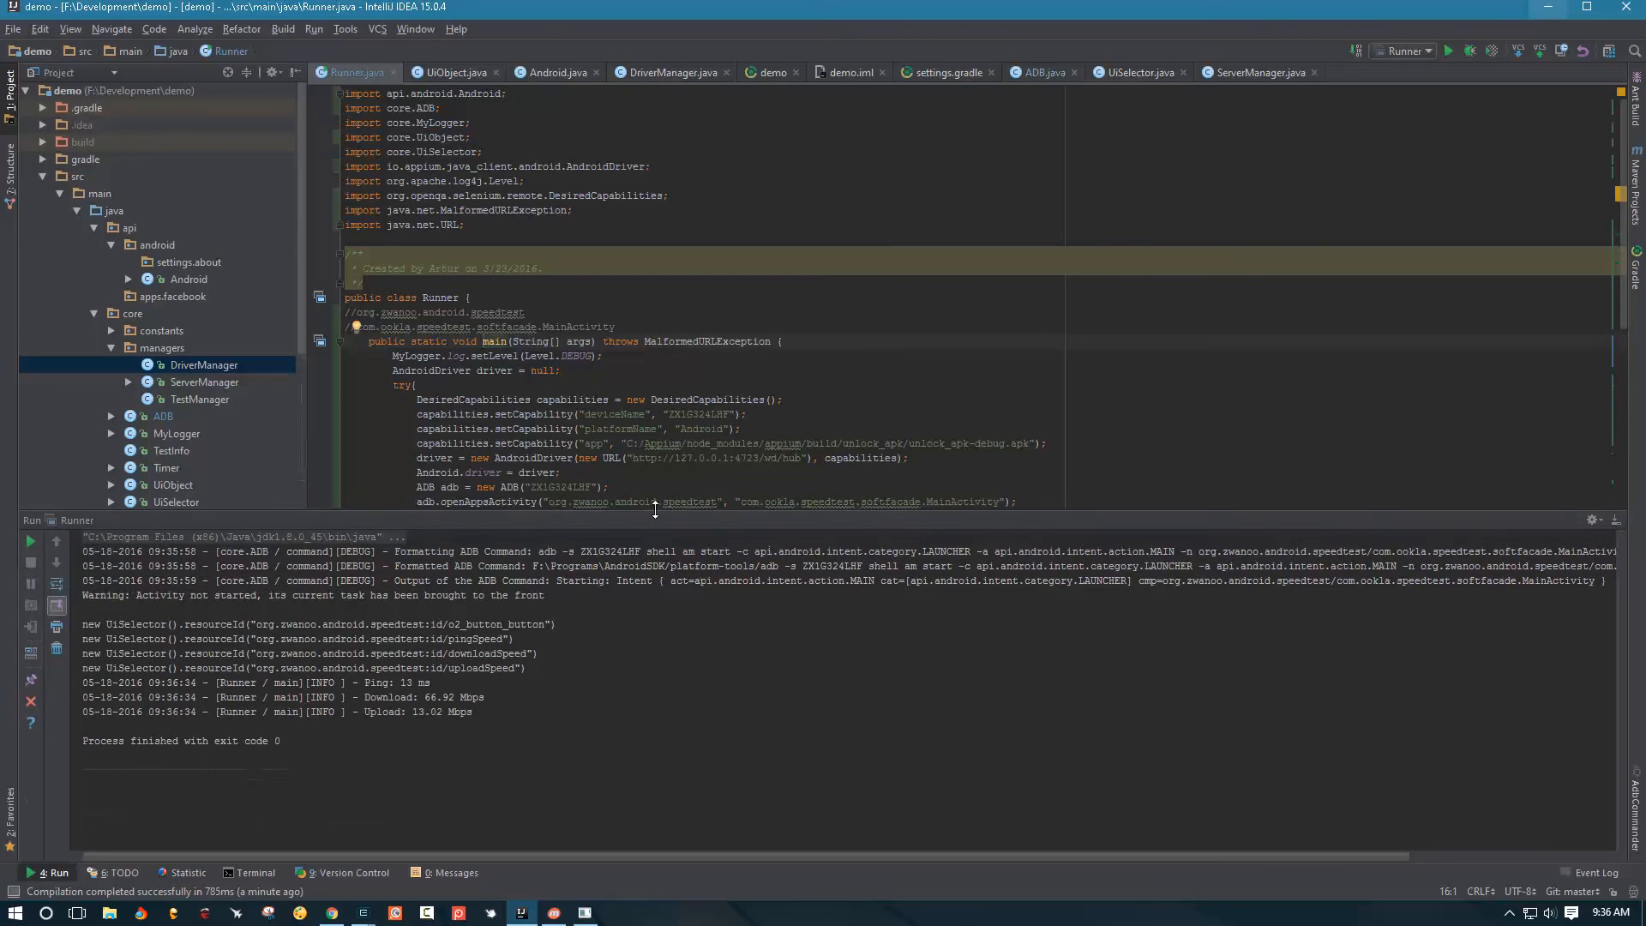
pyautogui.moveTo(454, 580)
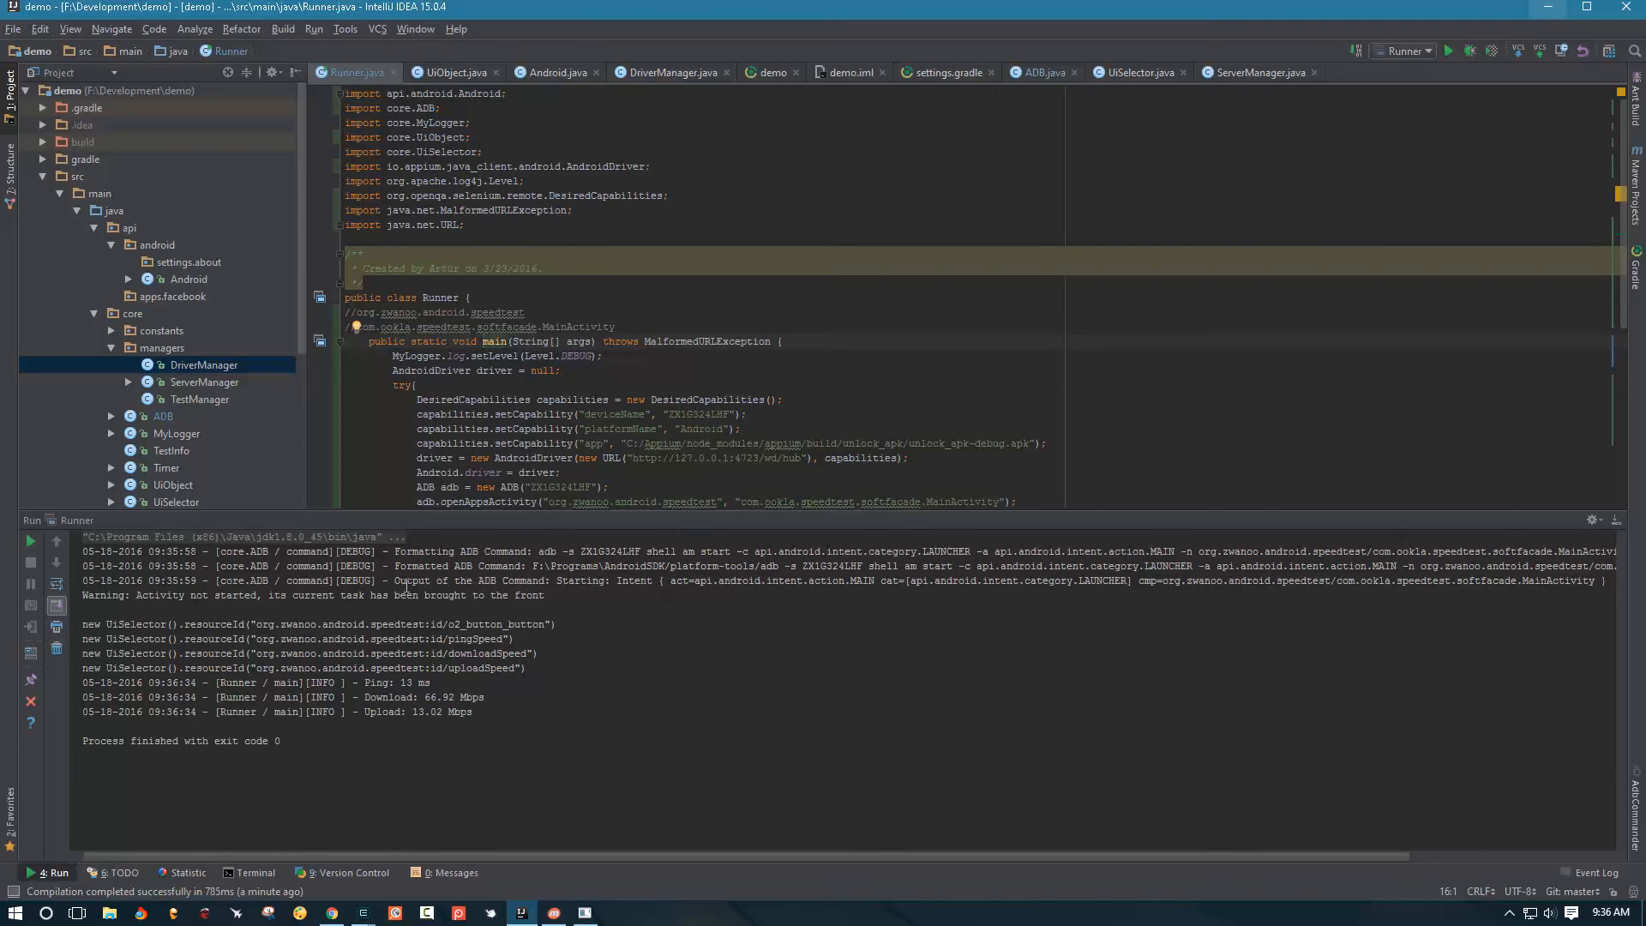
# Highlight the core.ADB logger, command text, platform-tools path and activity-start messages in the output
pyautogui.scroll(-3)
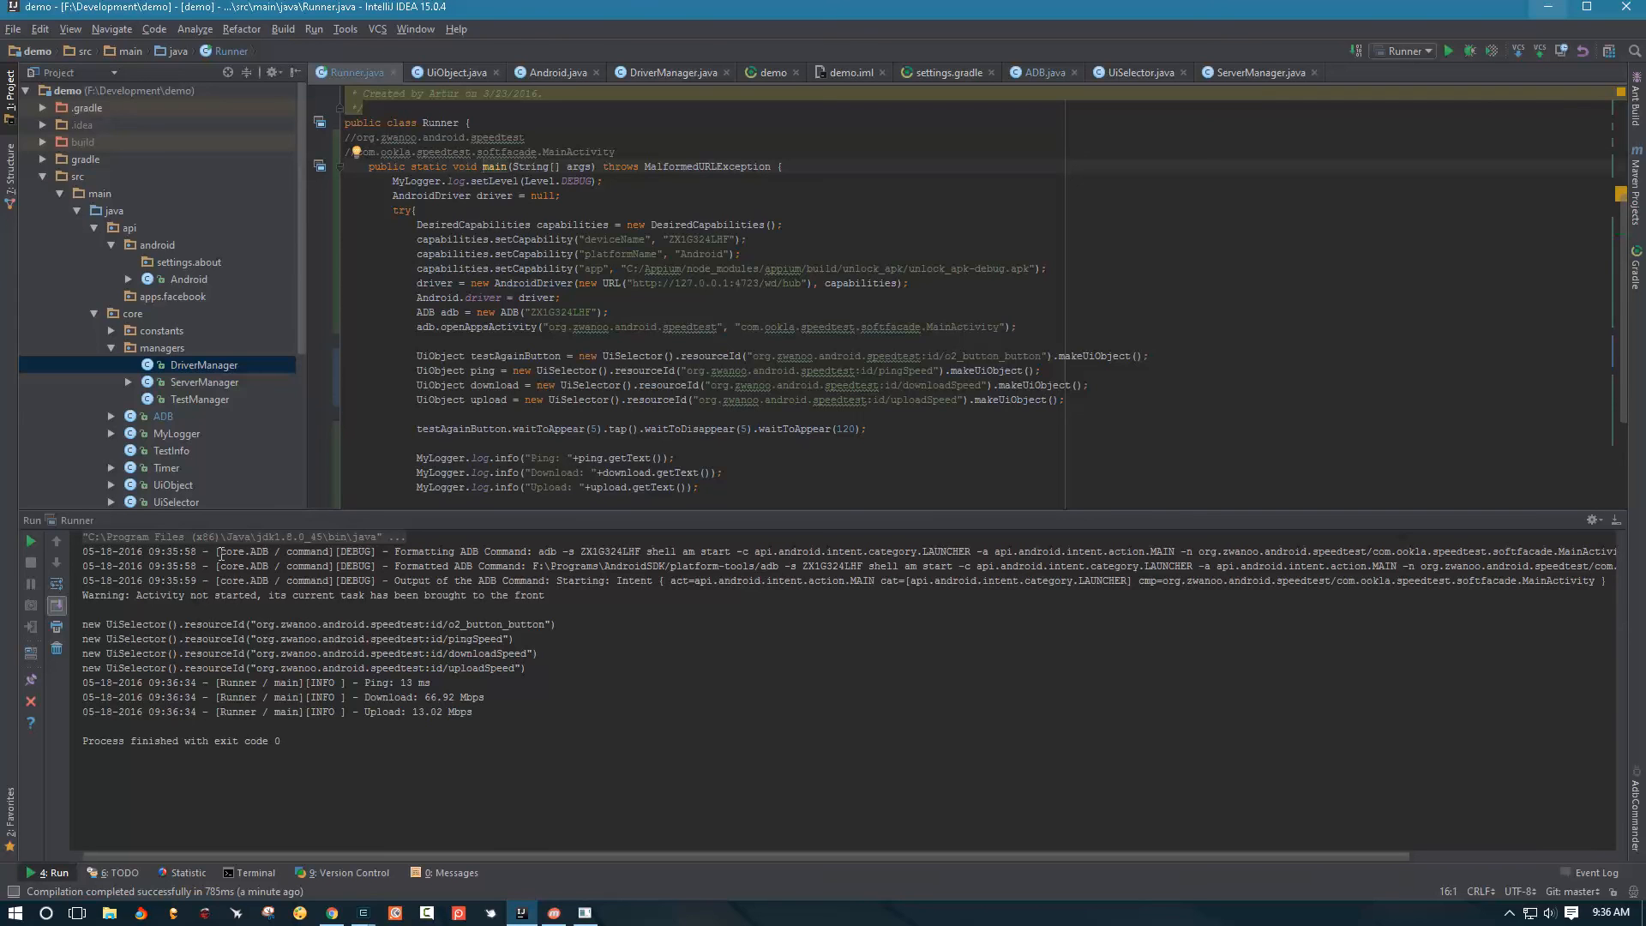
pyautogui.doubleClick(244, 551)
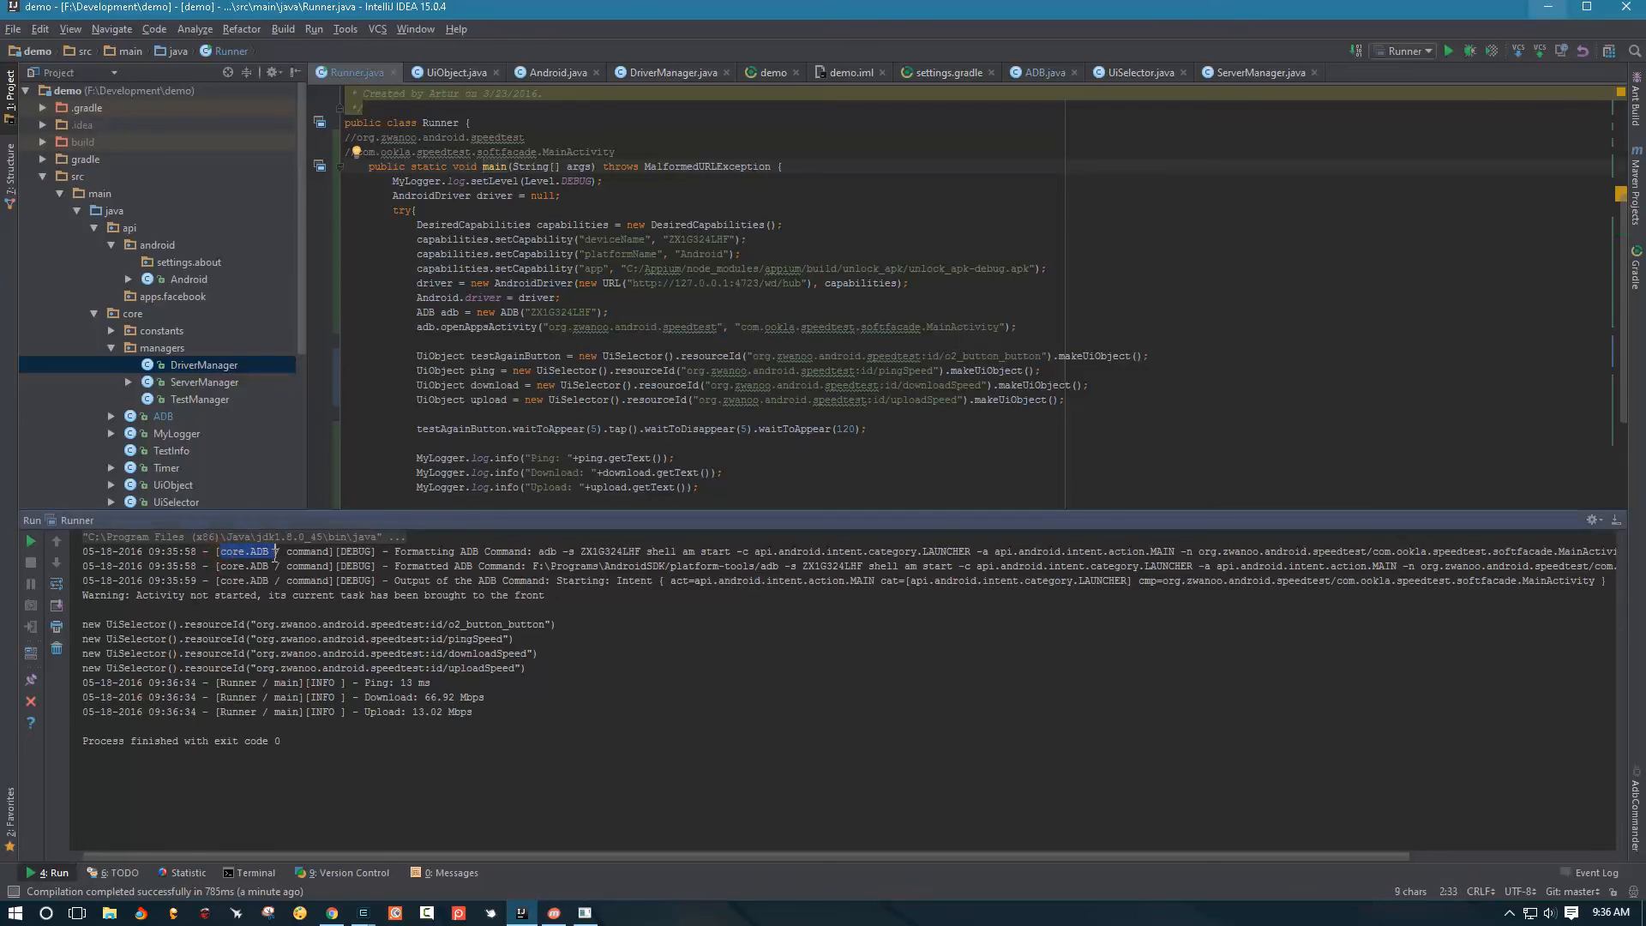
pyautogui.doubleClick(308, 552)
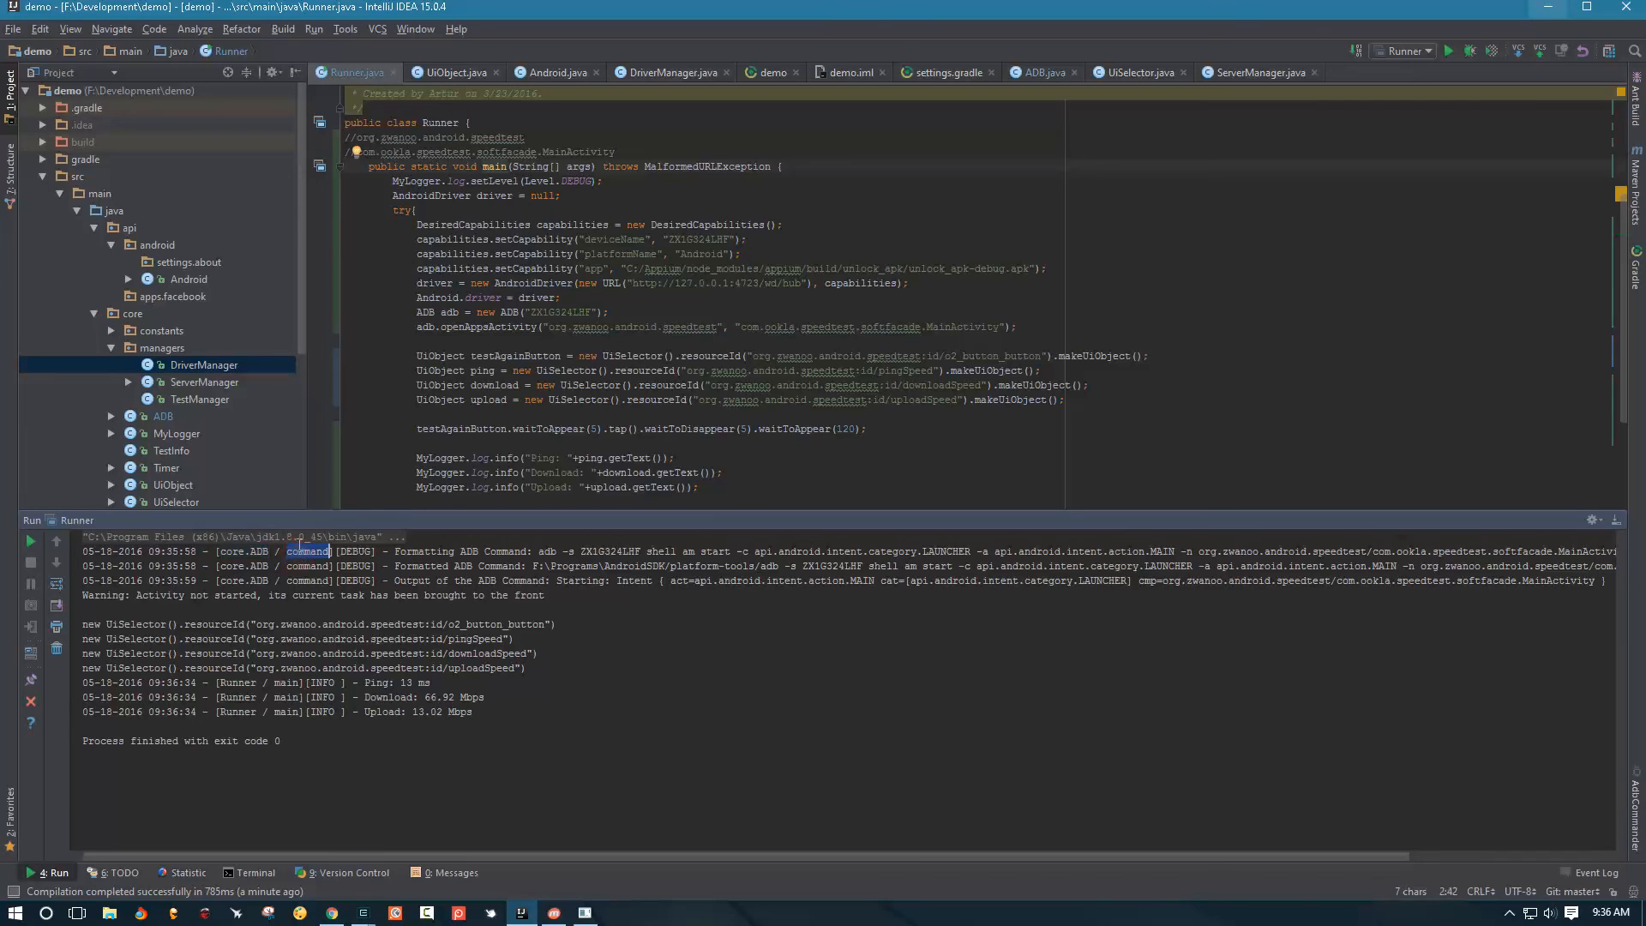
pyautogui.moveTo(551, 586)
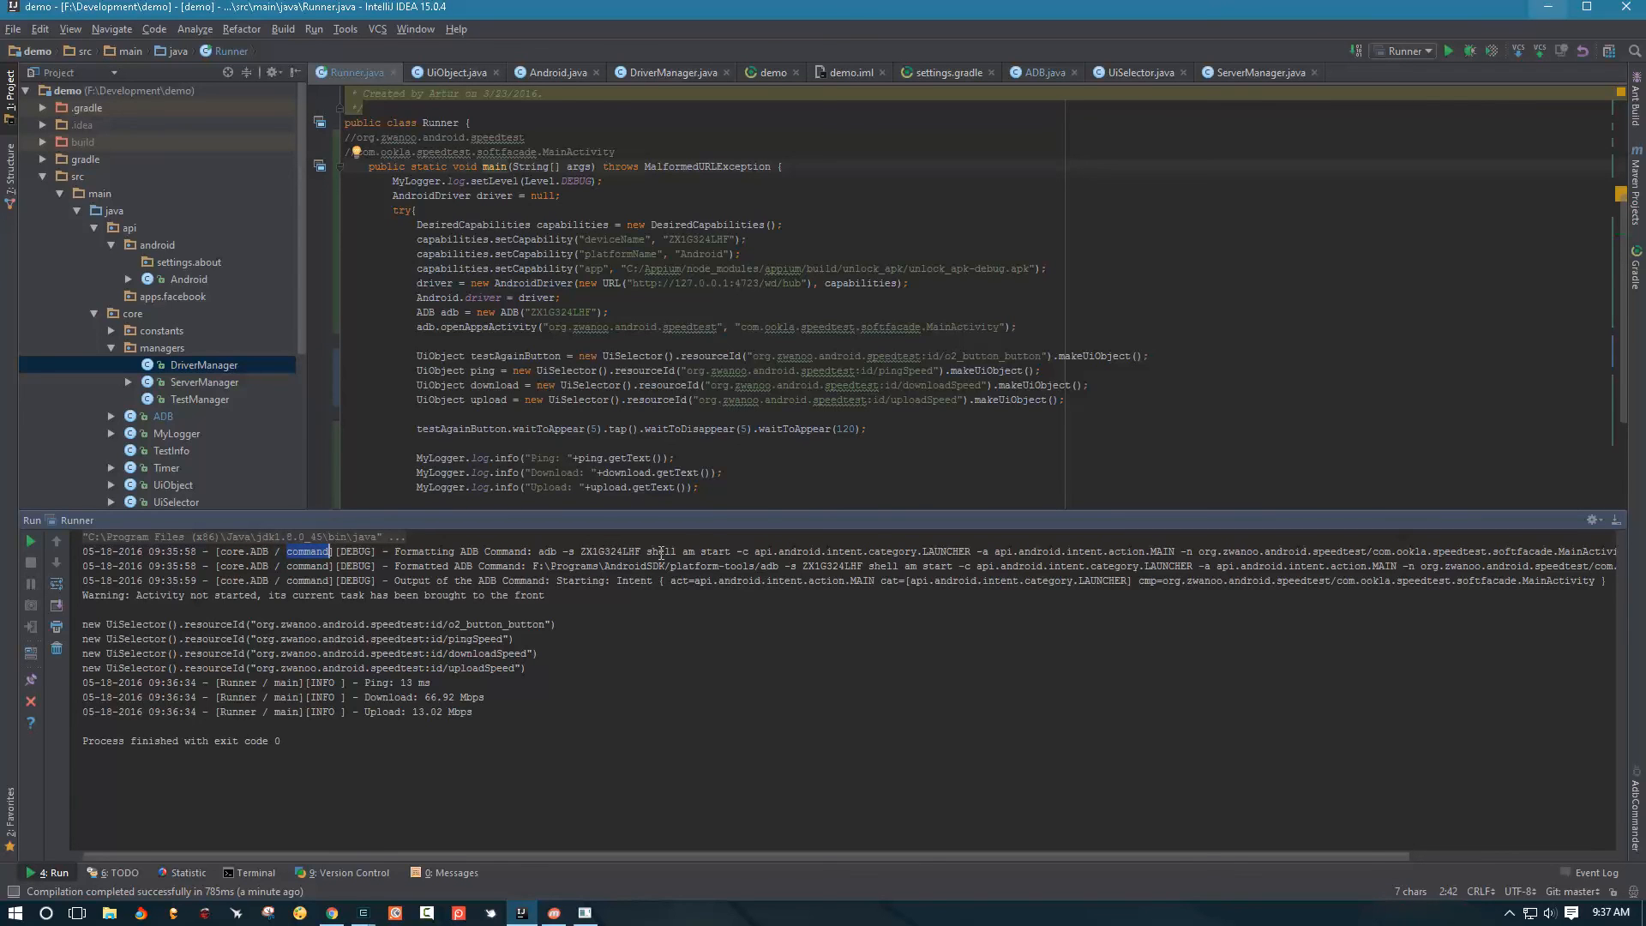
pyautogui.moveTo(649, 551); pyautogui.dragTo(734, 550)
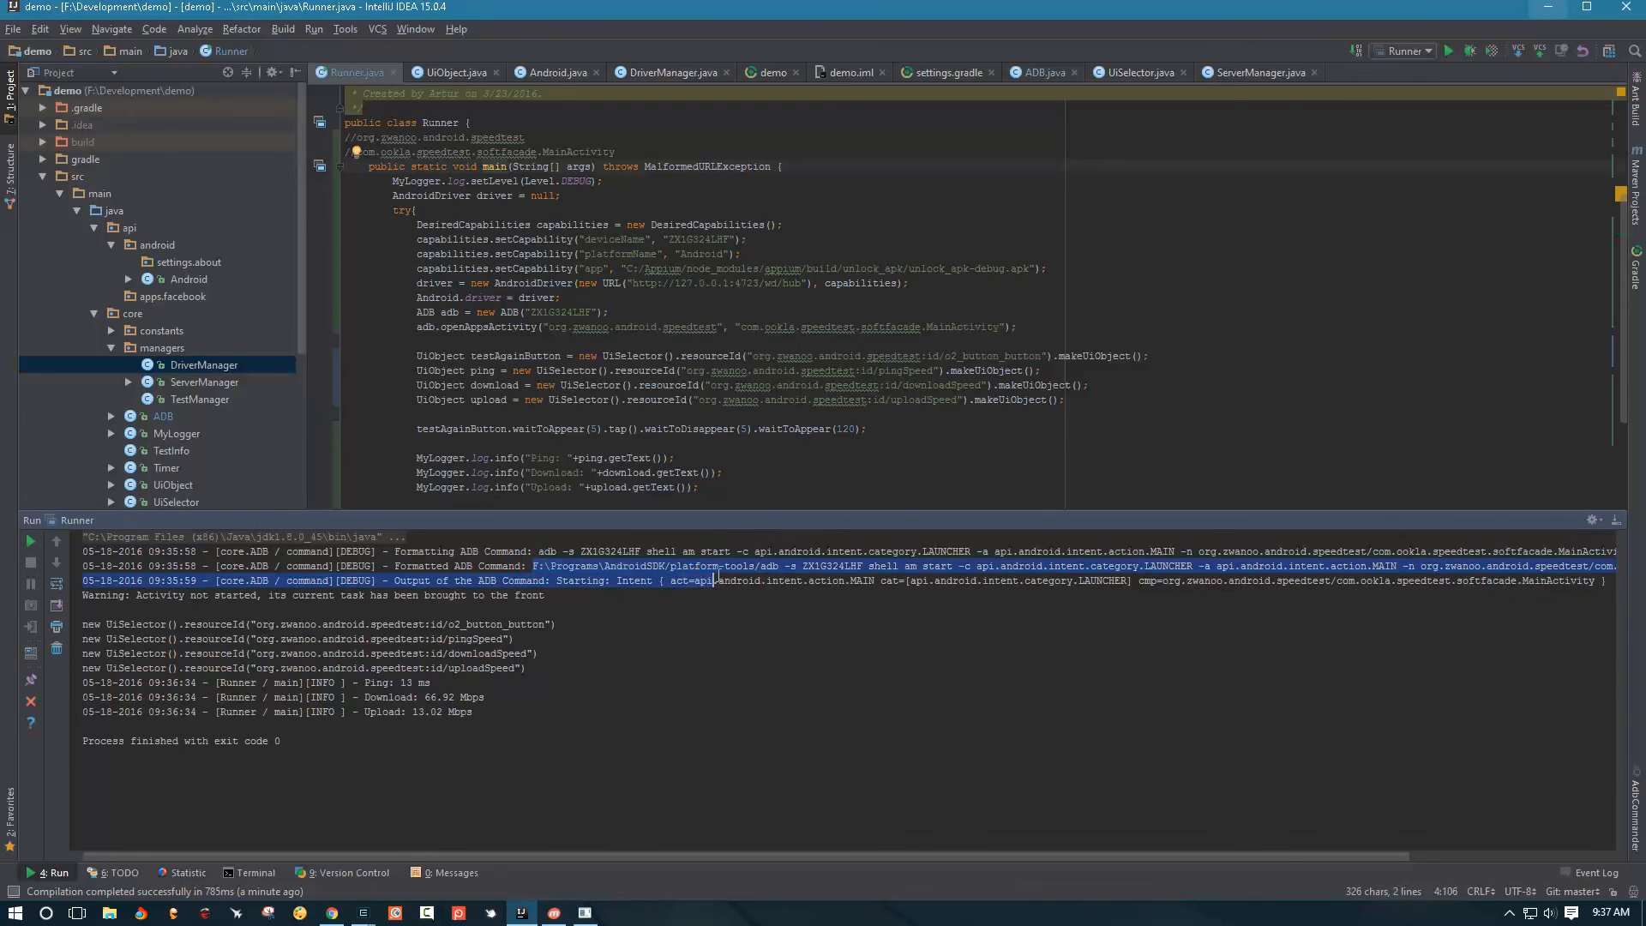
pyautogui.doubleClick(651, 567)
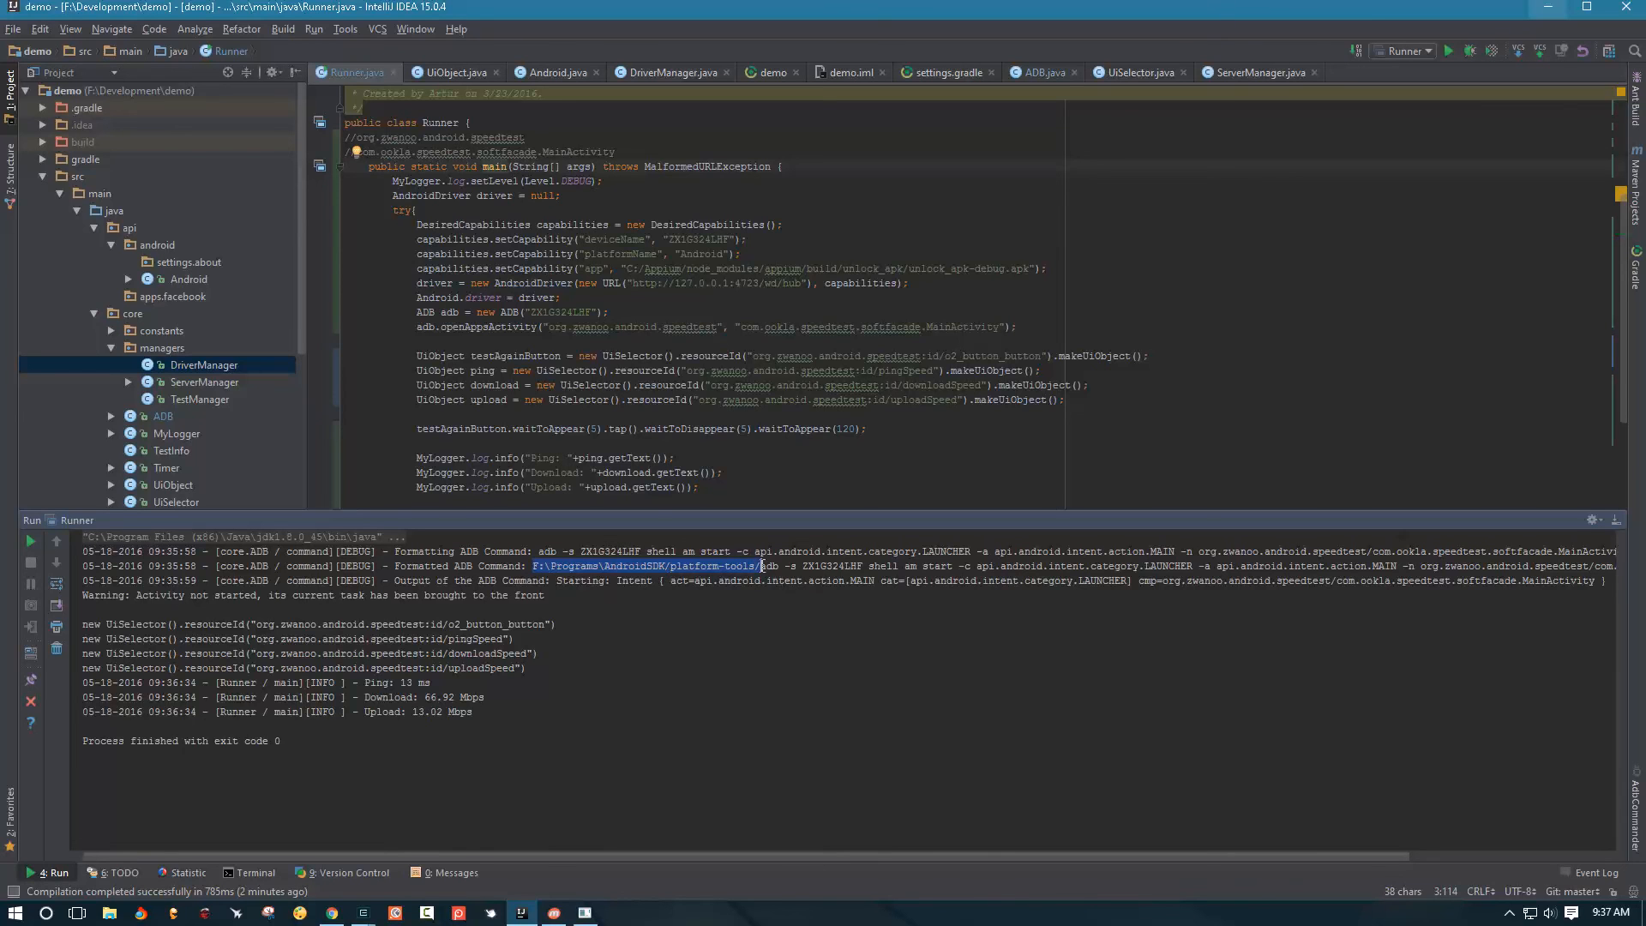
pyautogui.doubleClick(766, 567)
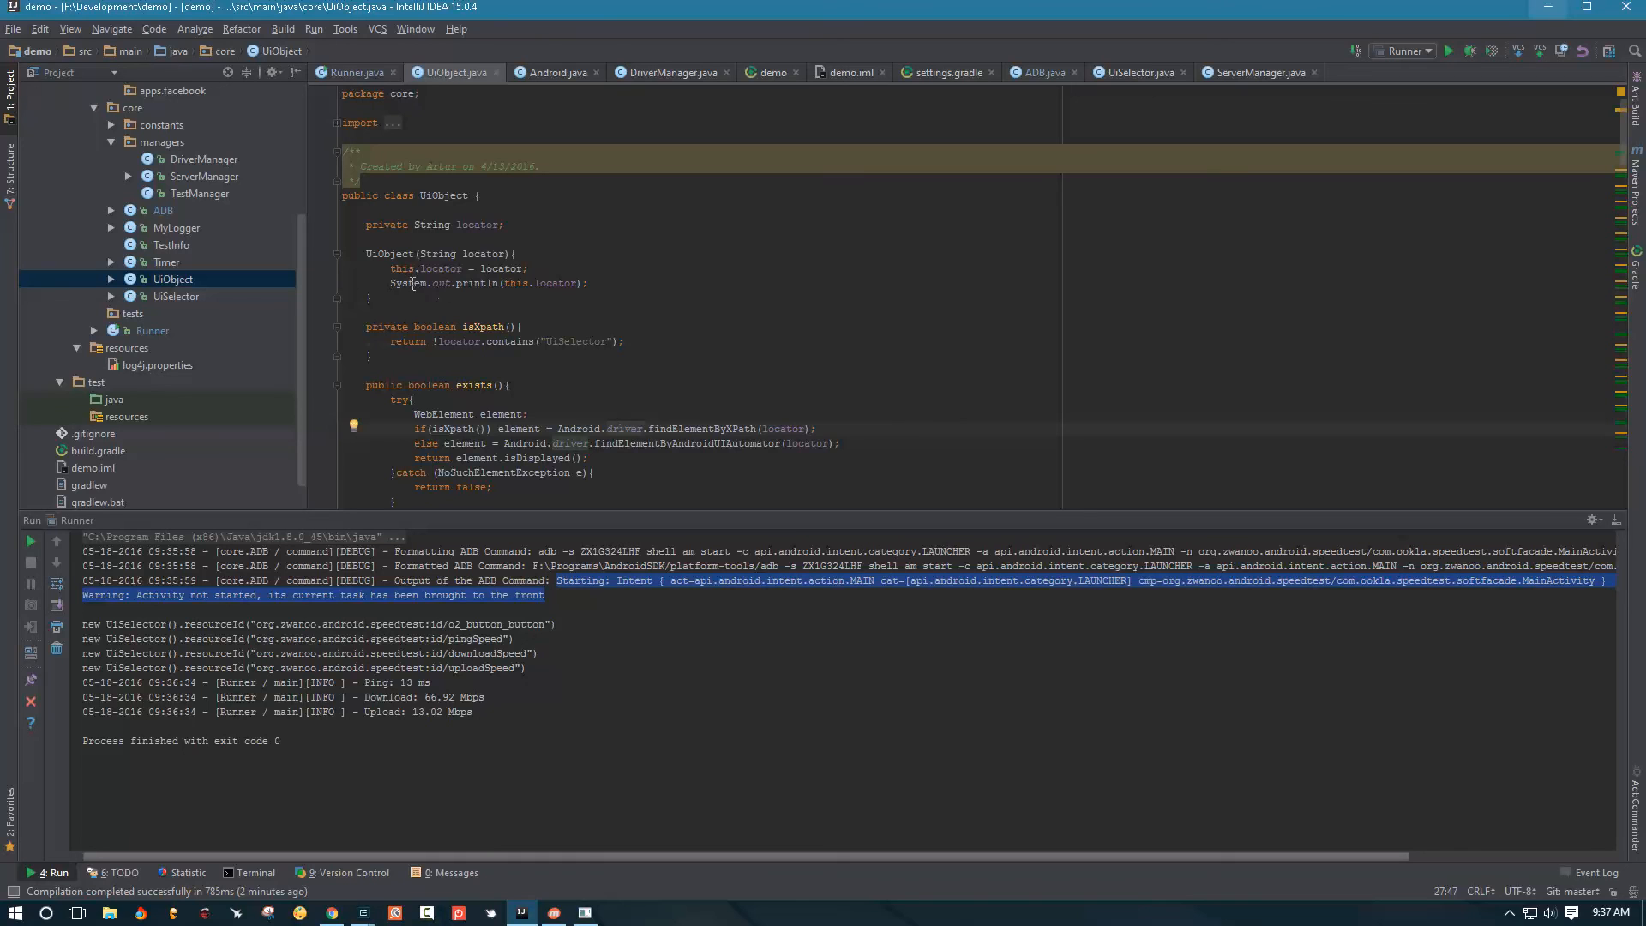
# Replace the constructor's println with MyLogger.log.debug("Created new UiObject: "+this.locator)
pyautogui.doubleClick(431, 283)
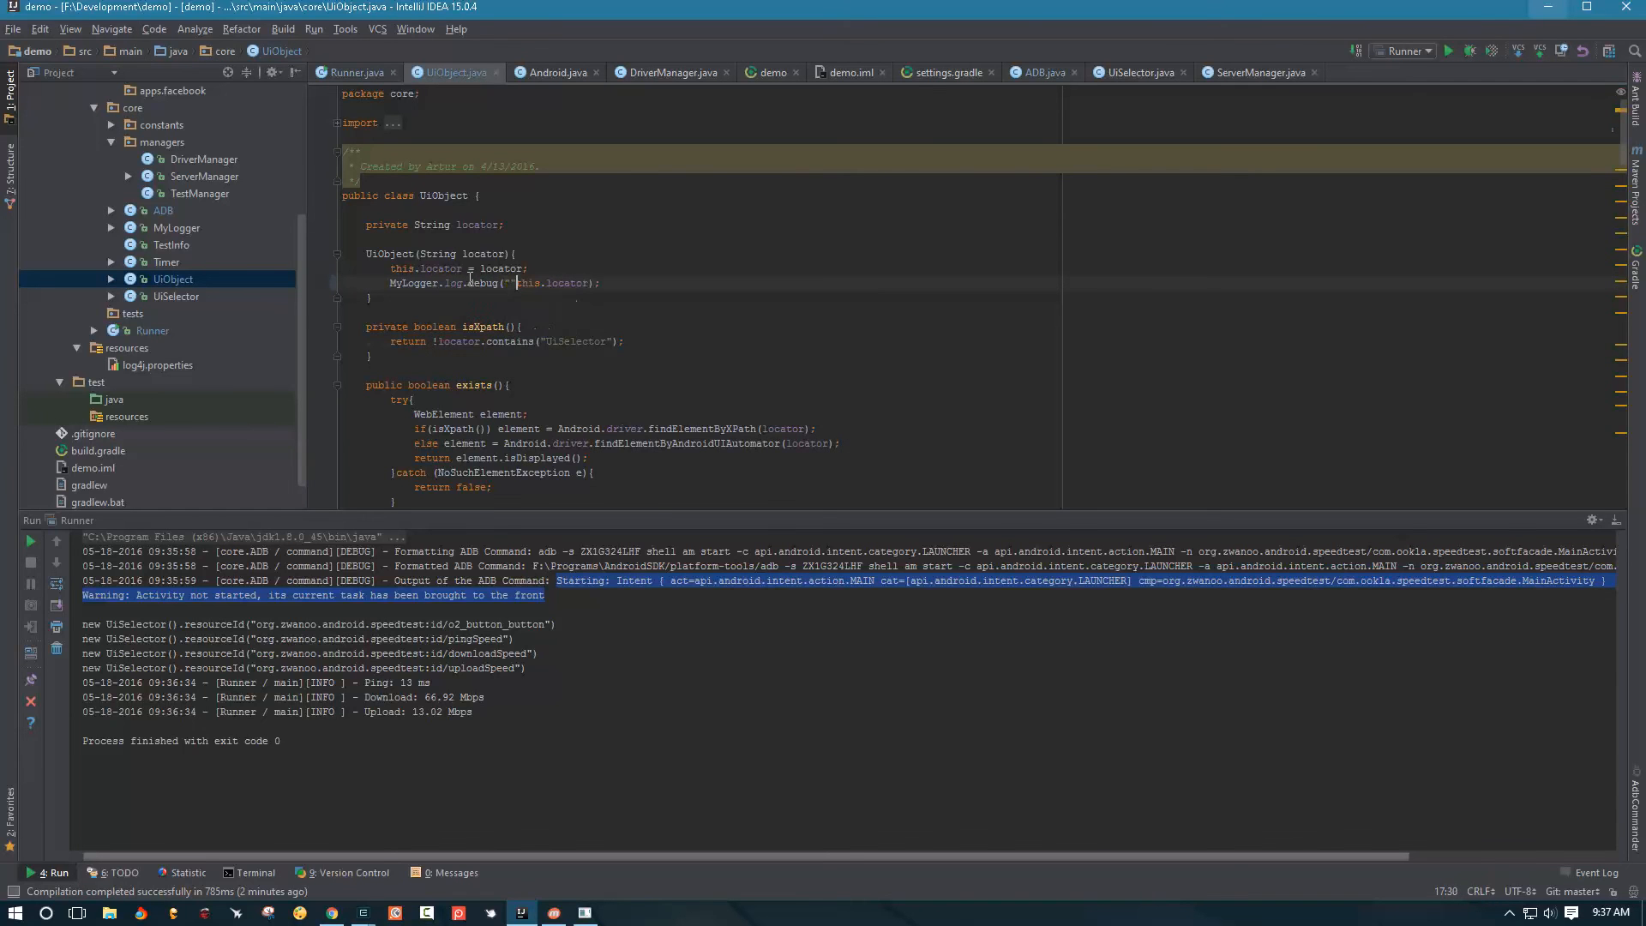
pyautogui.write('New')
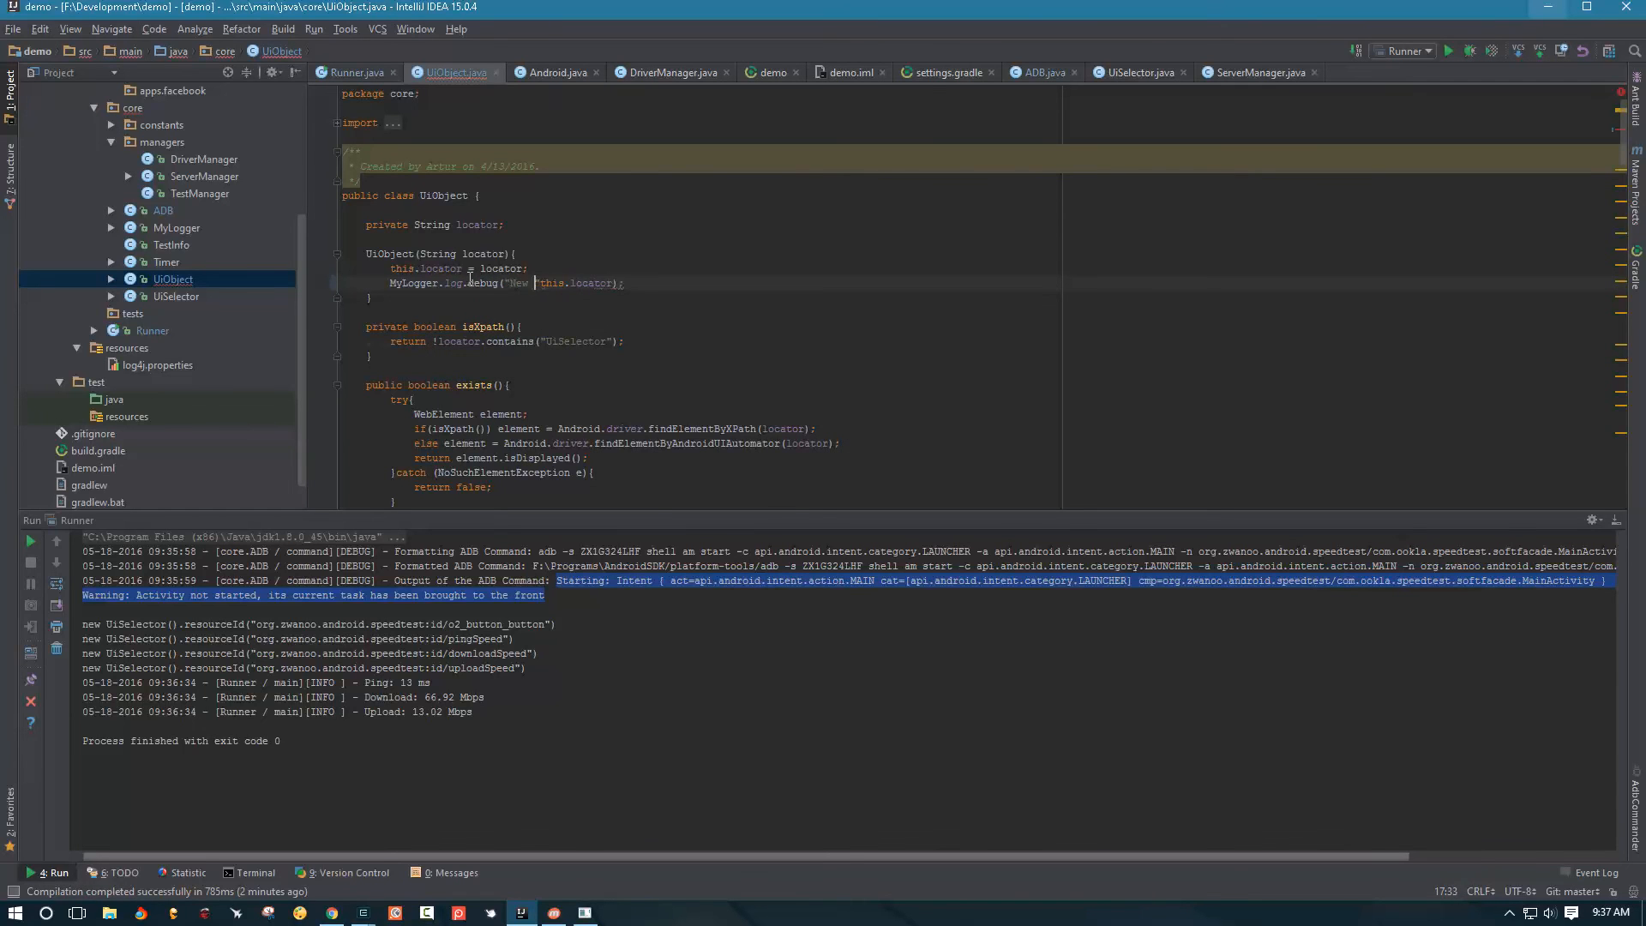
pyautogui.write('Created n')
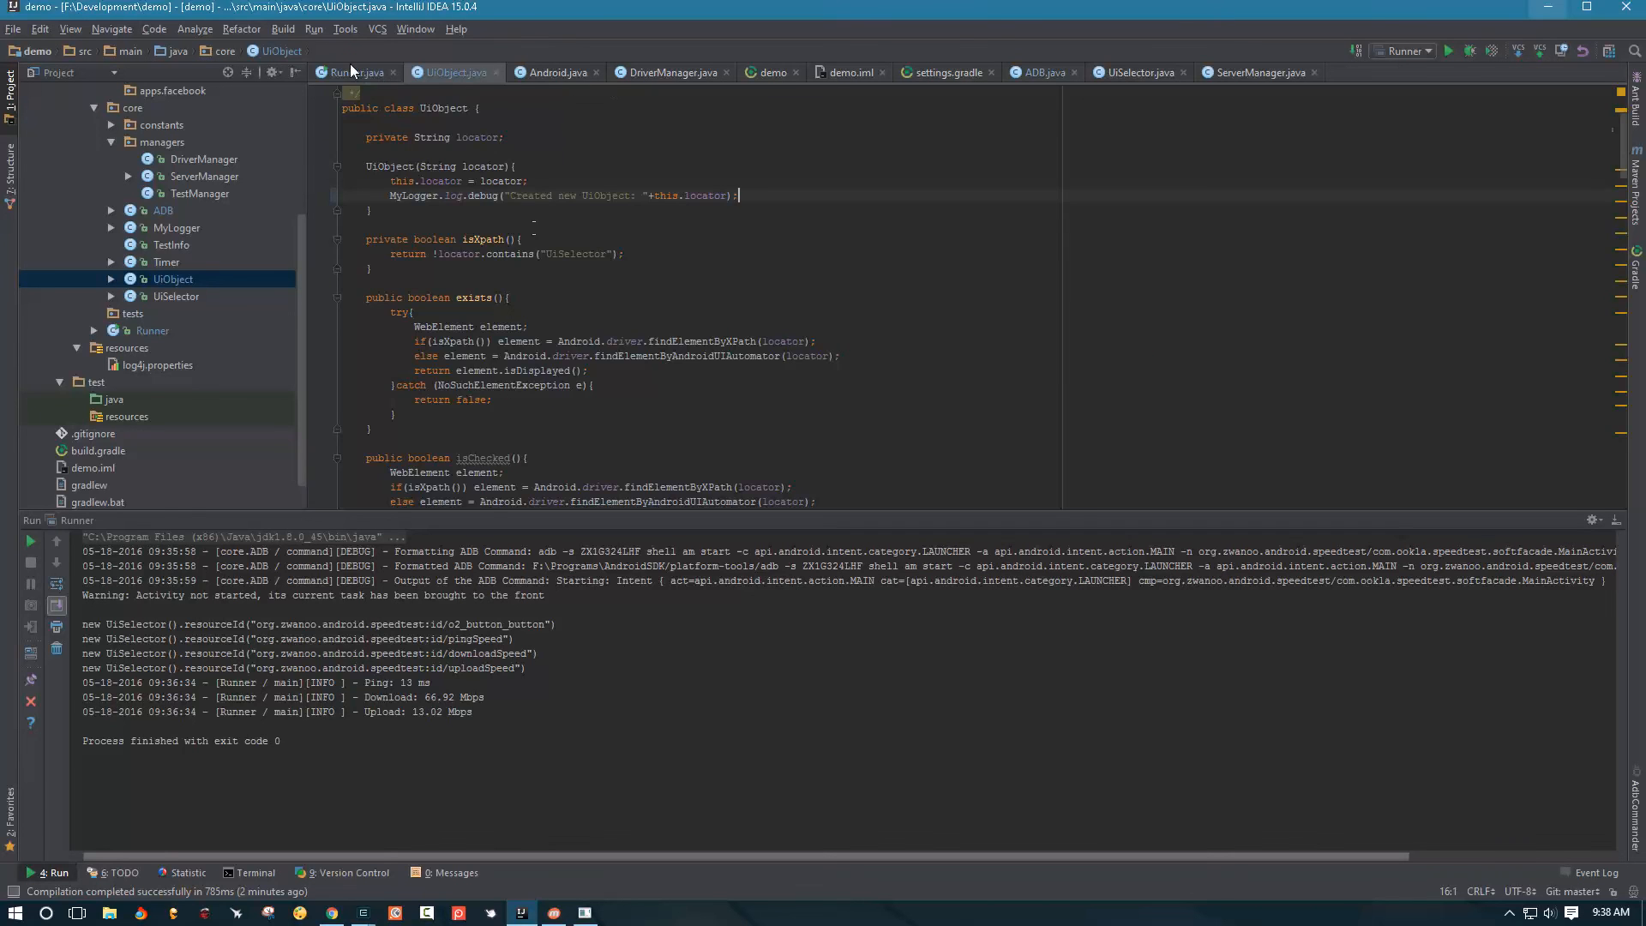
# Return to Runner.java and select its three MyLogger info logging lines
pyautogui.click(350, 72)
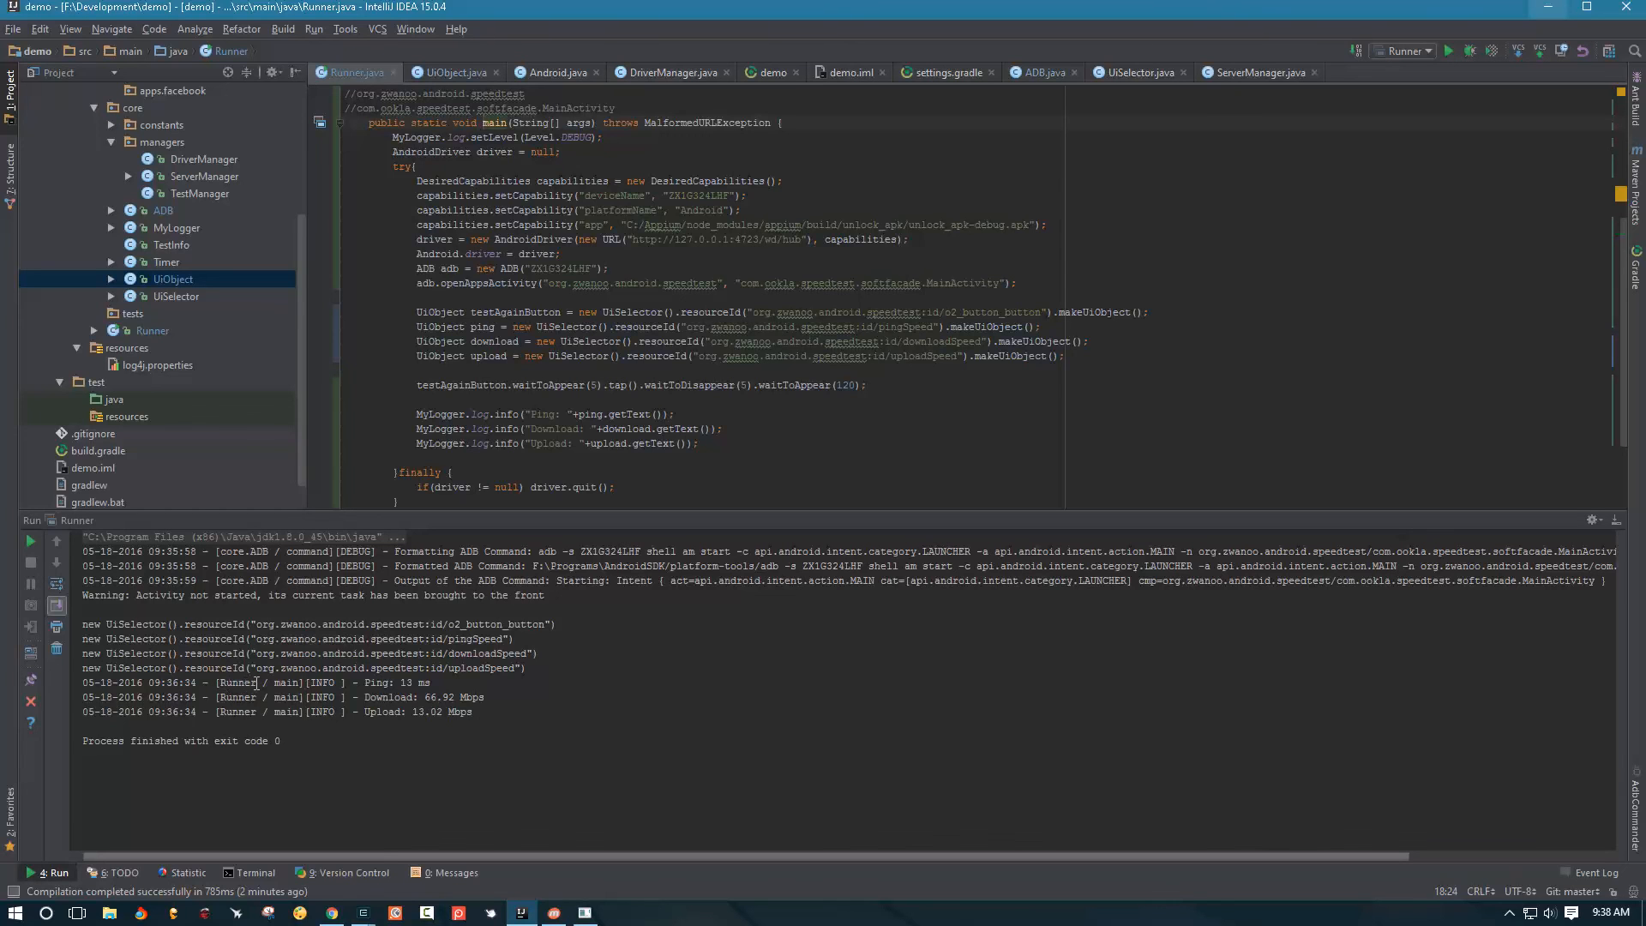
pyautogui.doubleClick(286, 682)
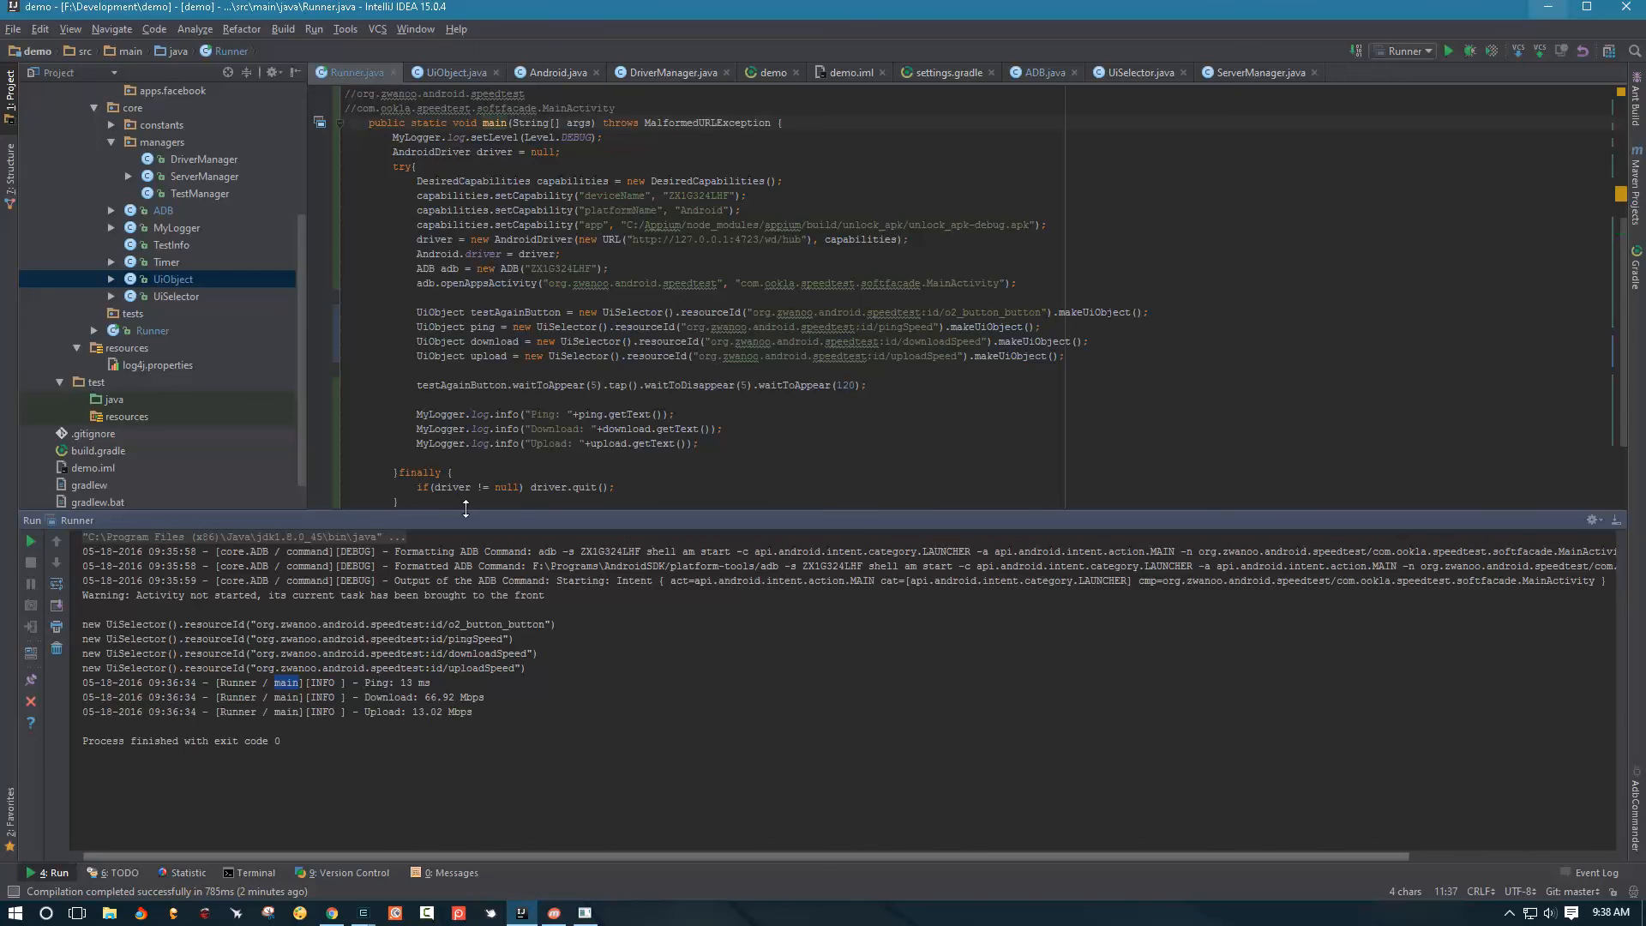
pyautogui.moveTo(416, 413); pyautogui.dragTo(701, 443)
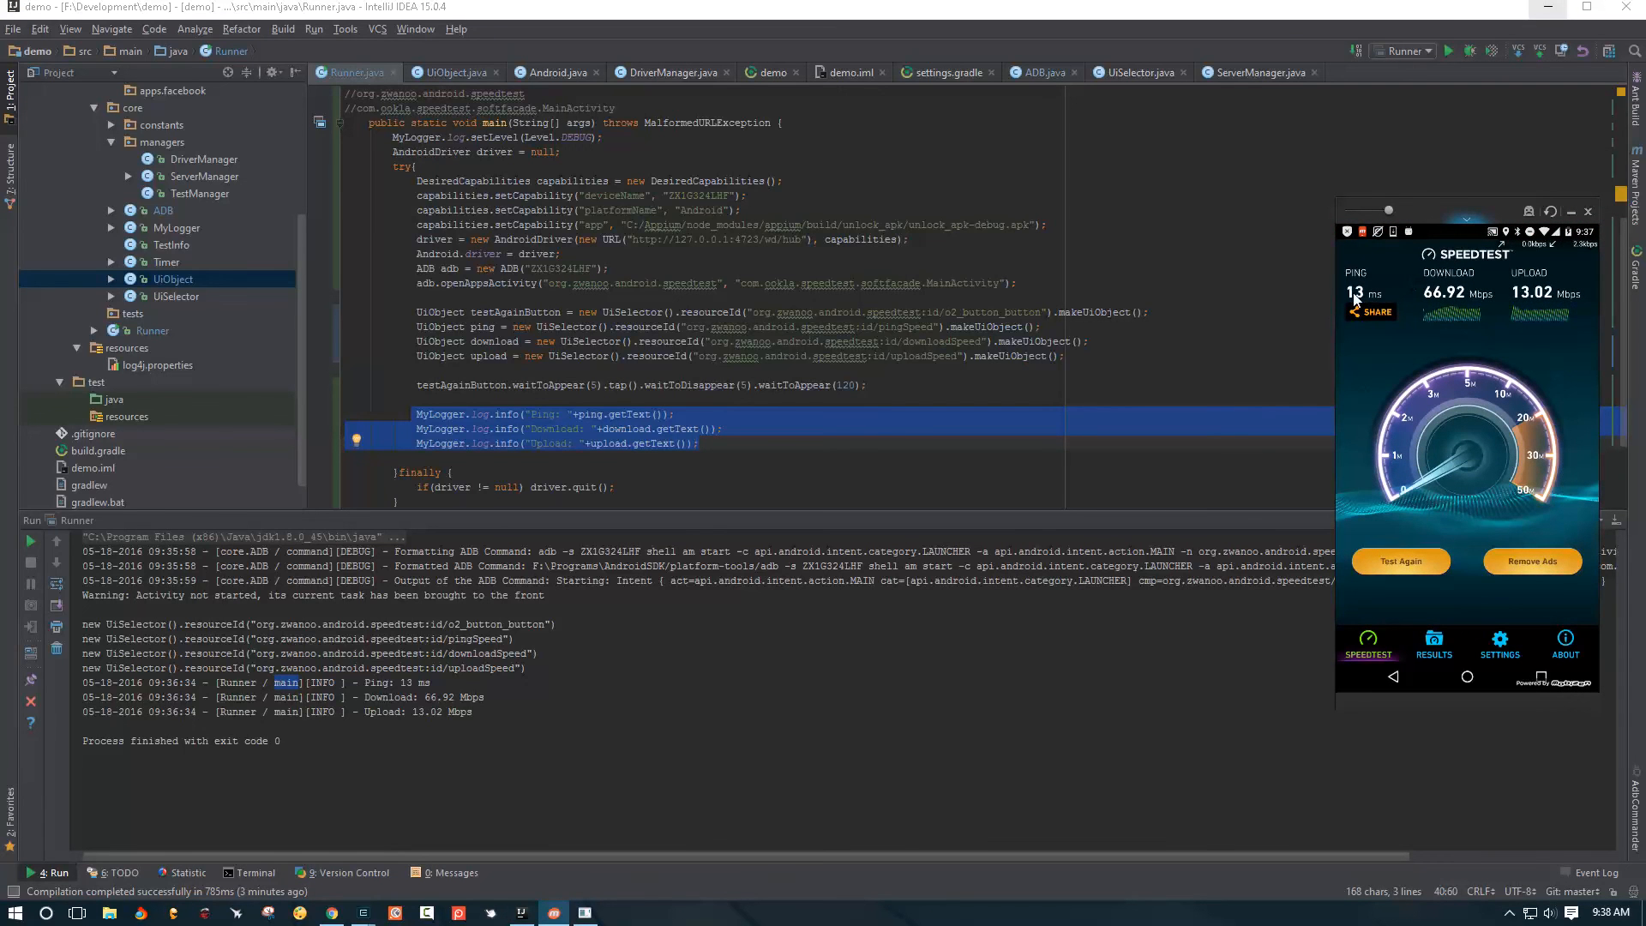
pyautogui.moveTo(1435, 305)
pyautogui.write('INFO')
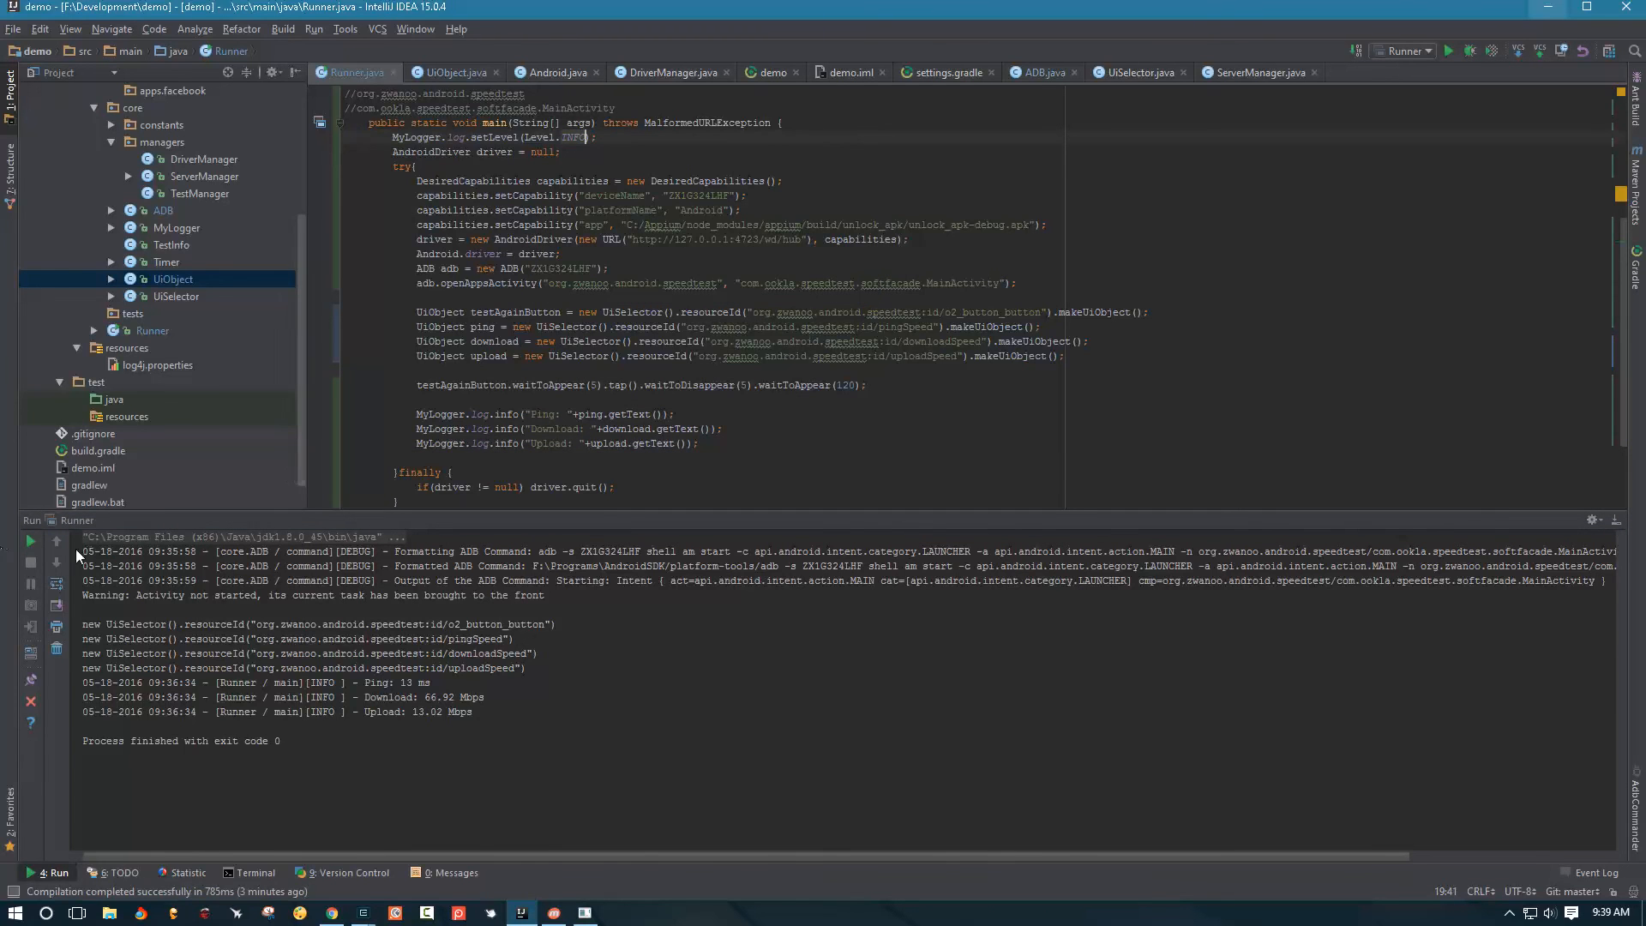
# Rerun Runner, now logging only Ping 11 ms, Download 70.08 and Upload 13.40 Mbps
pyautogui.click(29, 541)
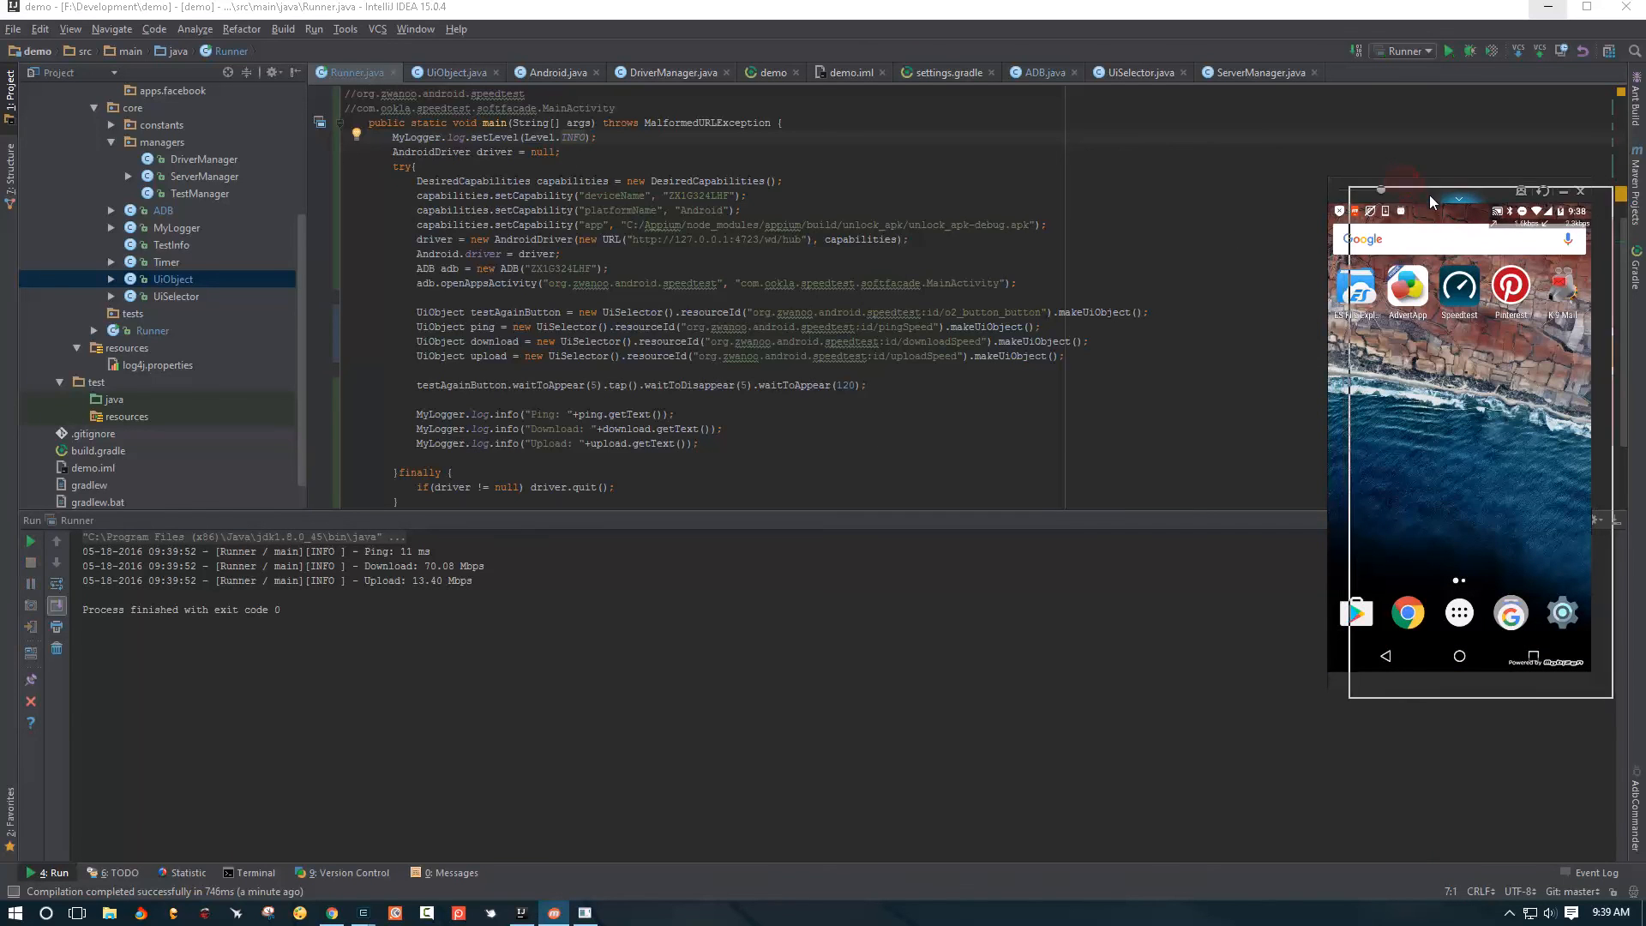
pyautogui.click(1563, 192)
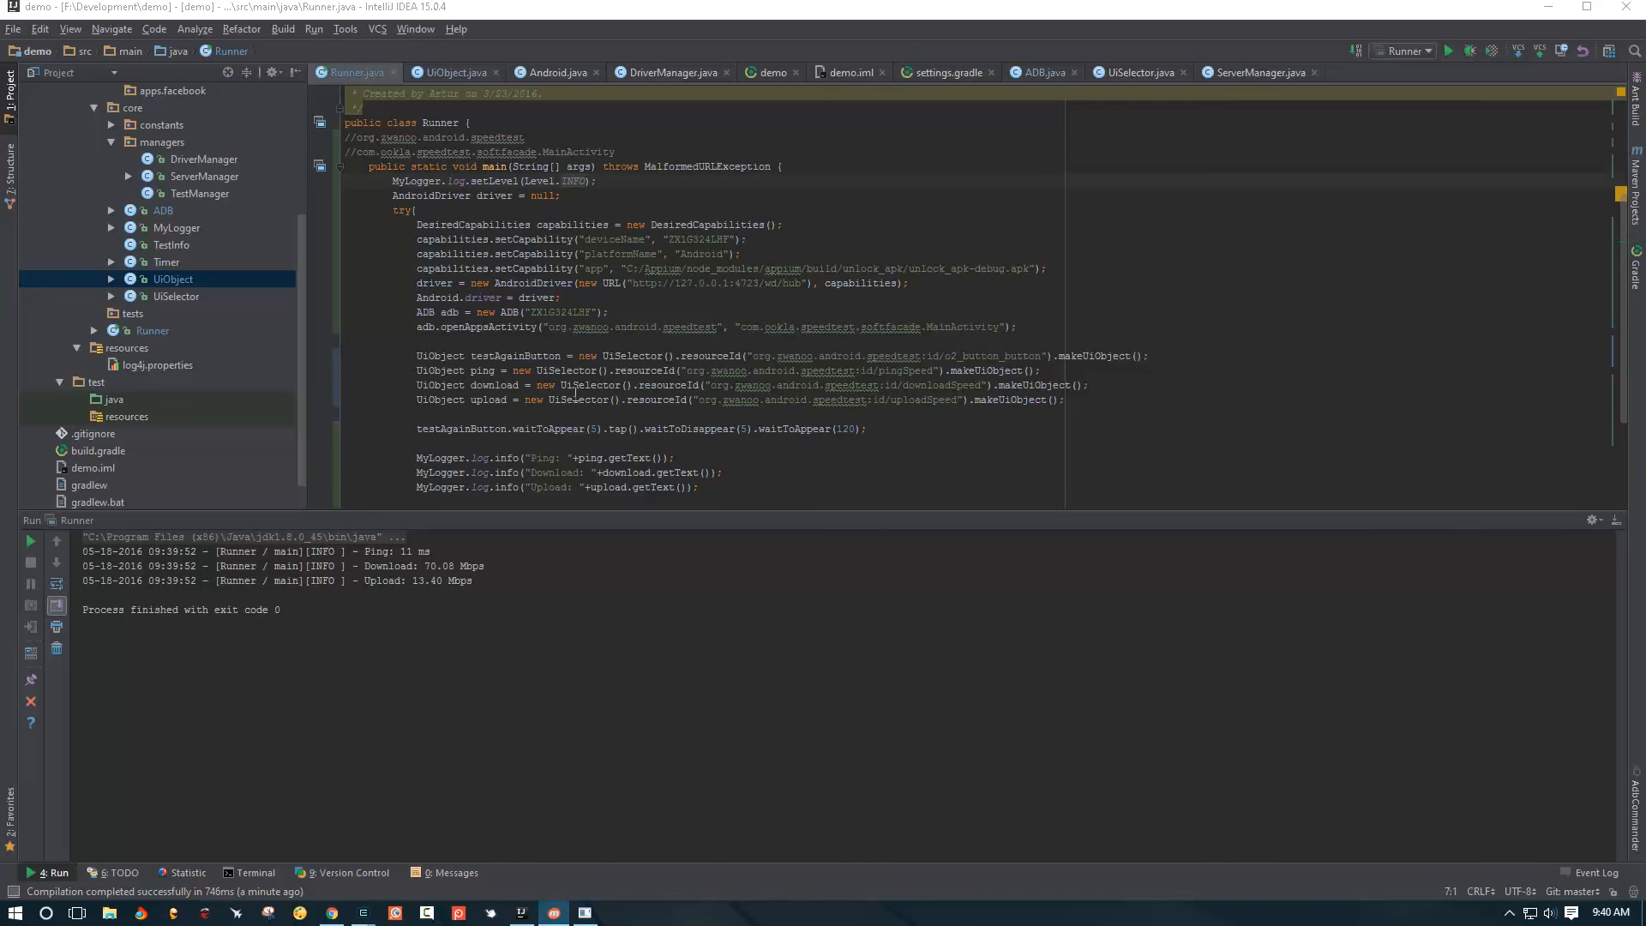
pyautogui.scroll(-3)
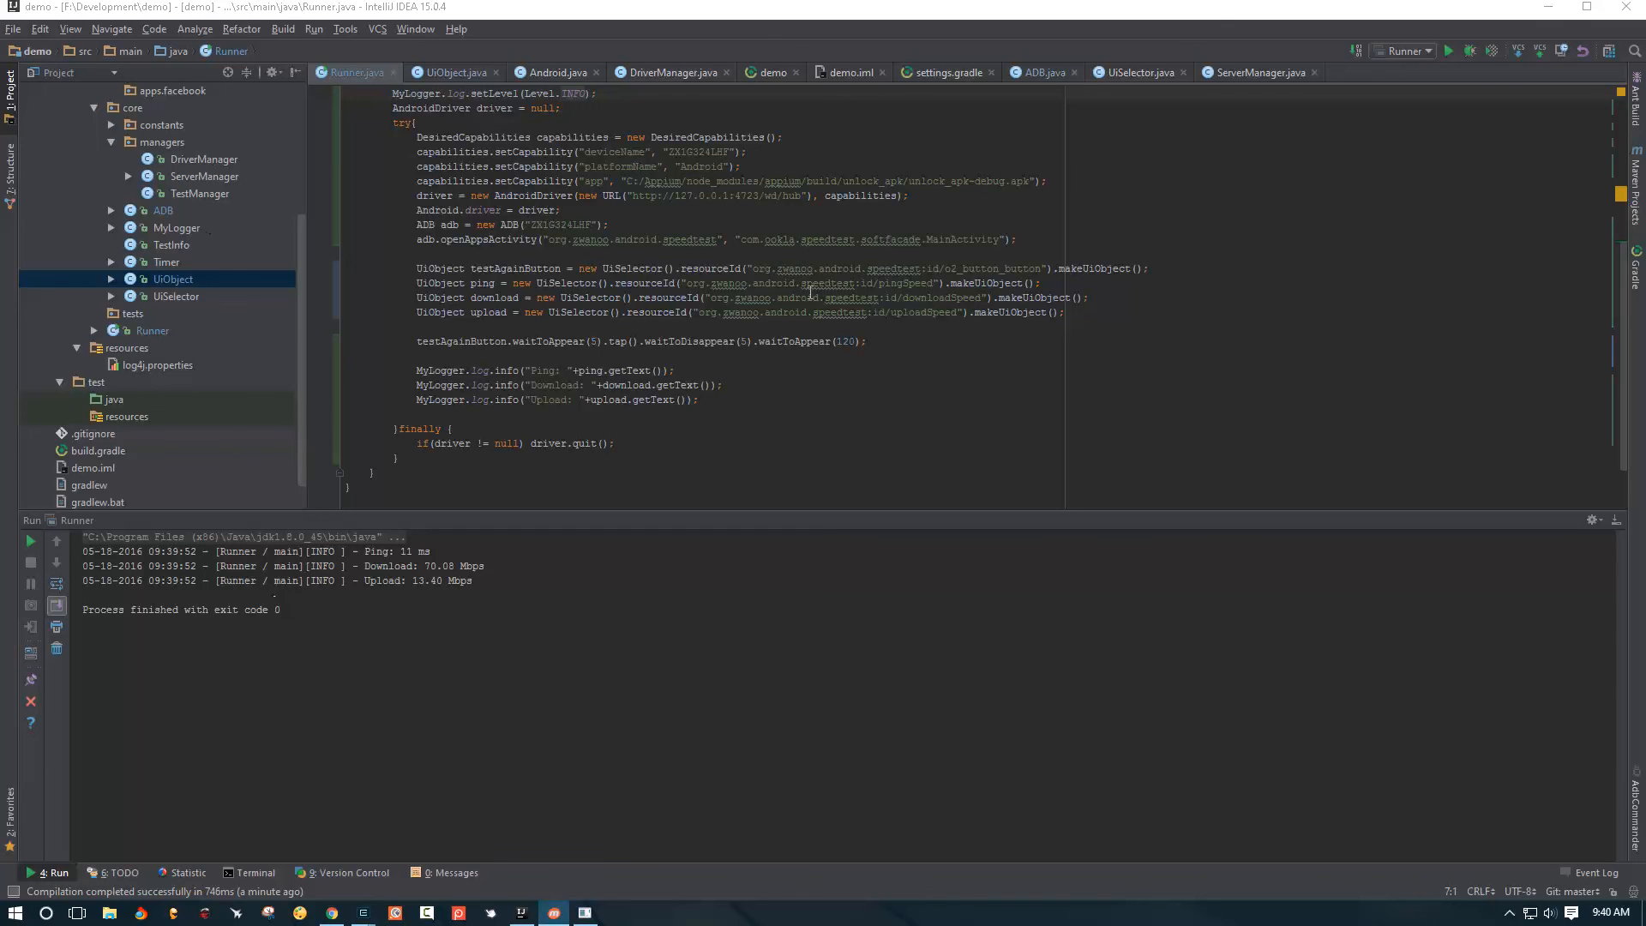
pyautogui.moveTo(803, 202)
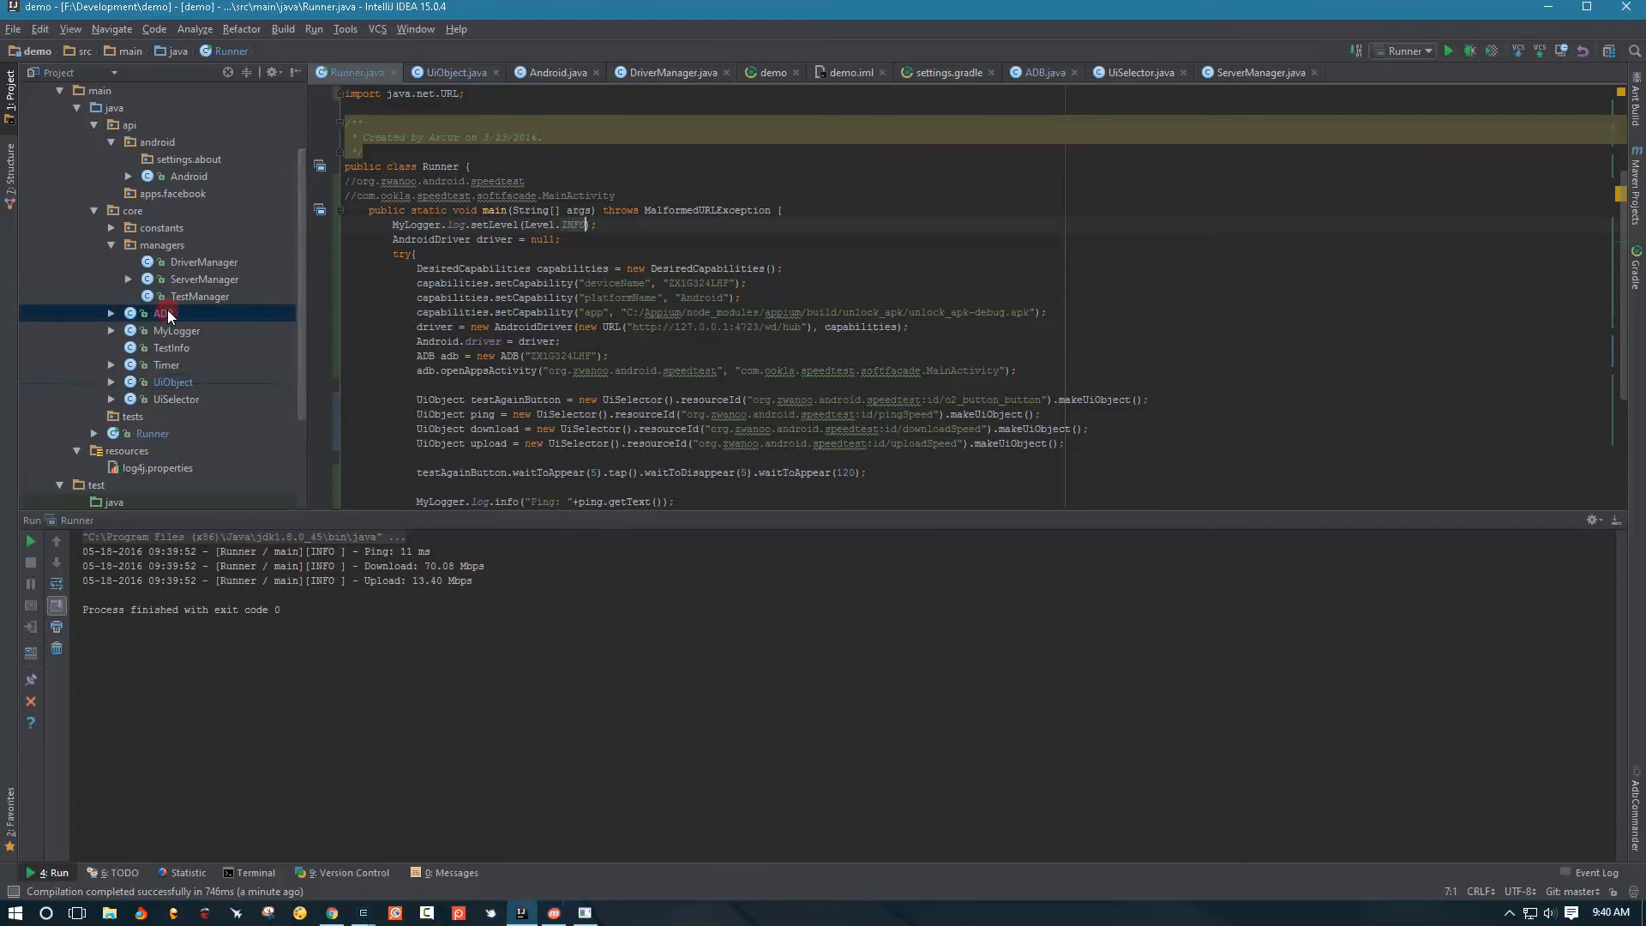
# Open UiObject.java from the Project tree to view its debug-logging constructor
pyautogui.doubleClick(163, 313)
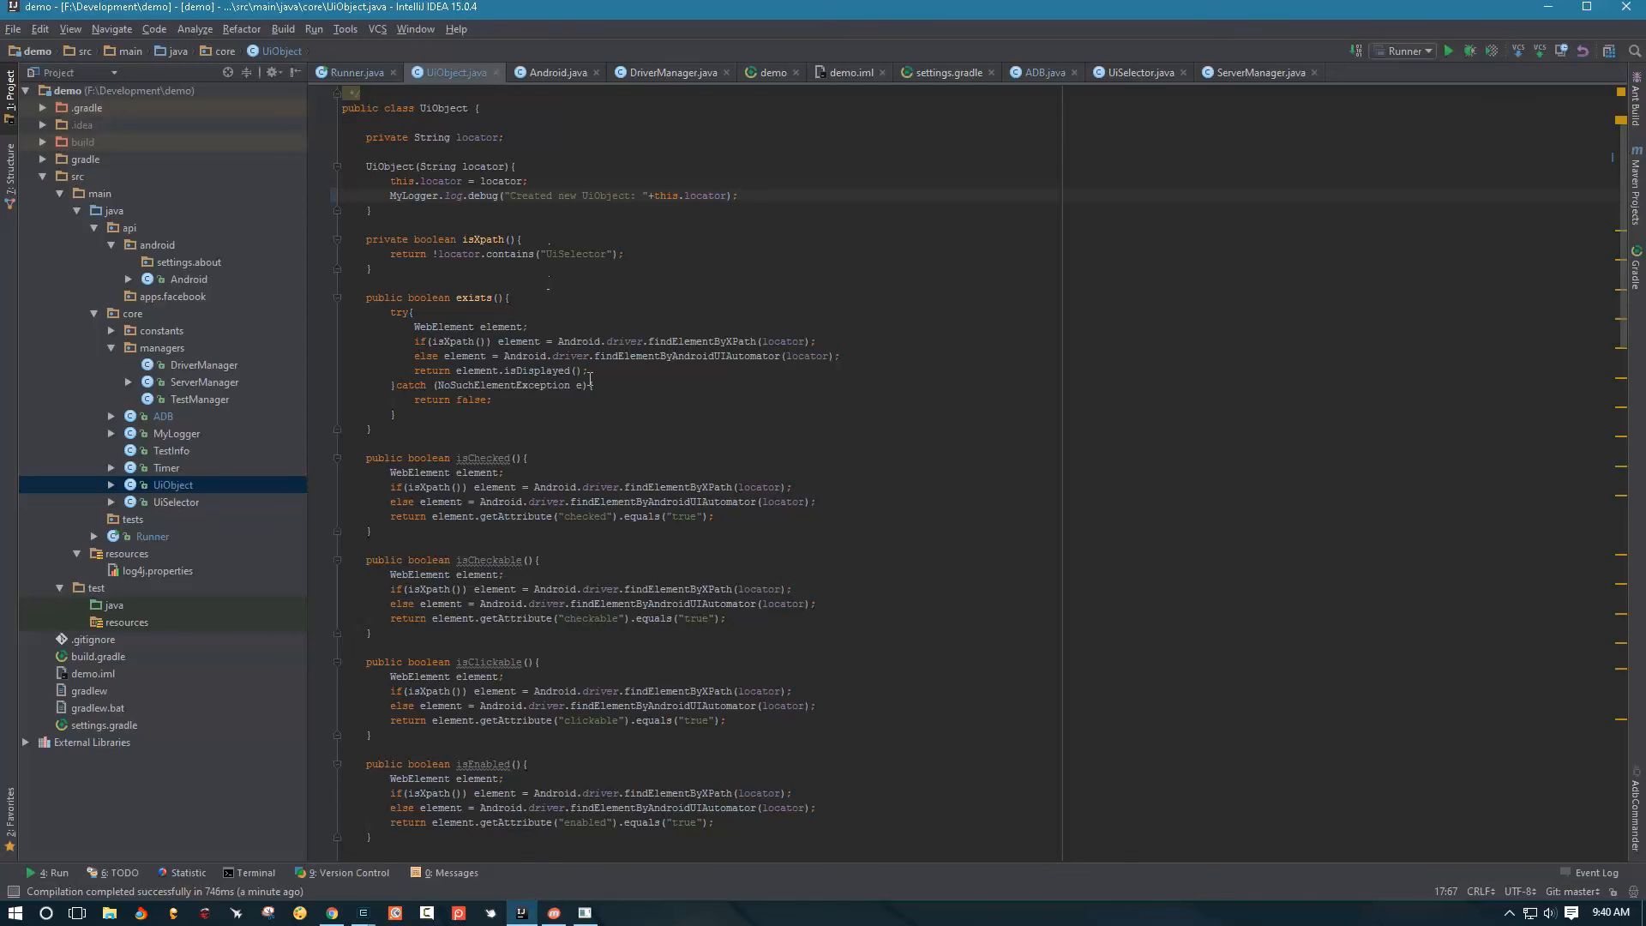
pyautogui.moveTo(659, 422)
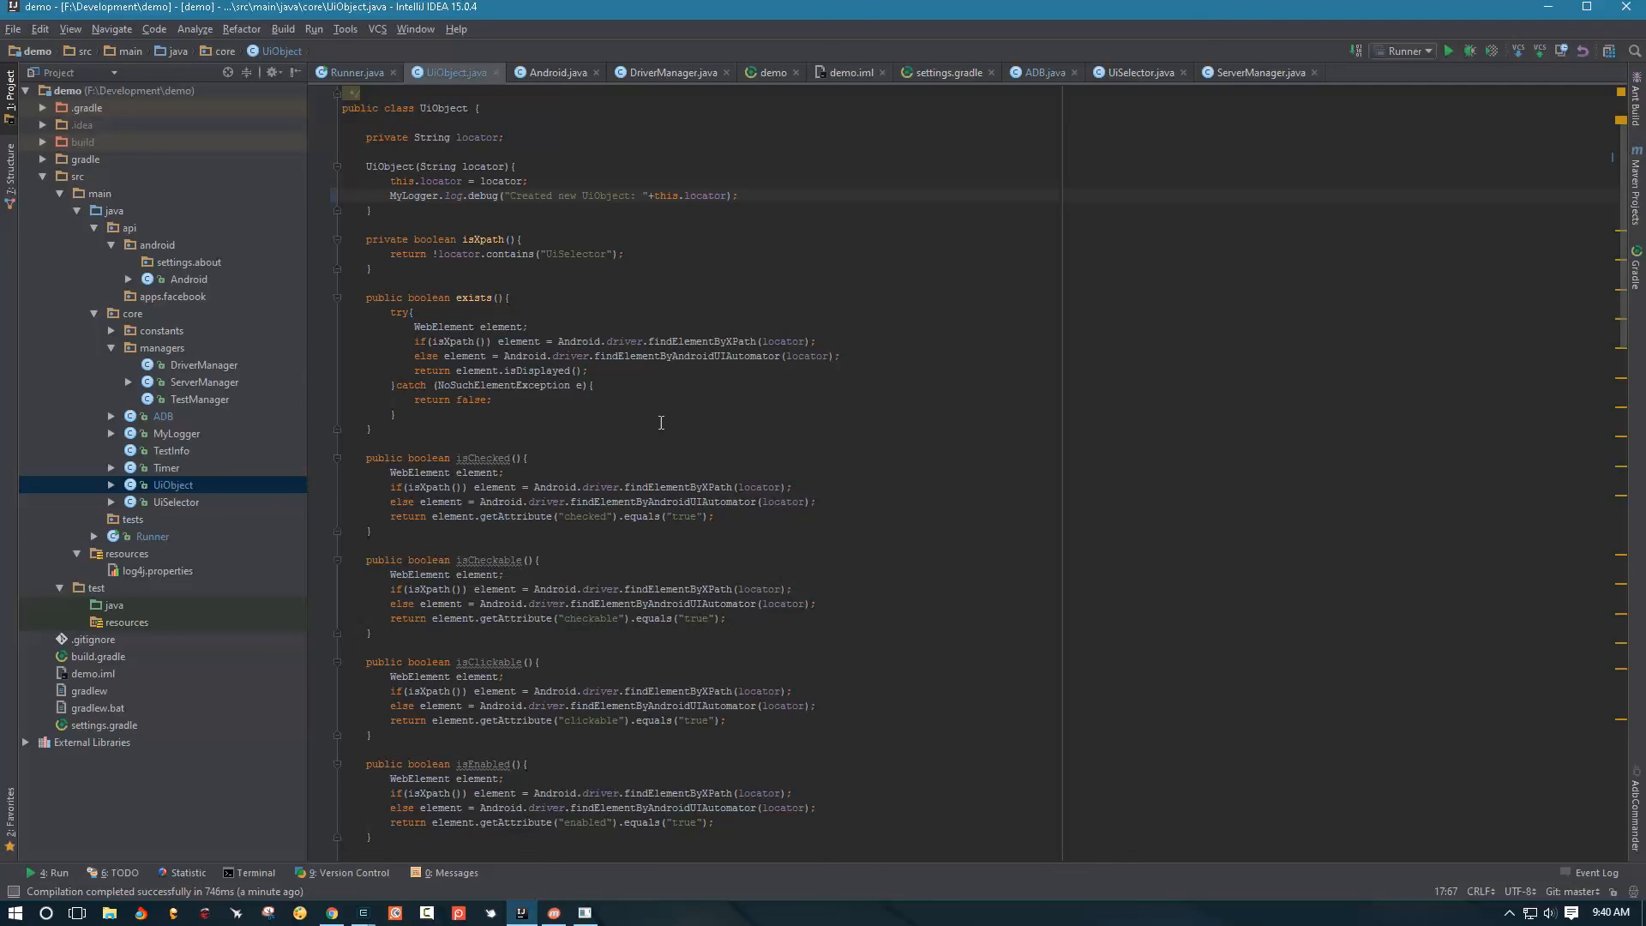
pyautogui.moveTo(191, 514)
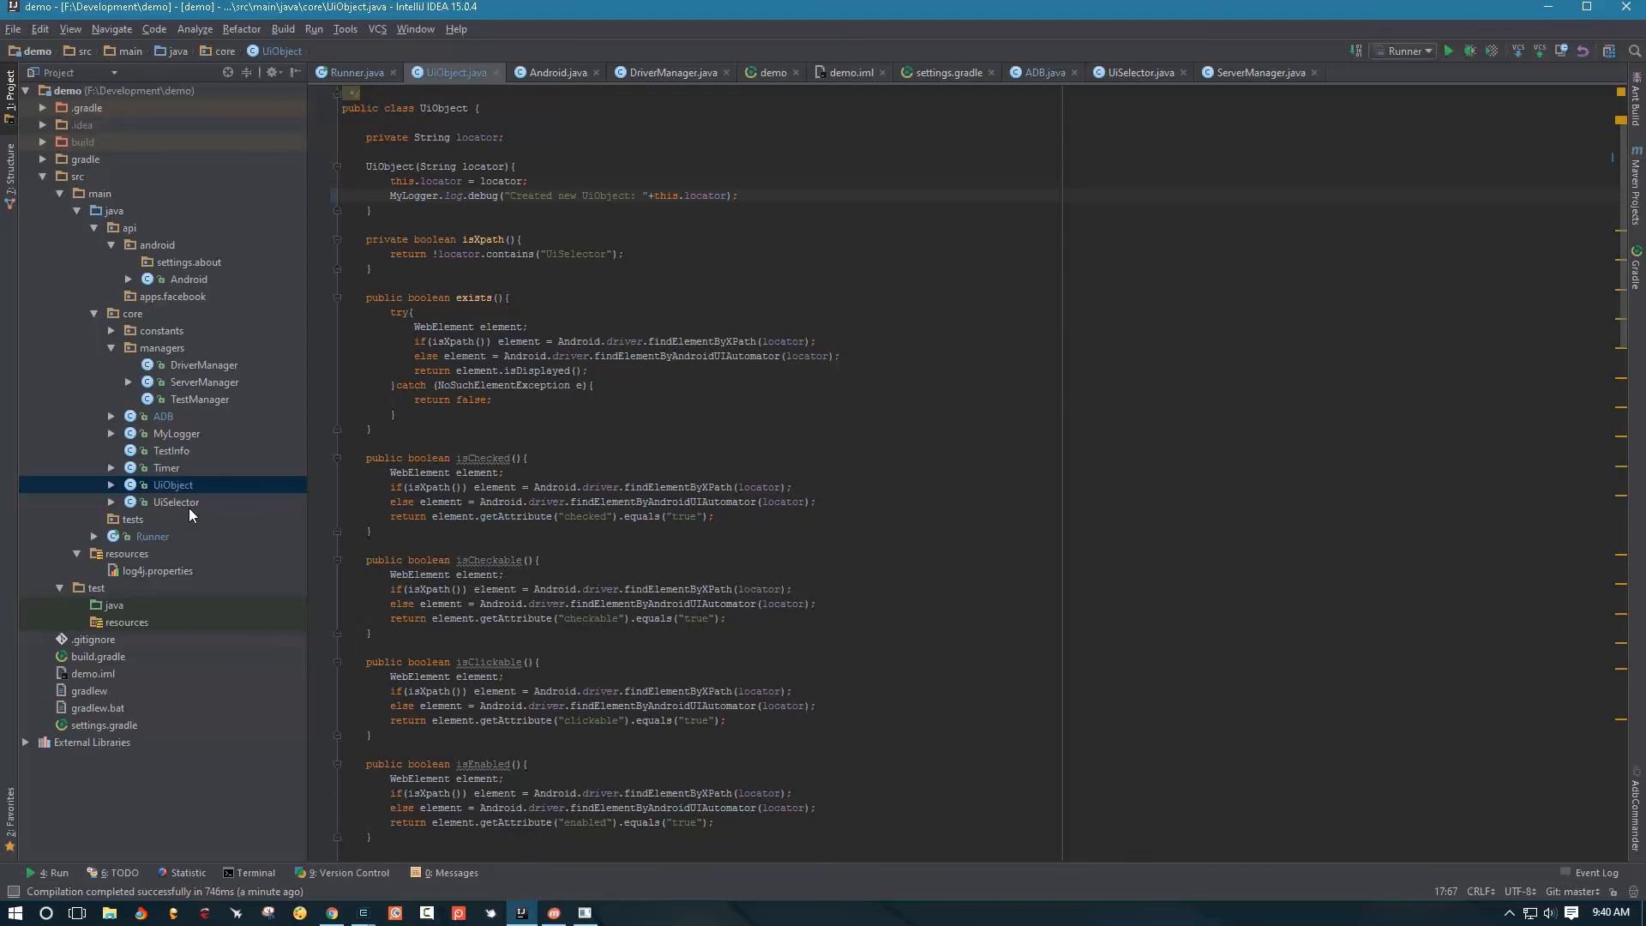
pyautogui.moveTo(546, 266)
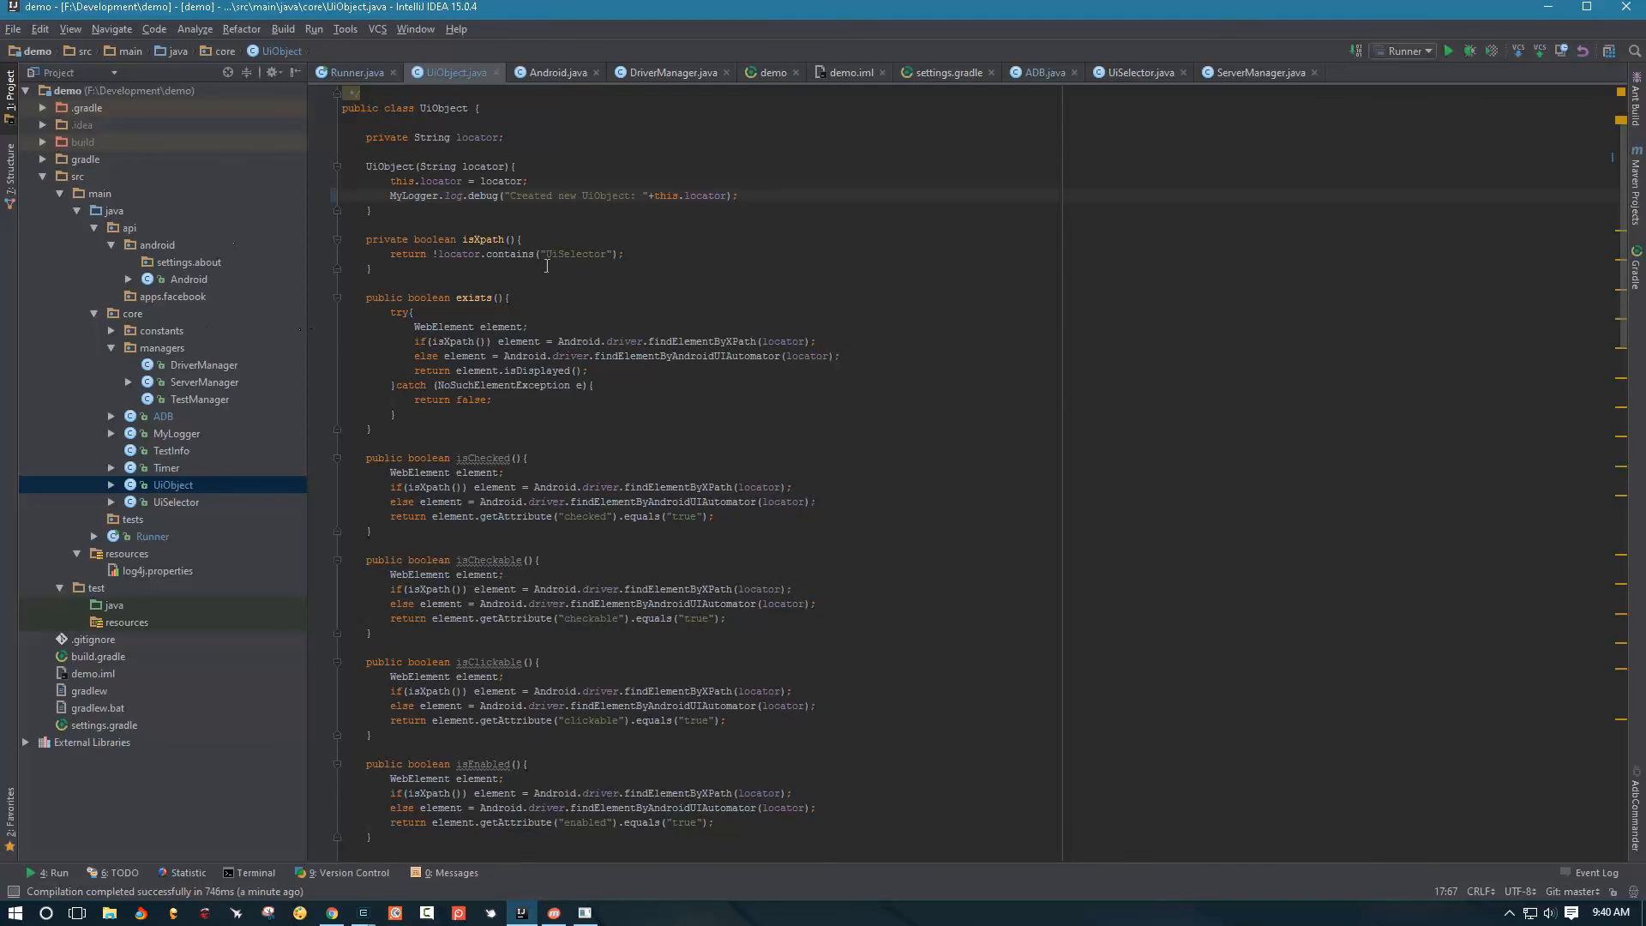